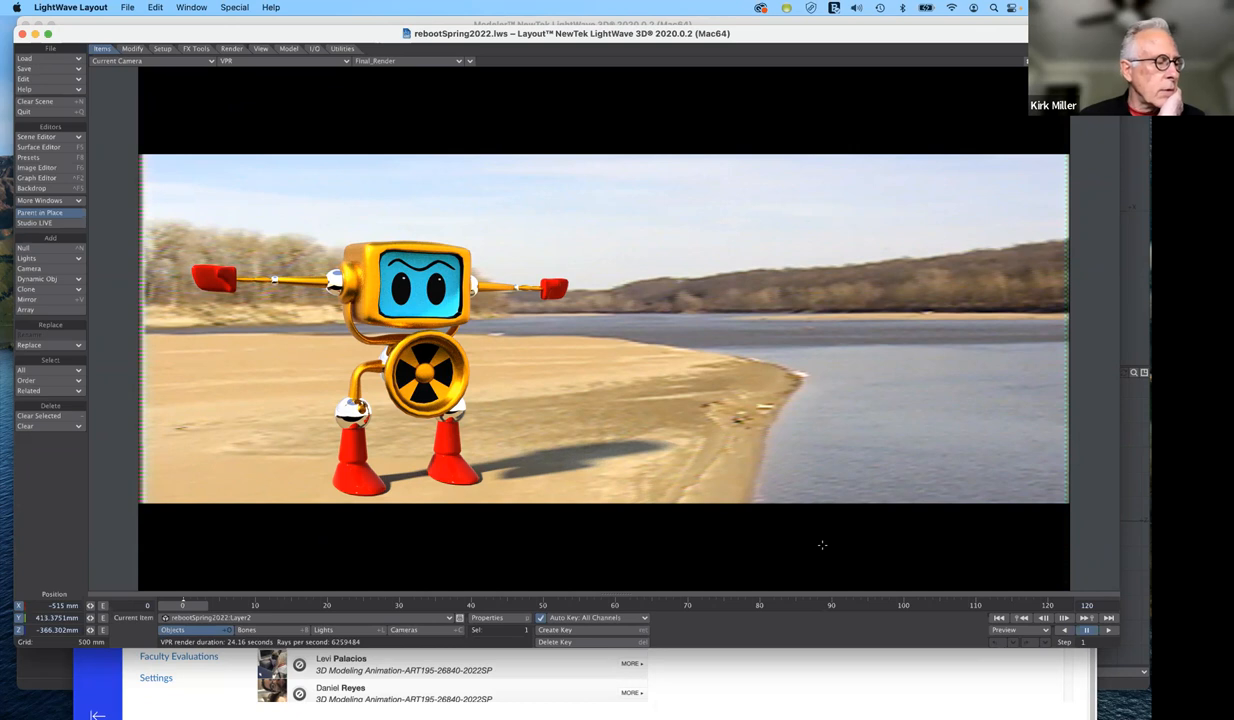
mouse_move(787, 437)
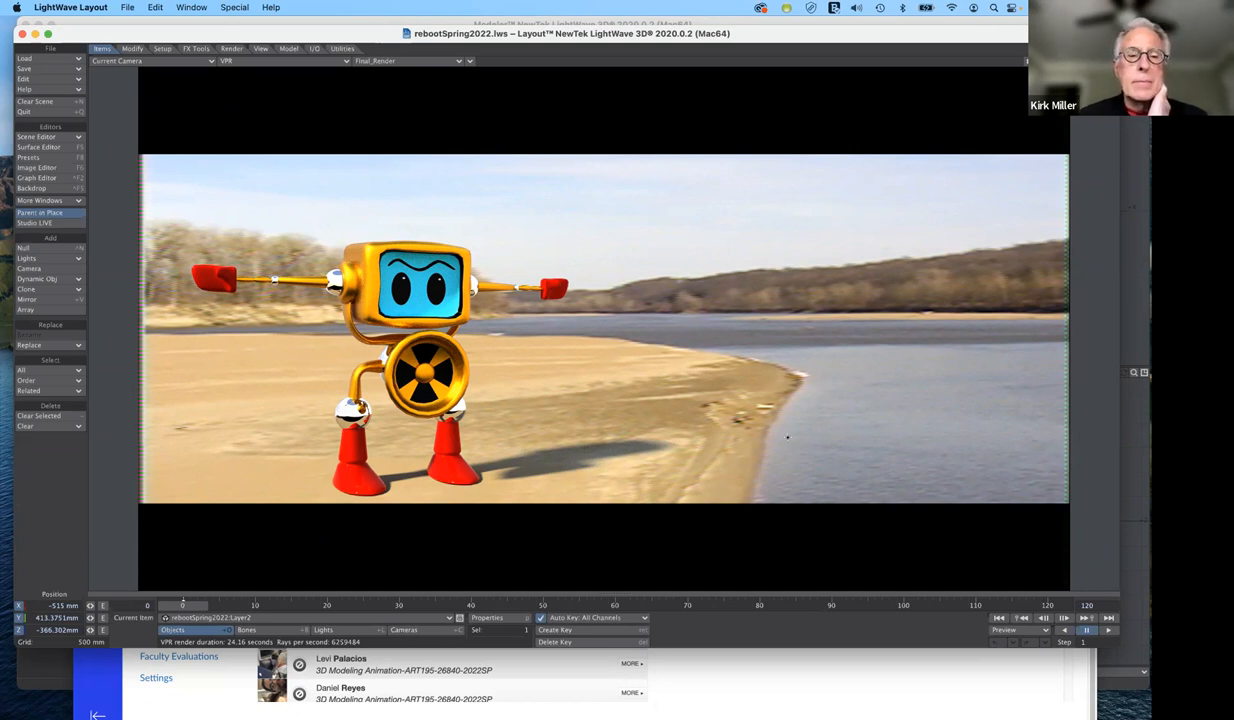
mouse_move(818, 525)
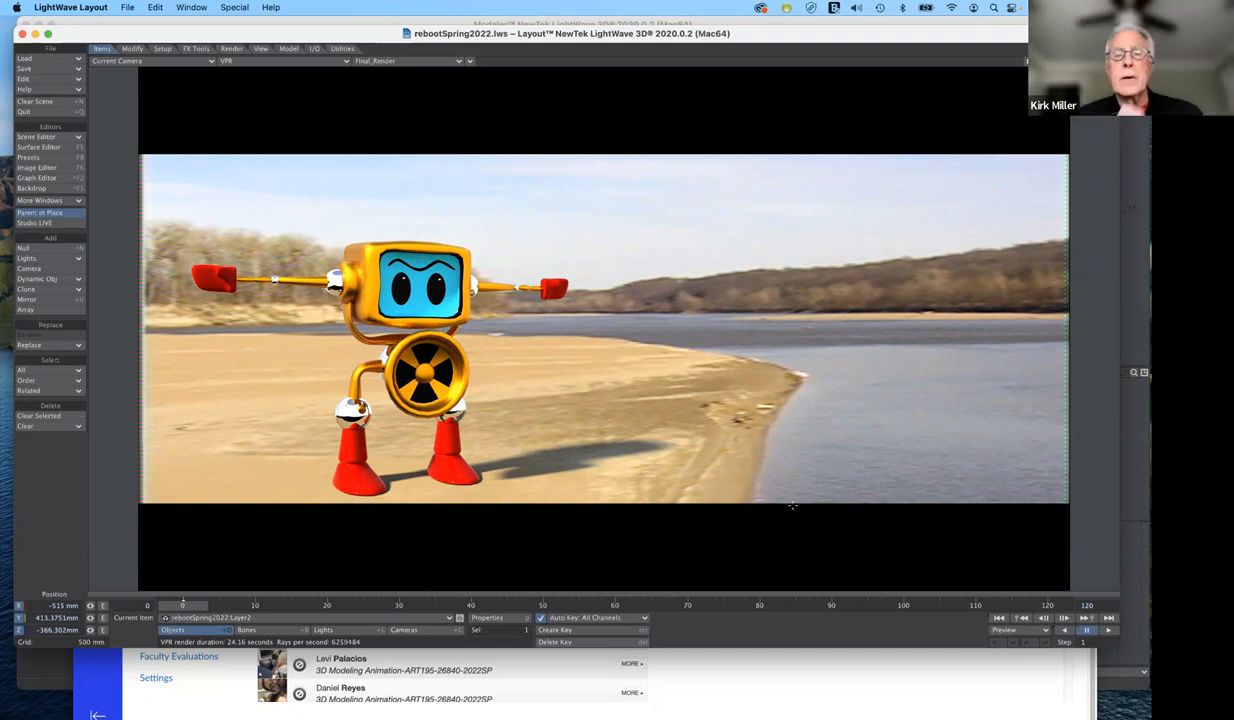
mouse_move(669, 458)
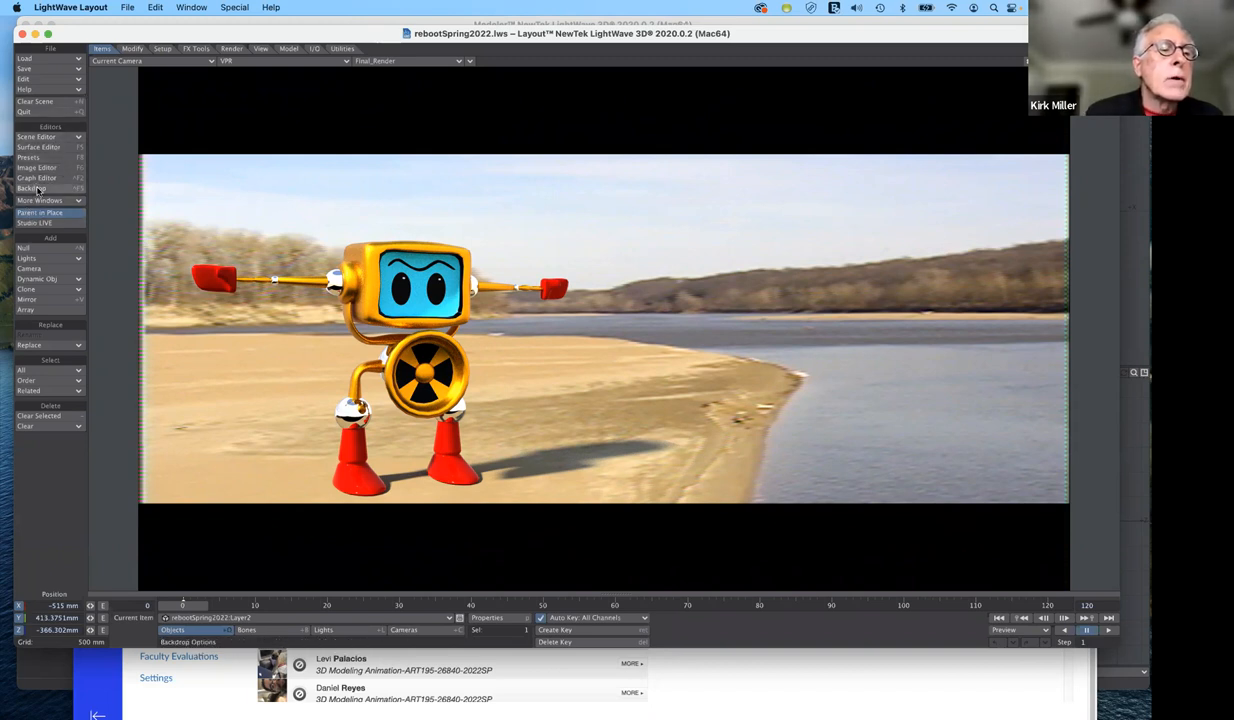
Step: Open the backdrop Effects settings and close them again
click(32, 189)
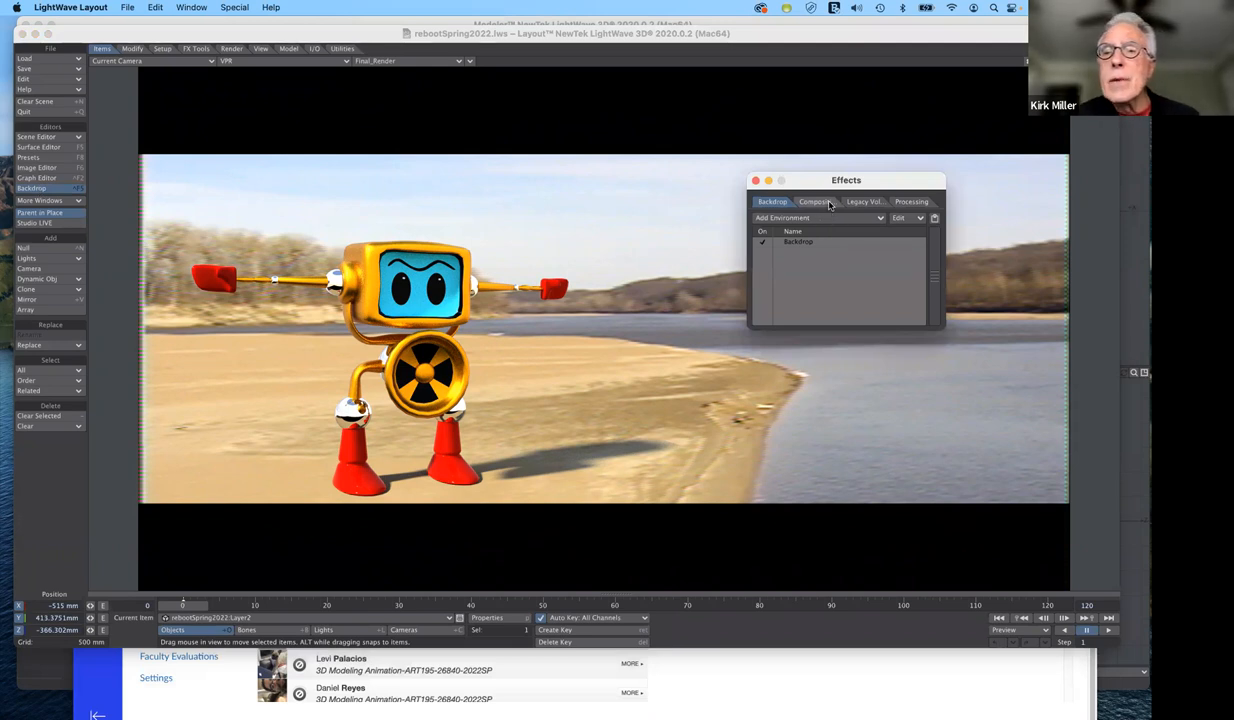
click(755, 180)
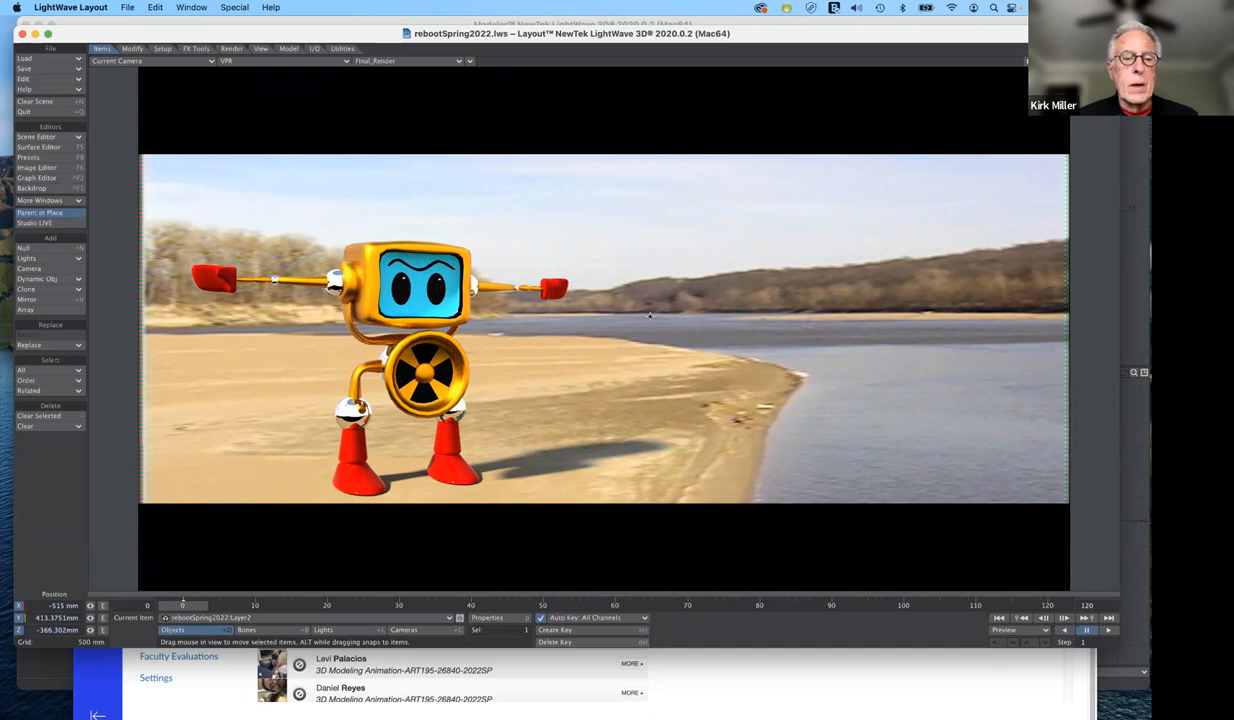
mouse_move(627, 489)
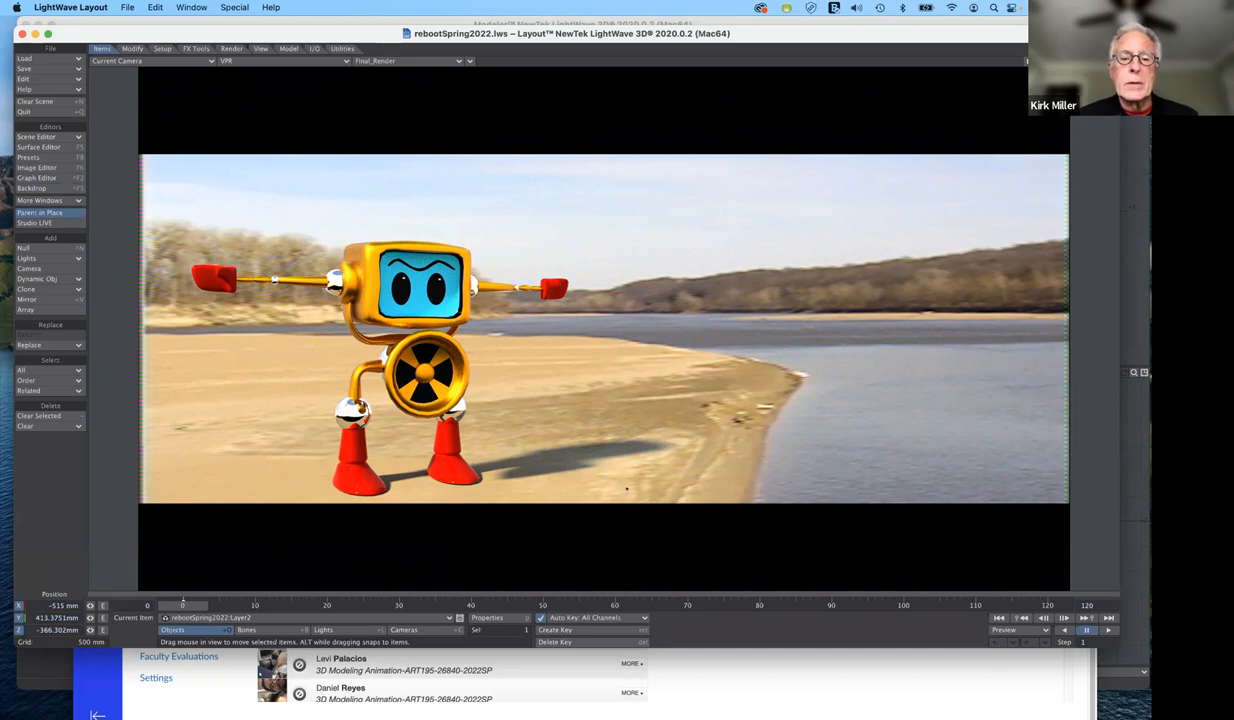
mouse_move(626, 445)
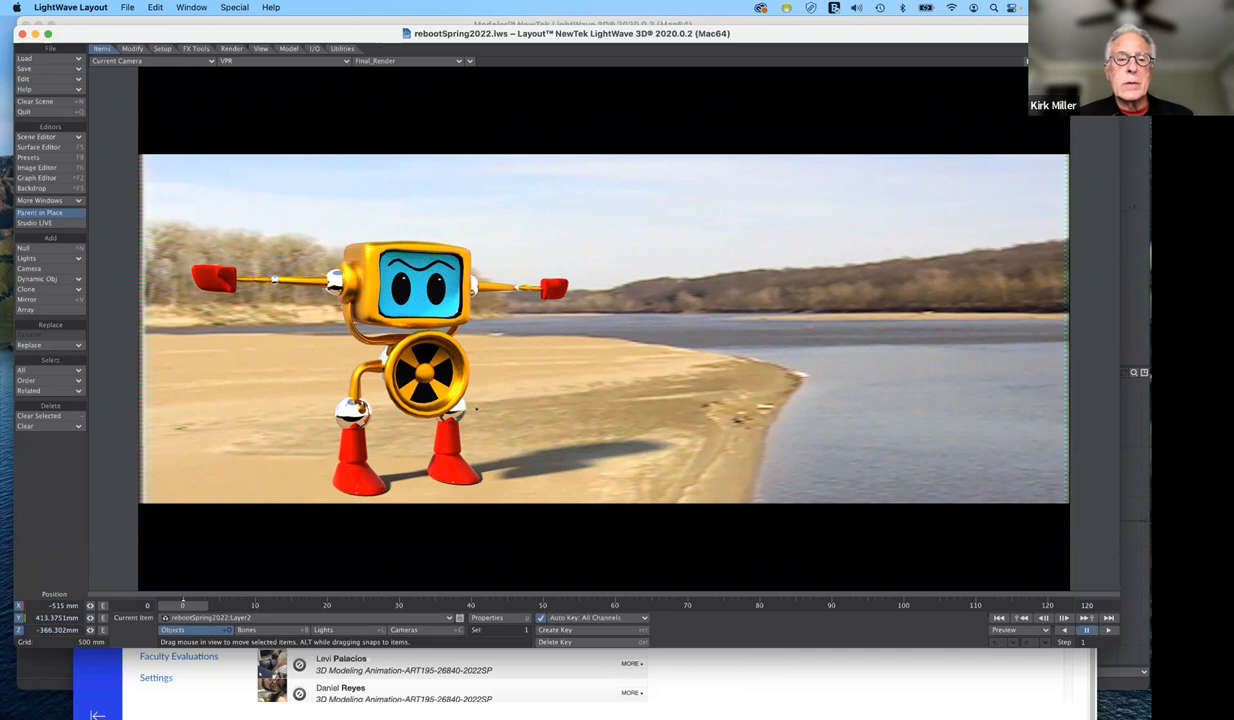
mouse_move(611, 435)
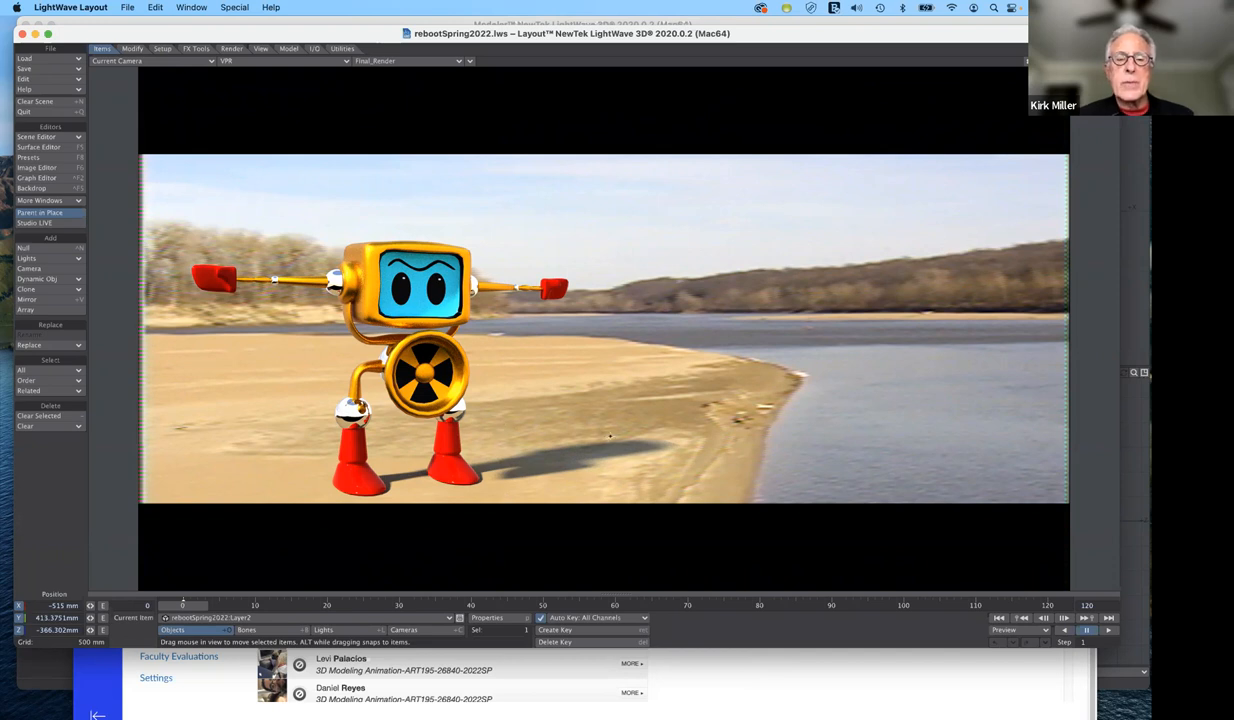
mouse_move(741, 531)
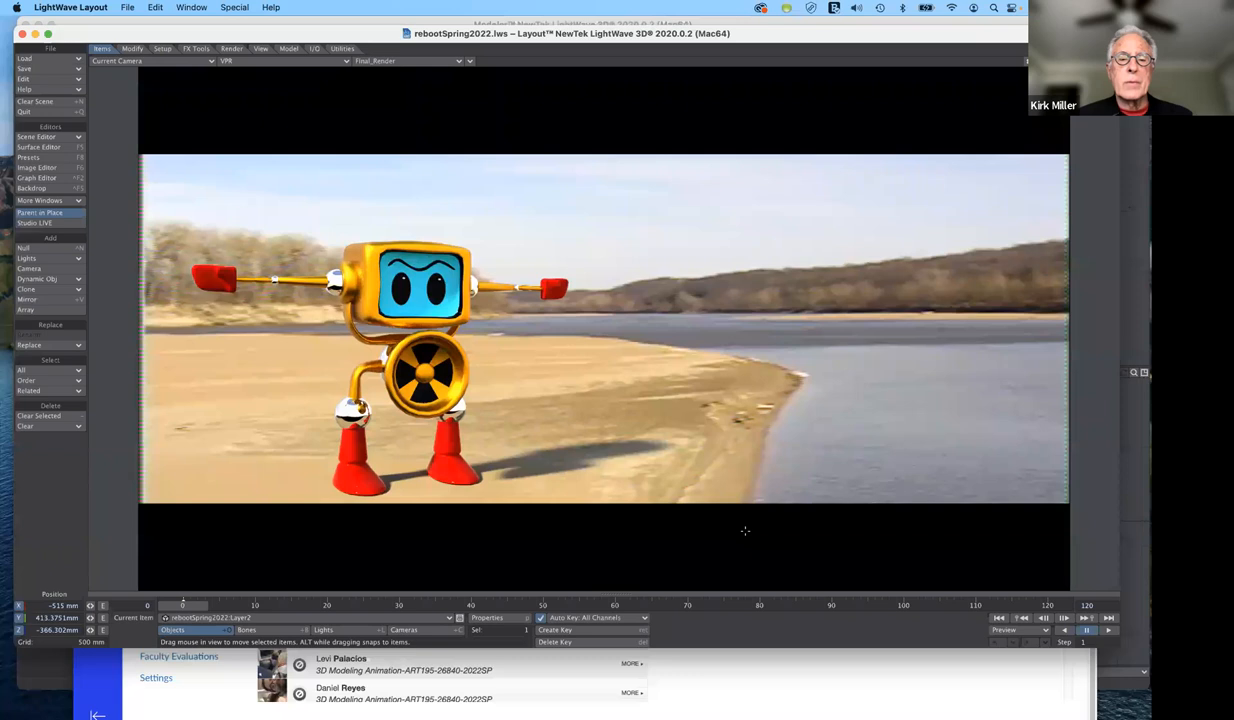
mouse_move(574, 487)
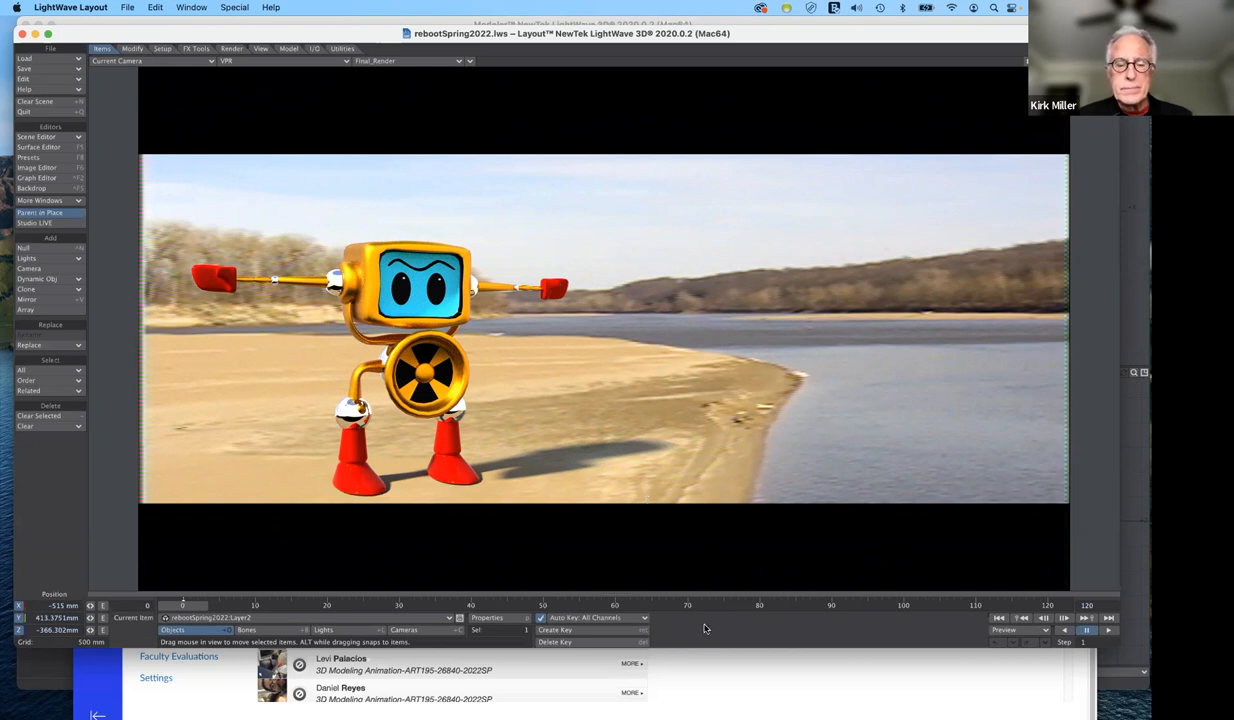
mouse_move(705, 607)
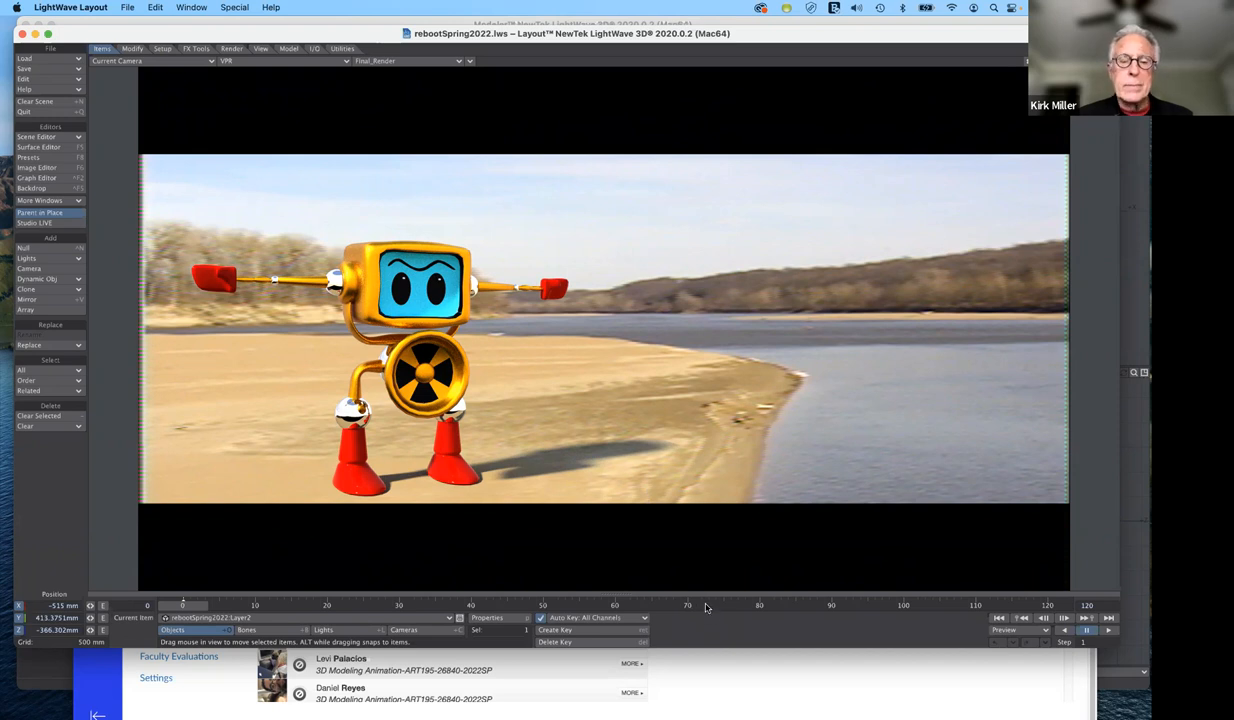
mouse_move(234, 60)
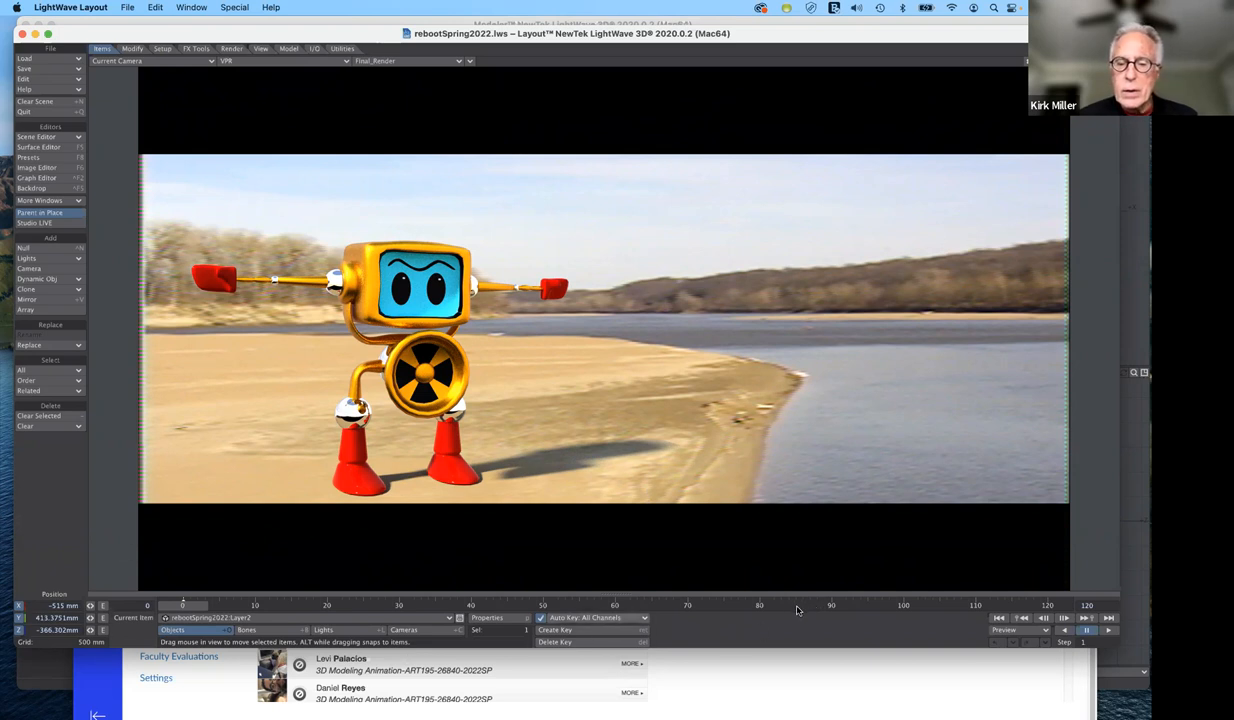
mouse_move(784, 685)
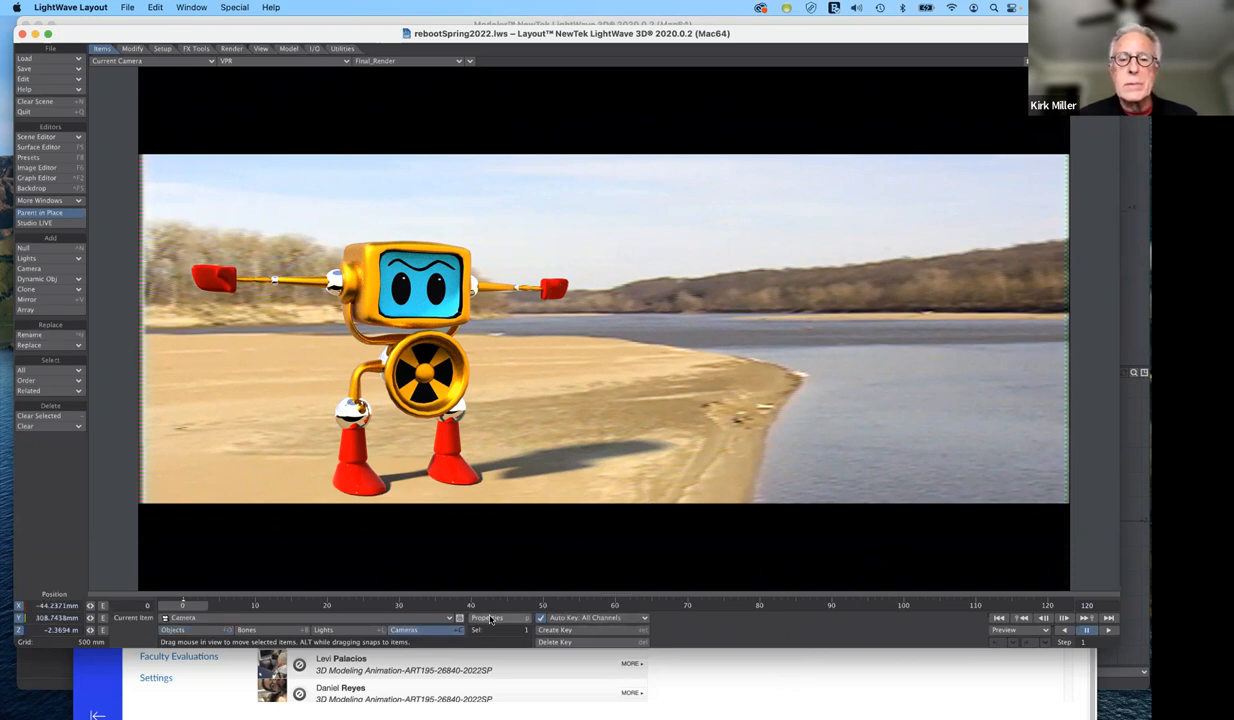
Step: Open Camera Properties, keep the Perspective Camera type, and move the panel right
click(491, 617)
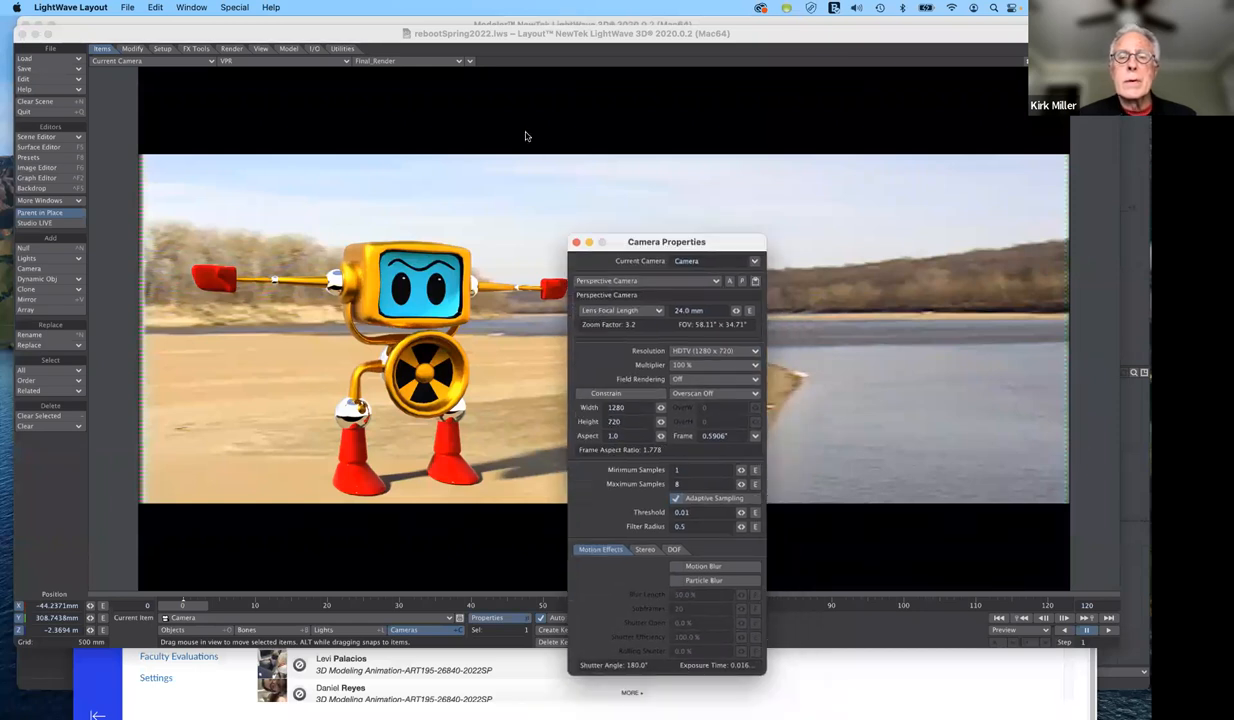
drag(666, 241, 535, 98)
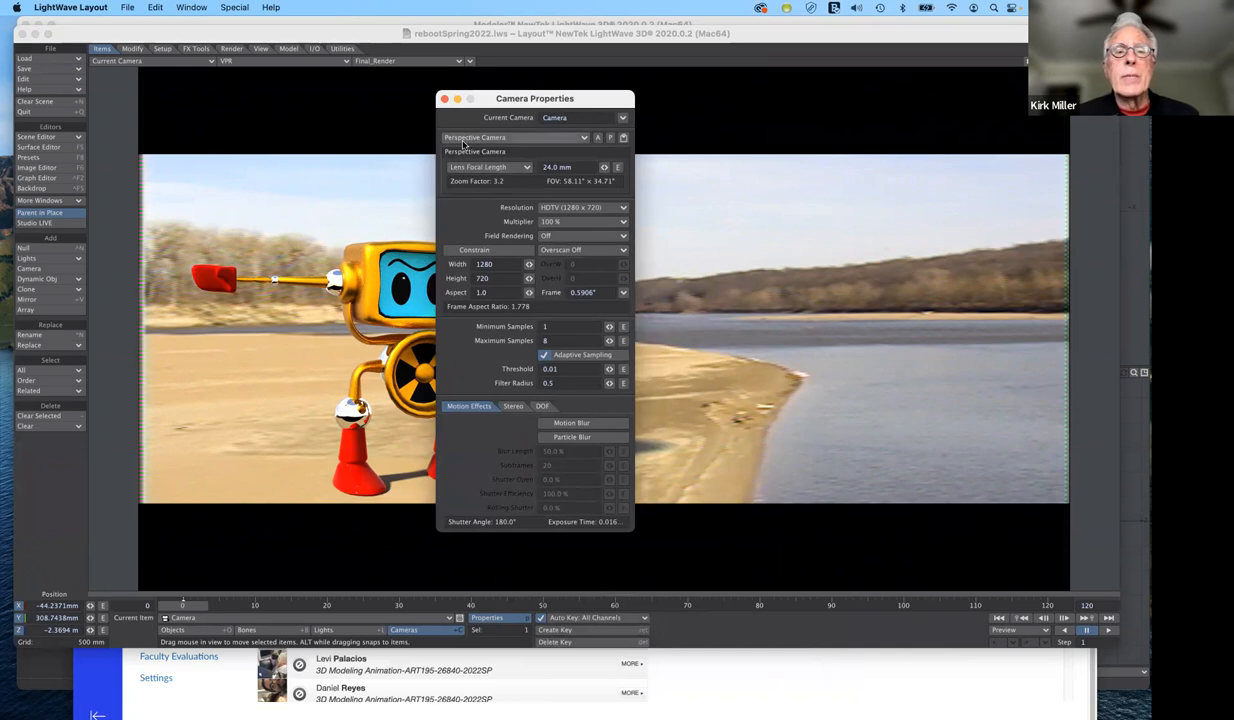
click(515, 137)
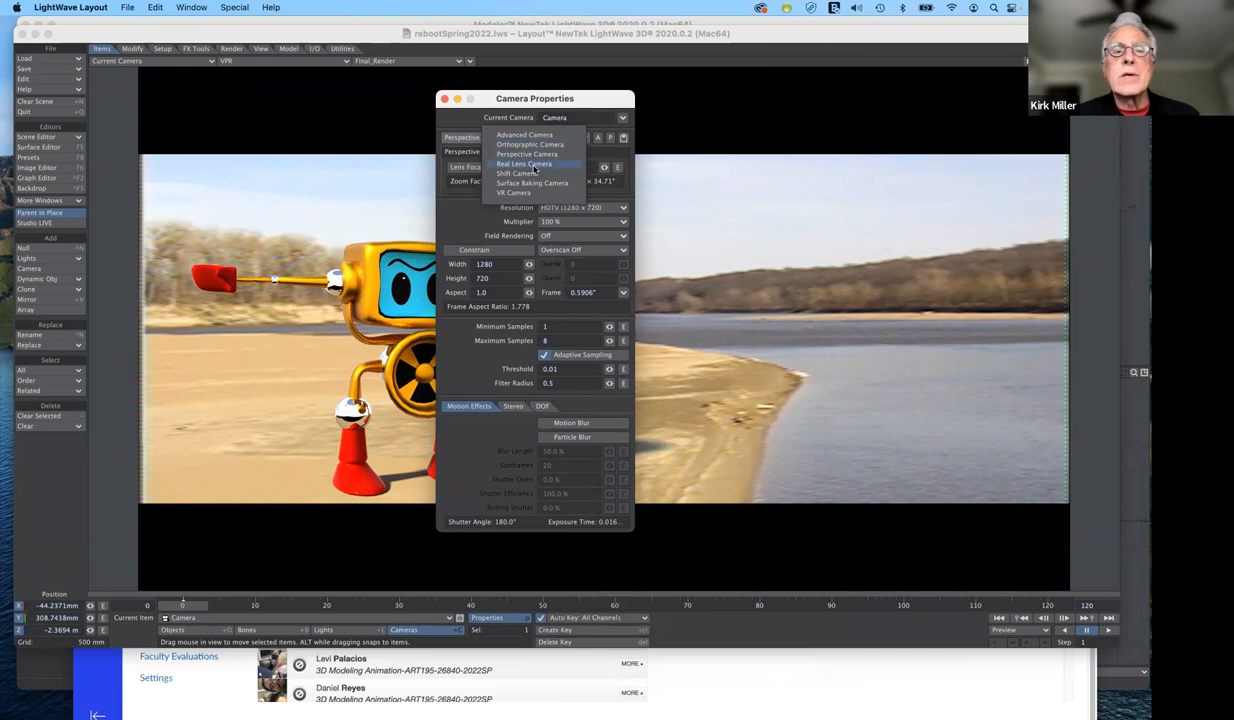
click(527, 154)
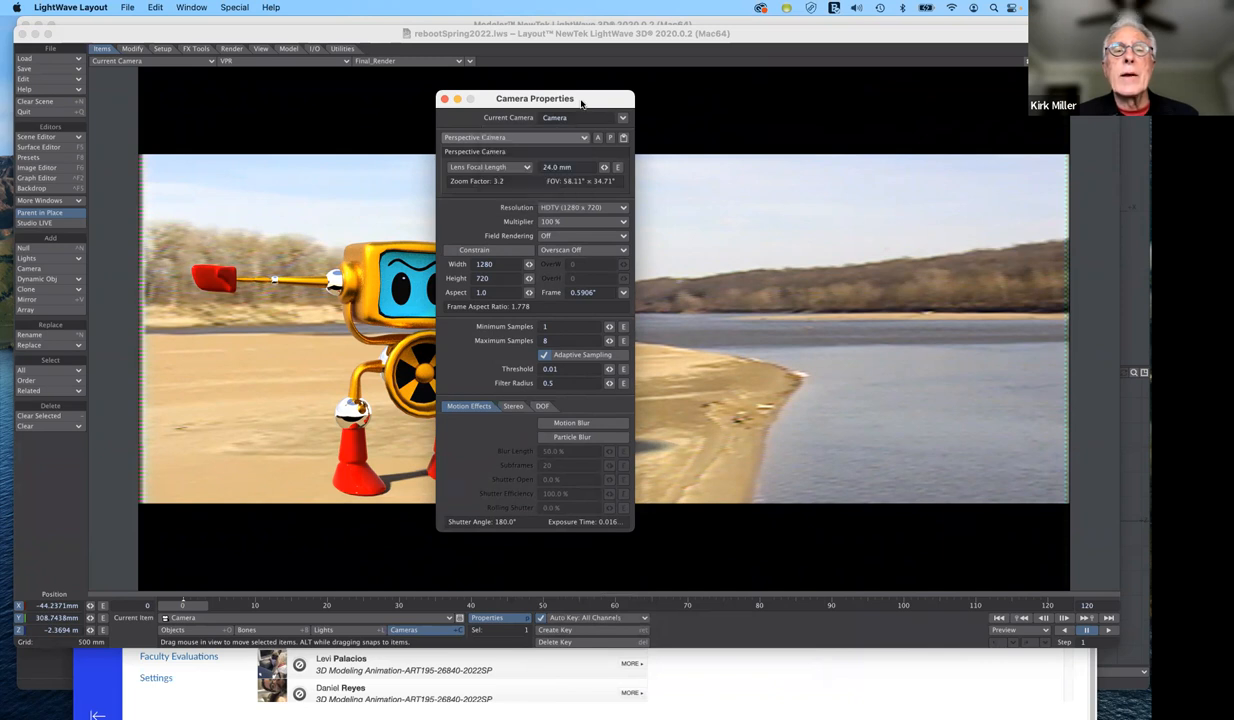
mouse_move(517, 144)
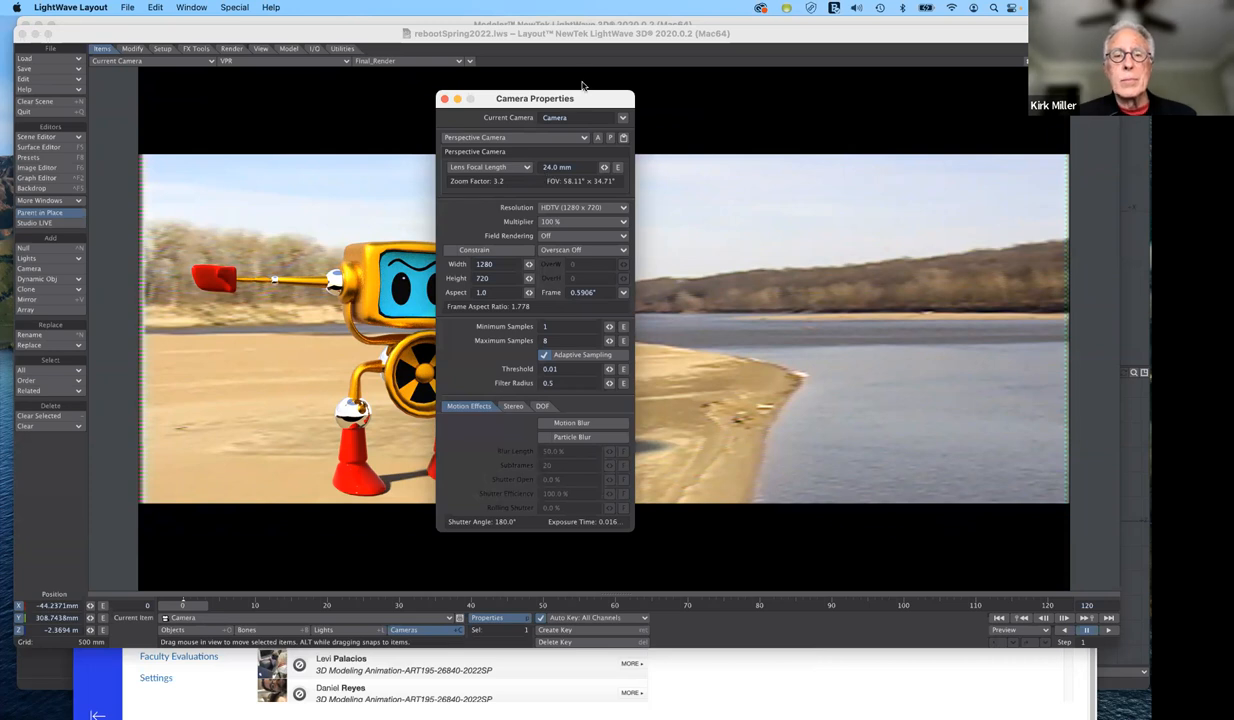
drag(535, 98, 878, 127)
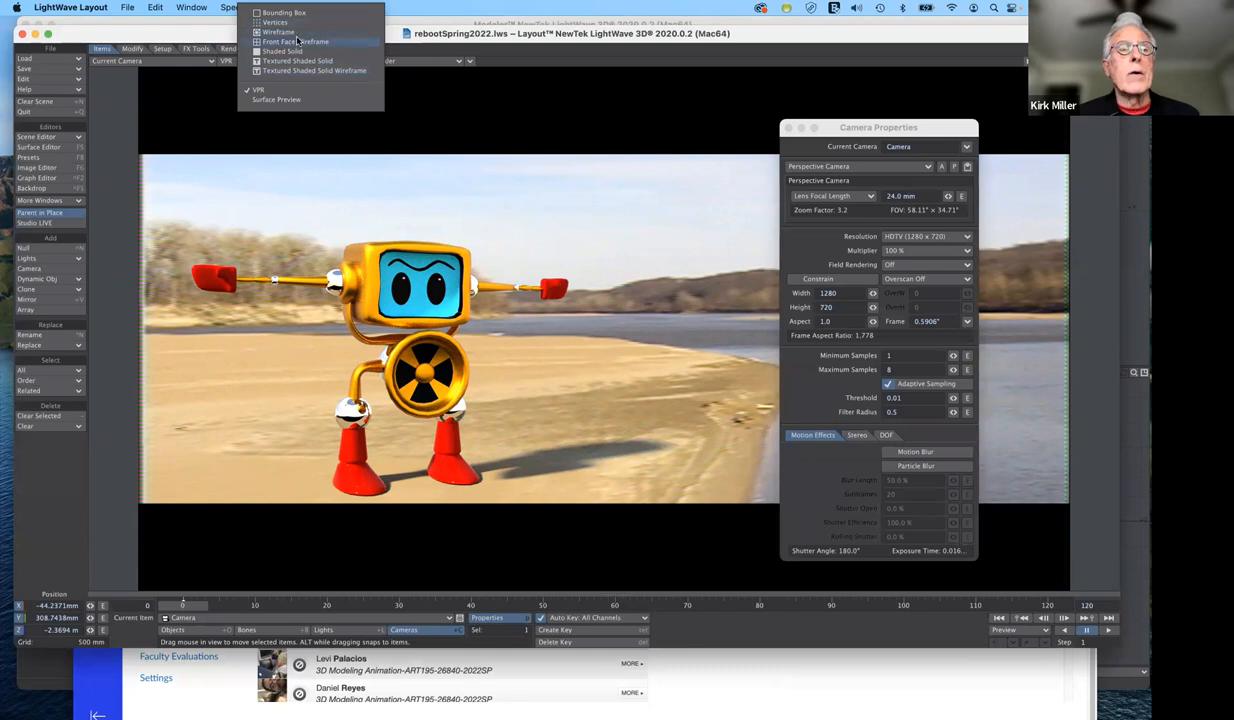
Step: Switch the viewport display from VPR to Textured Shaded Solid
click(297, 60)
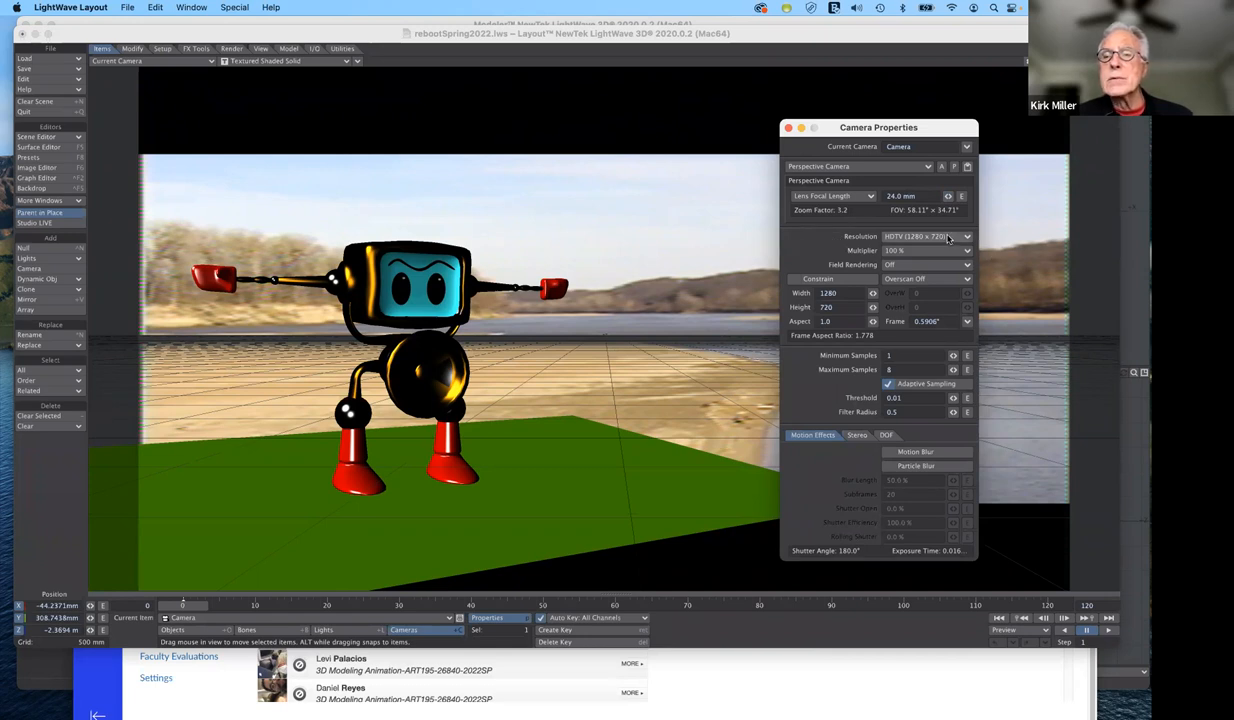
click(925, 236)
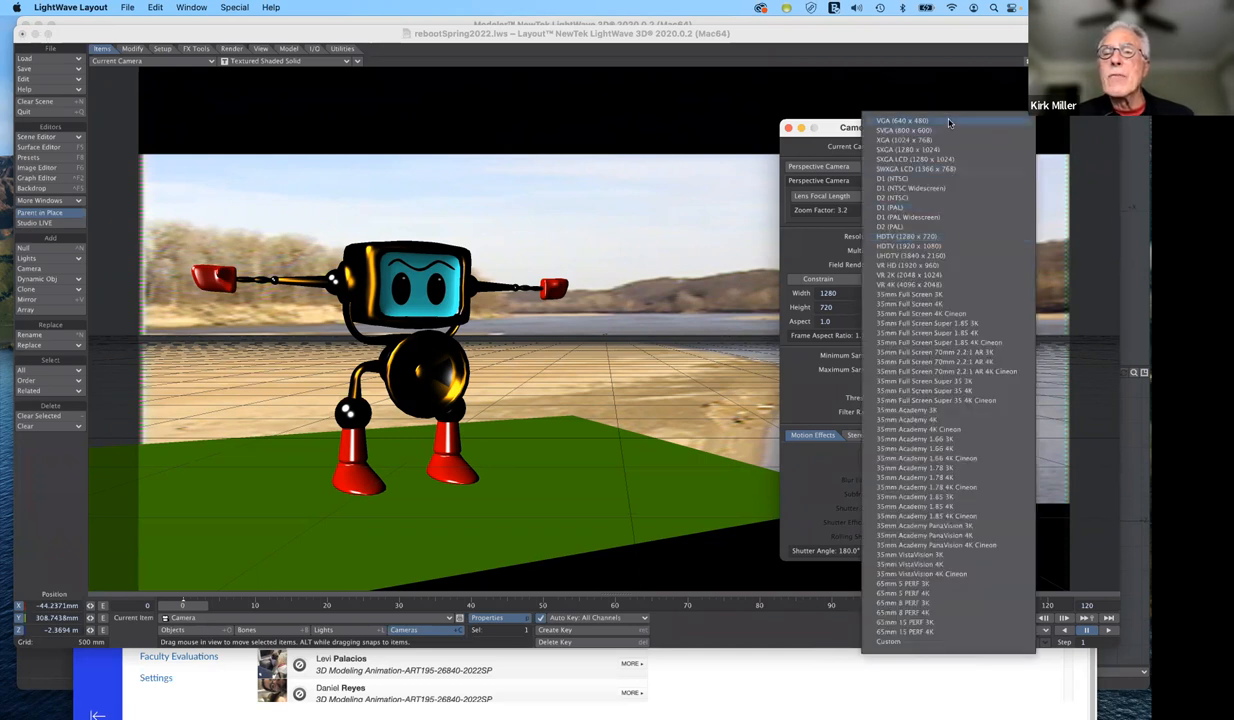
click(903, 120)
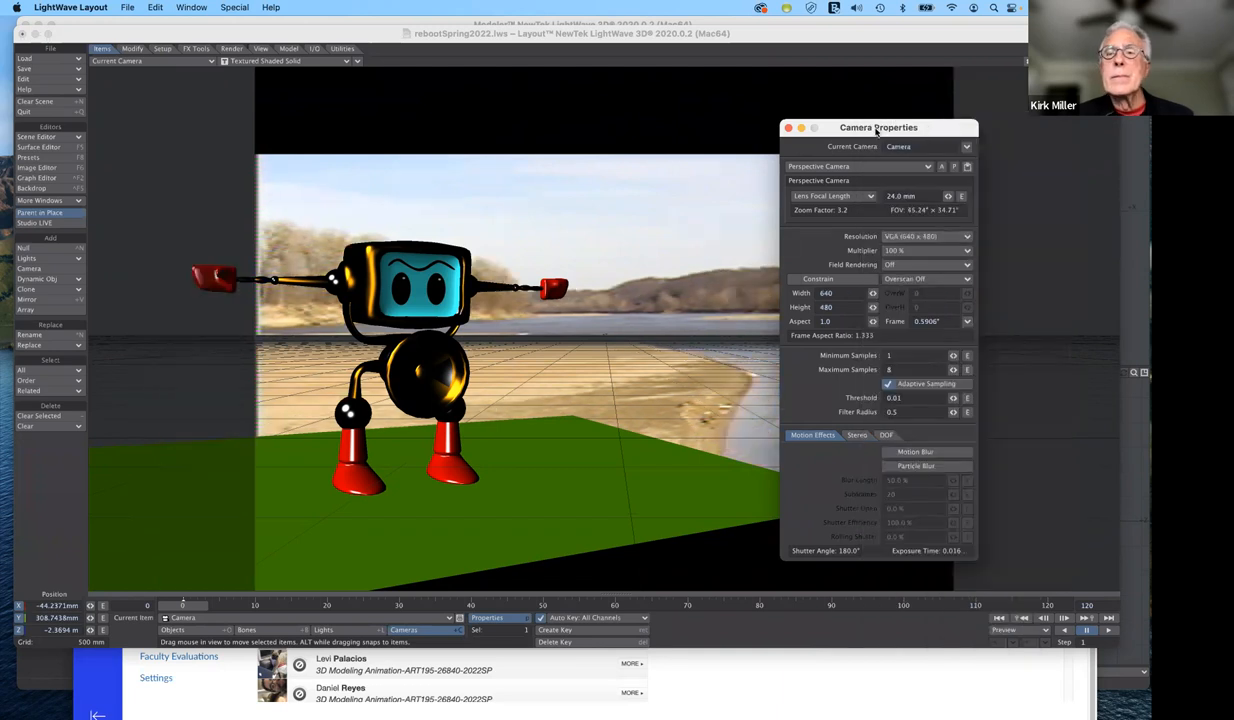
drag(878, 127, 1037, 222)
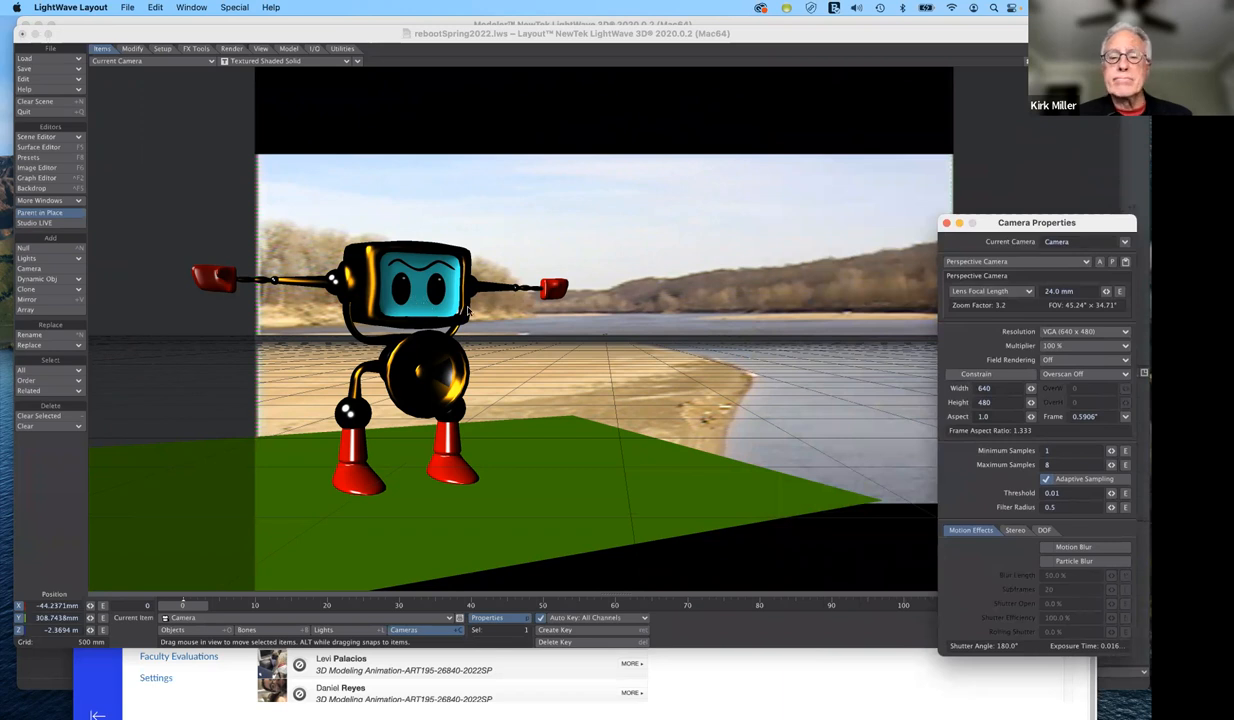
mouse_move(498, 308)
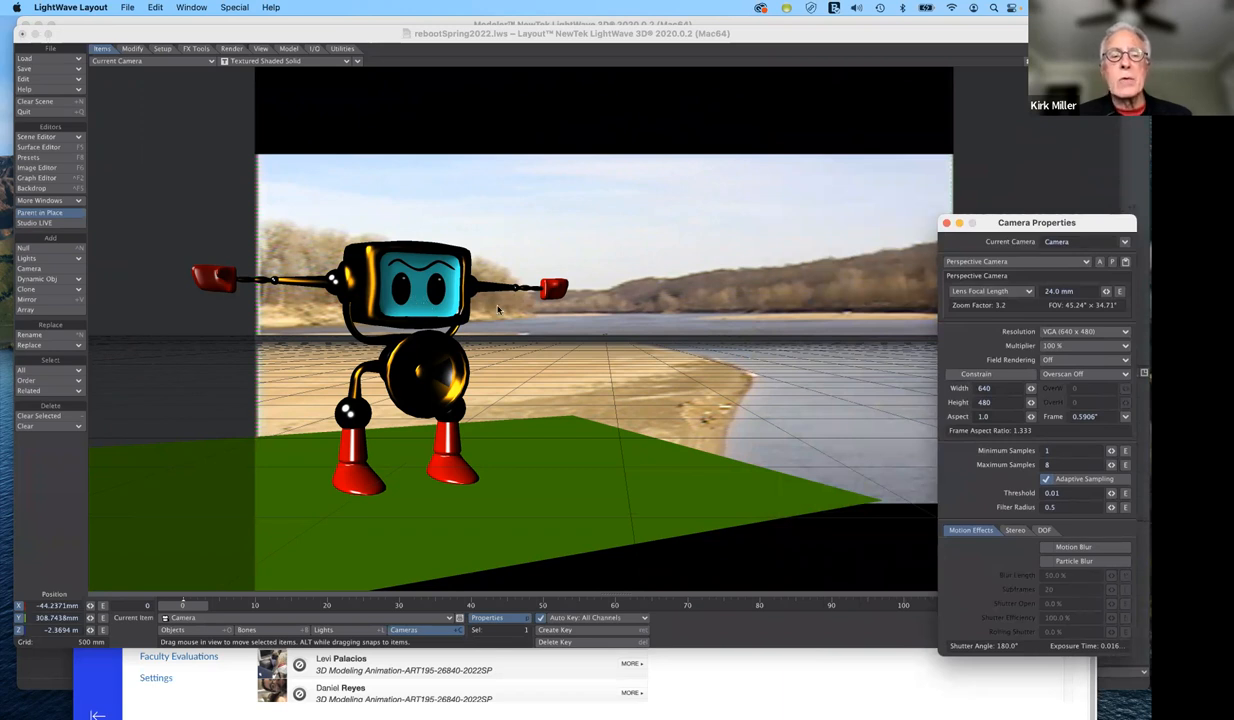
mouse_move(490, 310)
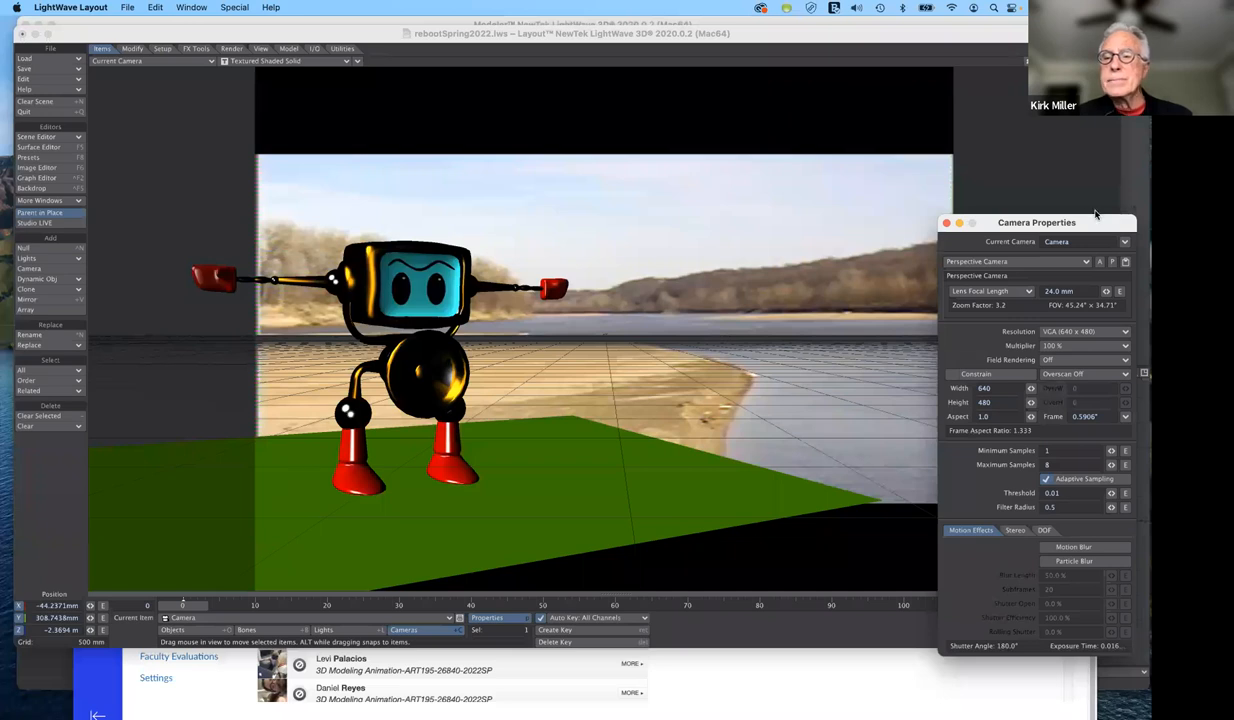
drag(1036, 222, 866, 136)
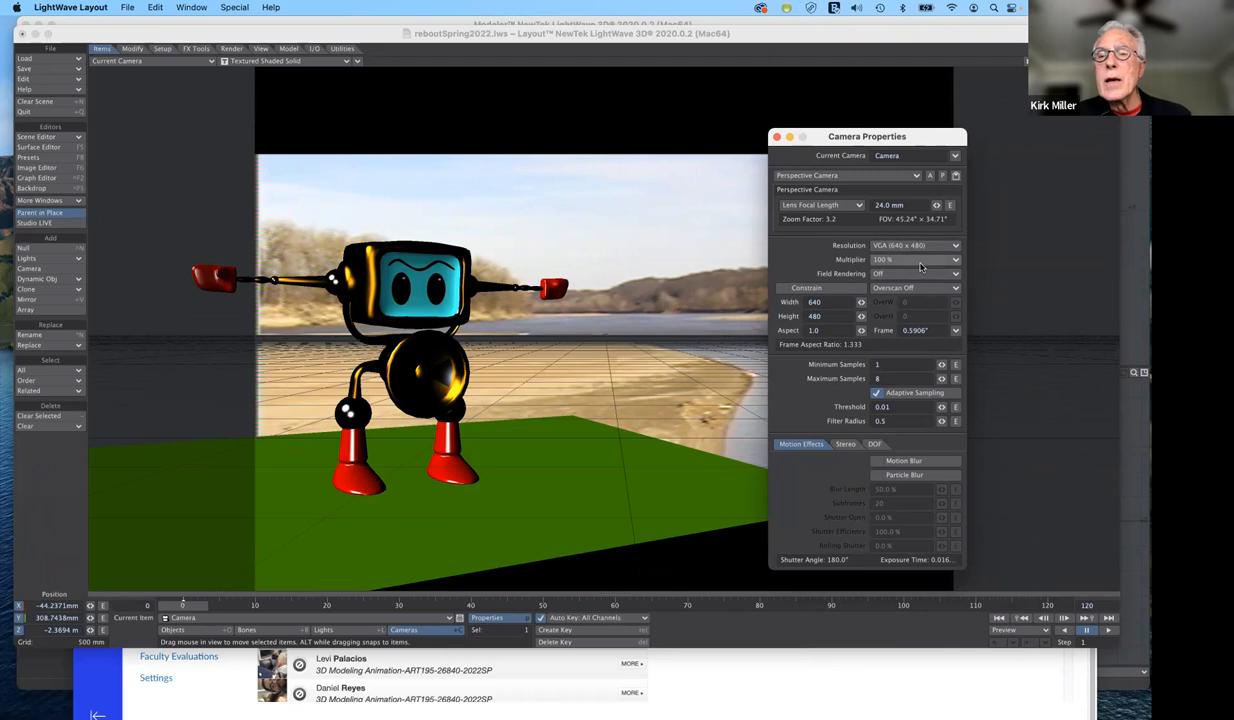
click(954, 259)
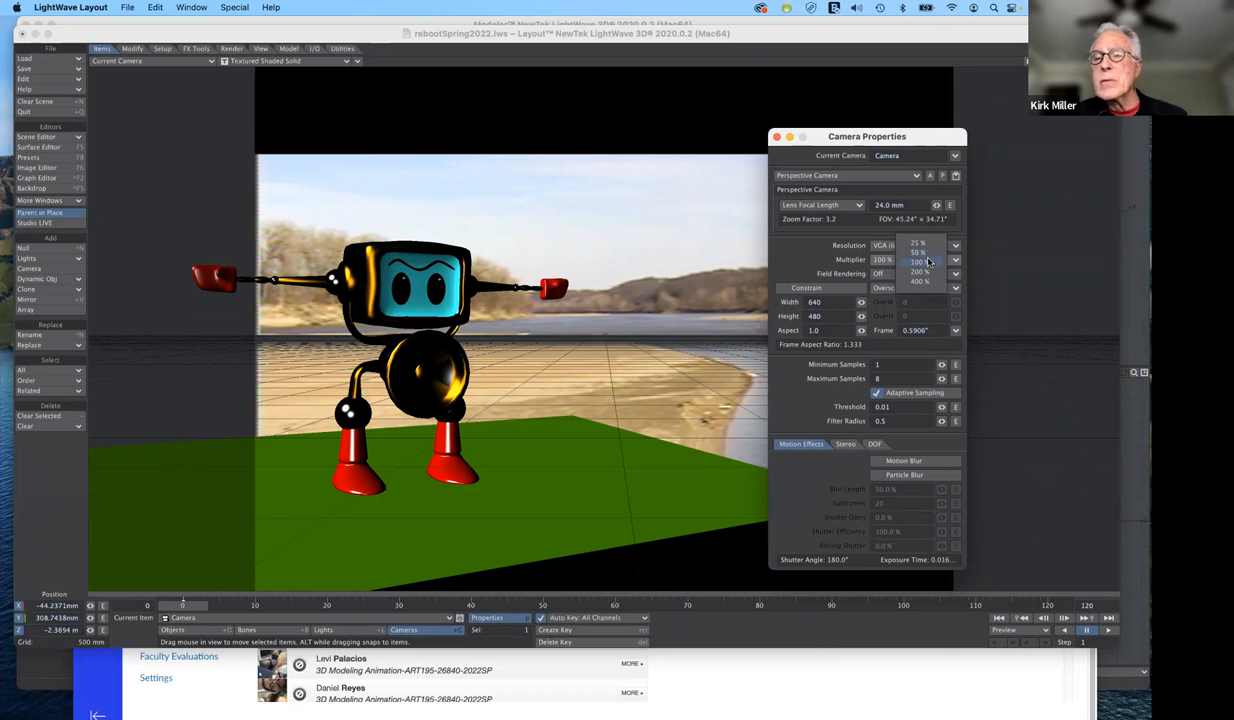
mouse_move(928, 264)
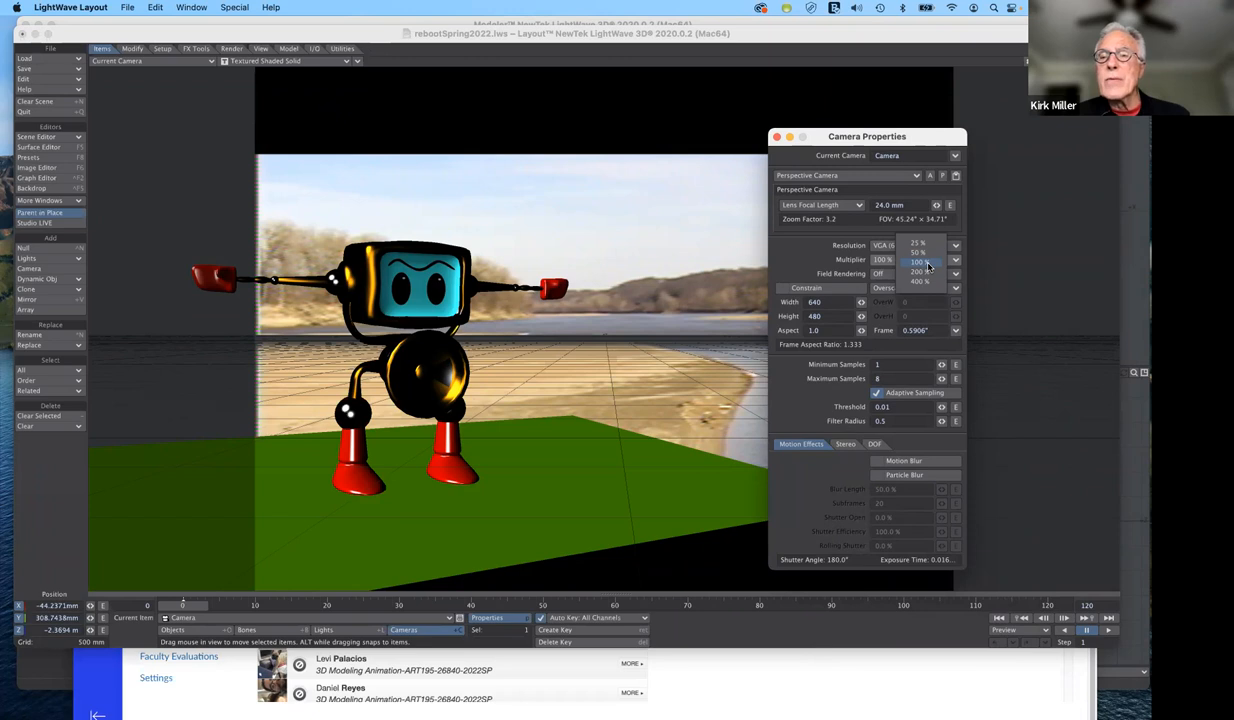
click(917, 261)
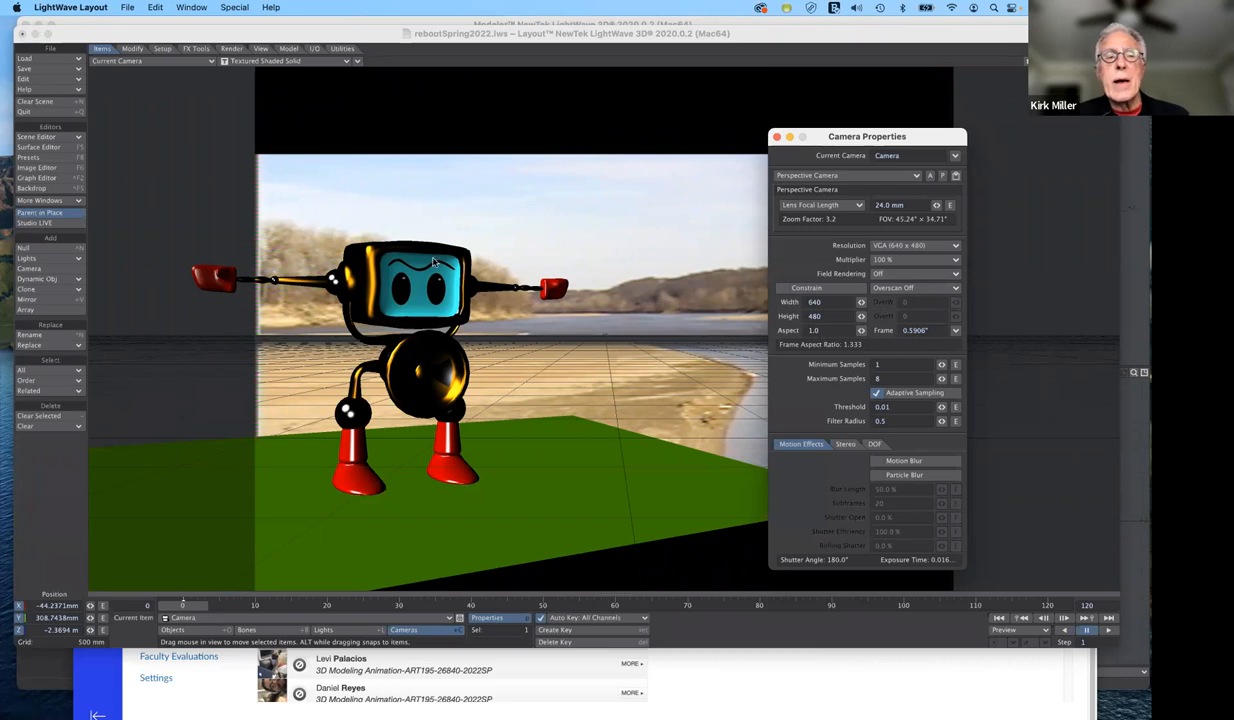
mouse_move(623, 274)
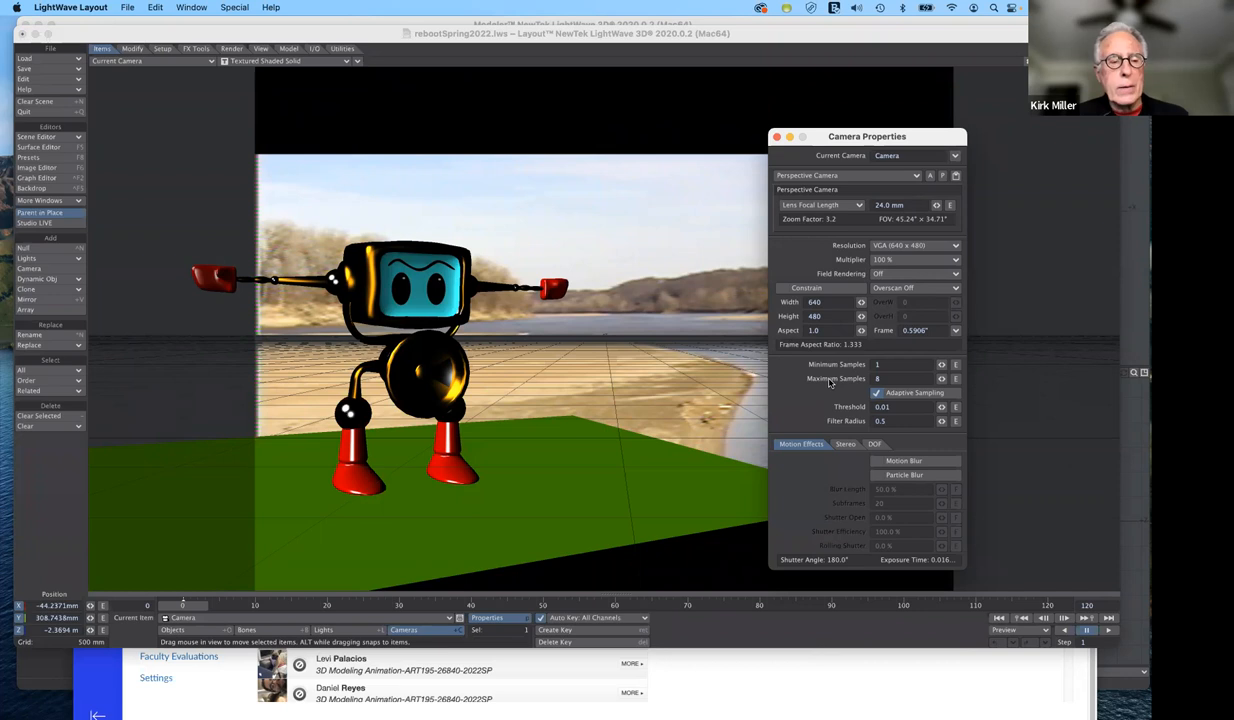
mouse_move(831, 375)
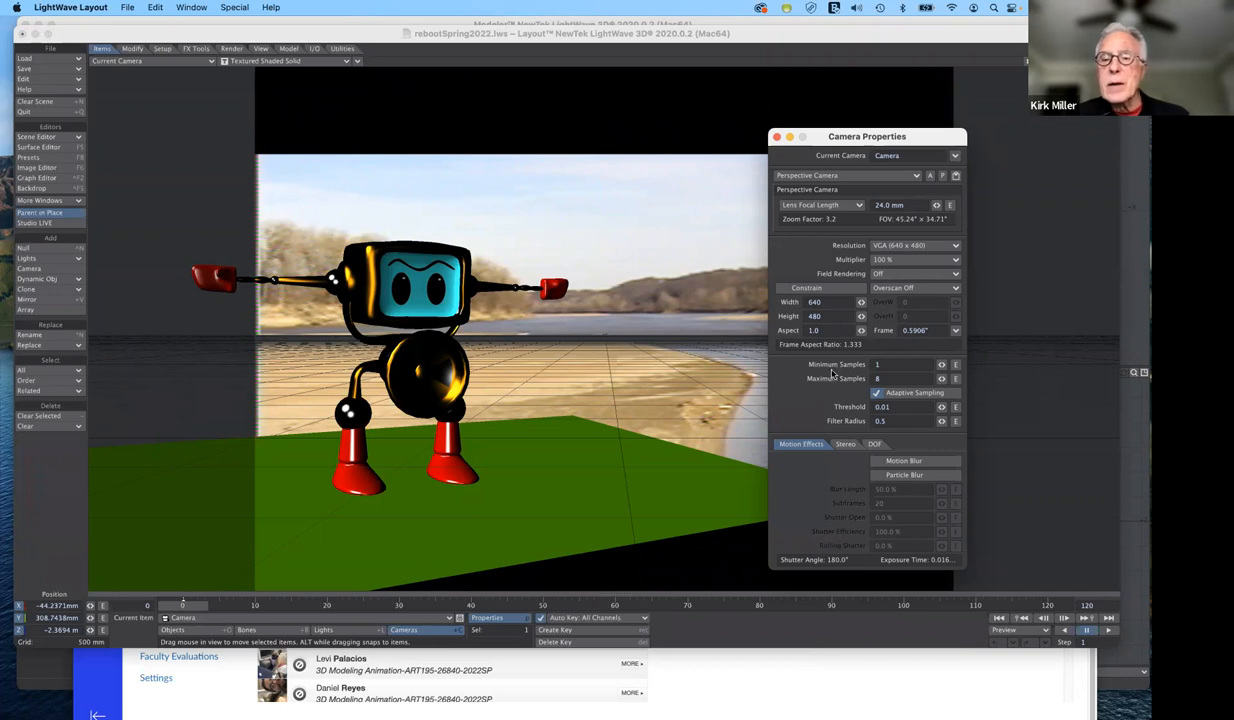
mouse_move(828, 375)
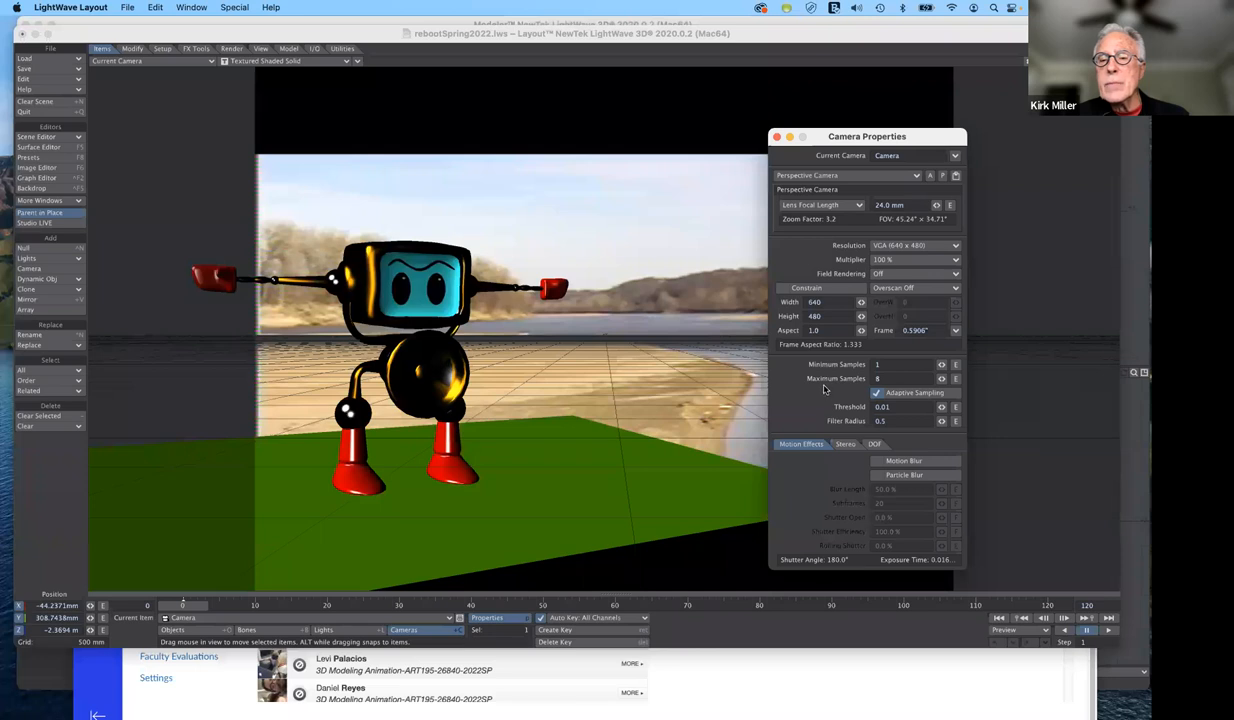
mouse_move(837, 367)
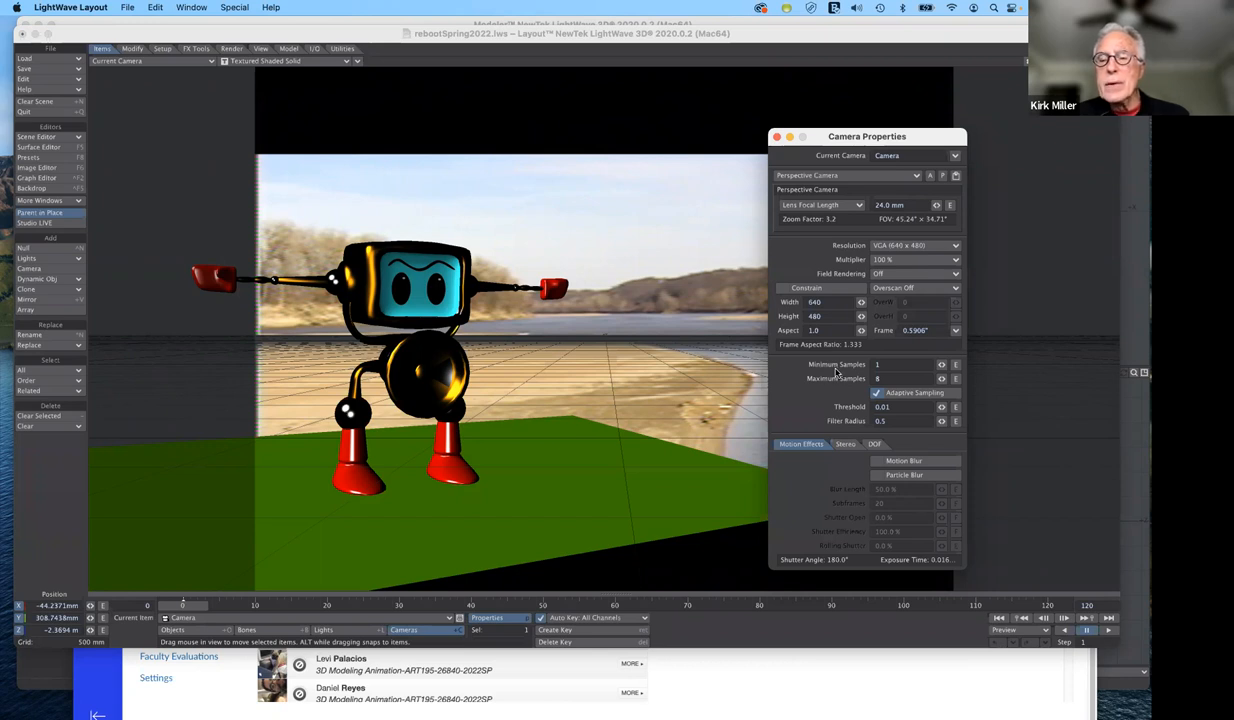
mouse_move(828, 377)
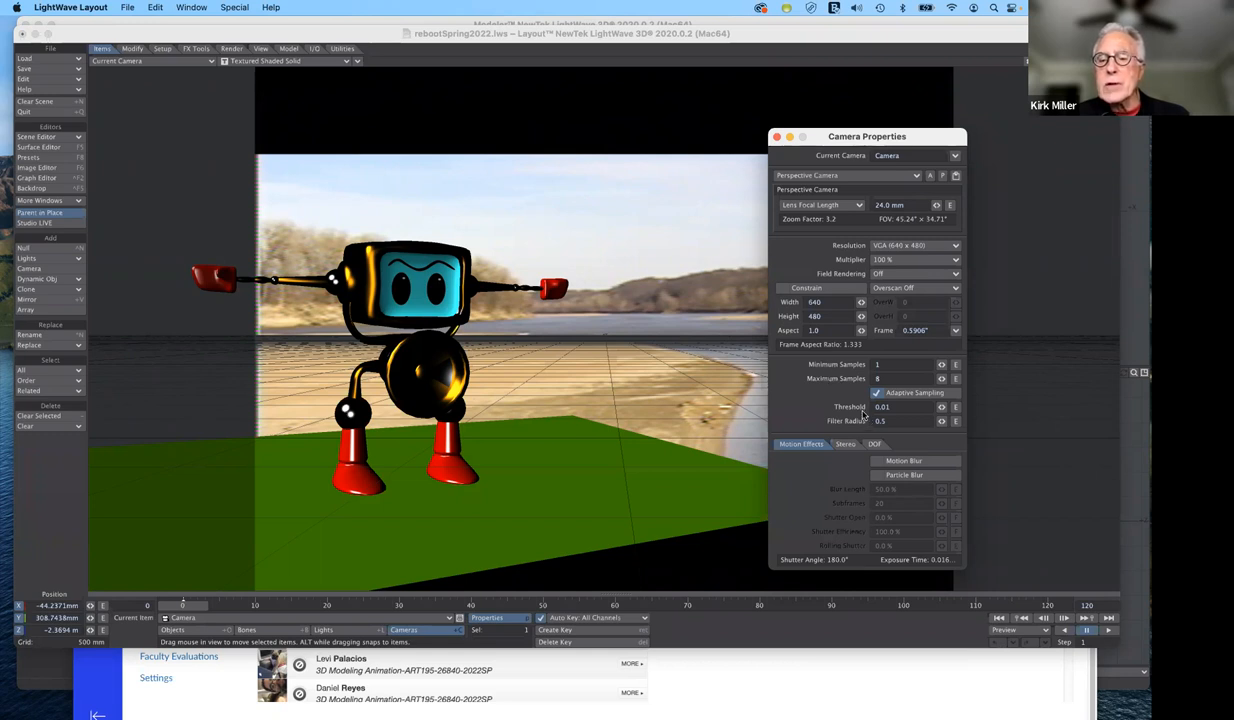
mouse_move(840, 430)
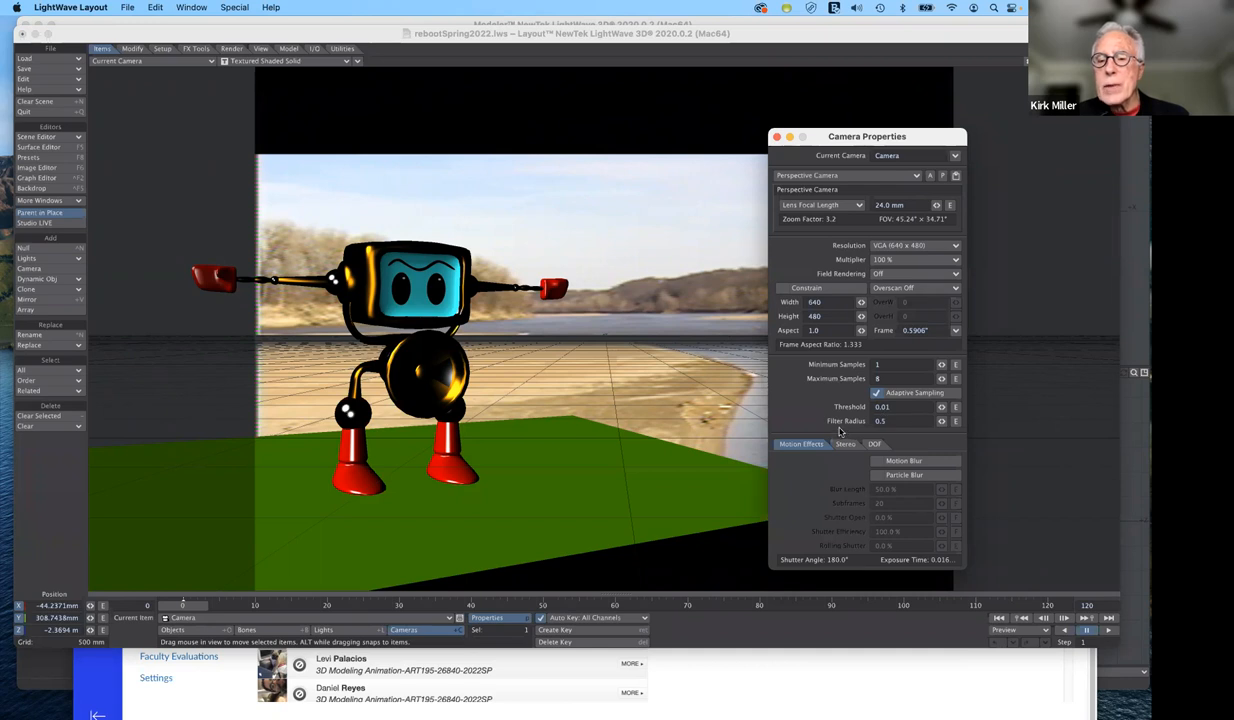
mouse_move(881, 432)
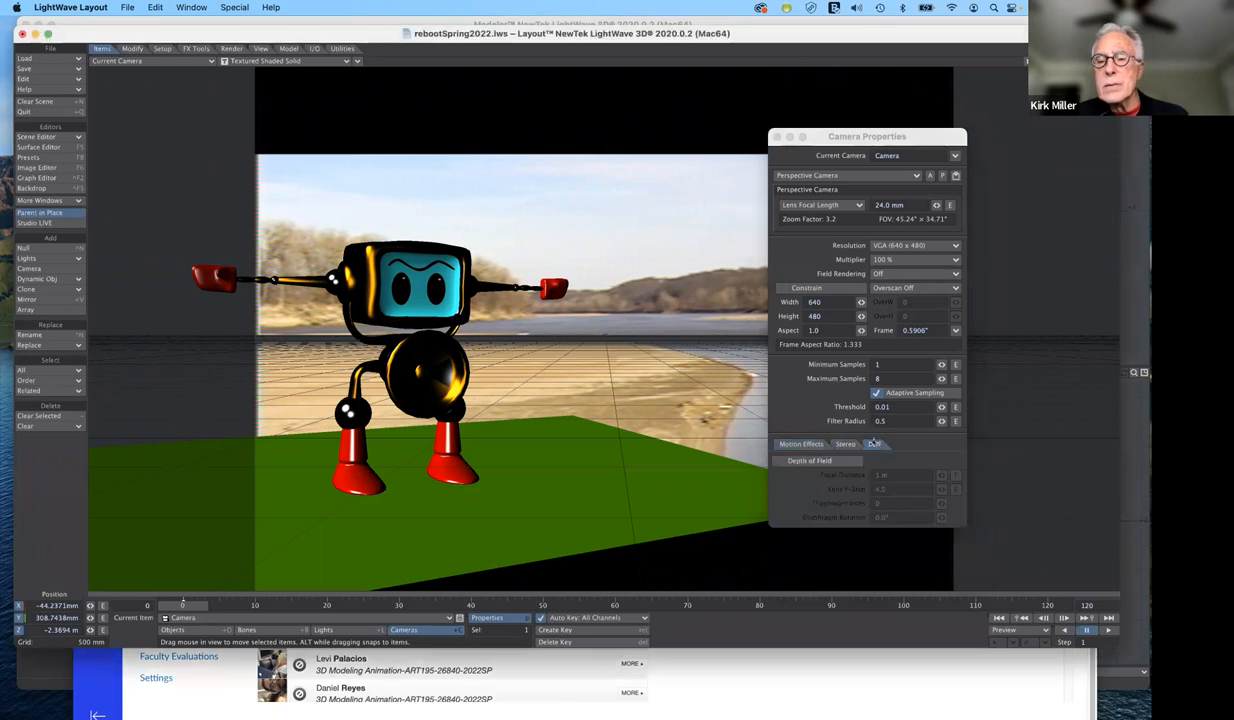
Step: Show the Motion Effects settings and move Camera Properties to the right edge
click(875, 443)
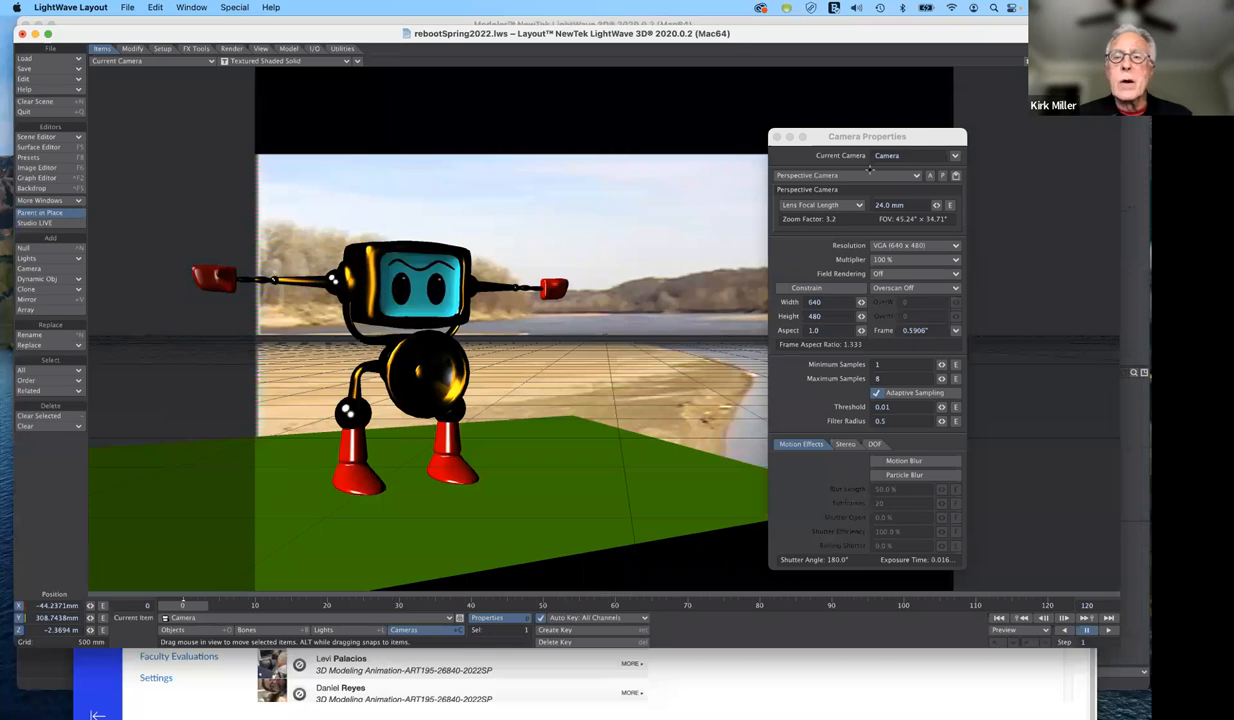
drag(867, 136, 990, 100)
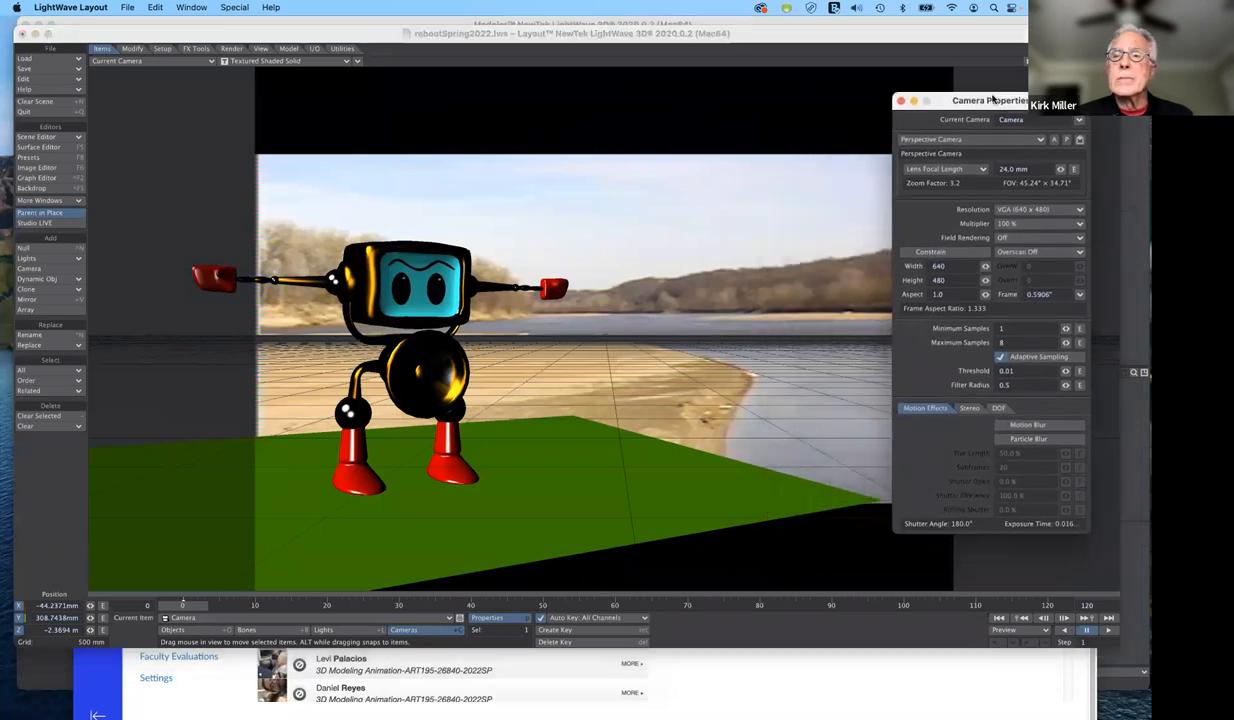
mouse_move(390, 50)
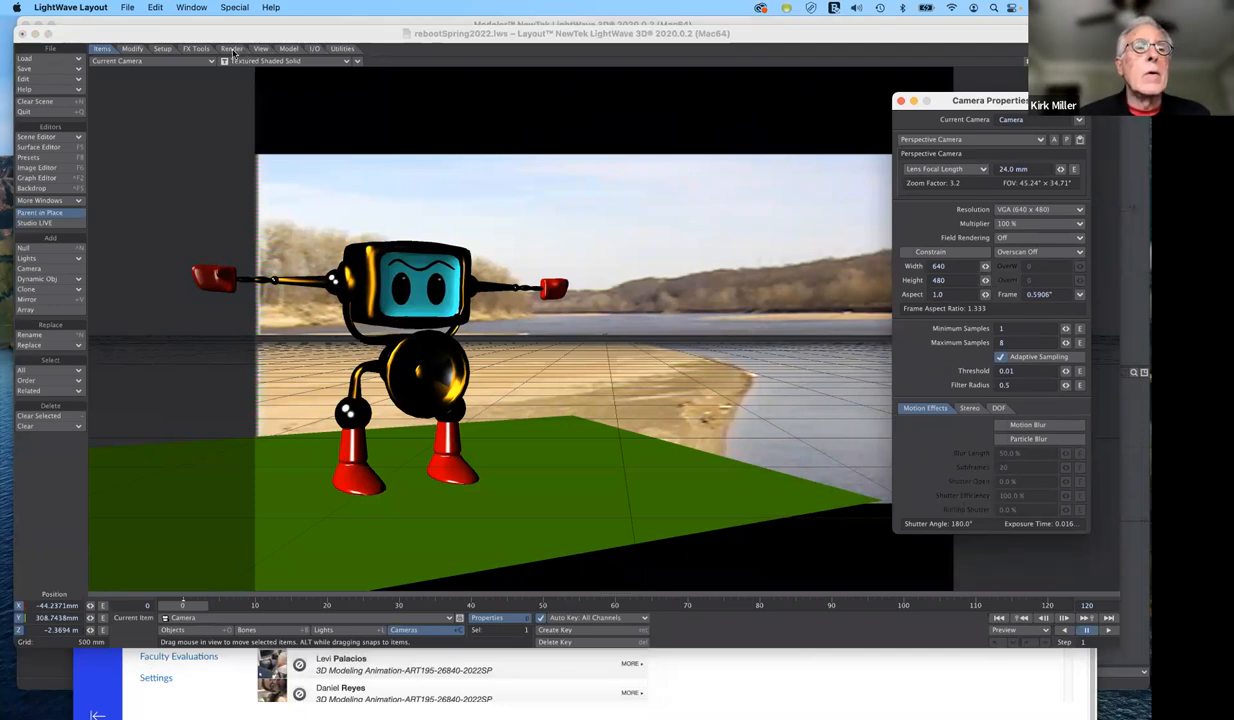
Step: Open Render Properties from the Render tab's Options
click(232, 48)
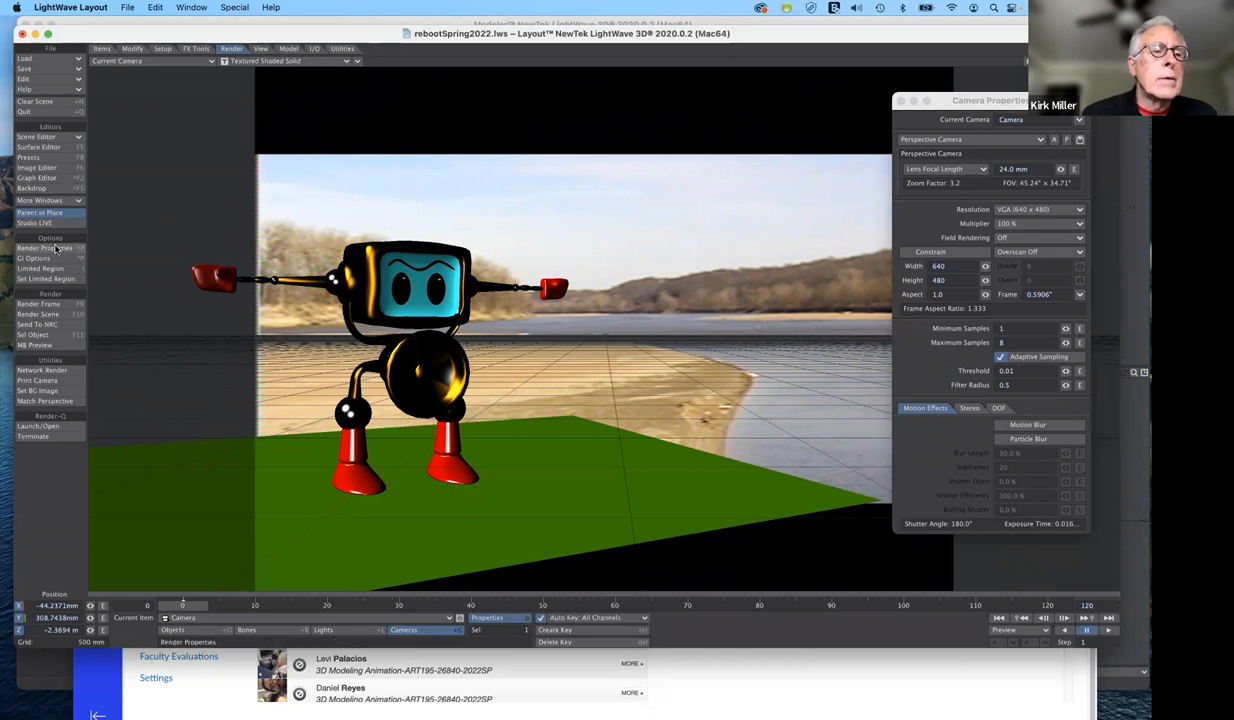
click(44, 248)
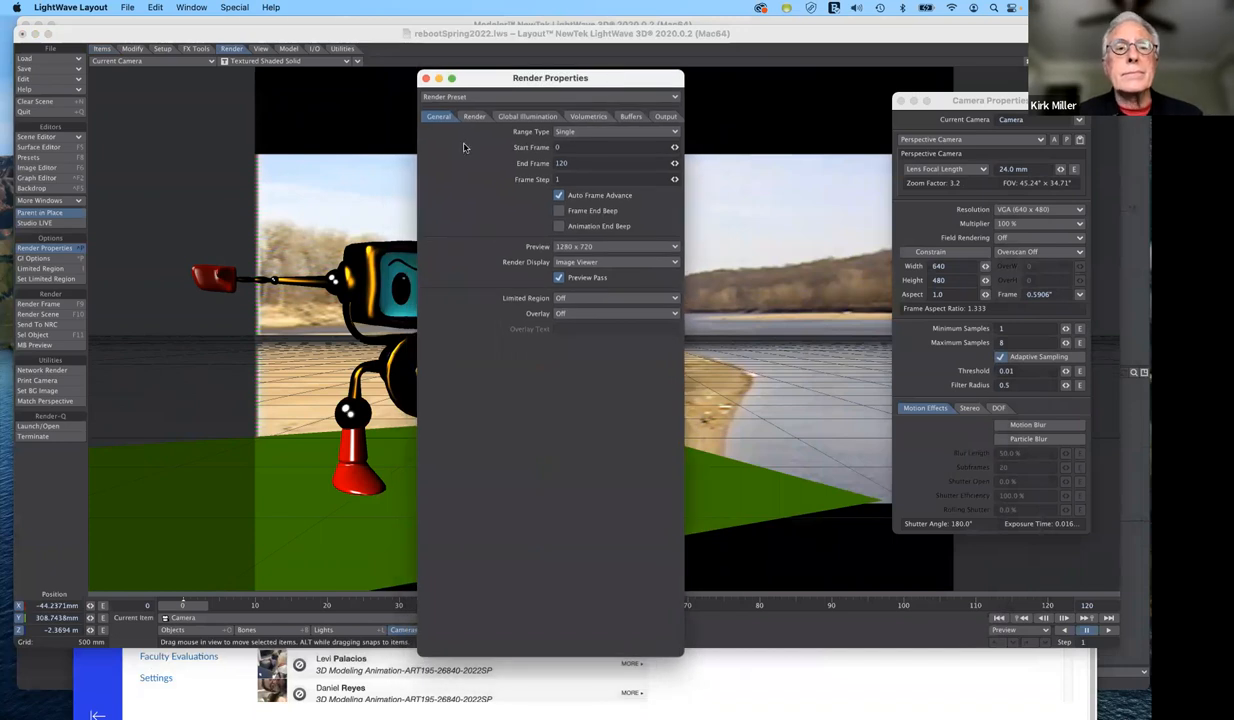
mouse_move(461, 141)
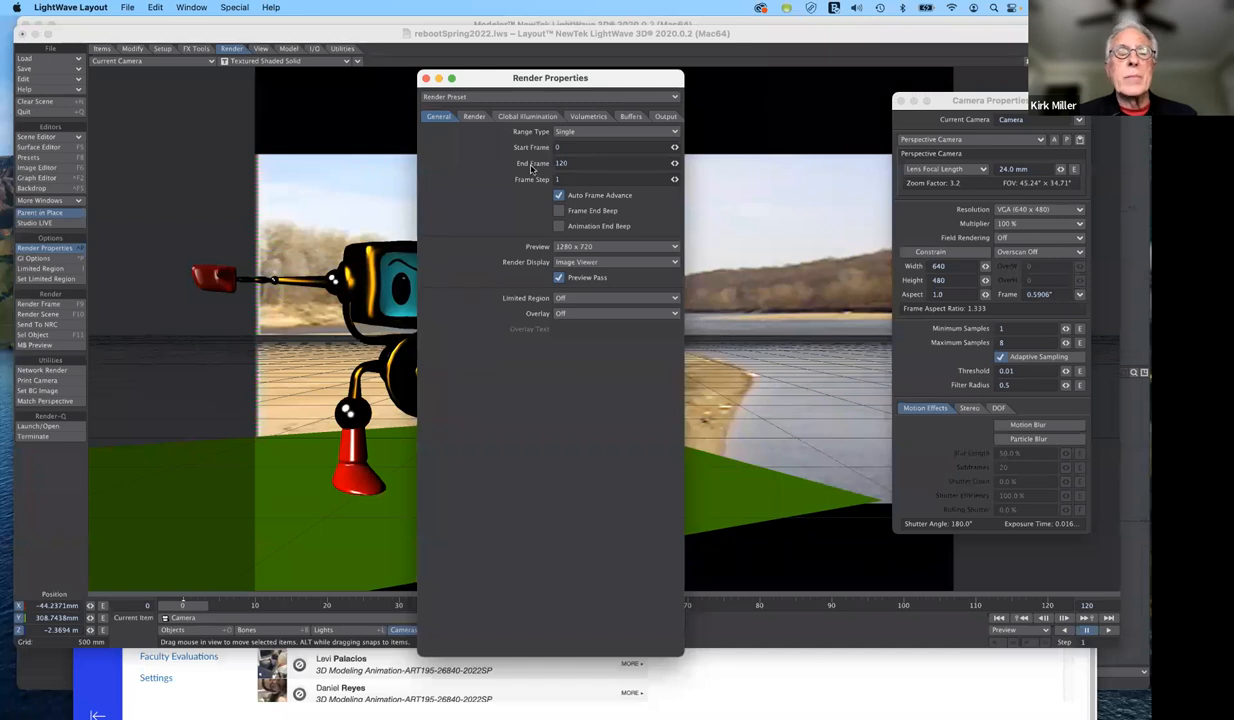
mouse_move(522, 189)
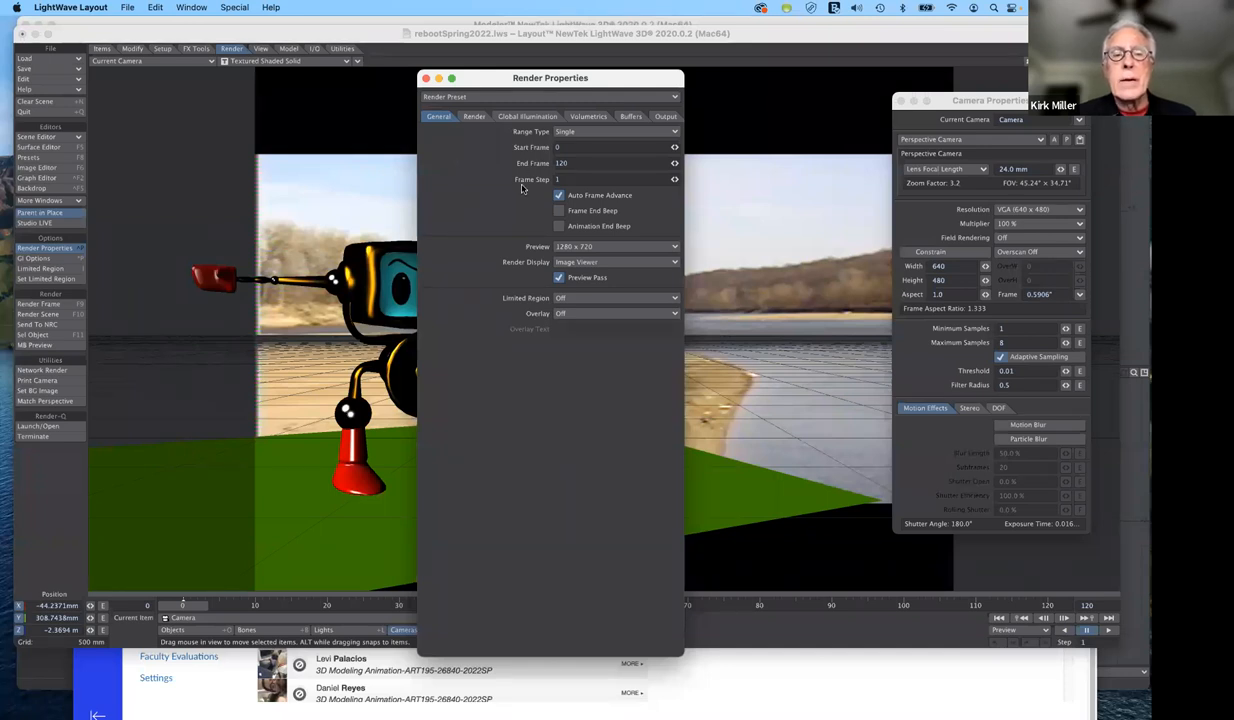
mouse_move(555, 227)
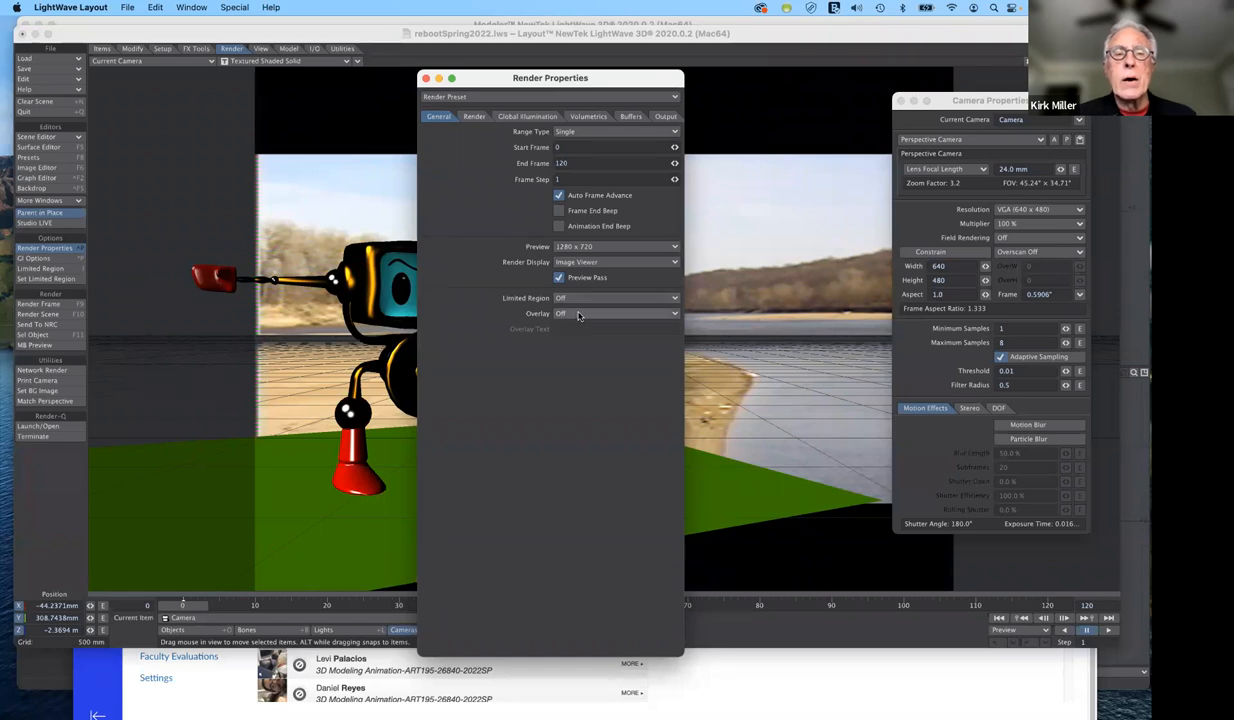
Step: On the Render settings, enable Despike and set Noise Filter to On – CPU
click(473, 116)
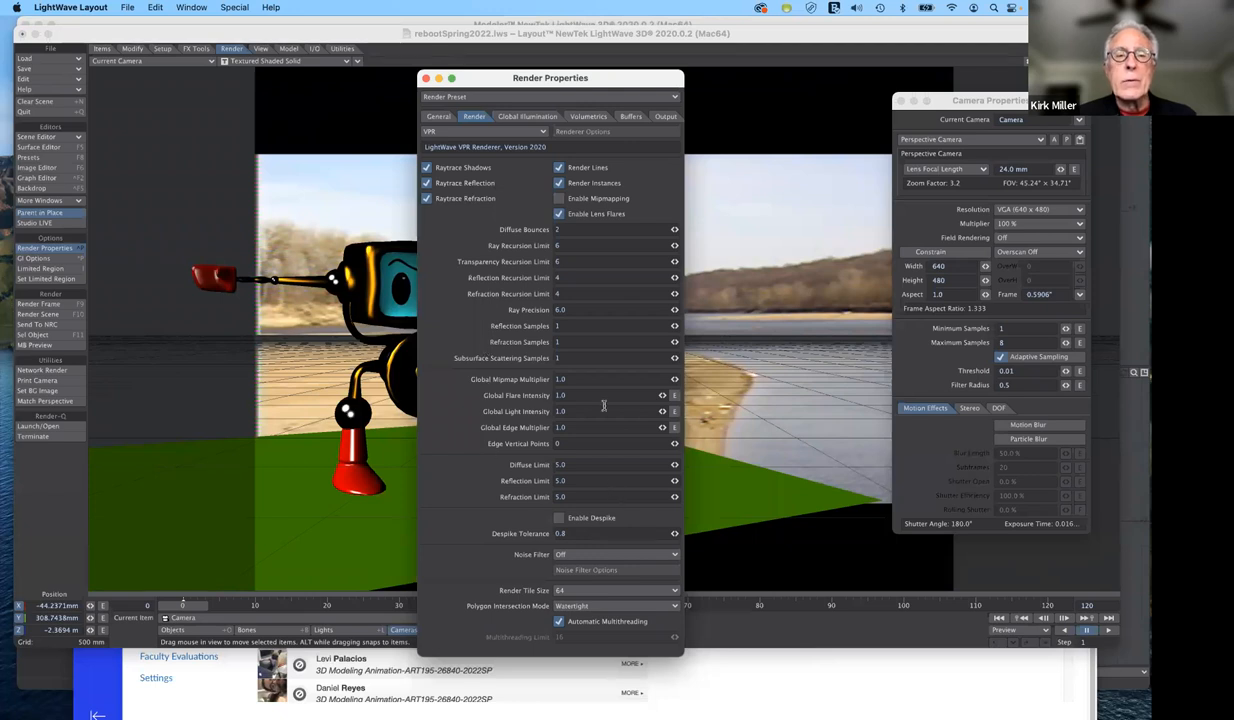
mouse_move(522, 232)
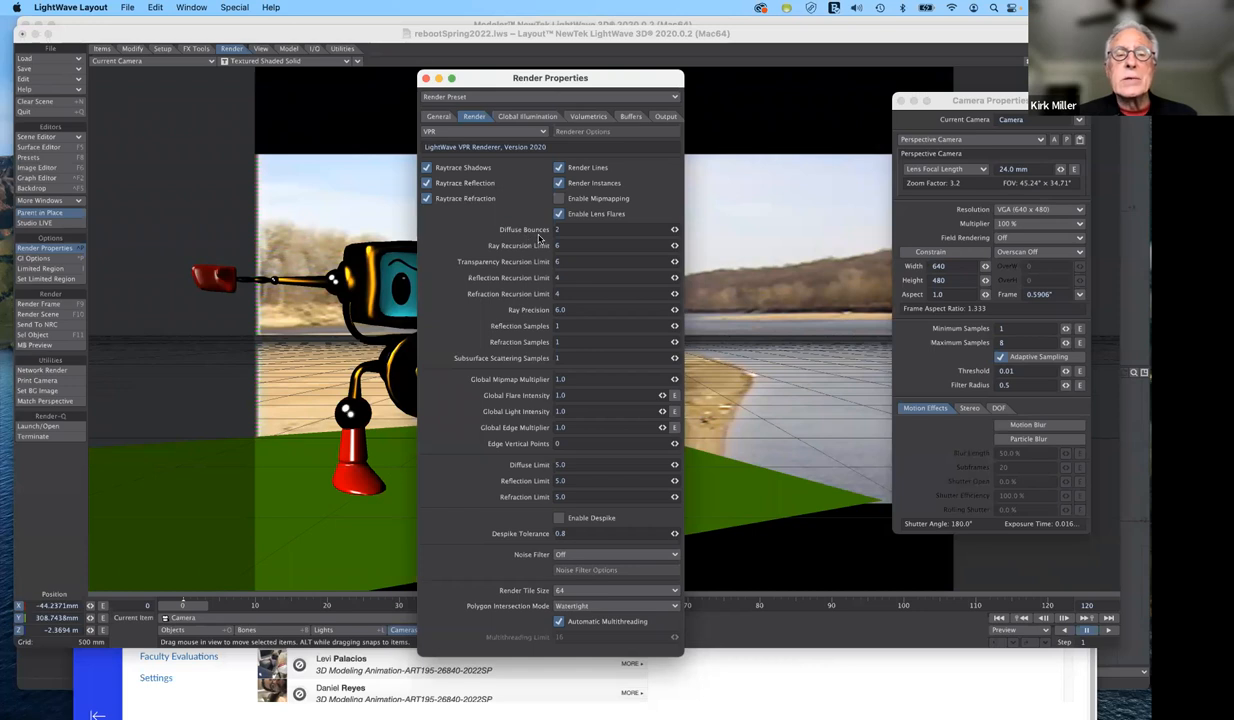
mouse_move(552, 262)
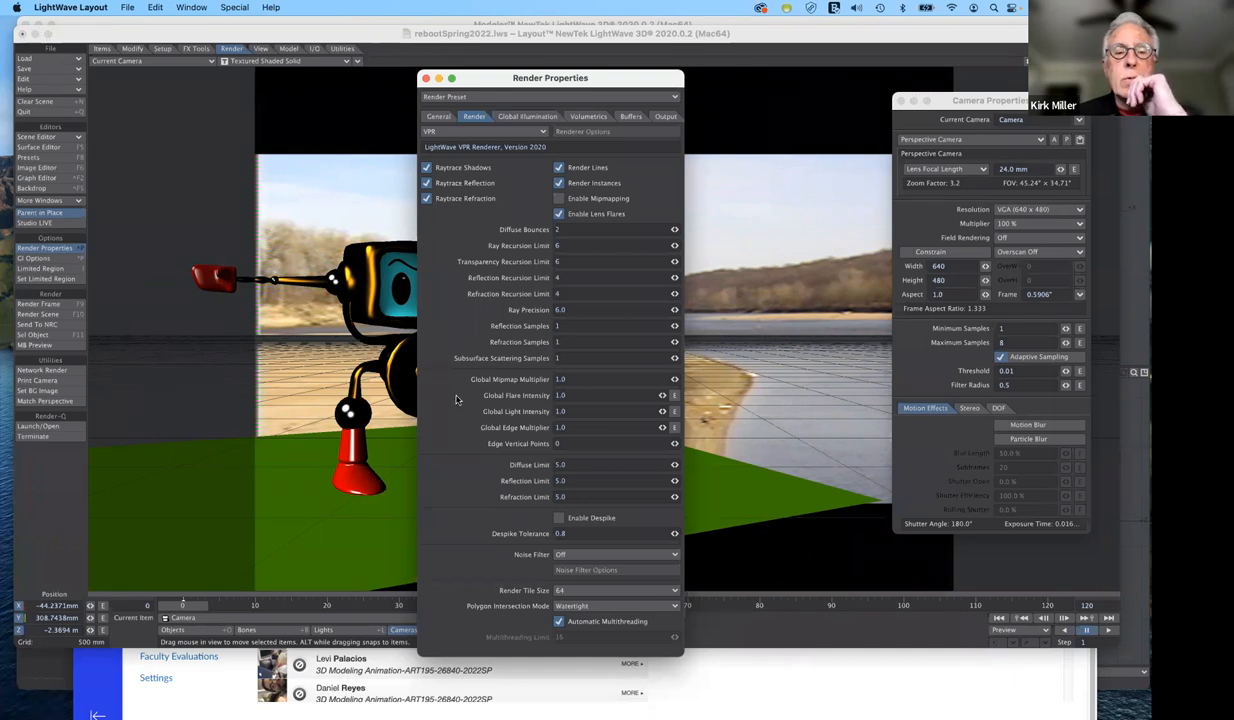
mouse_move(459, 394)
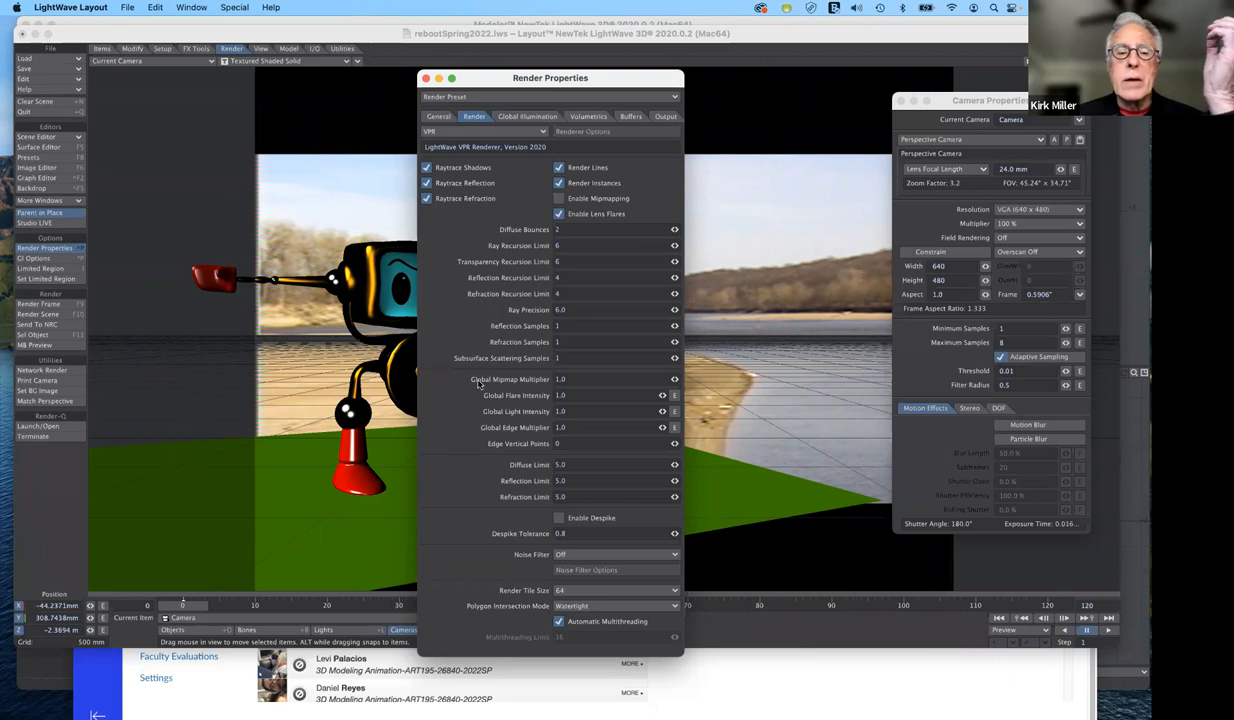
mouse_move(505, 367)
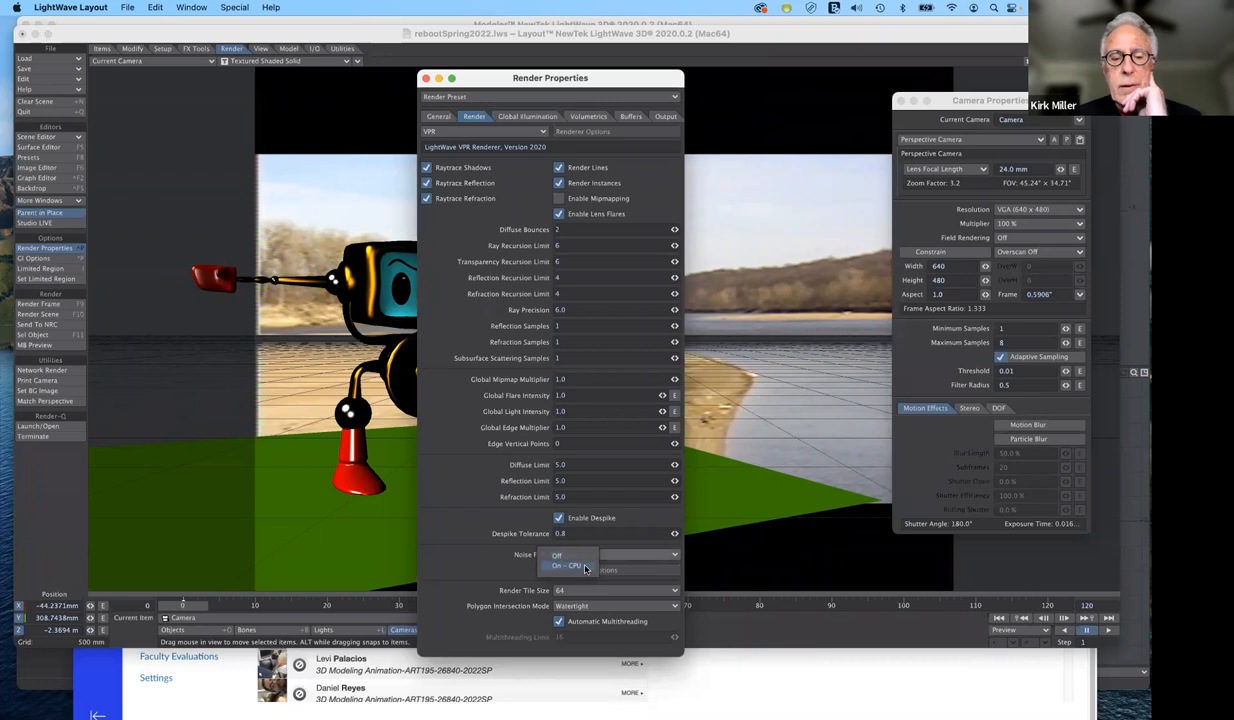
click(564, 565)
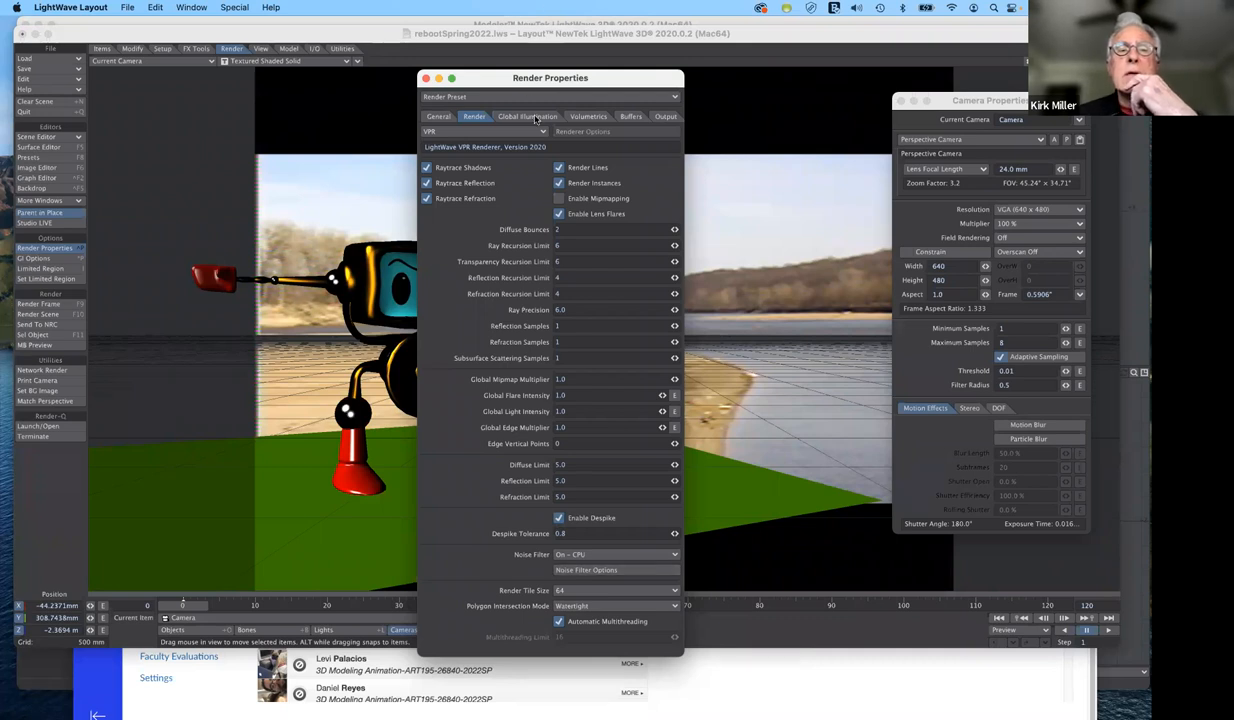
Step: Review brute-force Global Illumination settings, leaving Secondary GI unchecked
click(527, 116)
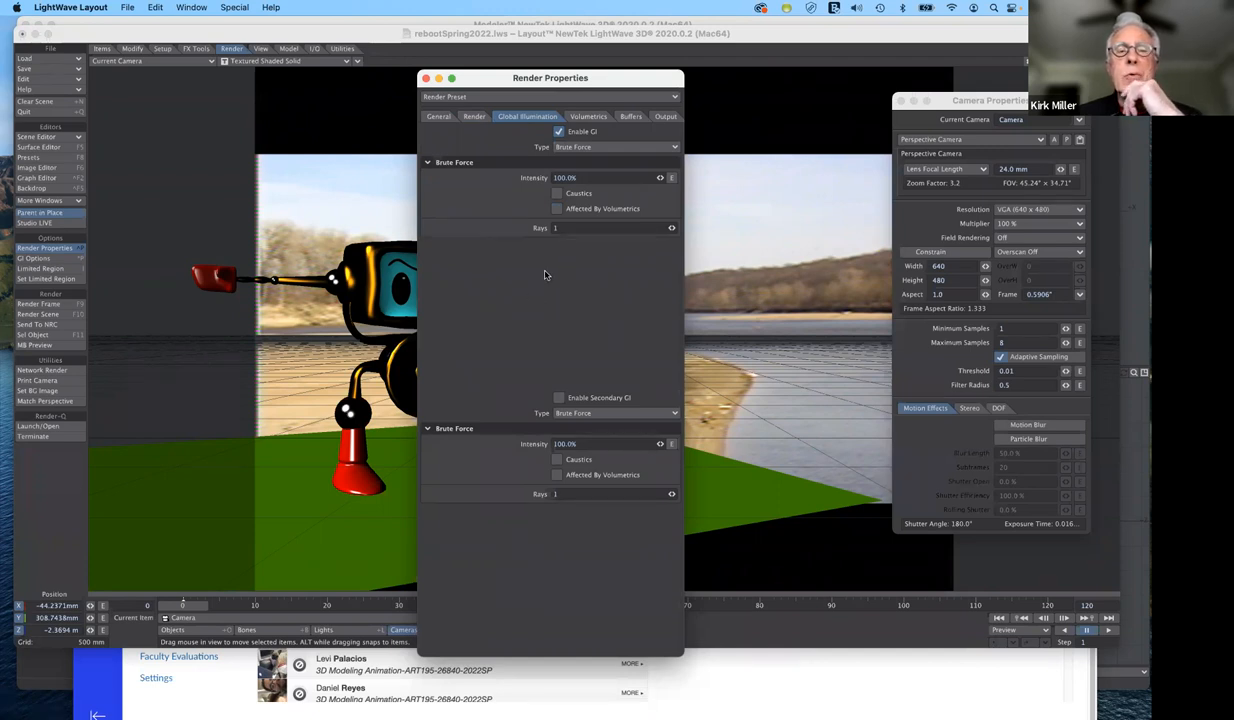
mouse_move(565, 358)
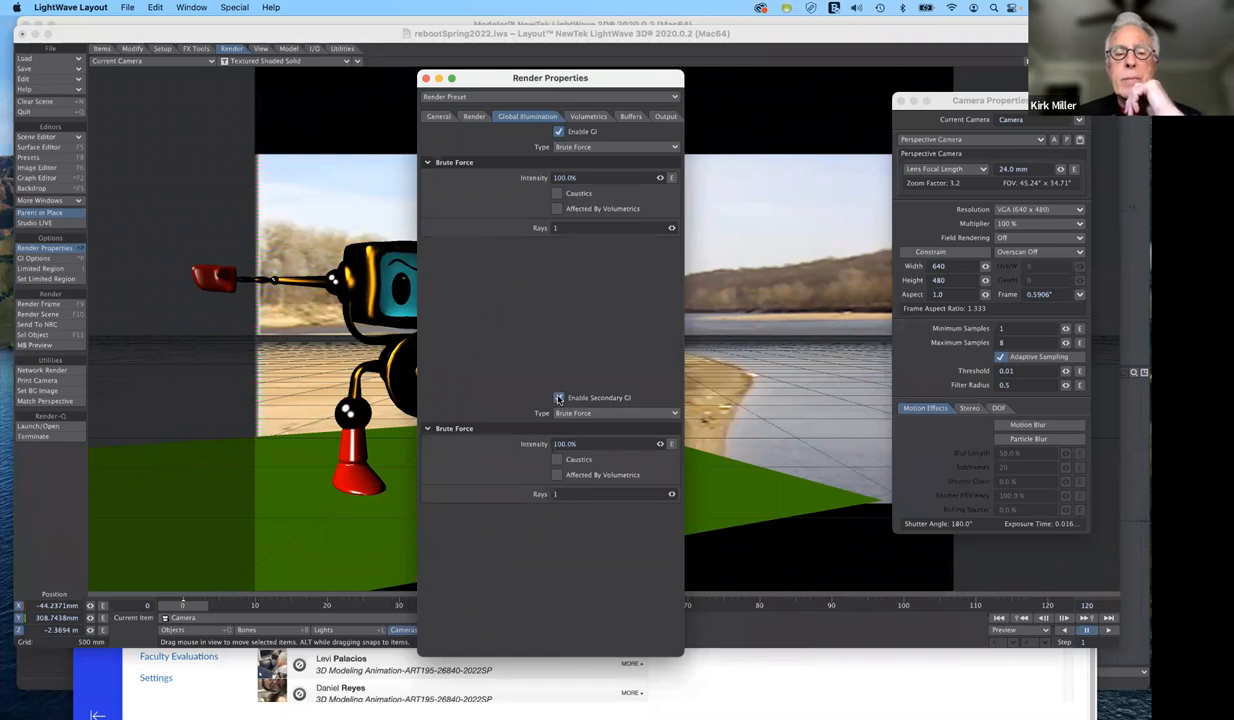
click(558, 397)
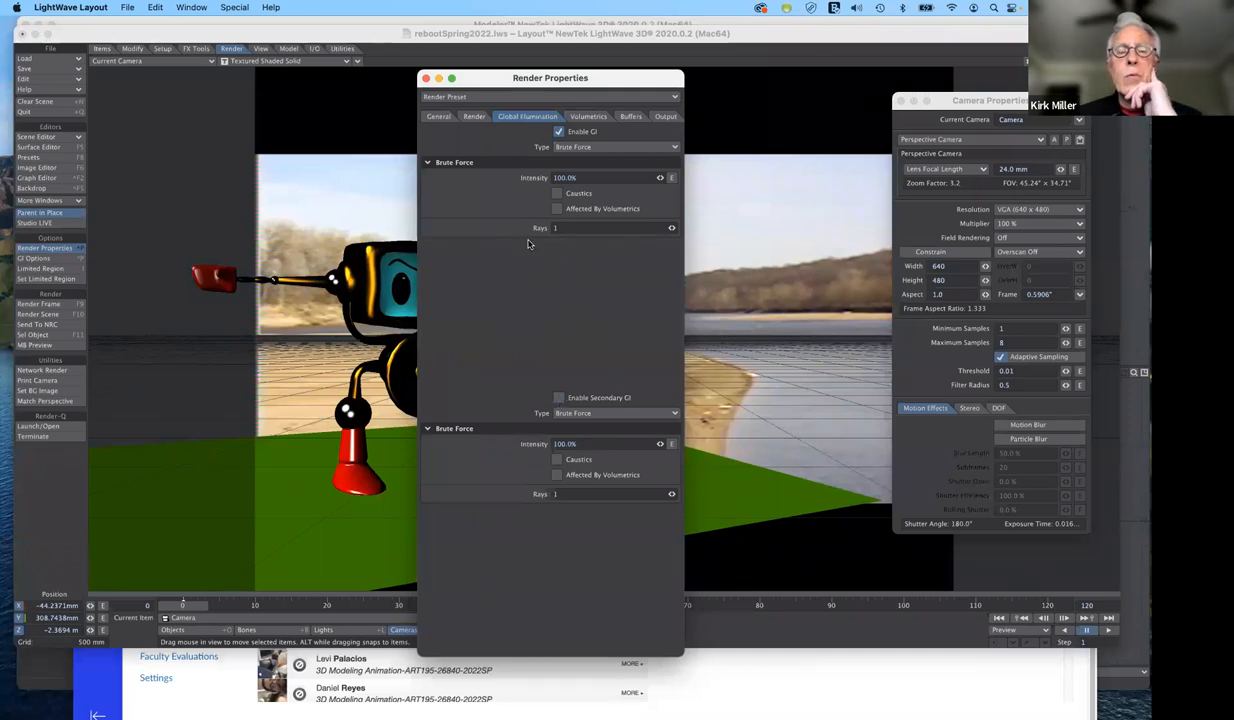
mouse_move(575, 266)
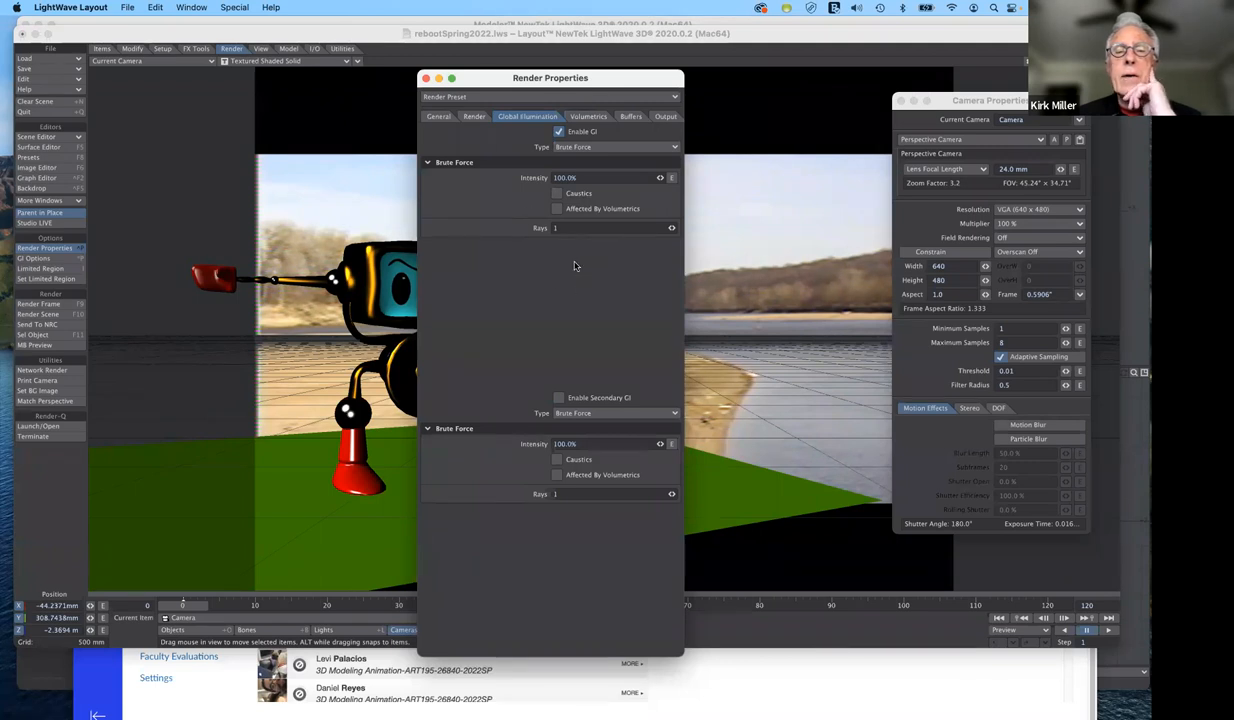
mouse_move(557, 238)
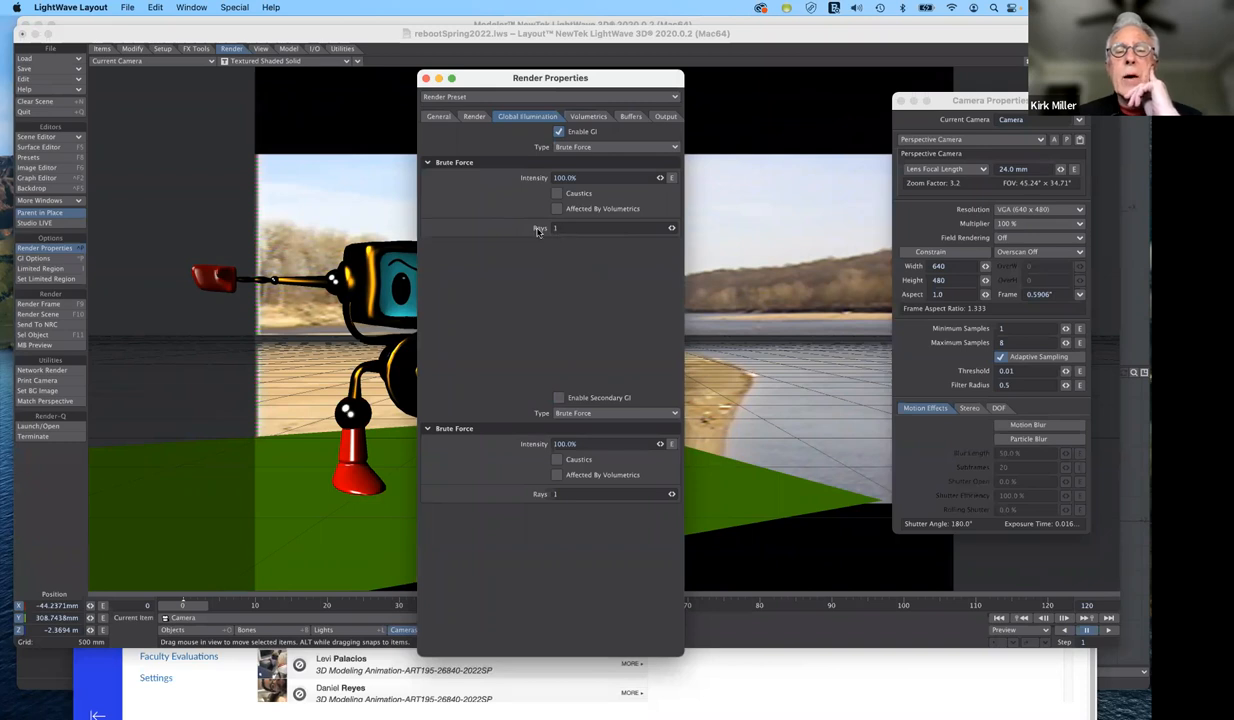
mouse_move(567, 243)
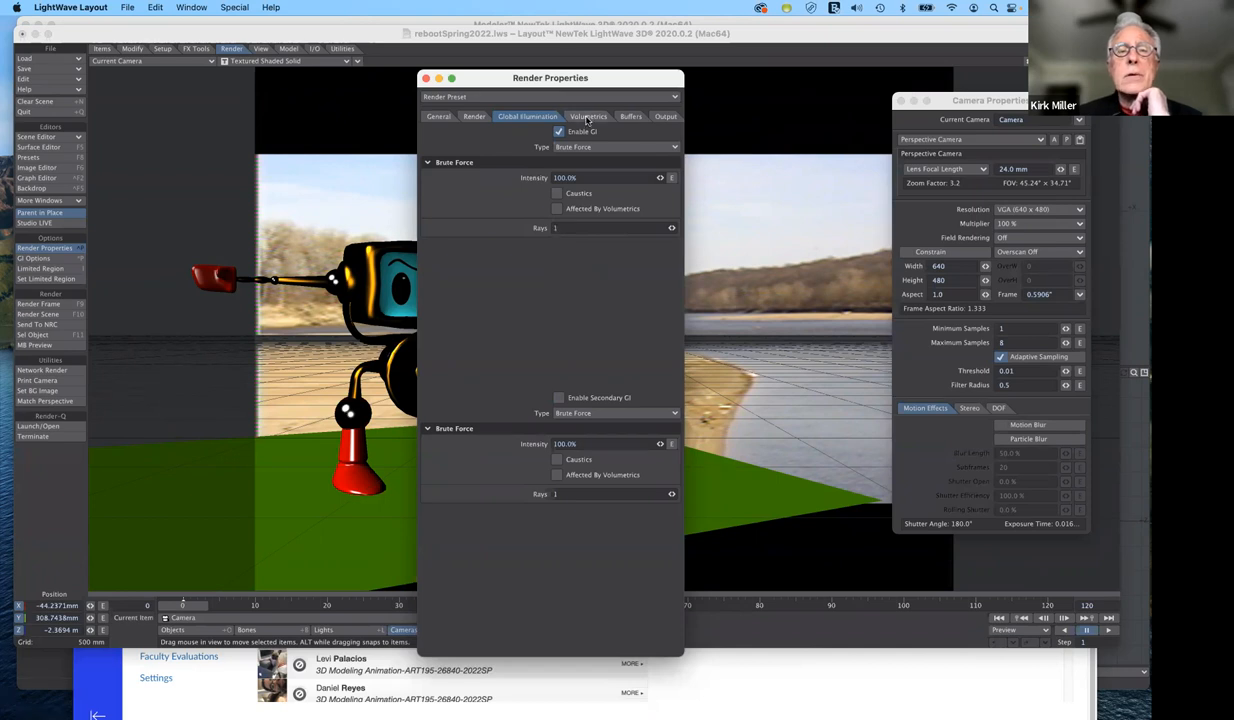
Step: On the Volumetrics settings, toggle volumetric scattering on and back off
click(588, 116)
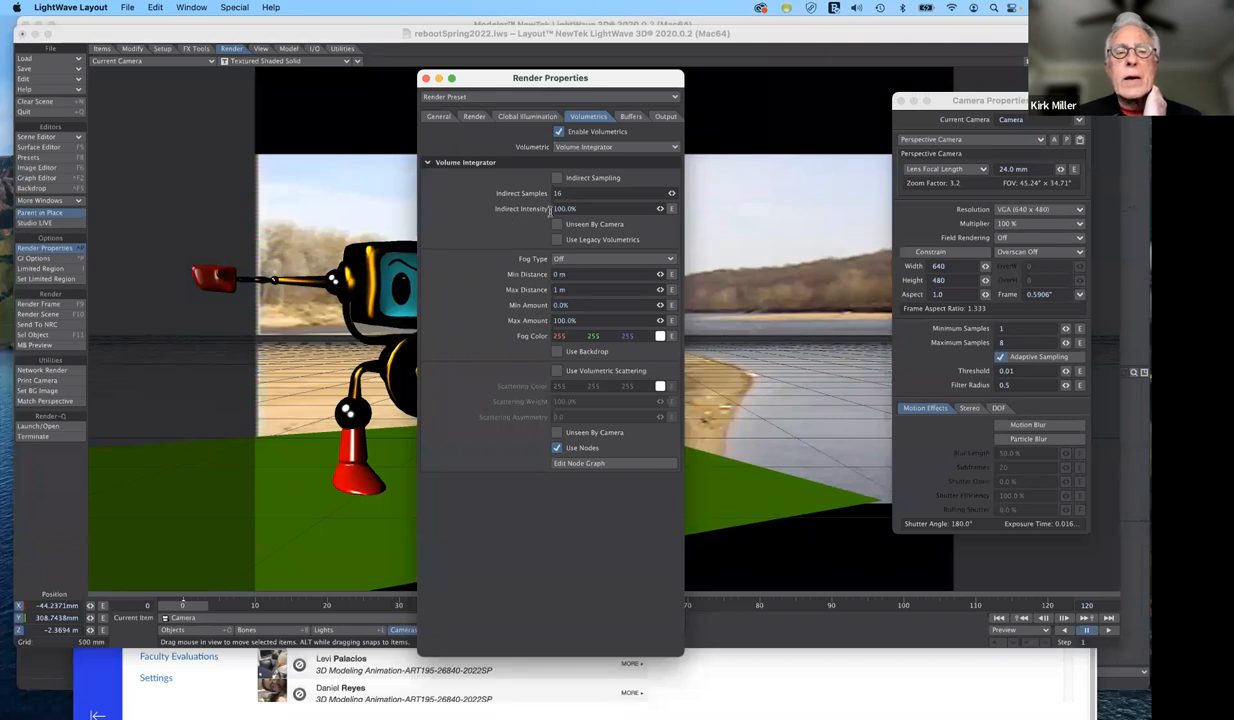
mouse_move(600, 218)
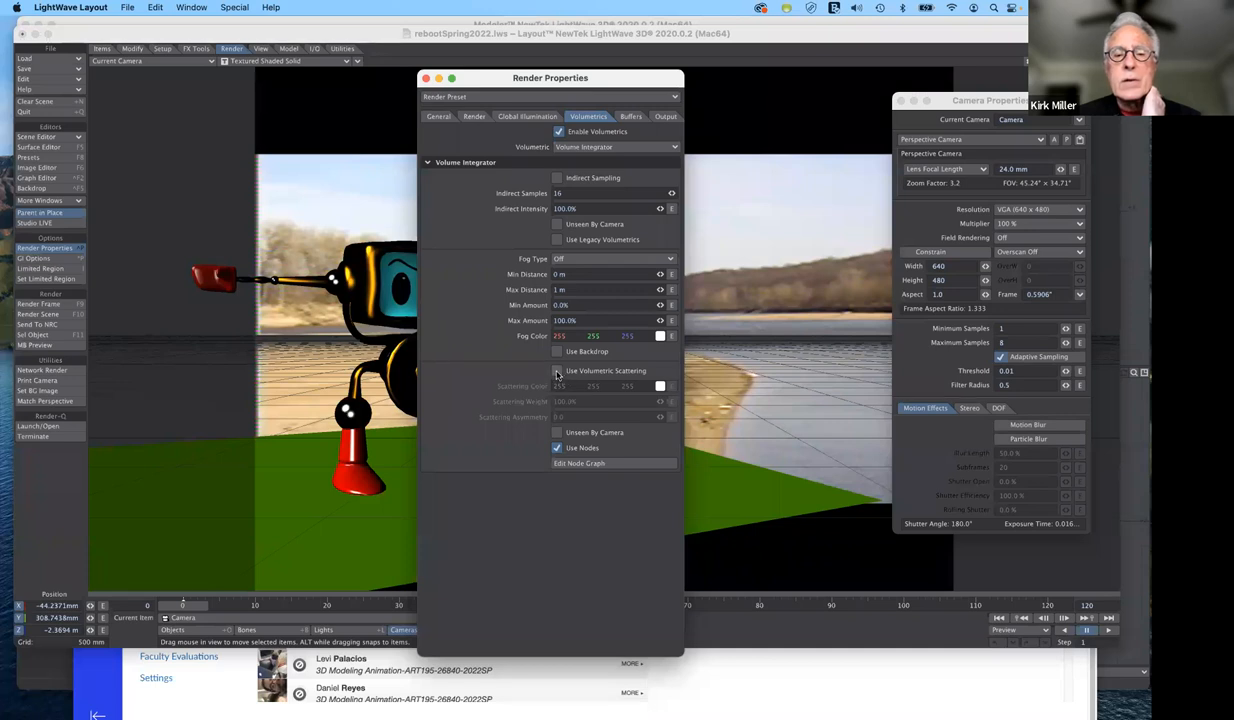
click(557, 371)
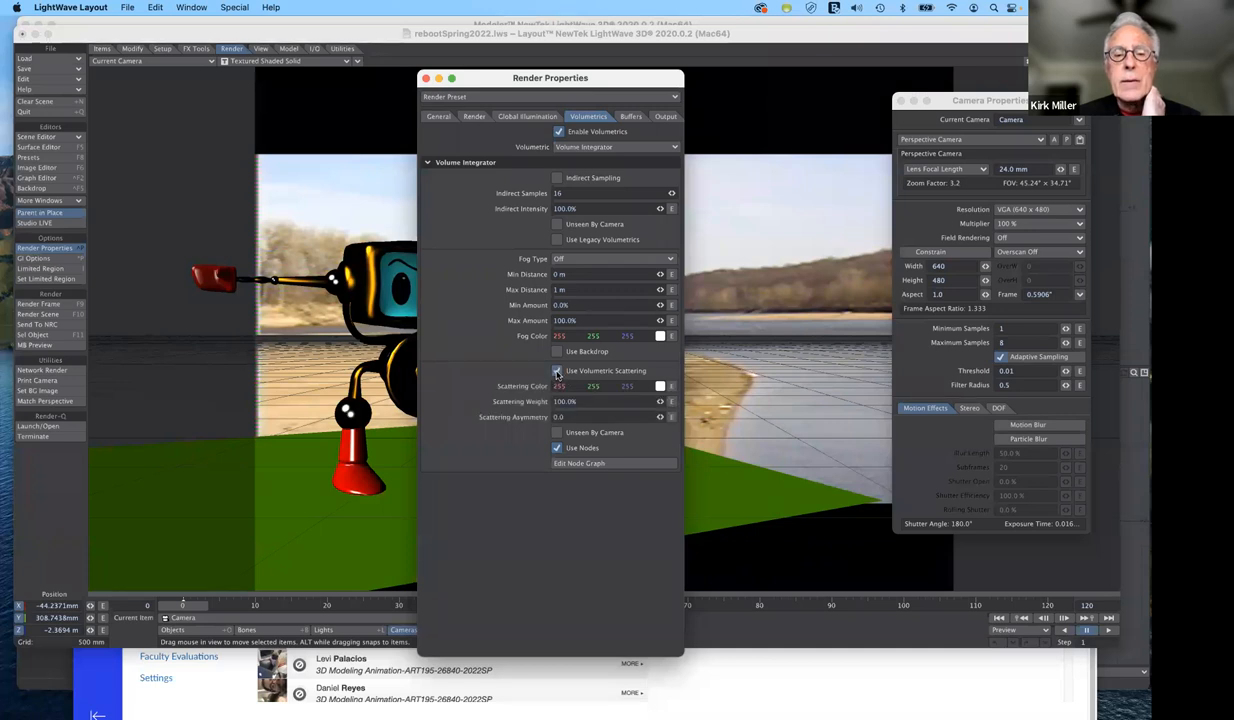
click(557, 371)
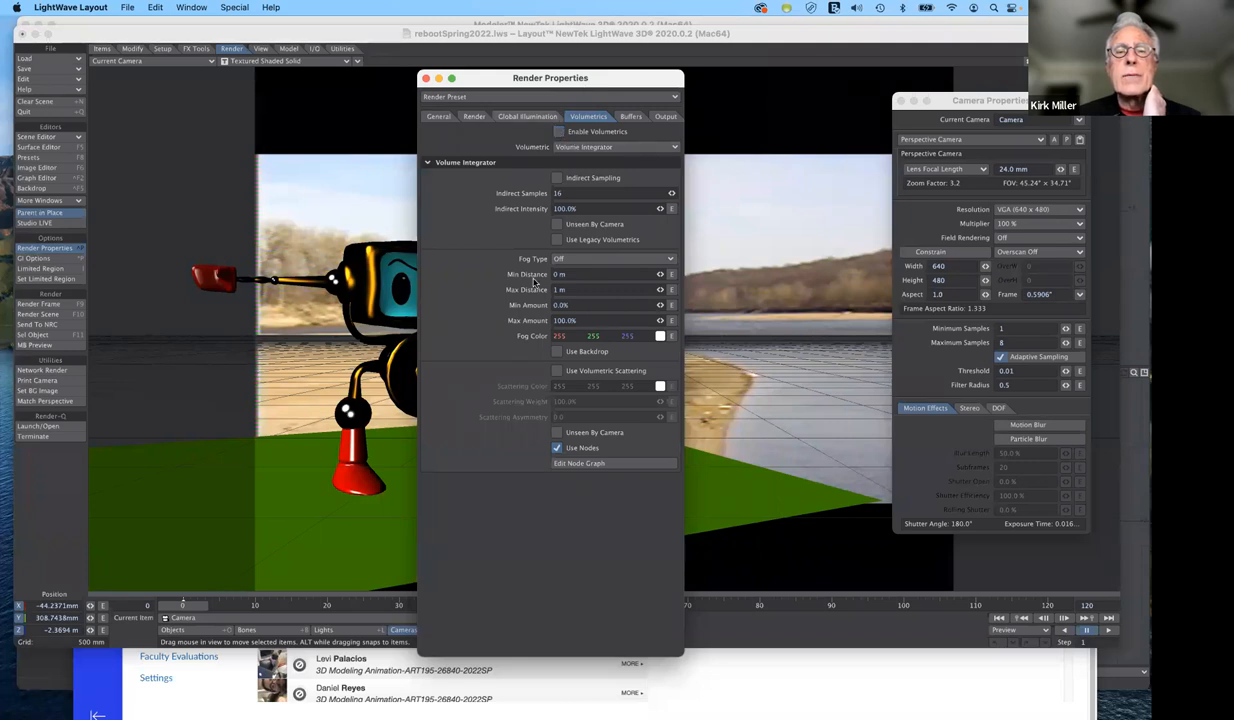
mouse_move(527, 289)
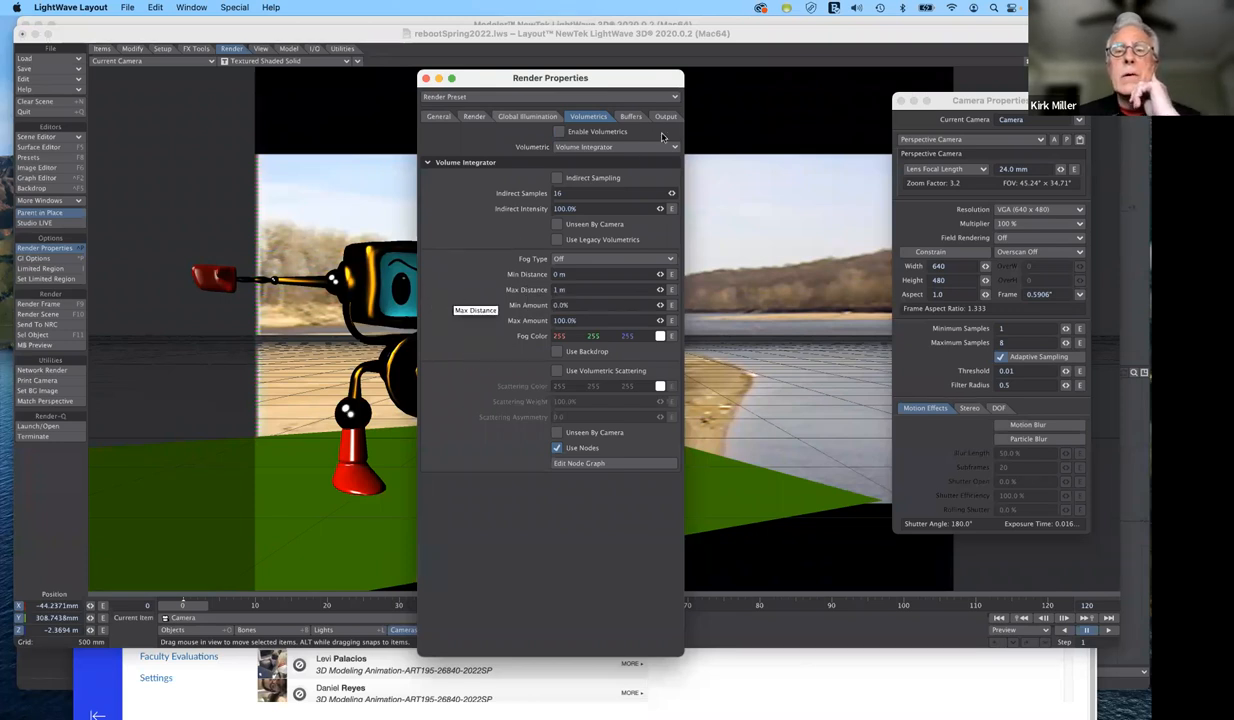
Step: Review the render Buffers list and the PNG 24 Output save settings
click(630, 116)
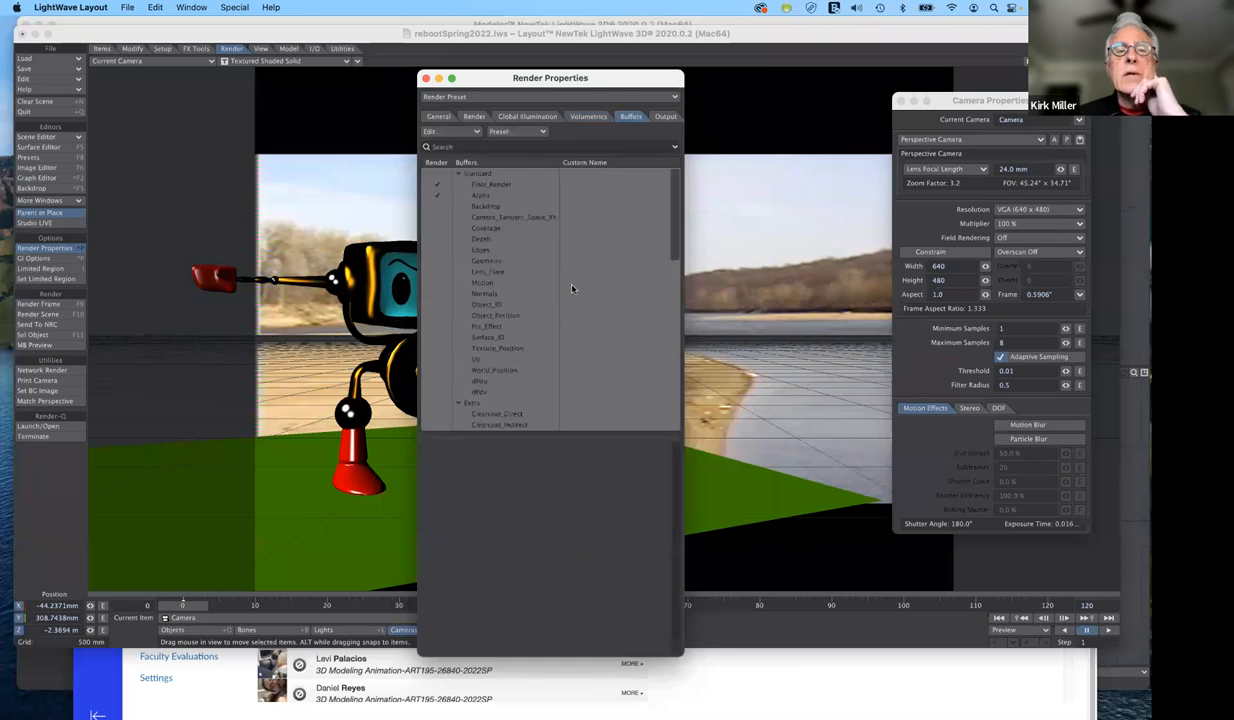
mouse_move(545, 322)
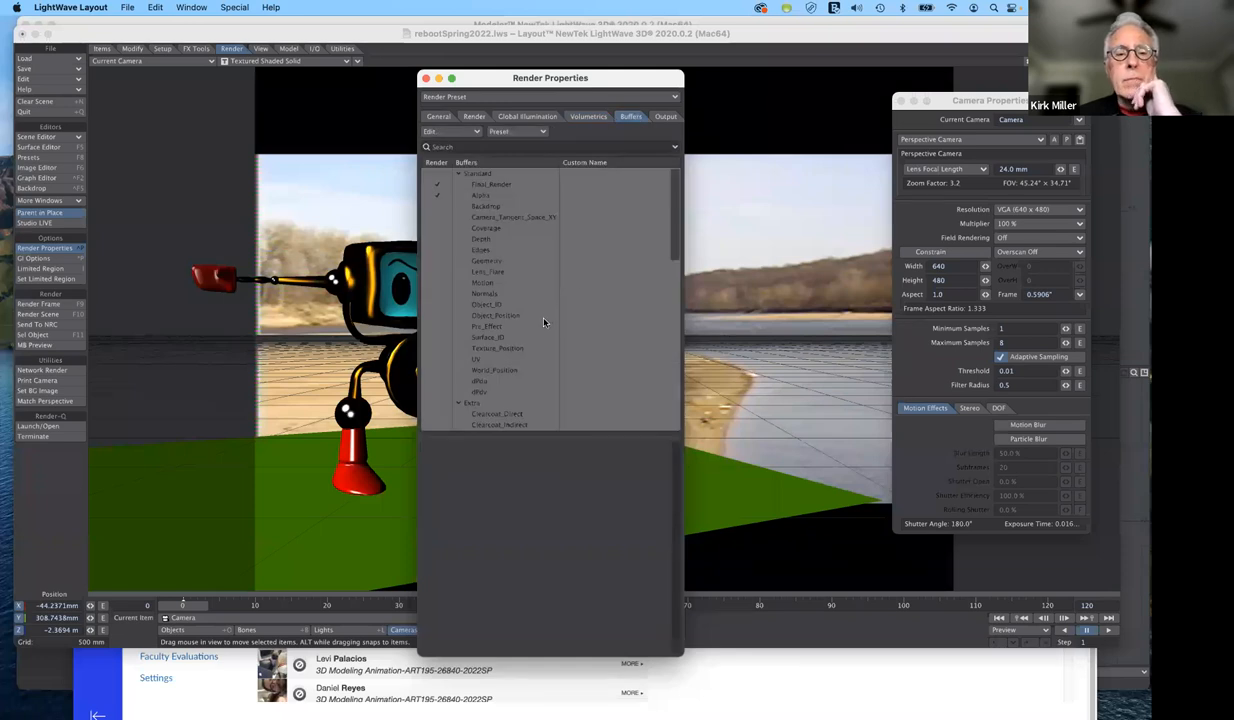
mouse_move(489, 312)
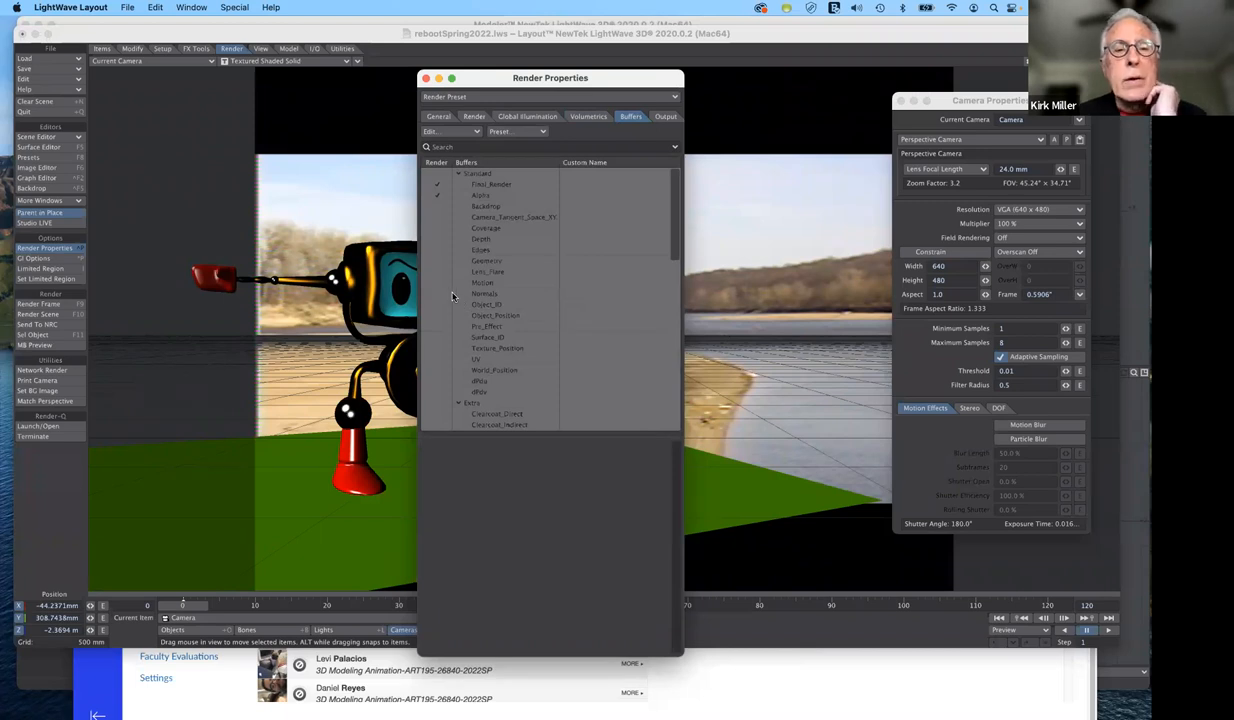
mouse_move(444, 244)
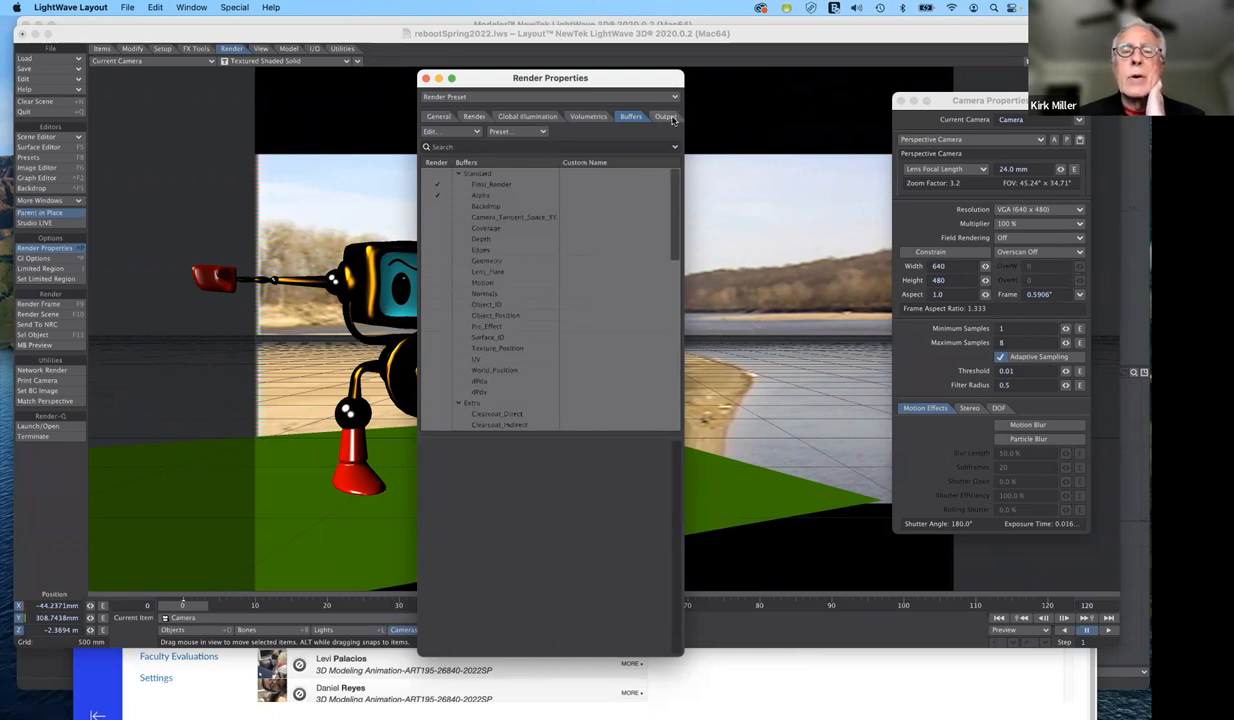
click(665, 116)
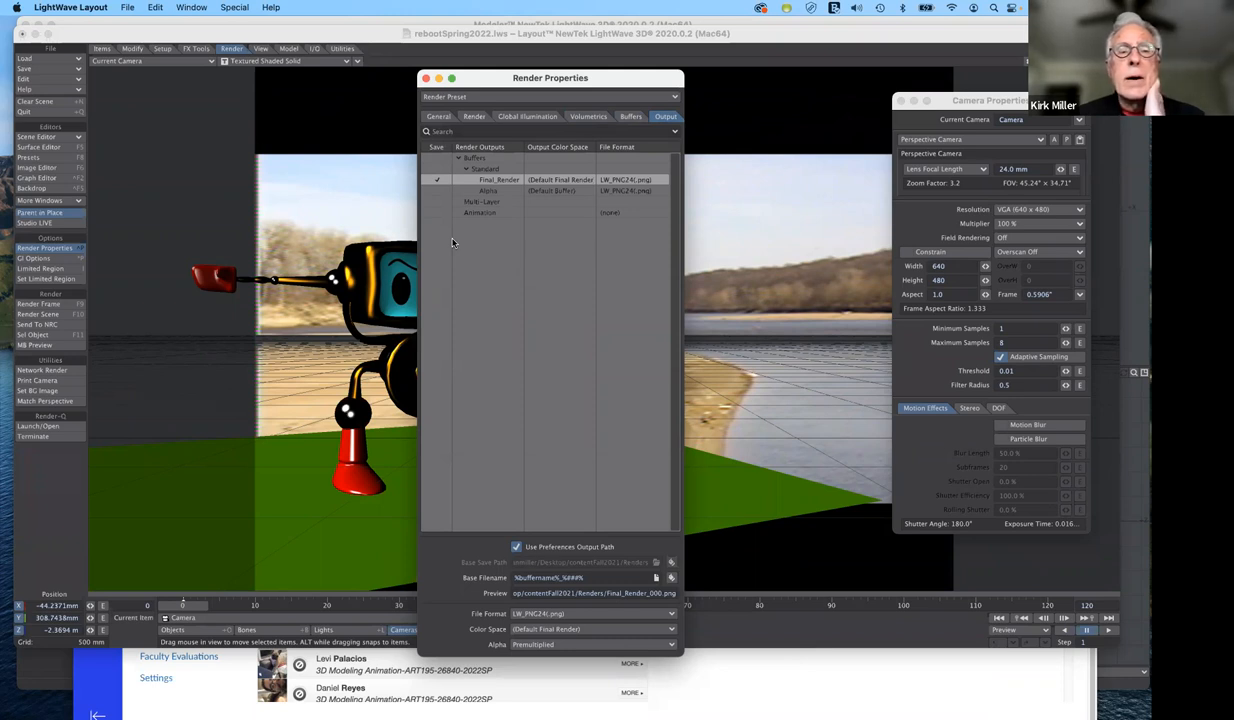
mouse_move(535, 263)
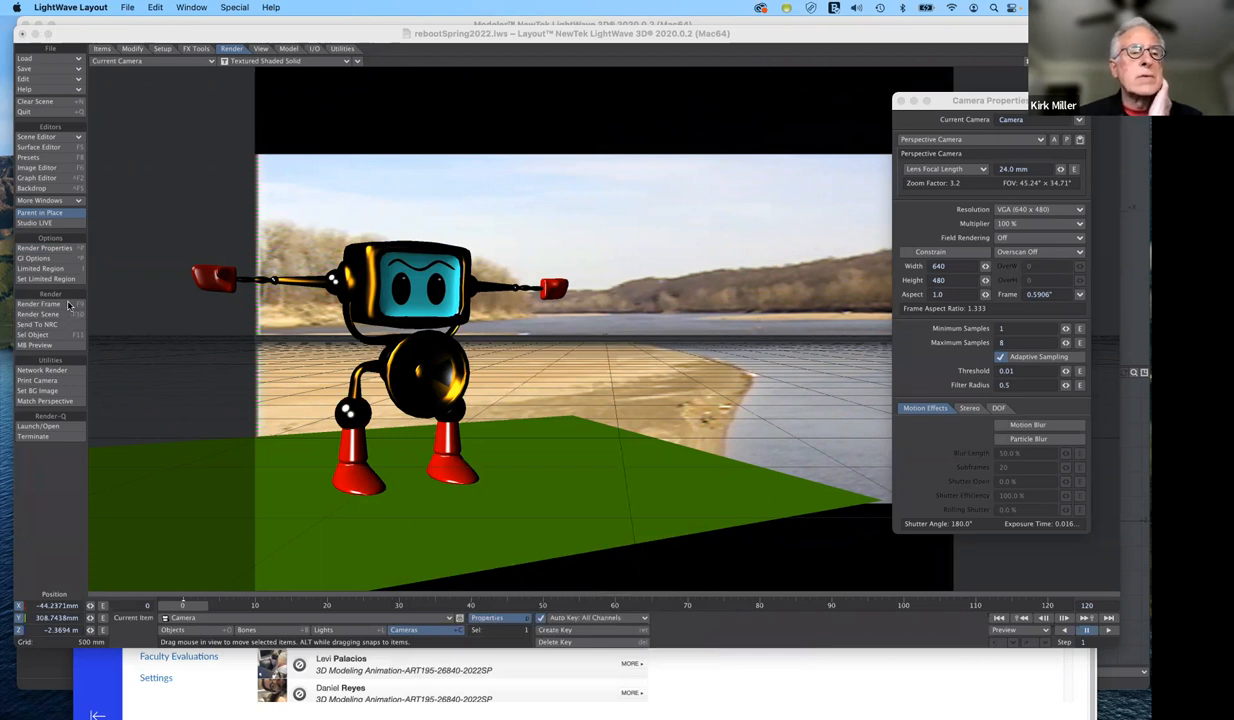
Step: Render a 640×480 test frame of the robot on the beach
click(38, 314)
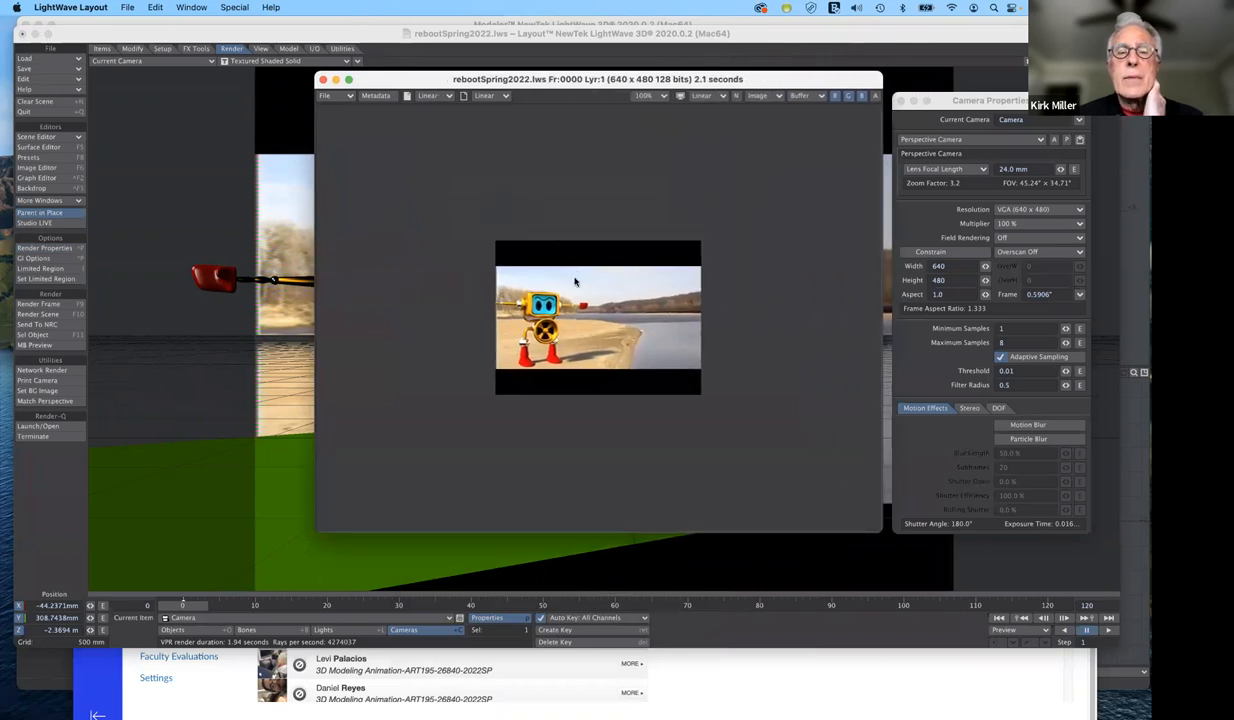
mouse_move(618, 343)
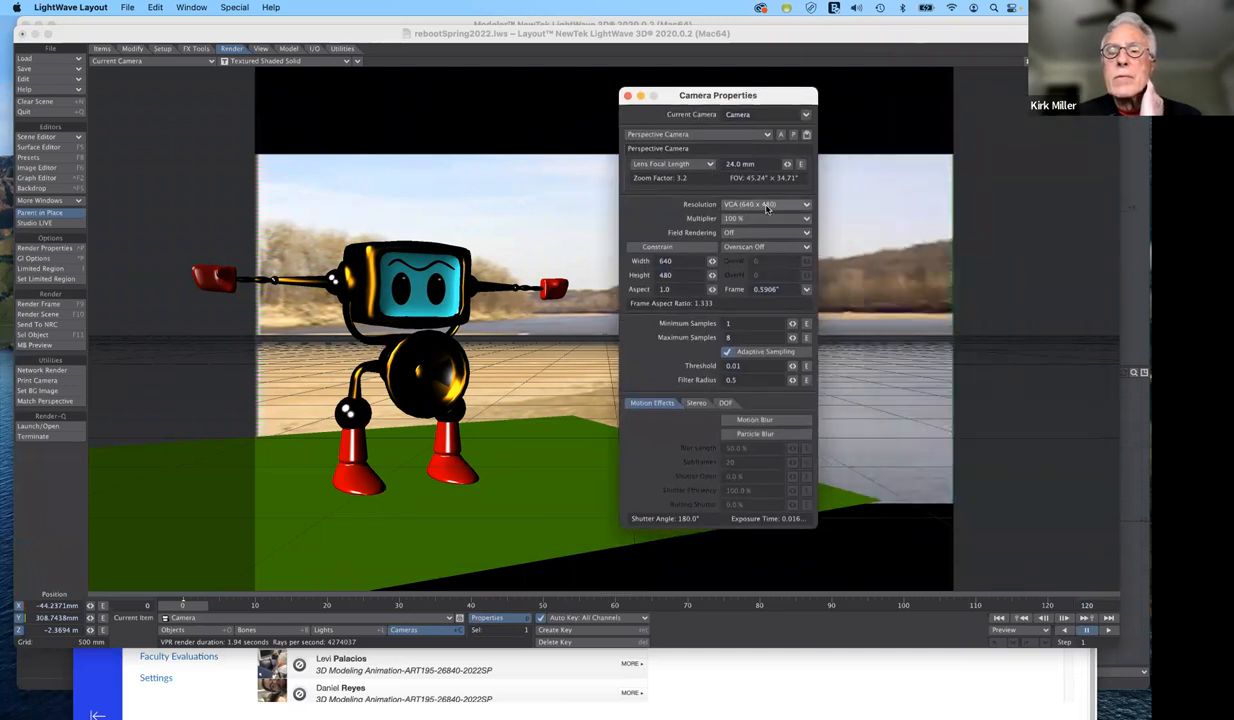
Step: Set camera resolution to HDTV 1280 x 720 with a 200% multiplier (2560 × 1440)
click(765, 204)
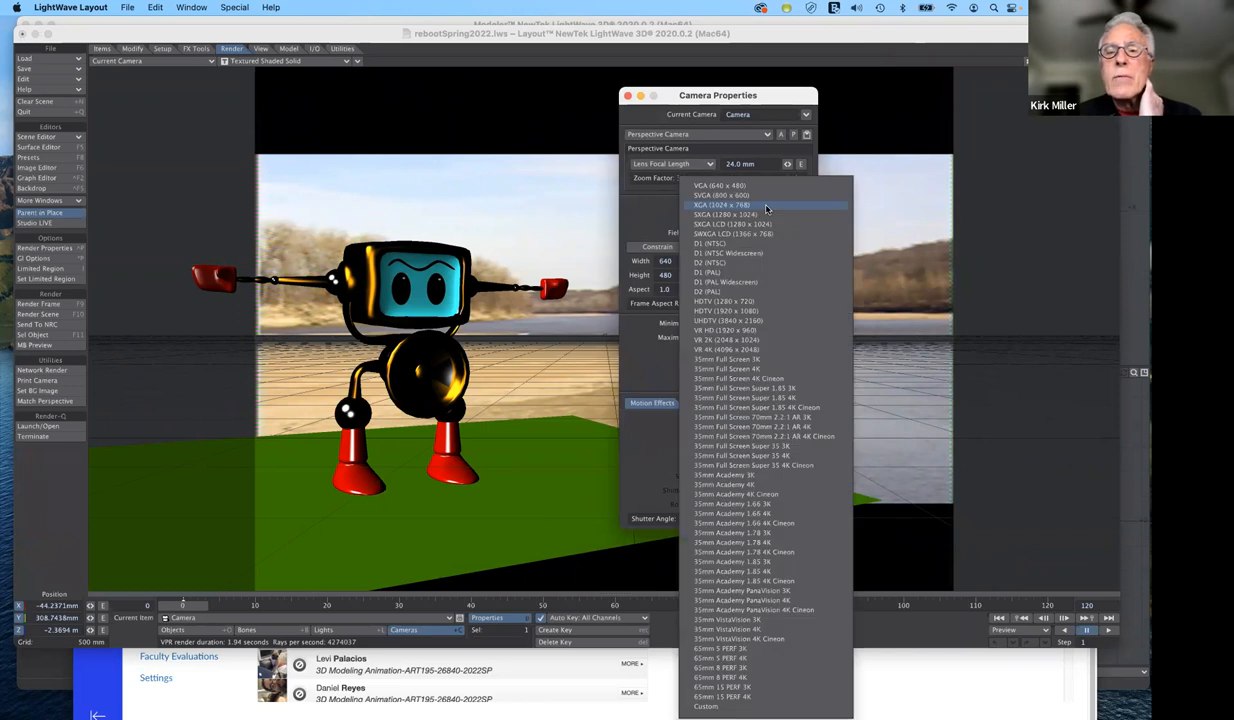
click(720, 204)
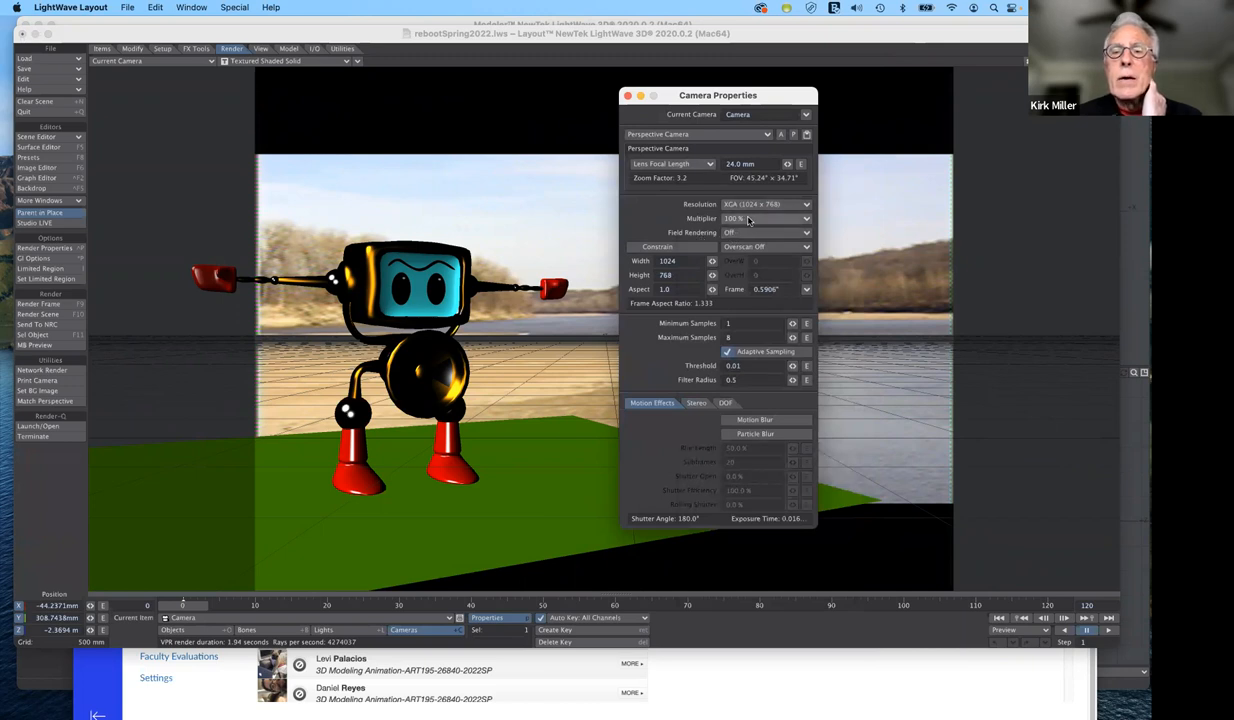
click(766, 204)
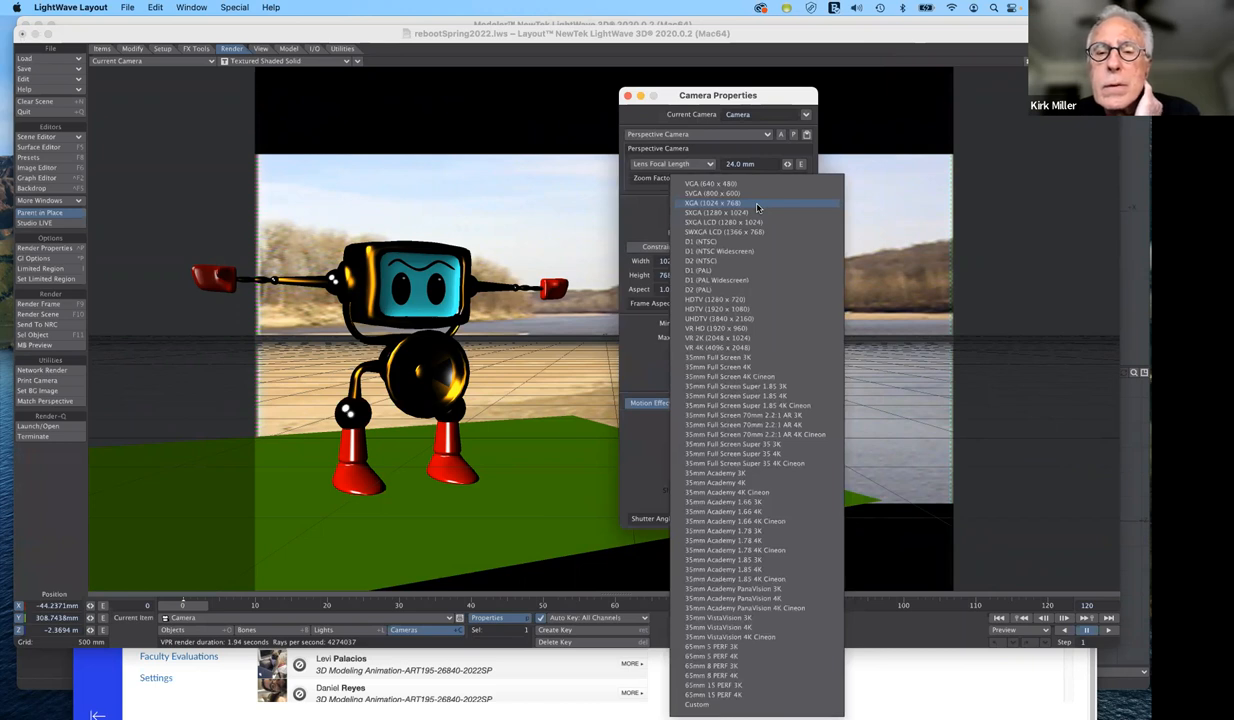
mouse_move(741, 299)
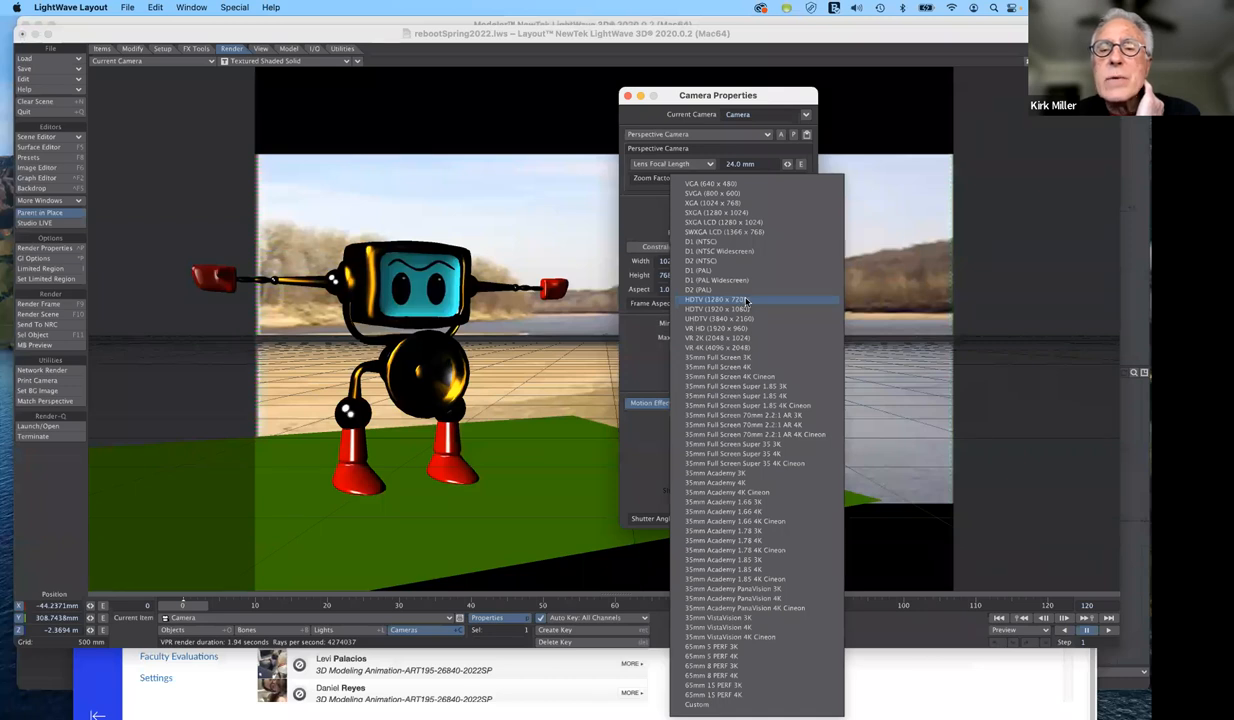
click(745, 299)
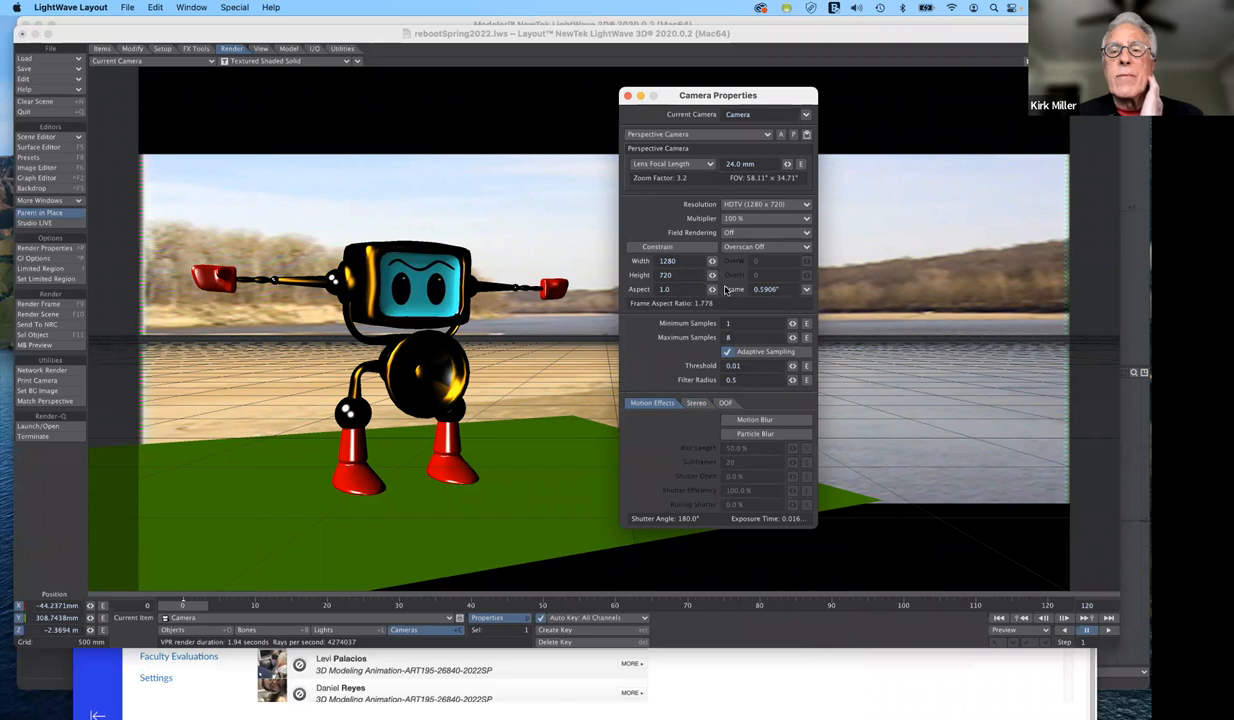
mouse_move(727, 287)
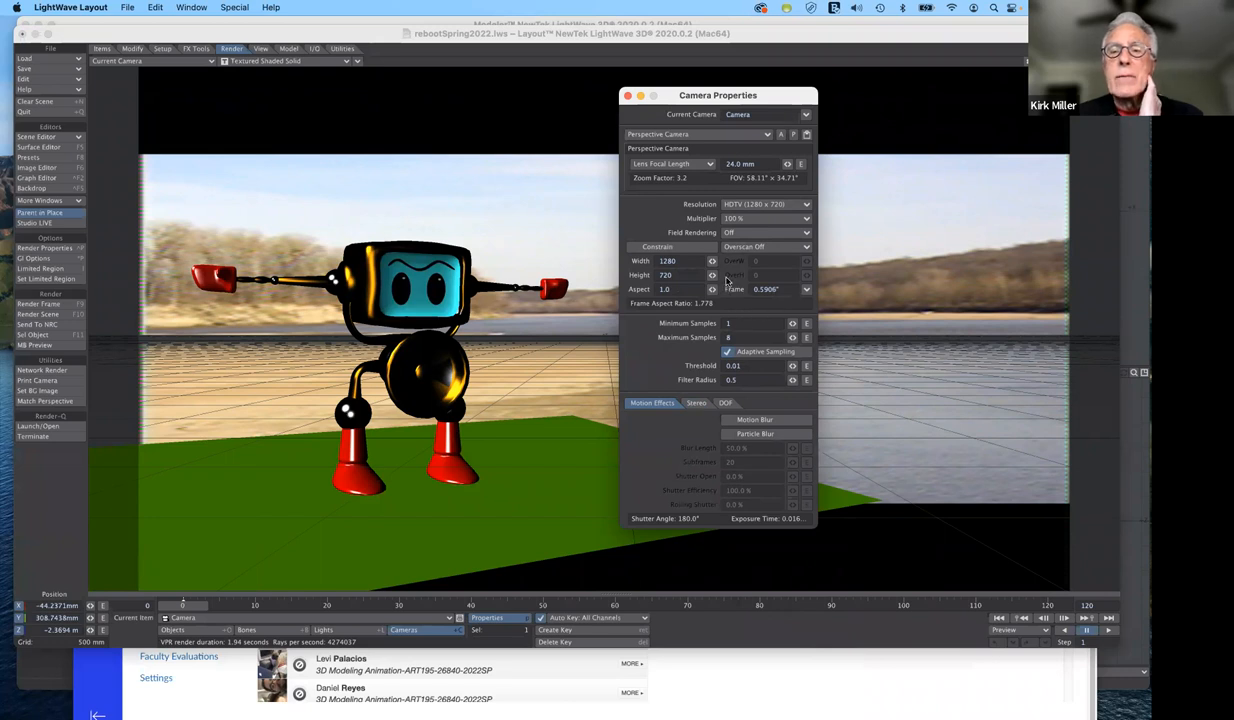
click(767, 218)
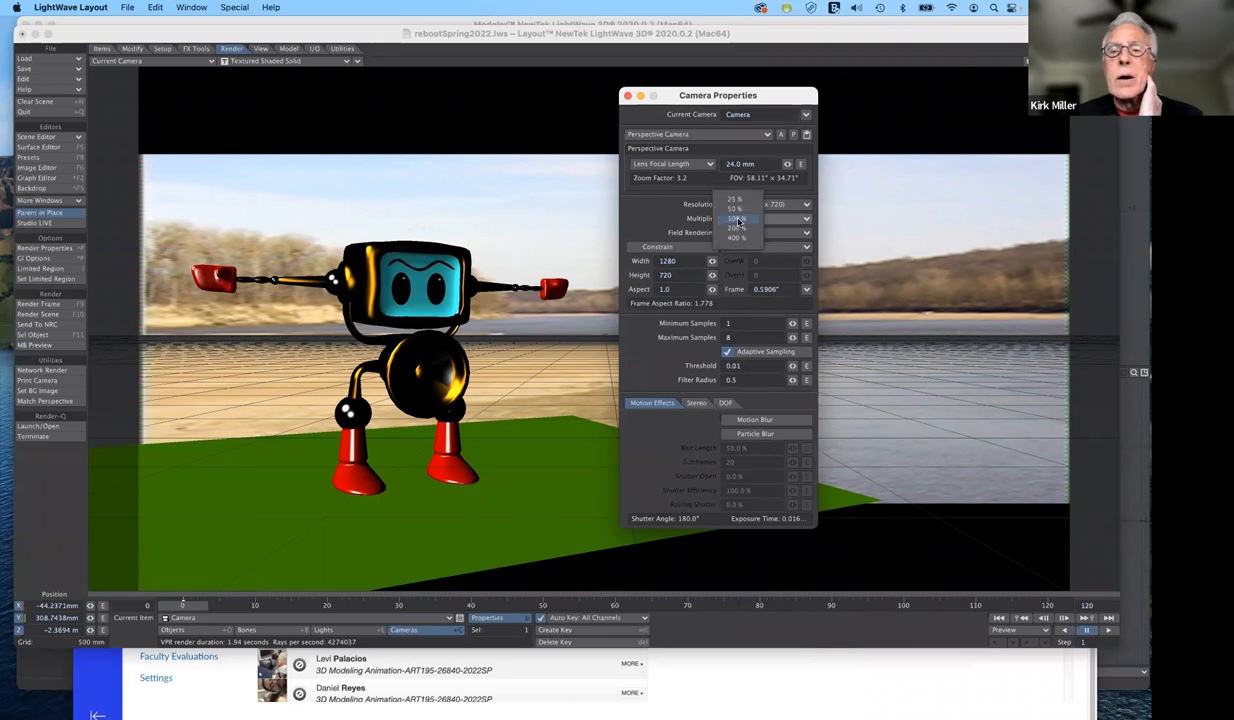
mouse_move(750, 227)
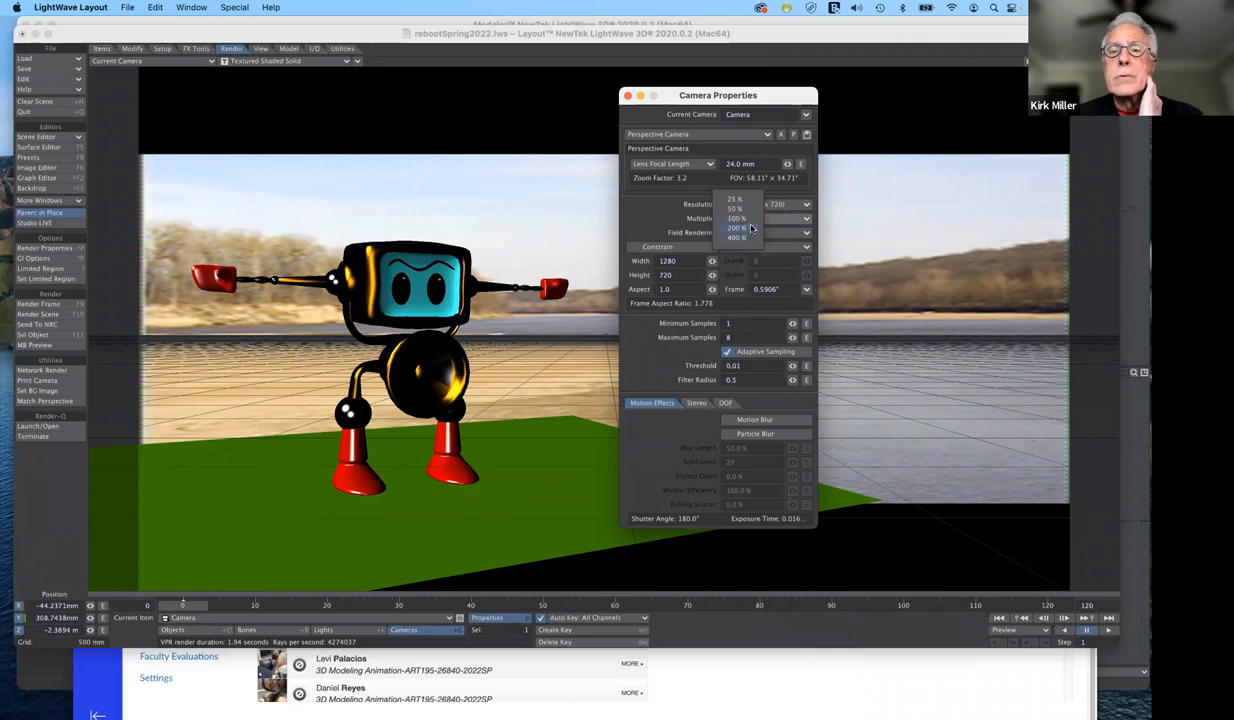
click(737, 228)
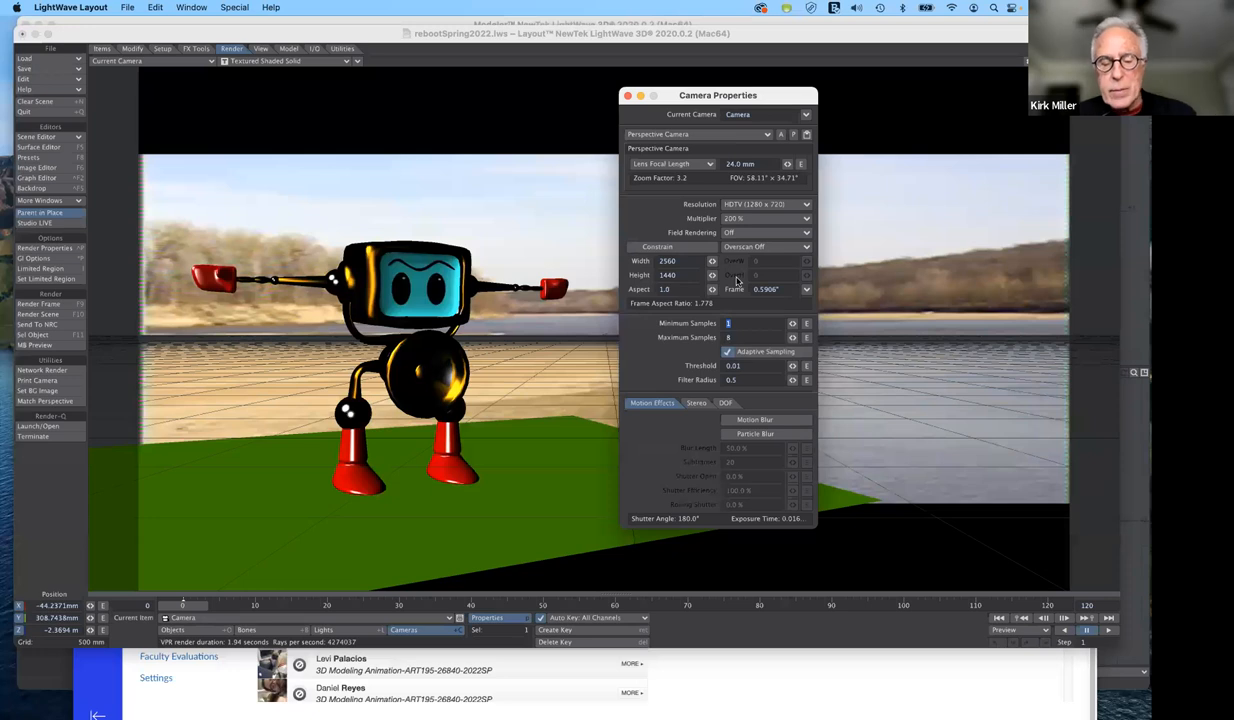
Step: Set antialiasing to 8 minimum and 12 maximum samples, then close Camera Properties
click(730, 323)
text(8)
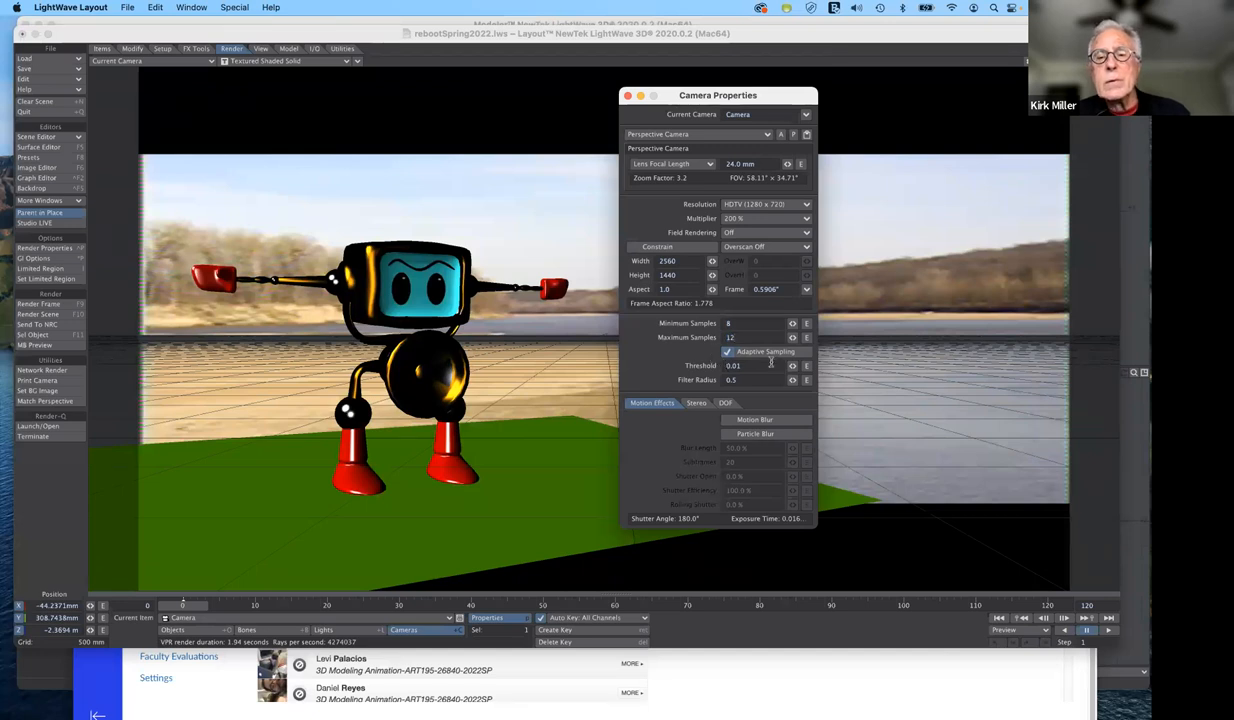
mouse_move(767, 362)
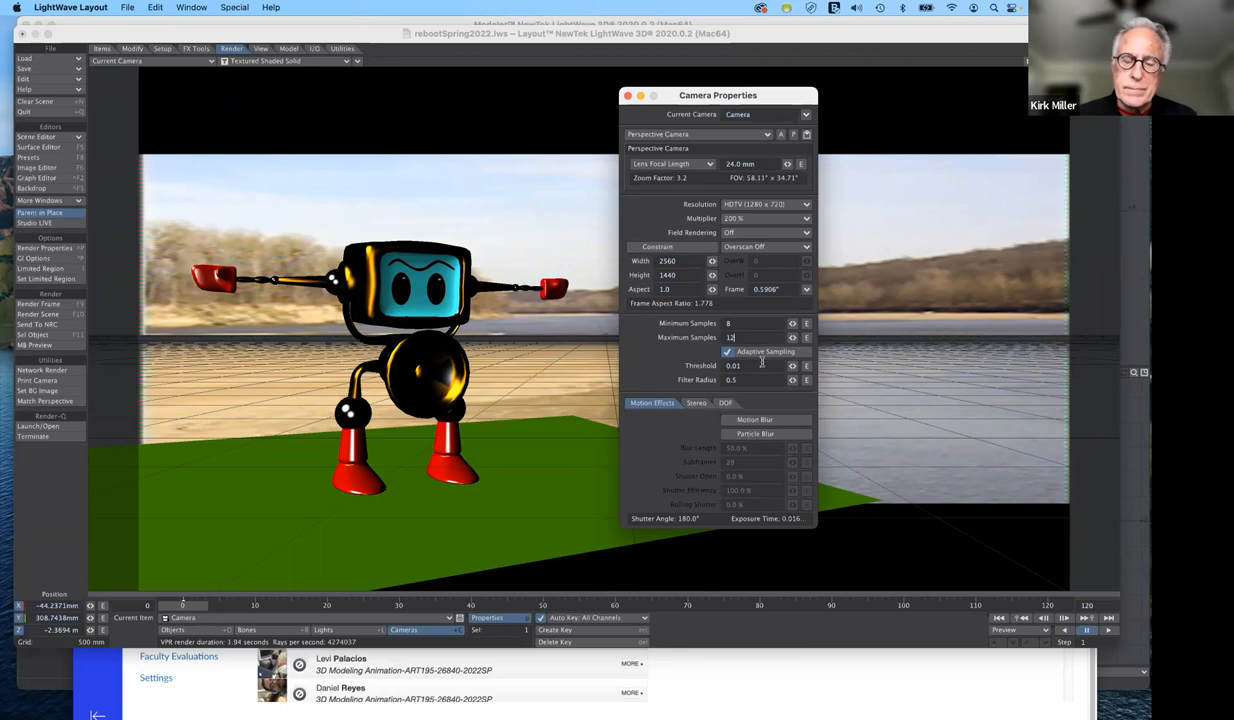
mouse_move(713, 315)
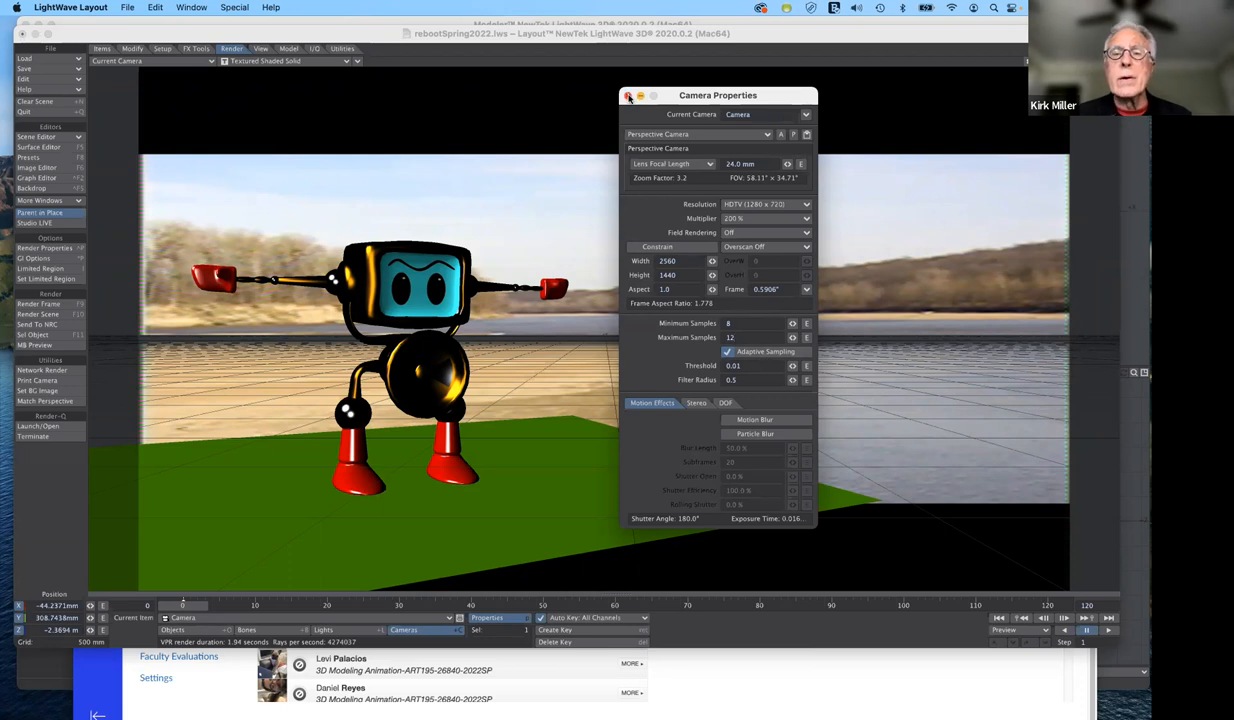
click(629, 95)
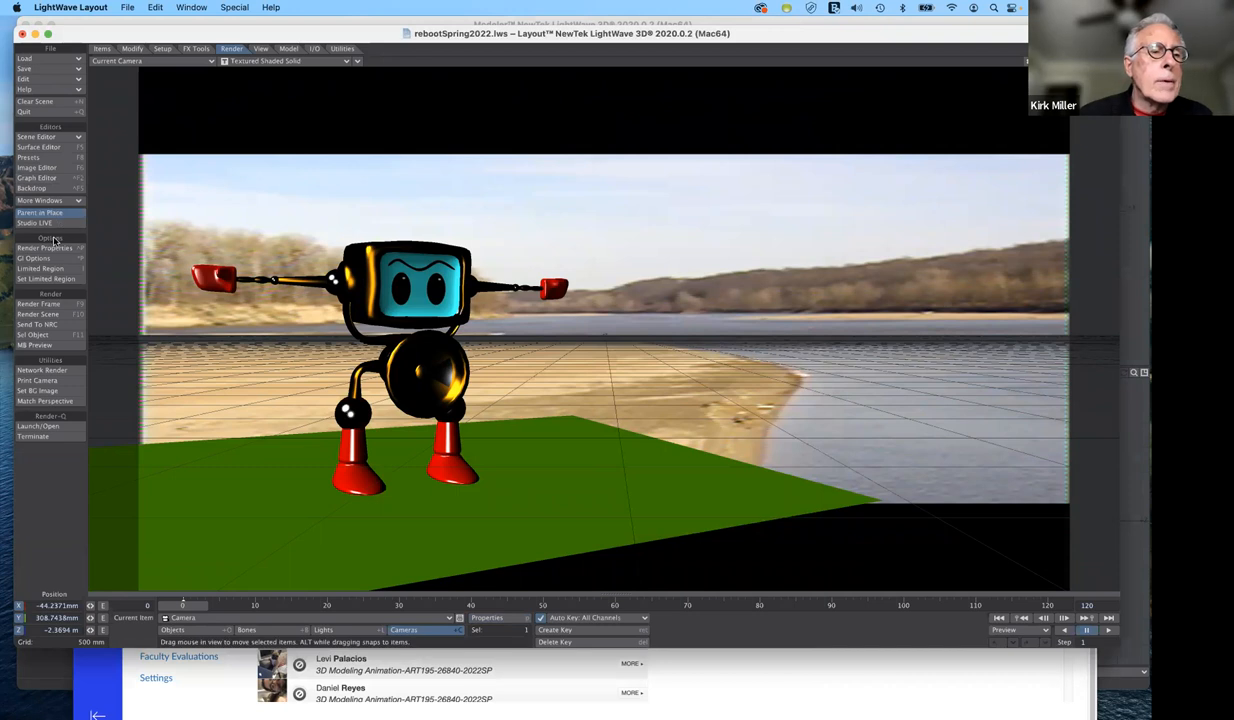
Step: Set Global Illumination rays to 10 in Render Properties and close the window
click(44, 248)
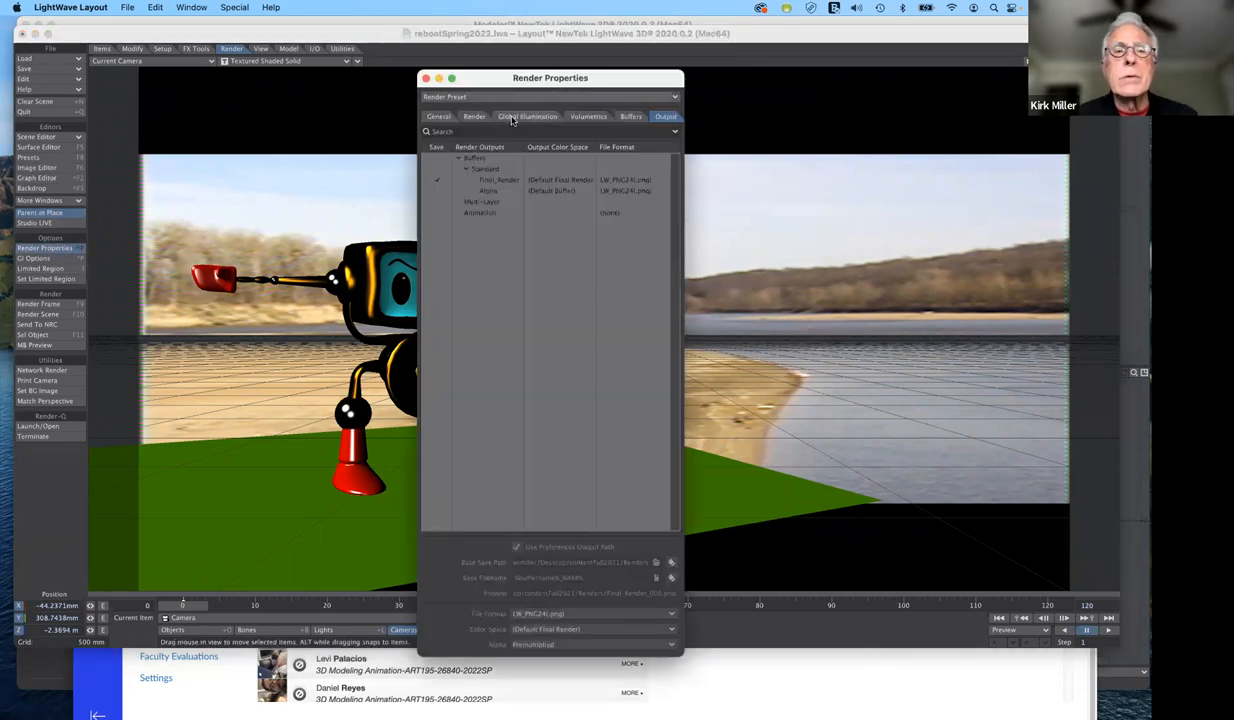
click(527, 116)
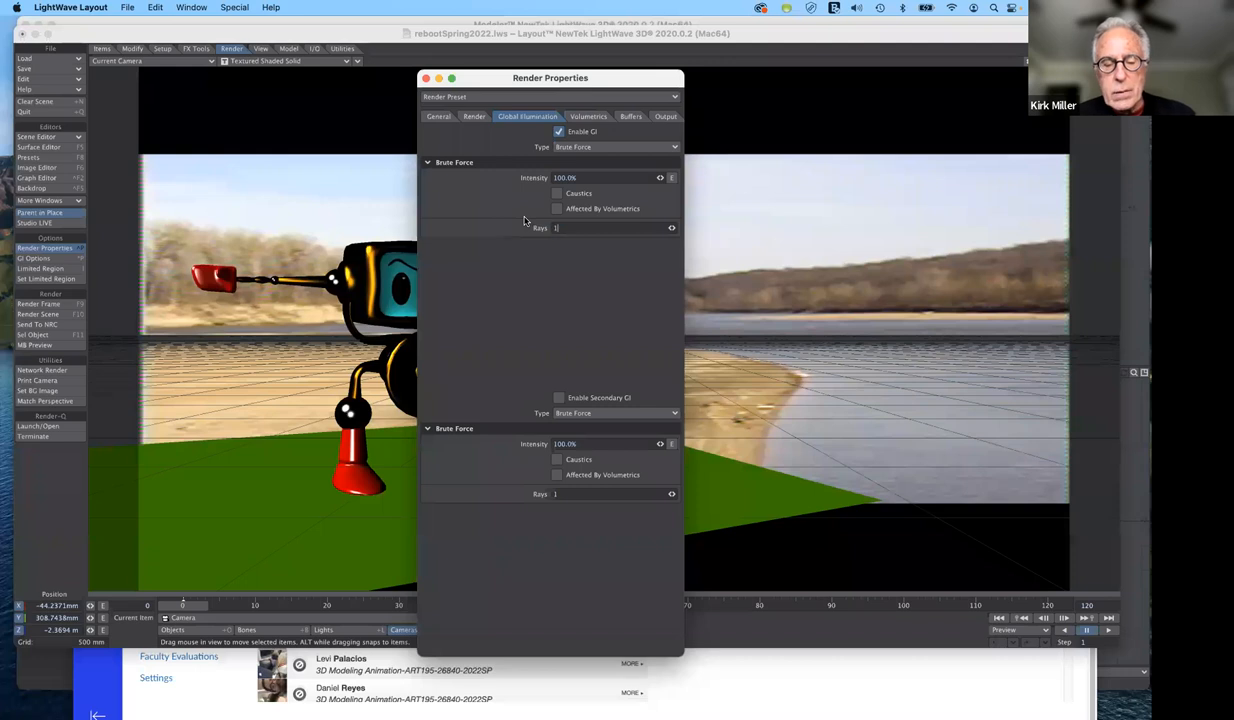
text(0)
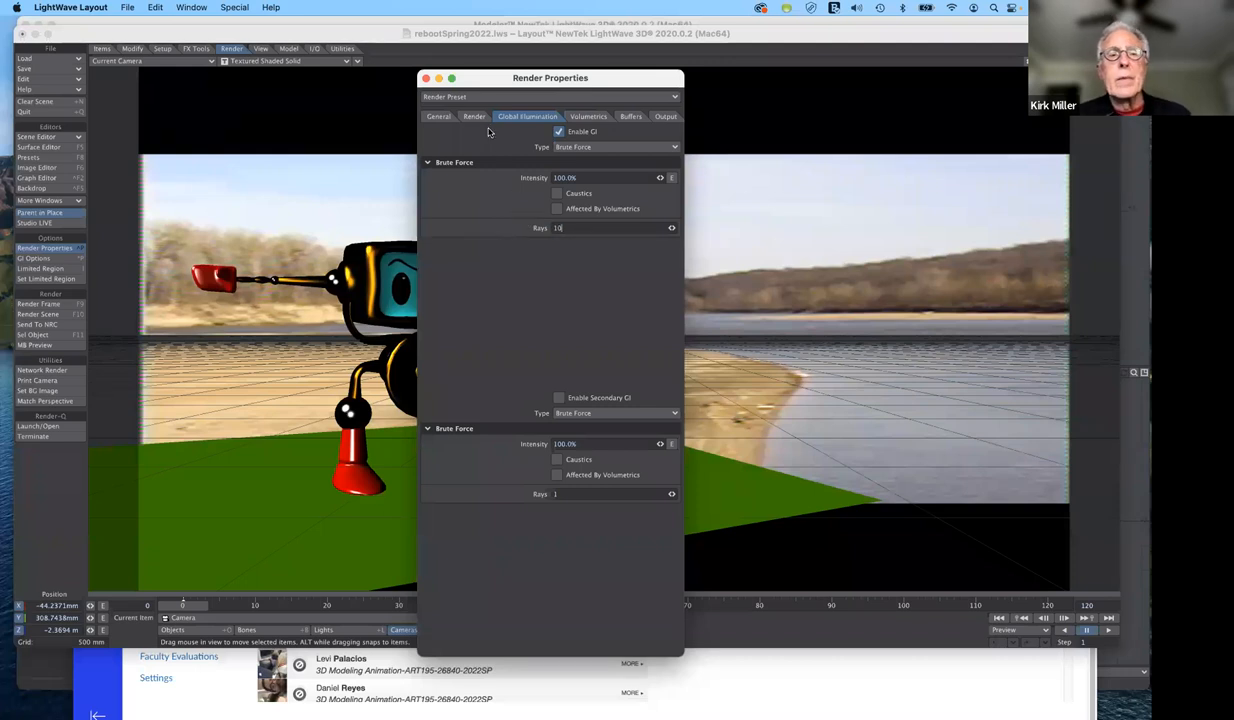
drag(550, 78, 817, 94)
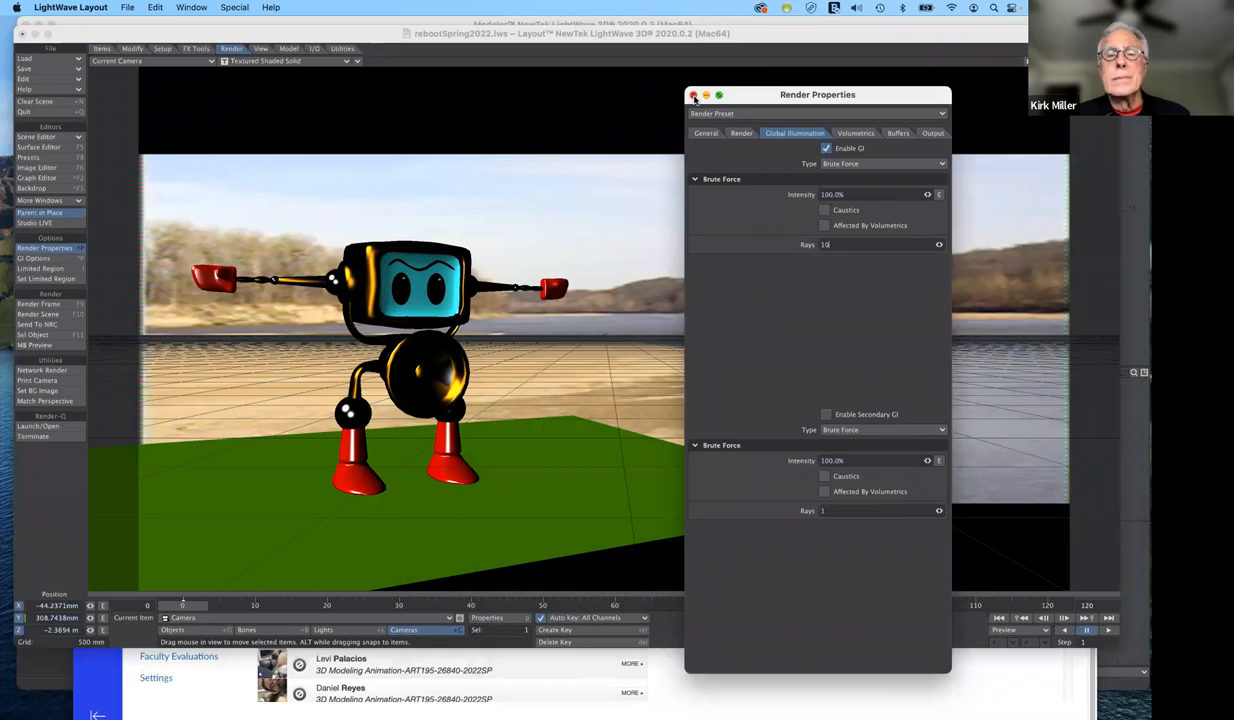
click(694, 95)
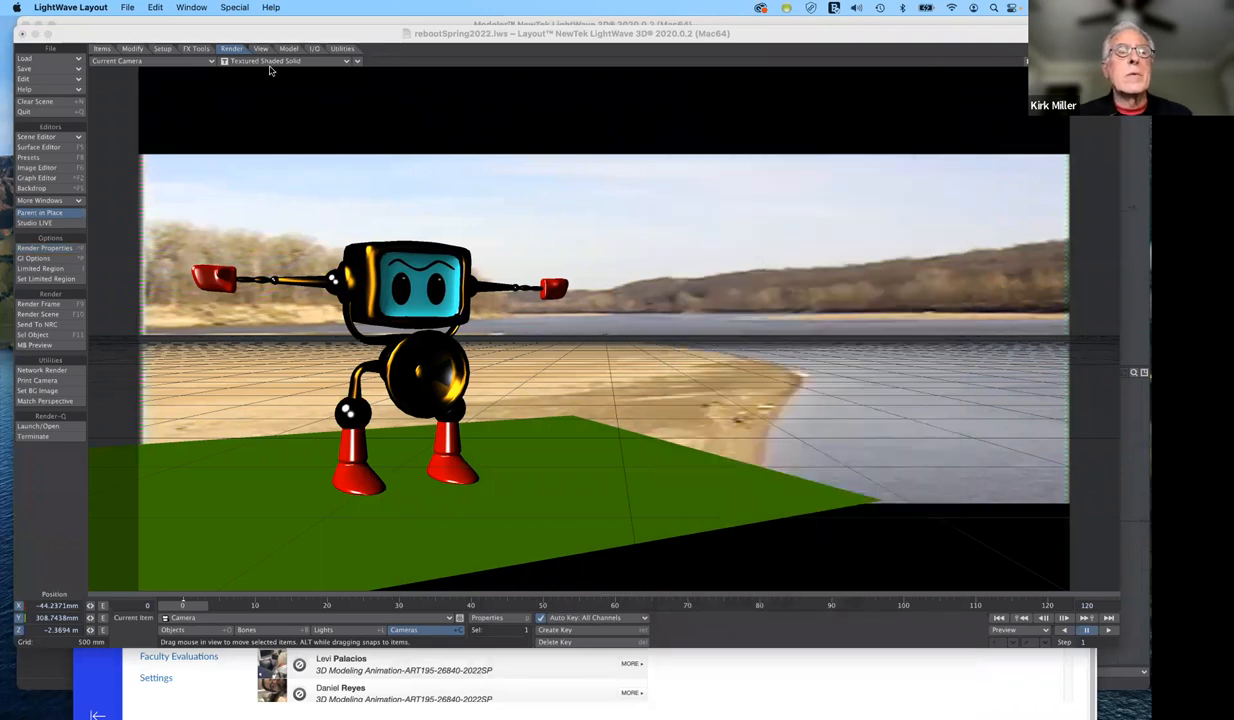
Step: Switch the viewport display style to VPR for a live render of the robot's shadow
click(290, 61)
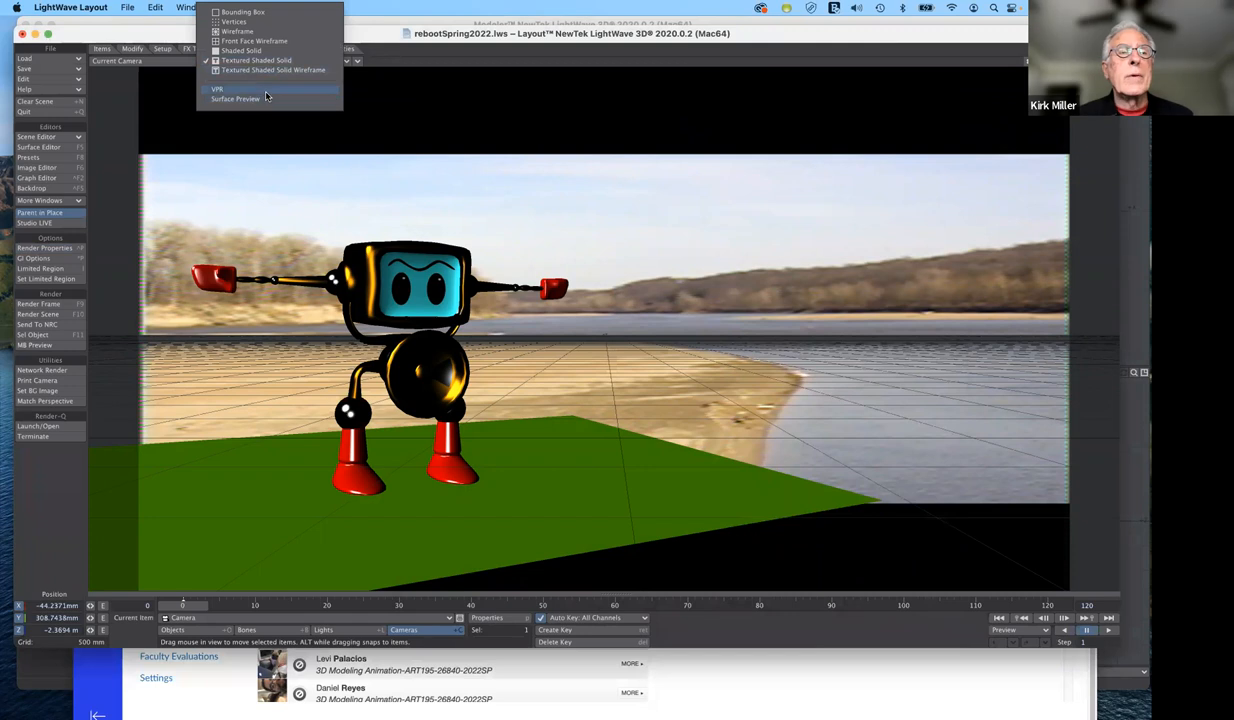
click(217, 89)
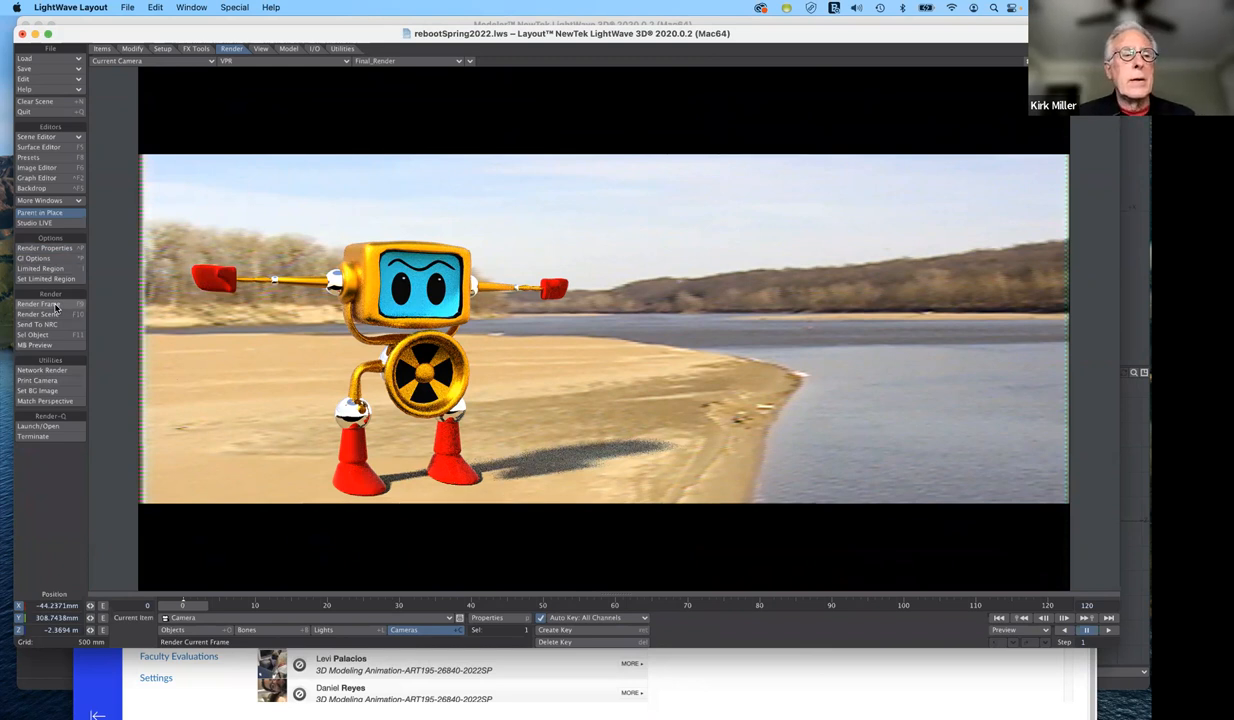
Step: Render the current 2560 × 1440 frame of the robot scene and wait for completion
click(40, 303)
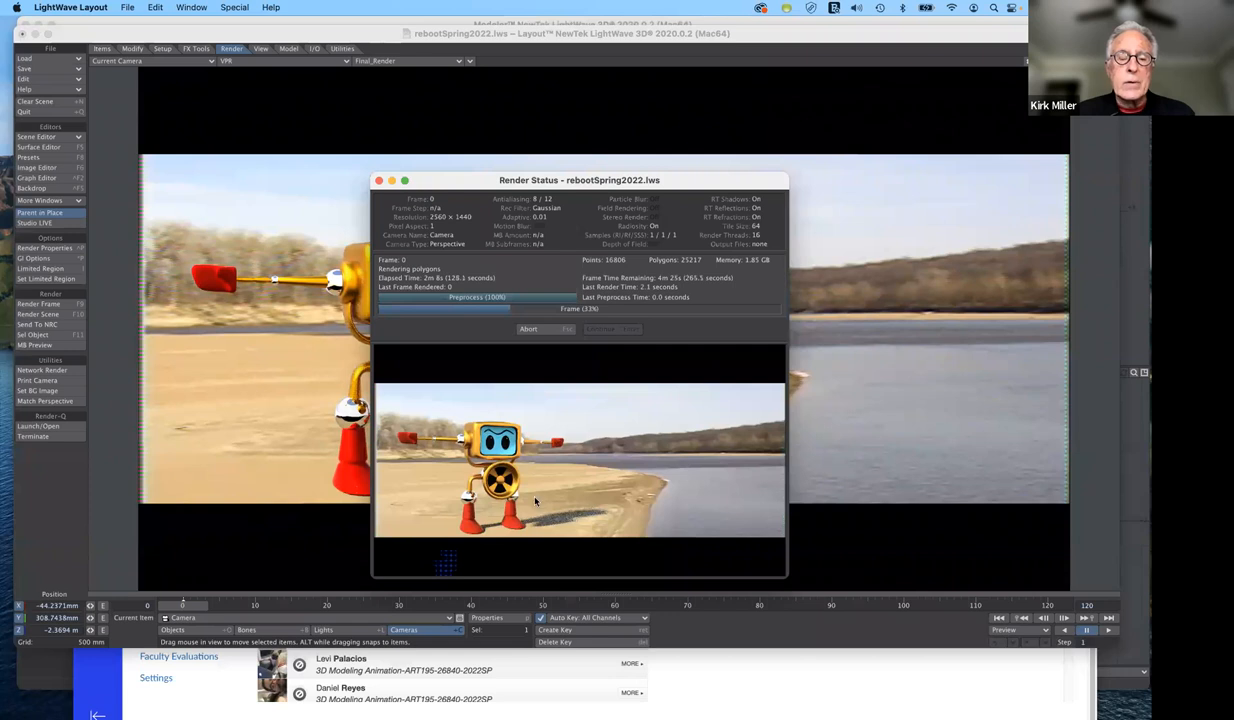
mouse_move(512, 478)
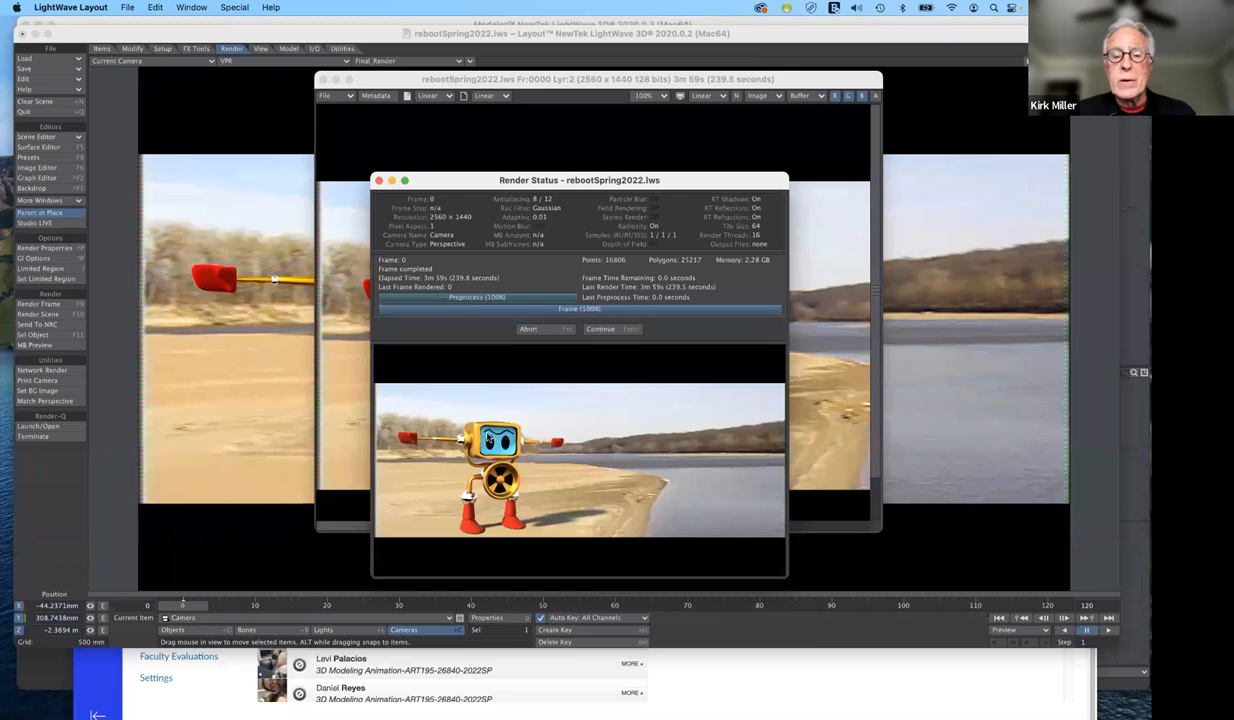
mouse_move(591, 514)
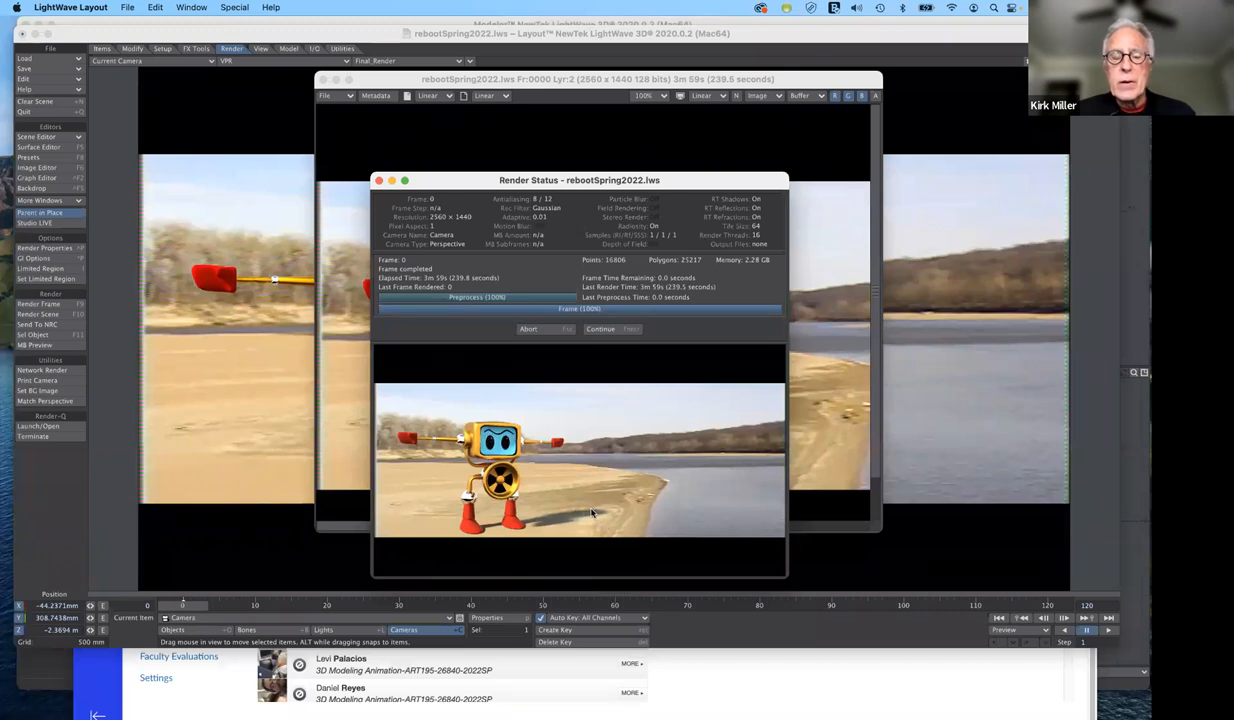
mouse_move(563, 519)
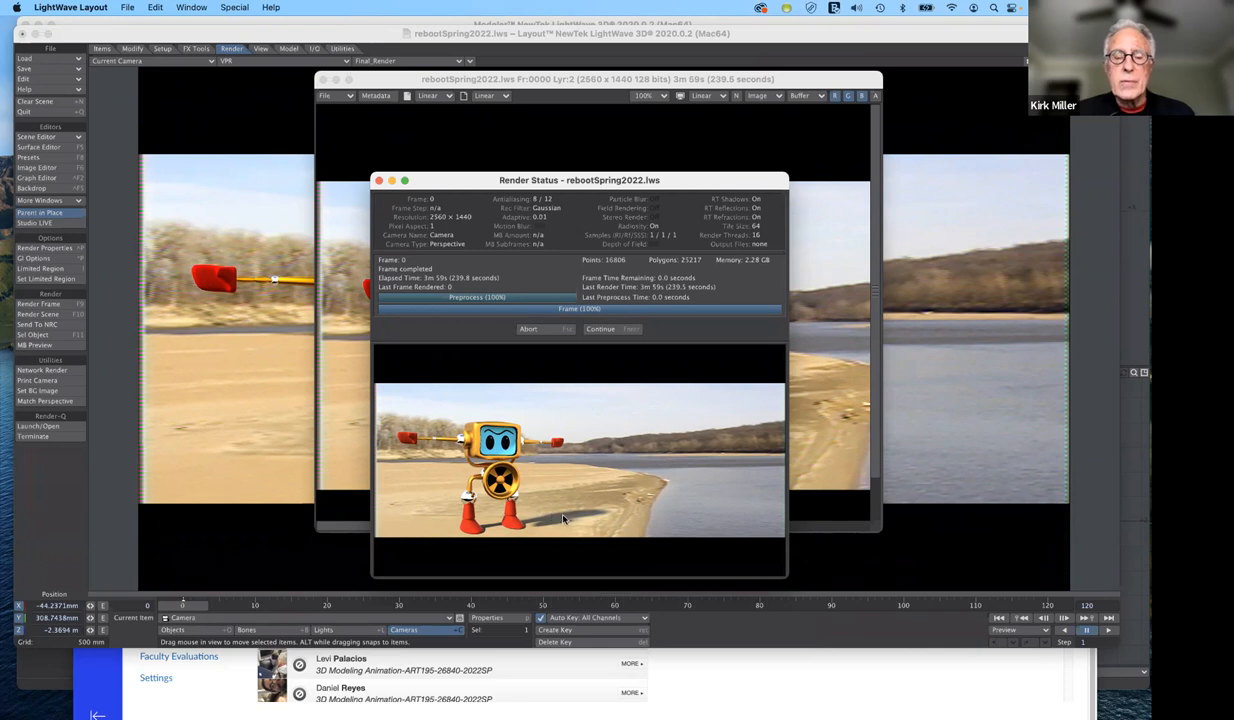
mouse_move(545, 521)
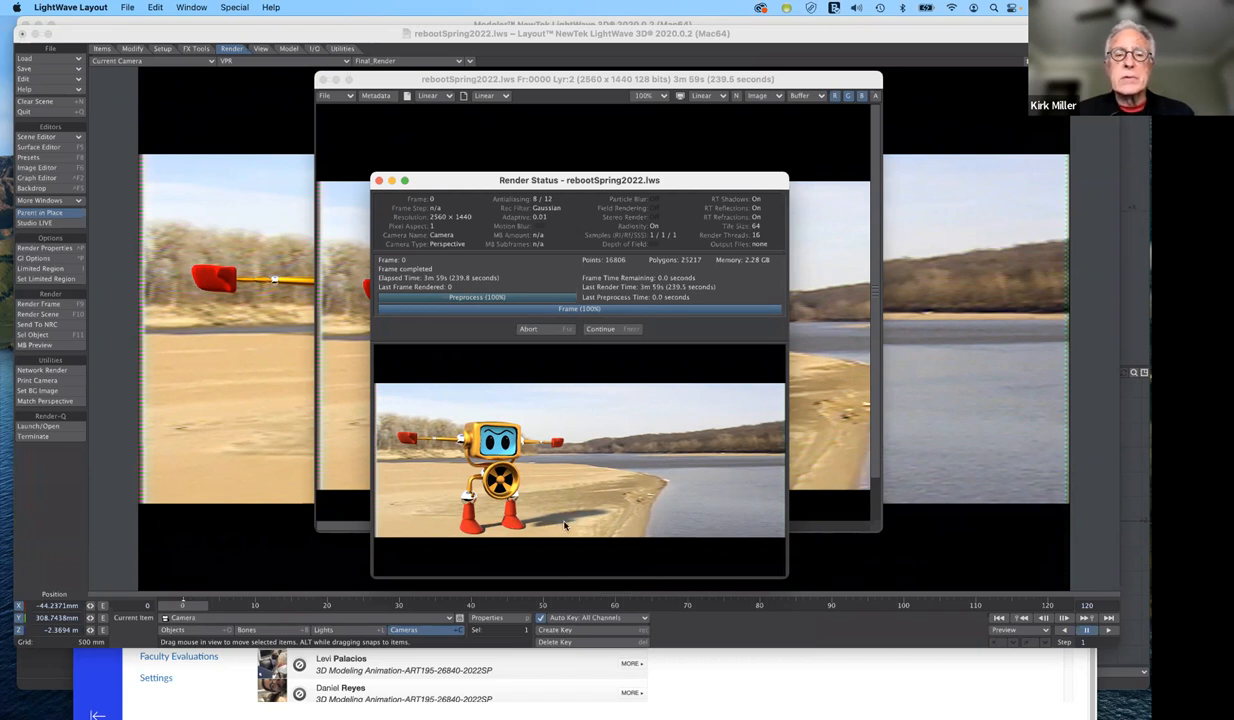
mouse_move(614, 323)
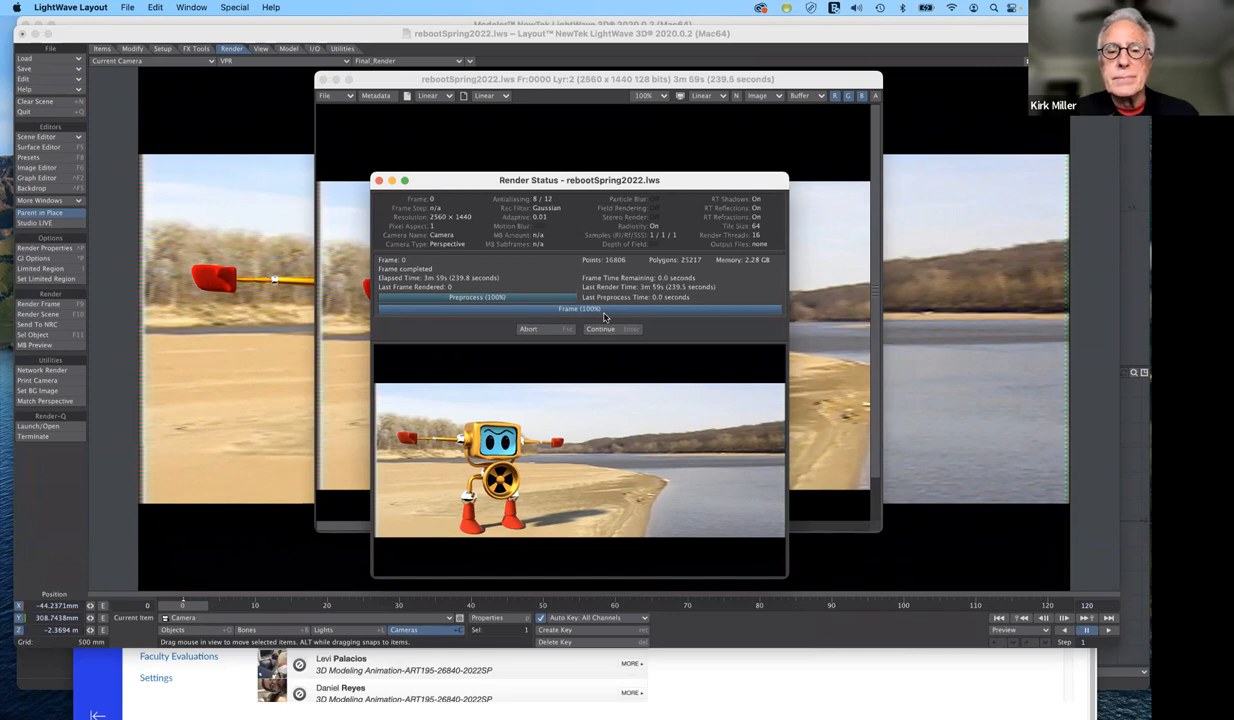
mouse_move(646, 294)
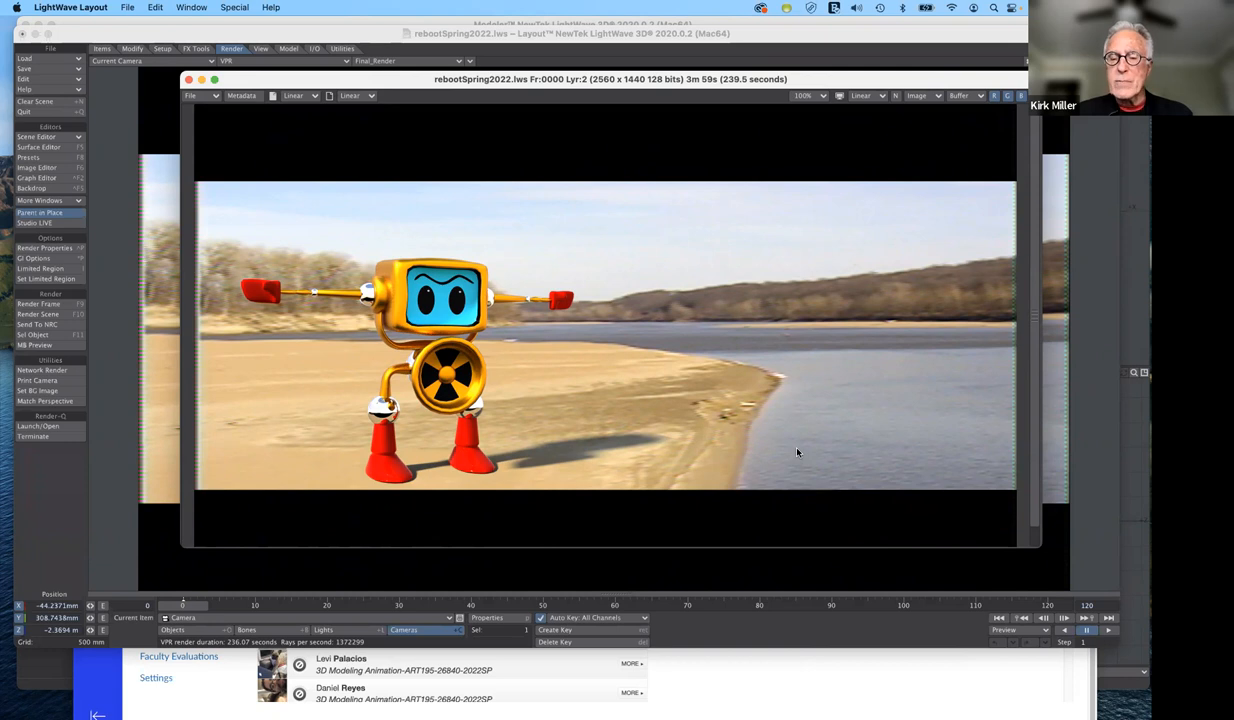
mouse_move(798, 448)
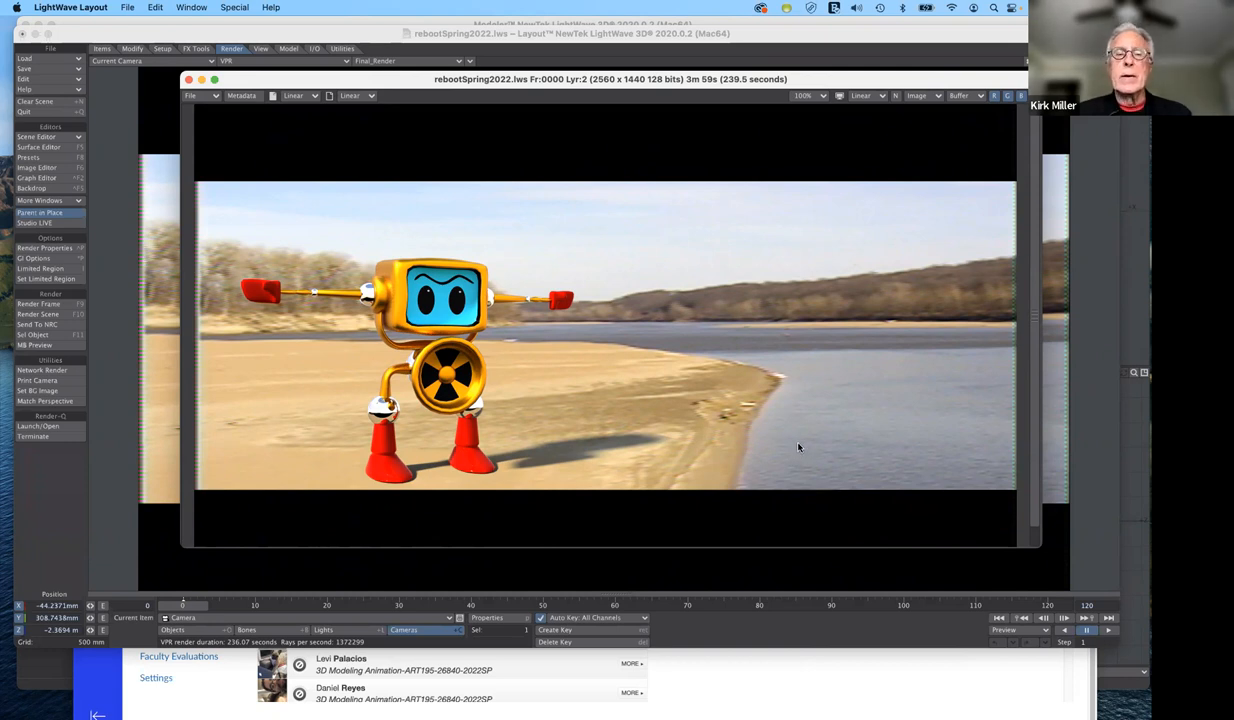
mouse_move(831, 483)
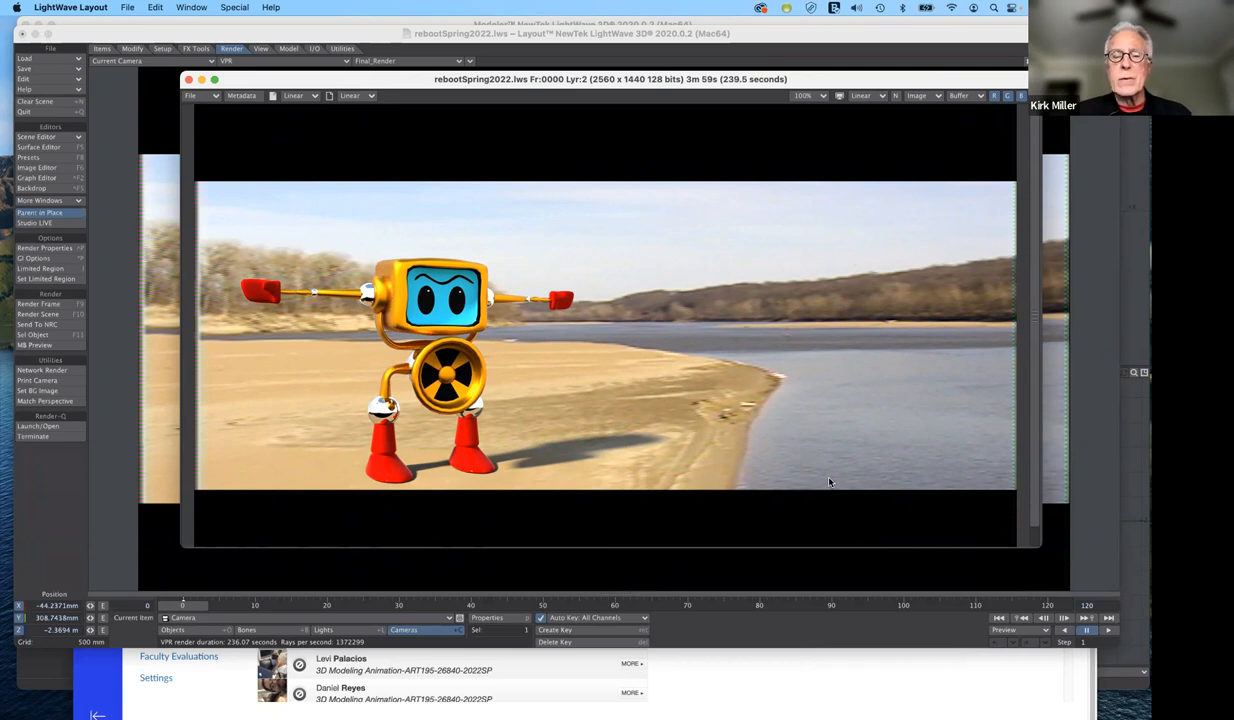
mouse_move(345, 229)
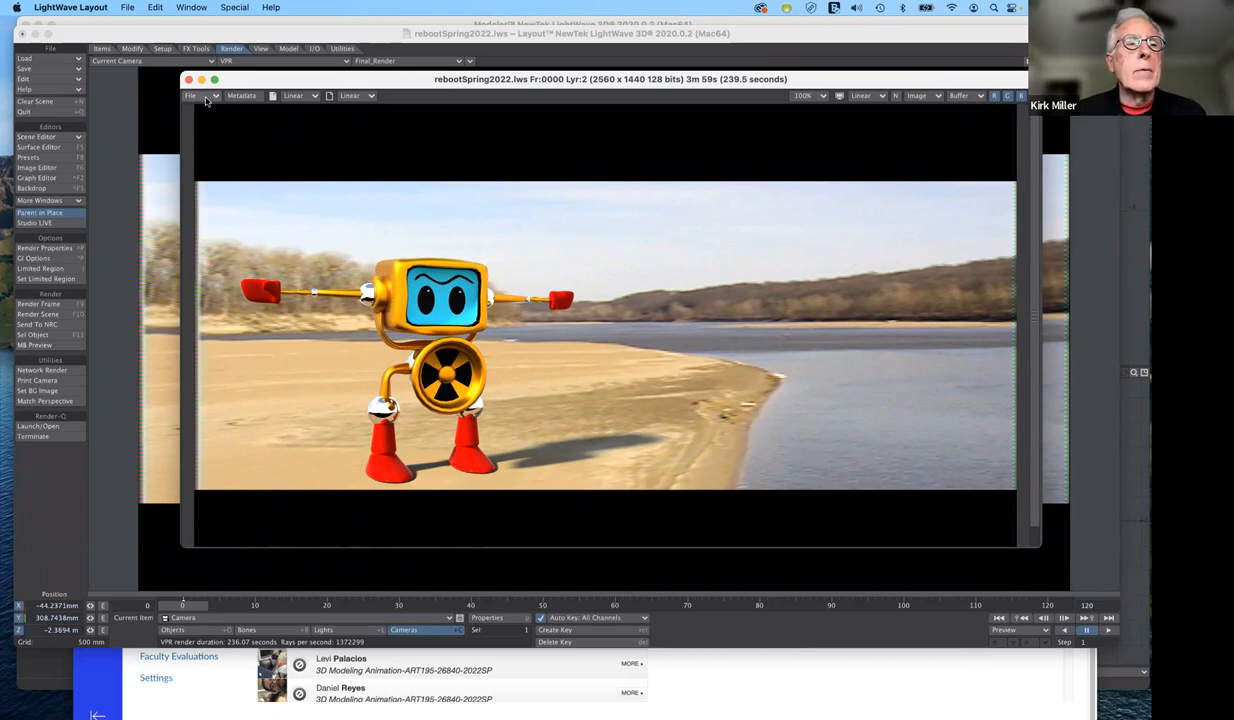
Step: Bring up the Image Viewer's save options and choose JPEG as the format
click(192, 96)
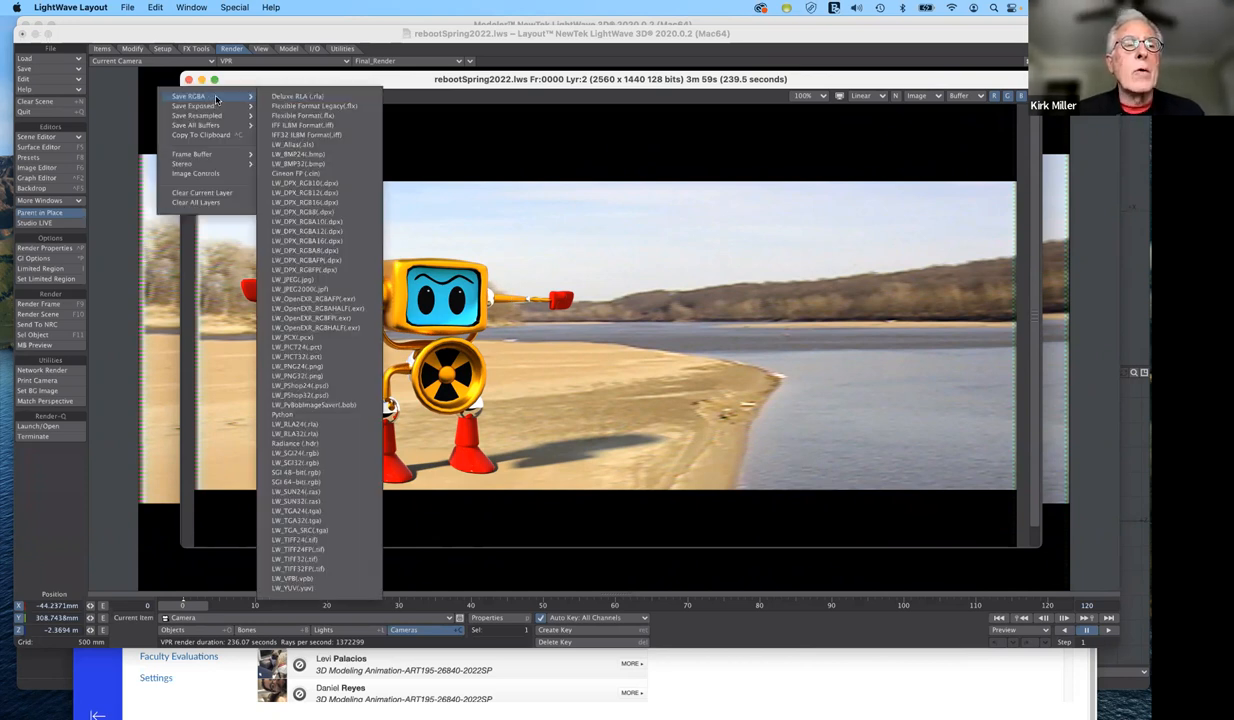
mouse_move(312, 96)
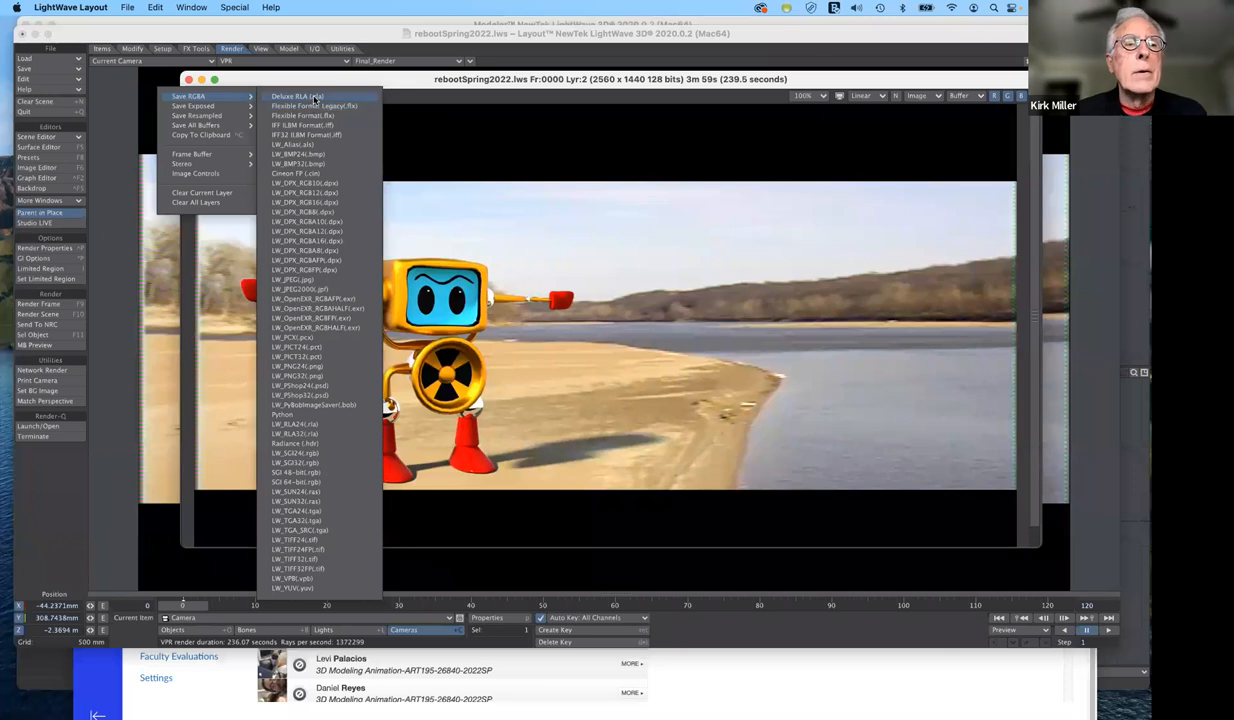
mouse_move(318, 100)
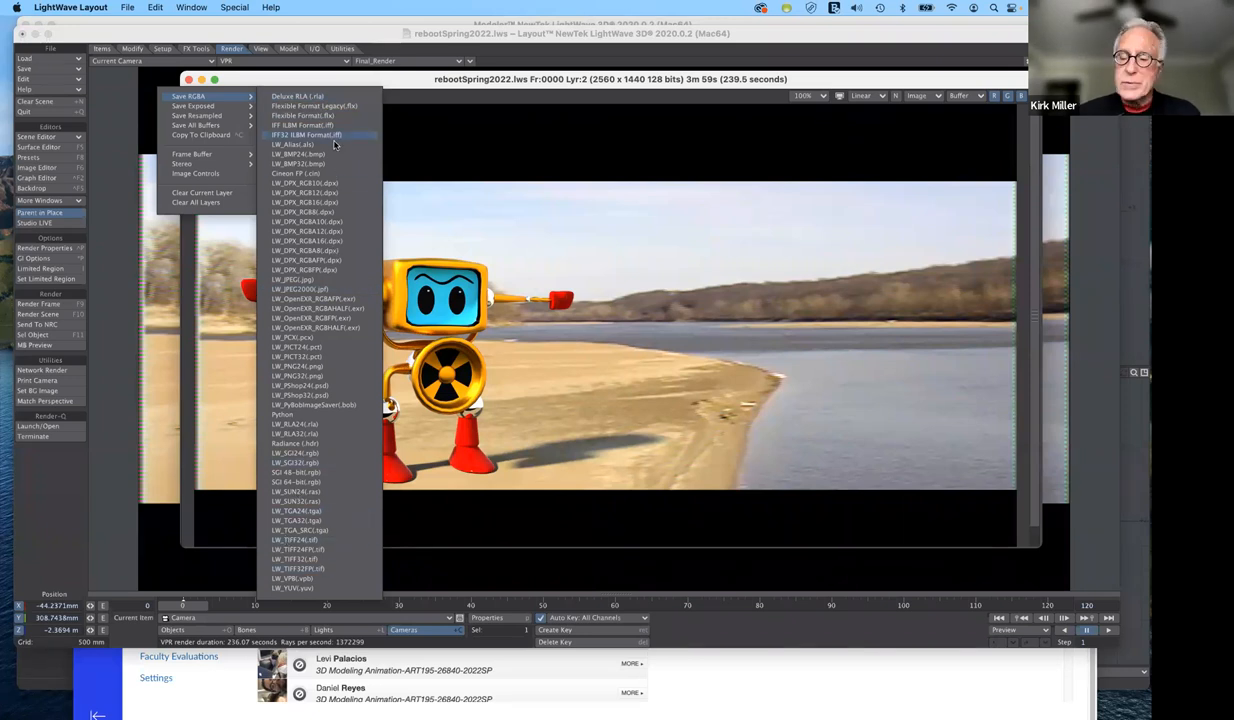
mouse_move(292, 144)
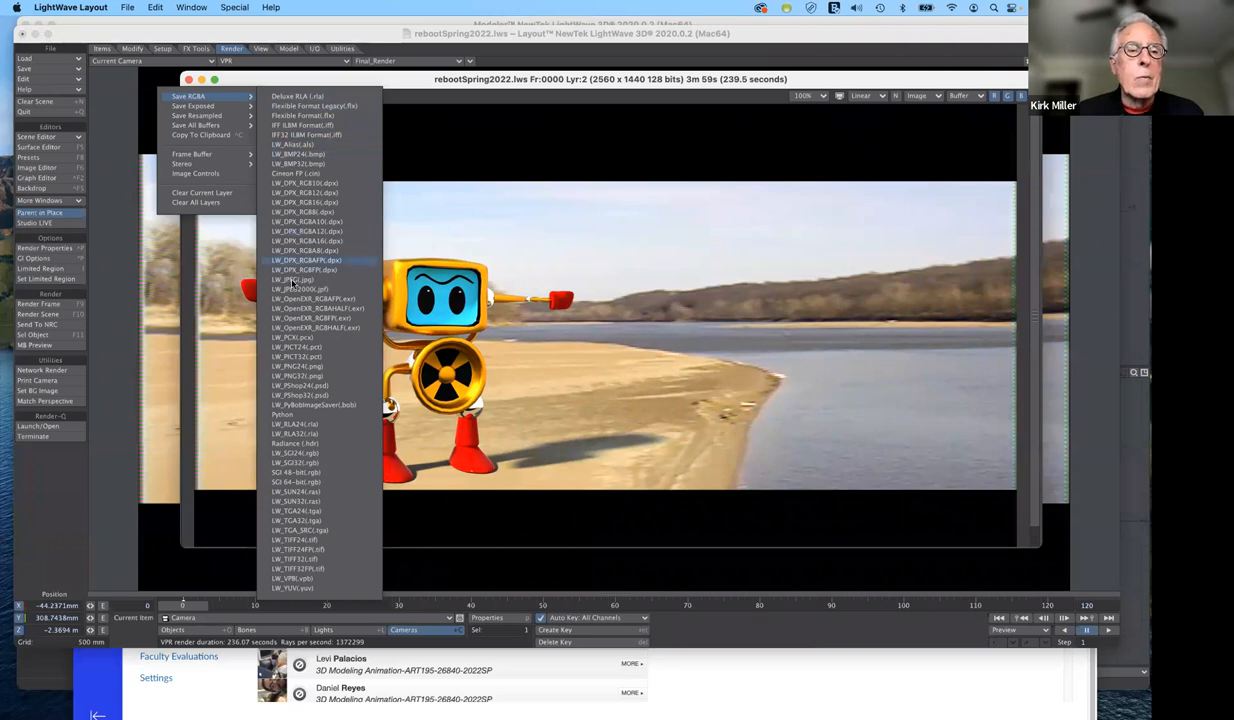
mouse_move(293, 279)
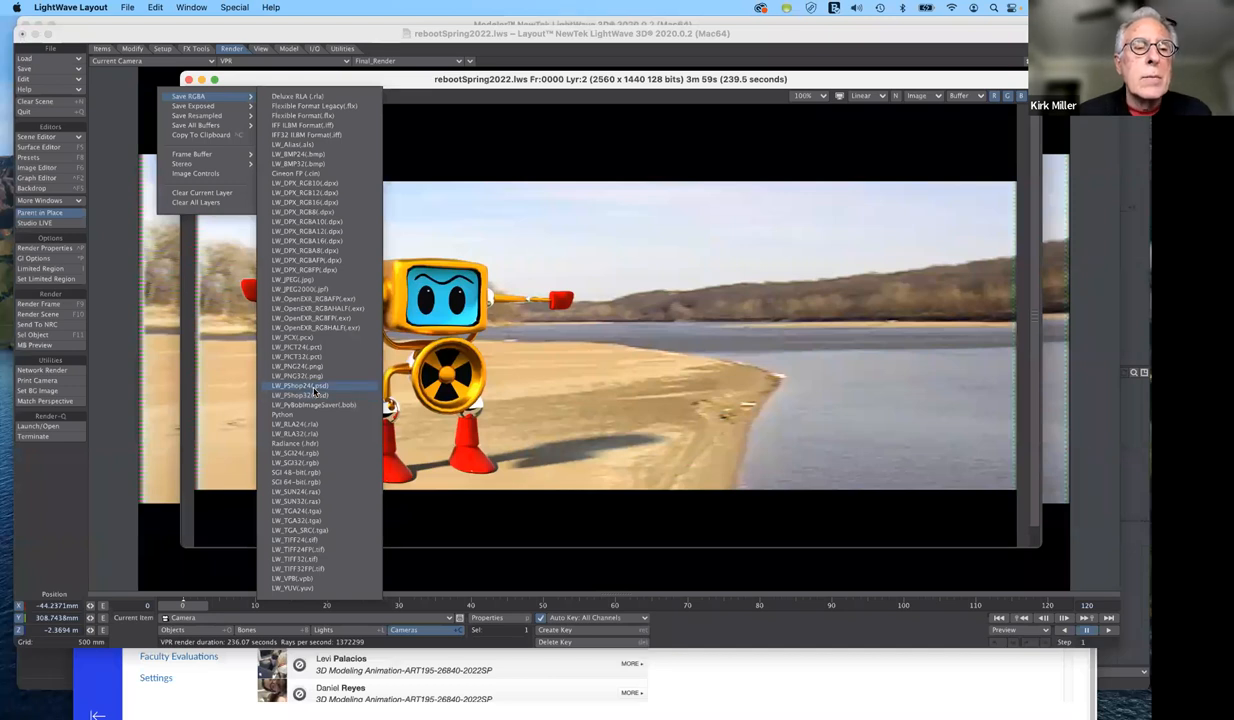
mouse_move(315, 289)
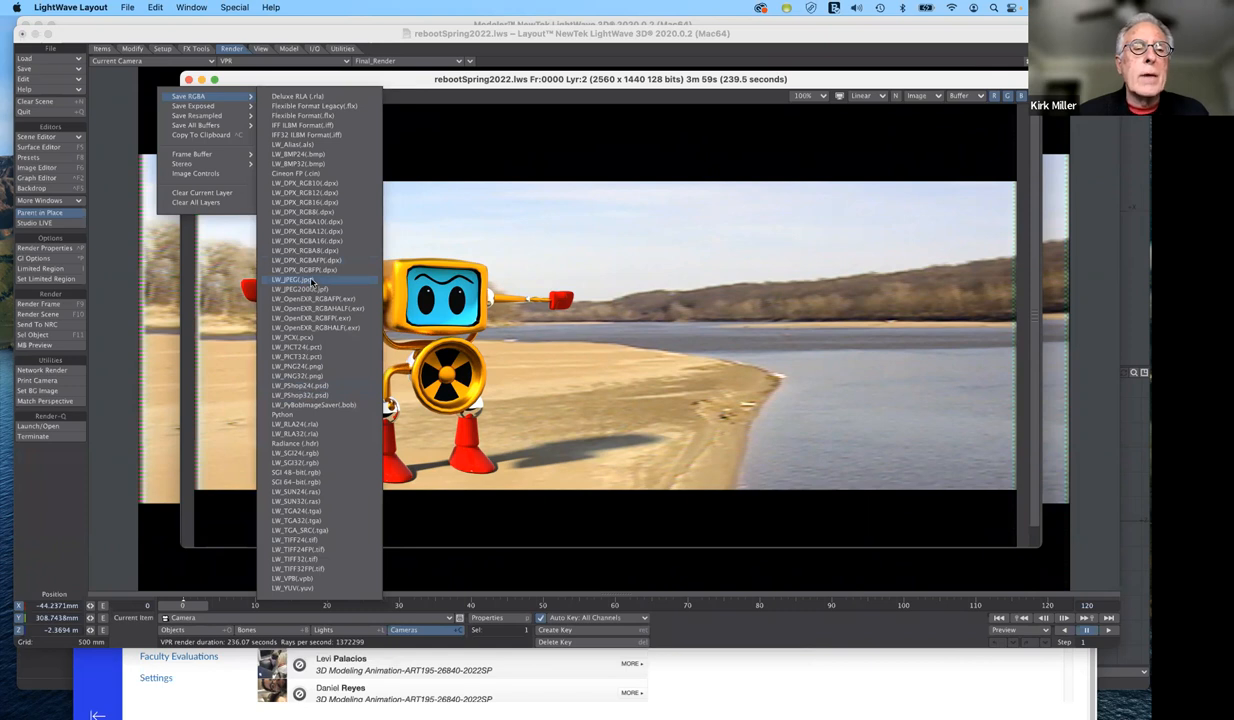
mouse_move(322, 285)
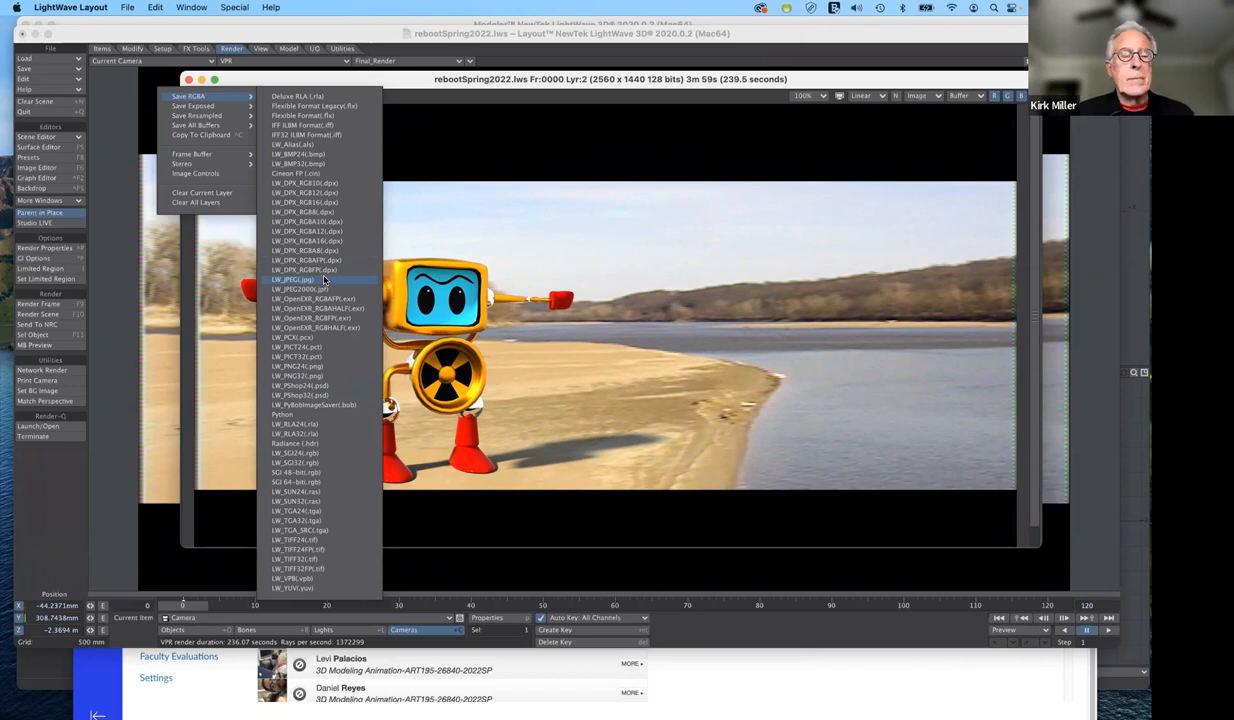
click(297, 279)
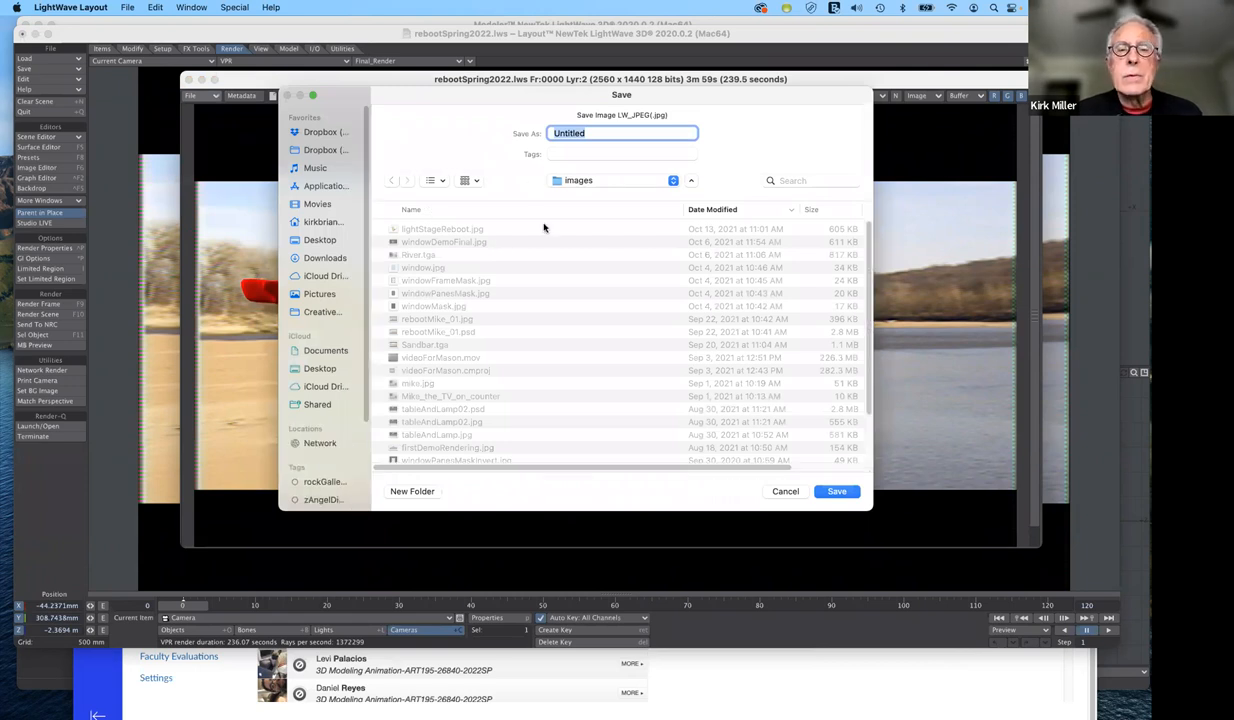
mouse_move(382, 207)
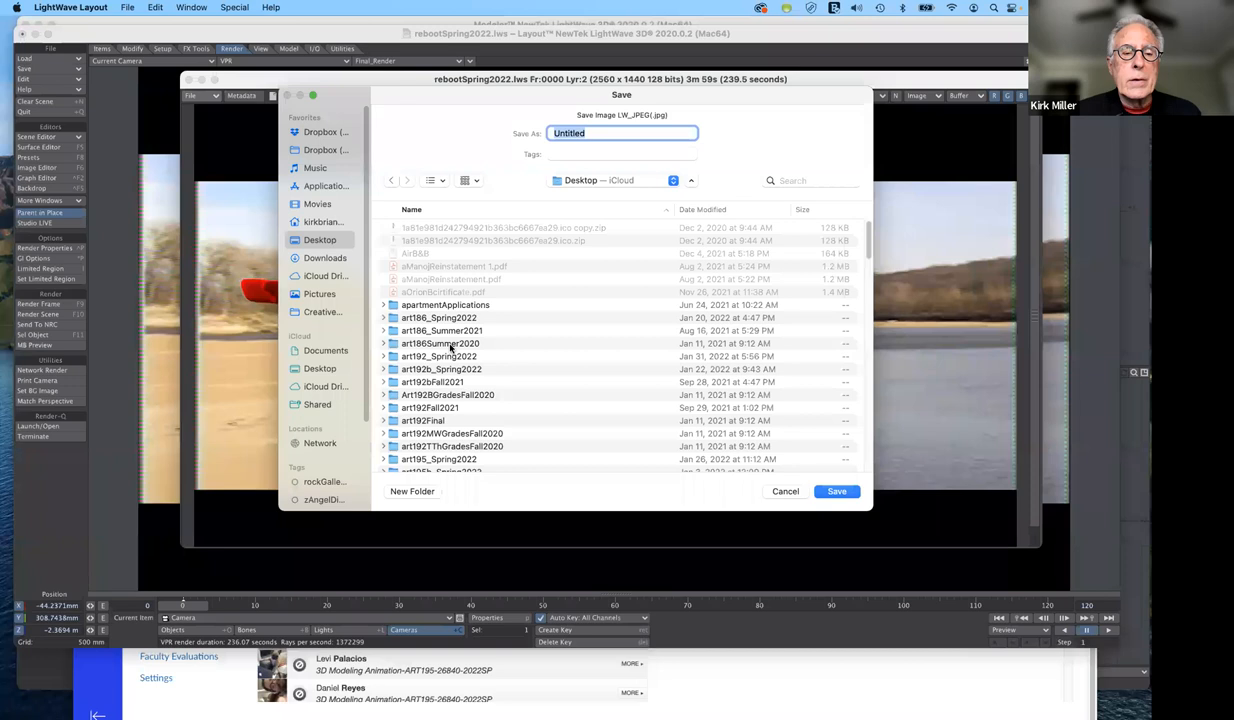
Step: Navigate to the images folder inside contentFall2021 as the save destination
scroll(down, 3)
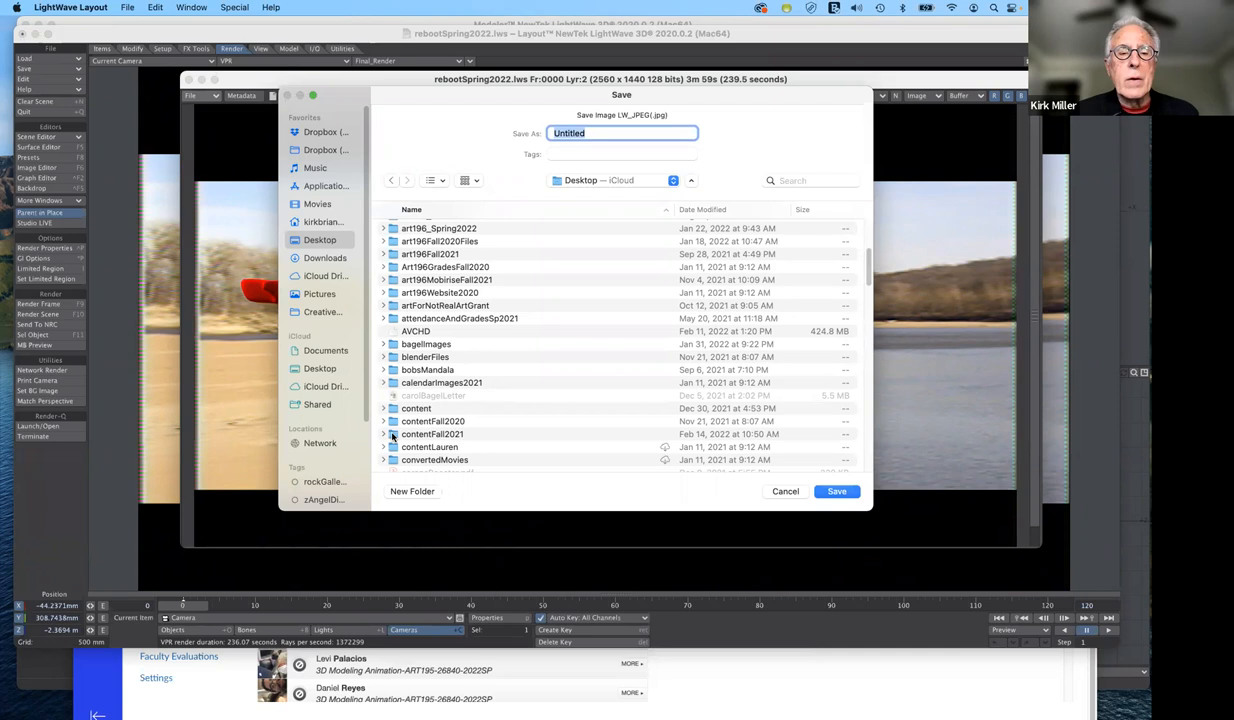
click(432, 434)
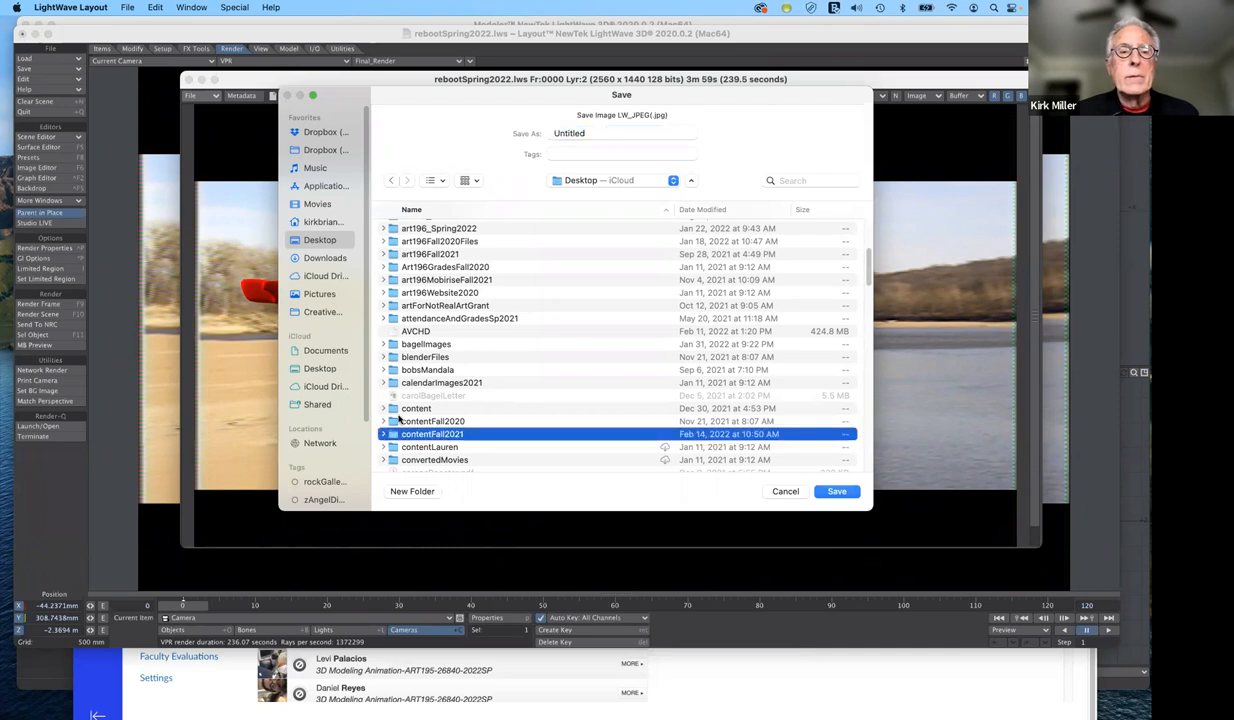
double_click(432, 433)
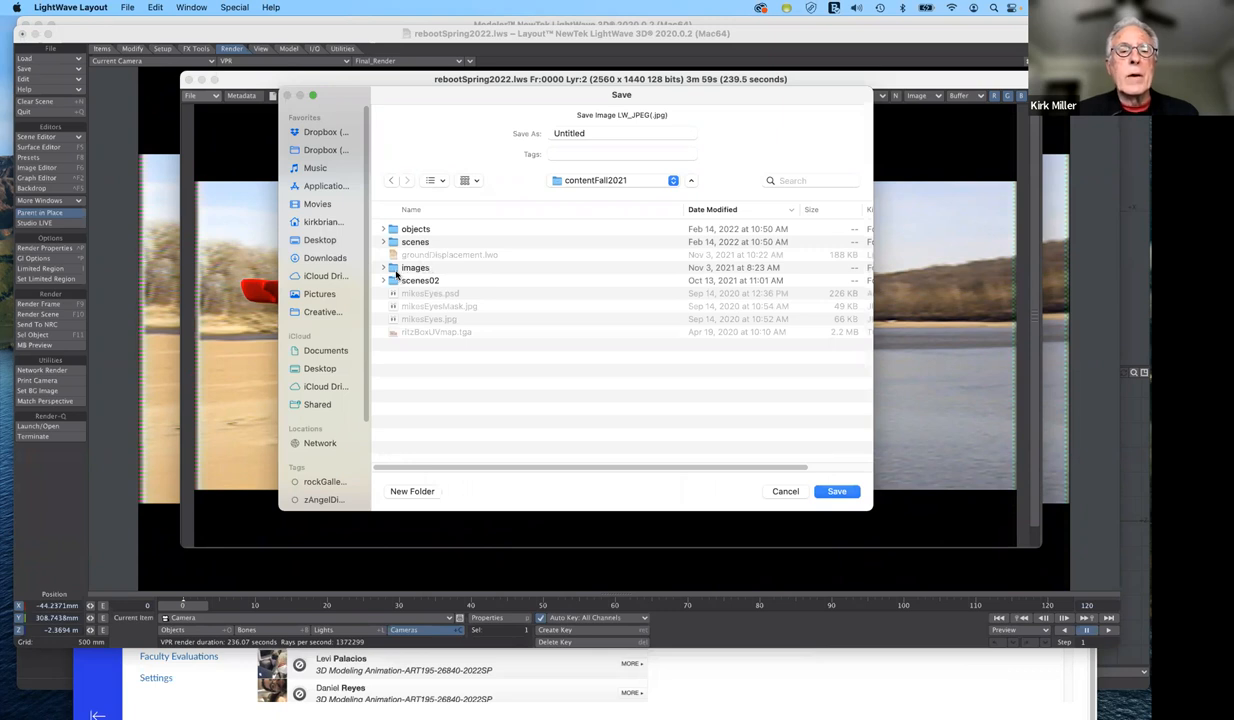
click(415, 267)
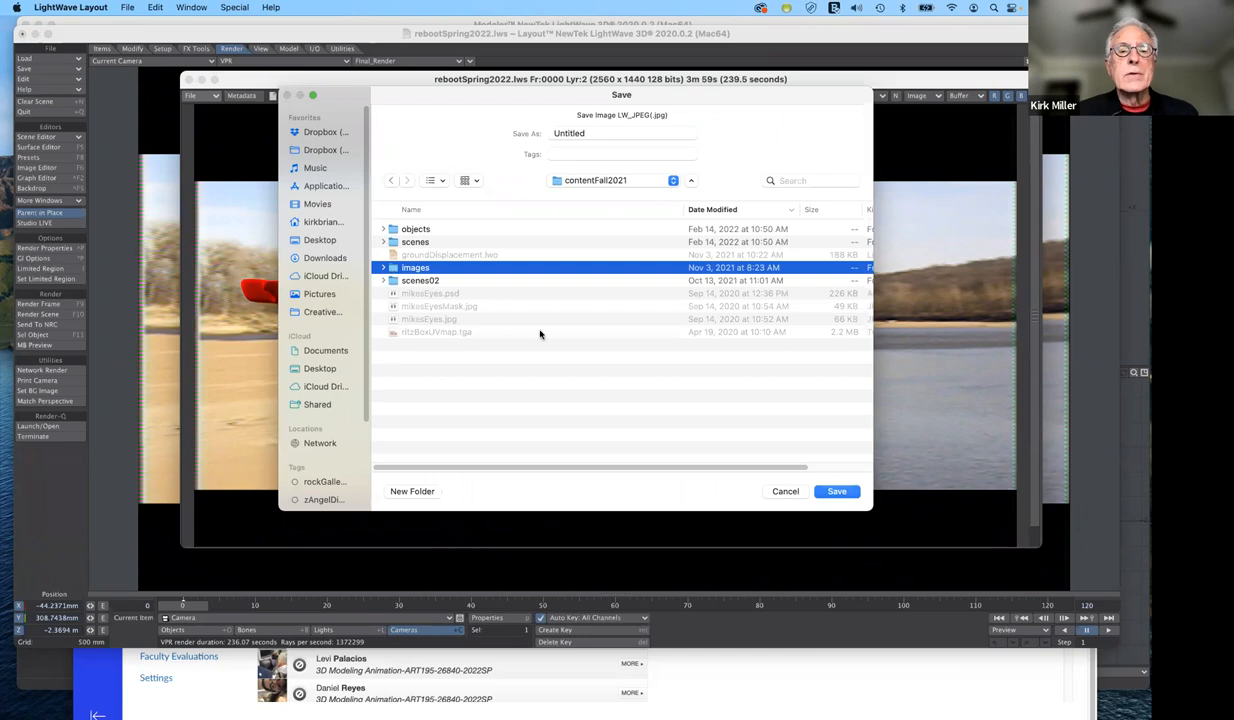
double_click(415, 267)
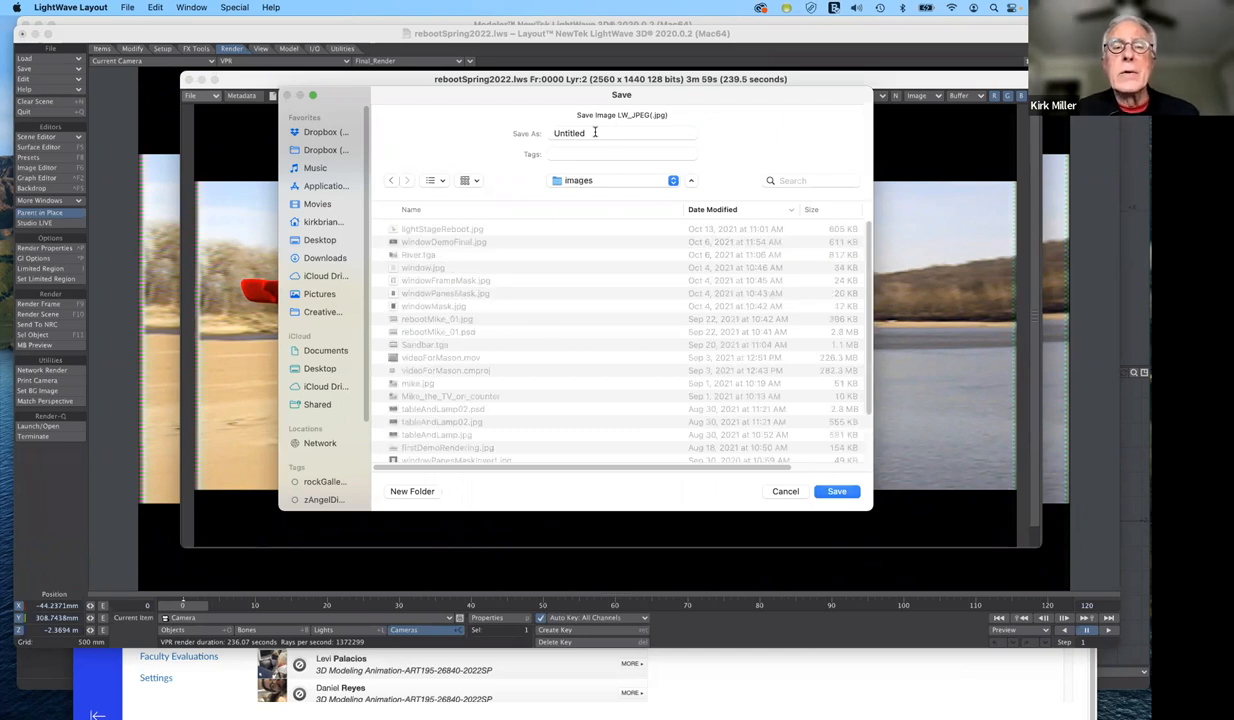
Step: Name the JPEG rebootFinalDemoRenderingSp2022 and save it
click(622, 133)
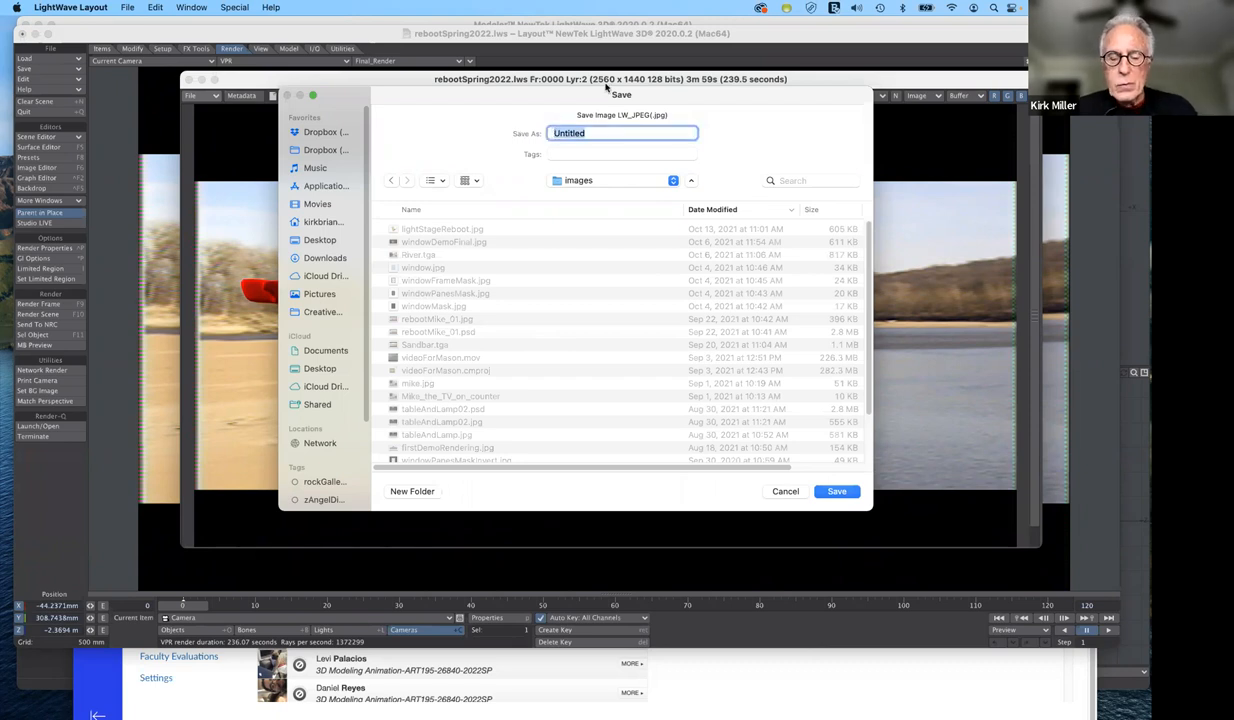
text(re)
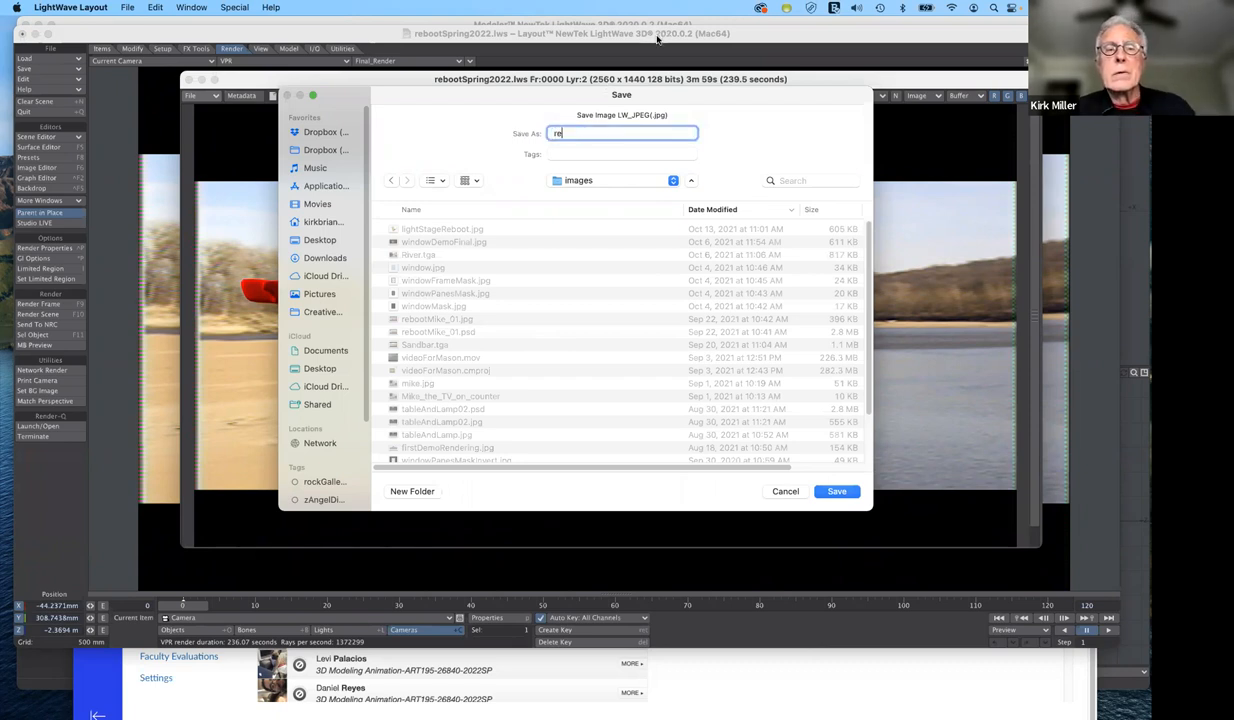
text(bootFinalDe)
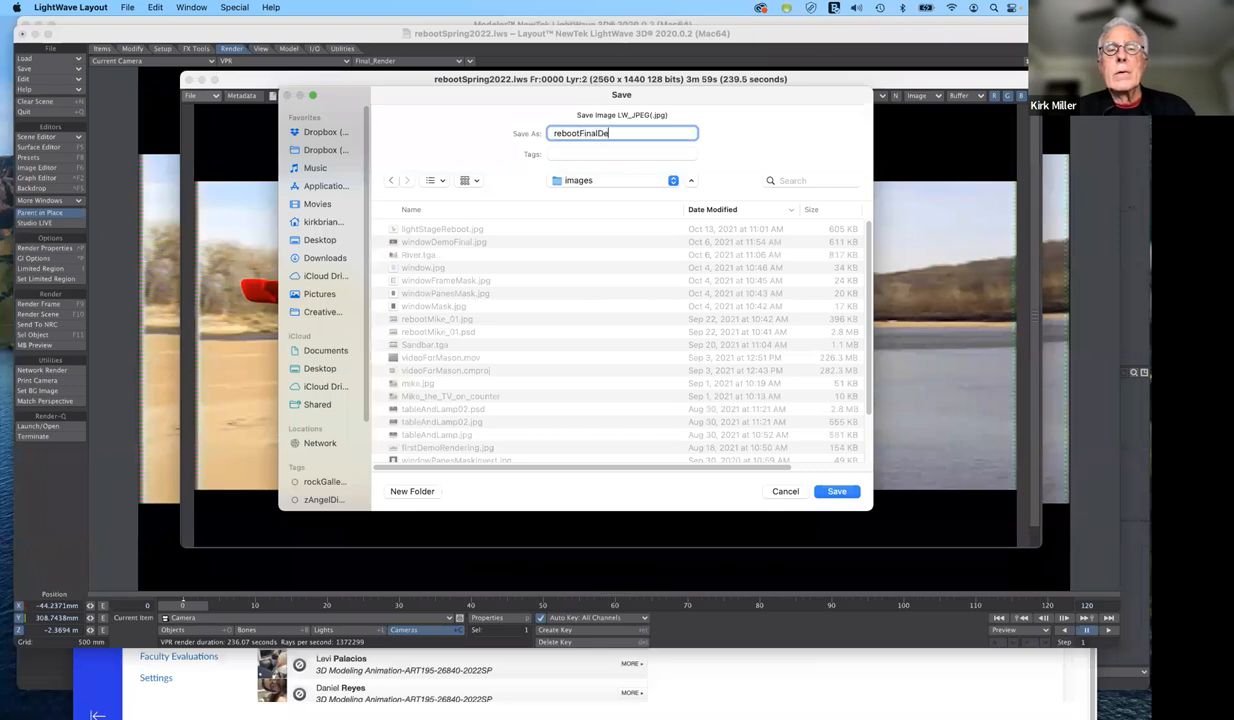
text(moR)
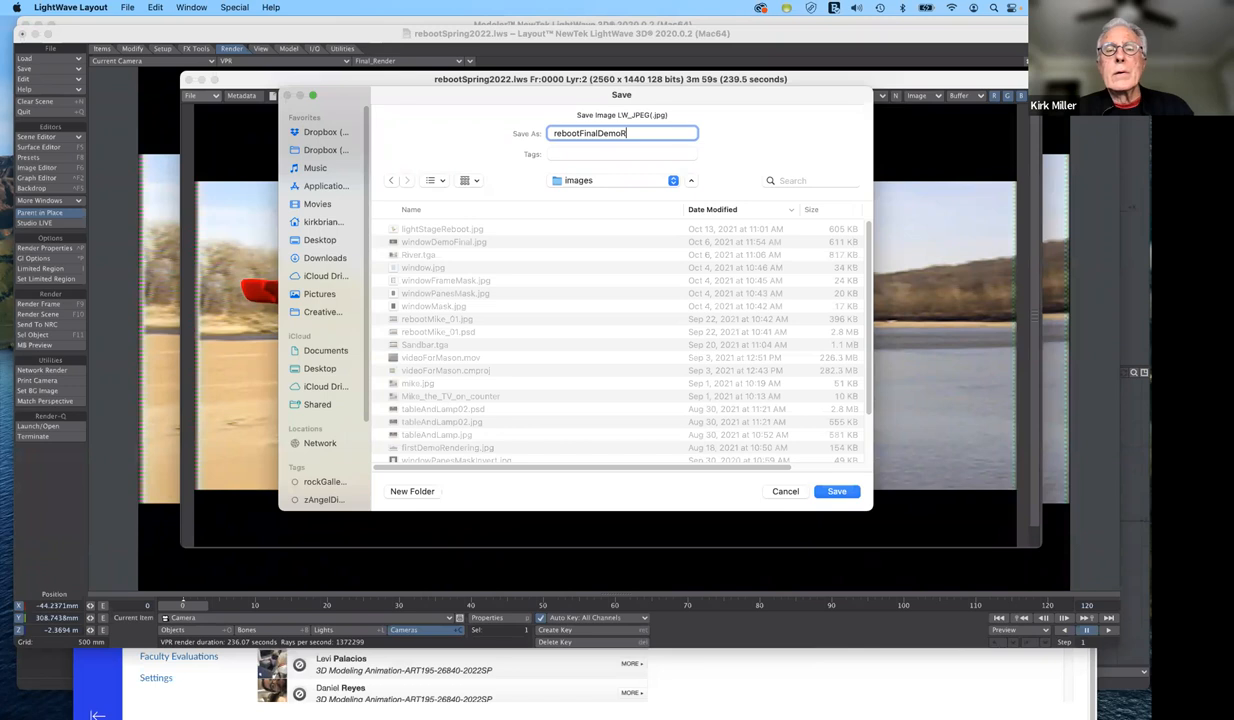
text(endering)
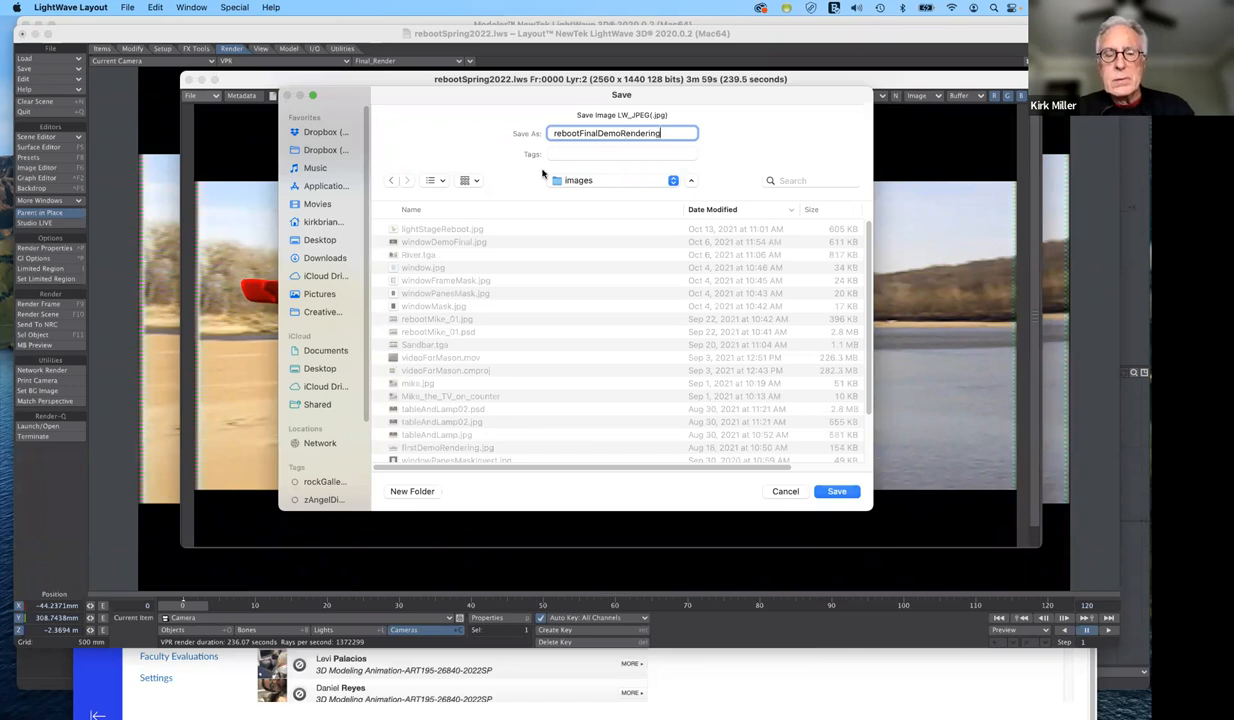
text(Sp)
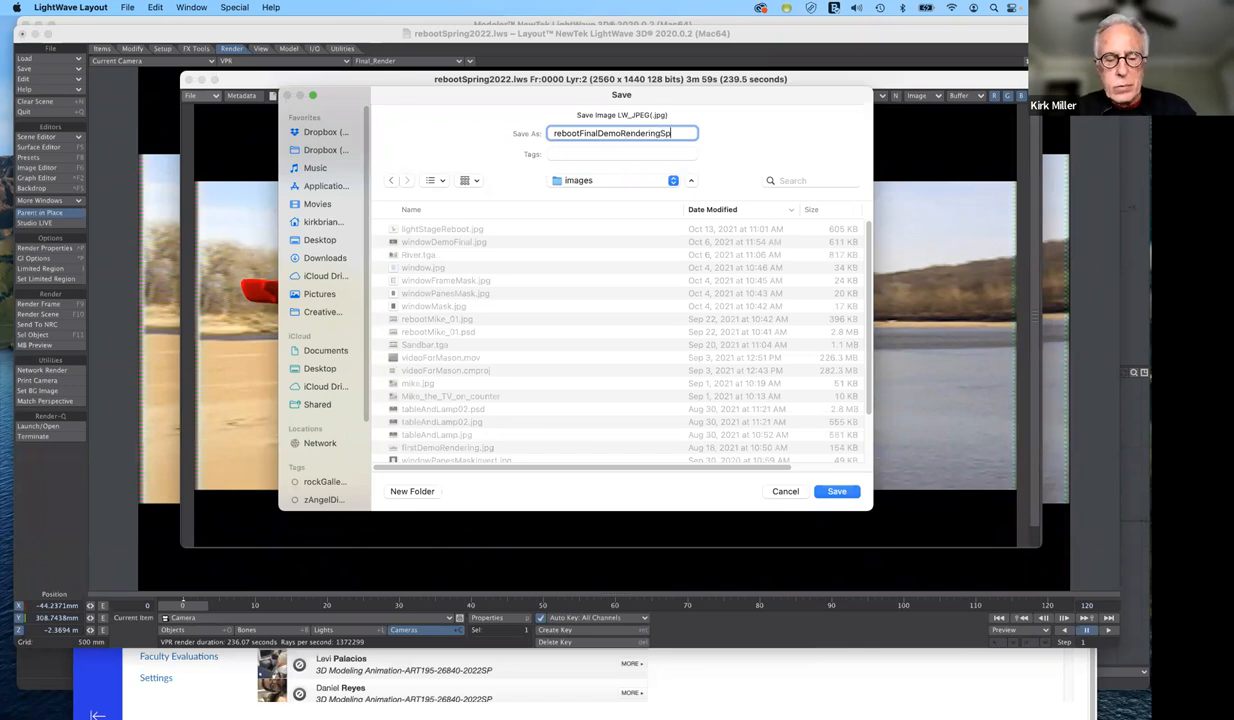
text(2022)
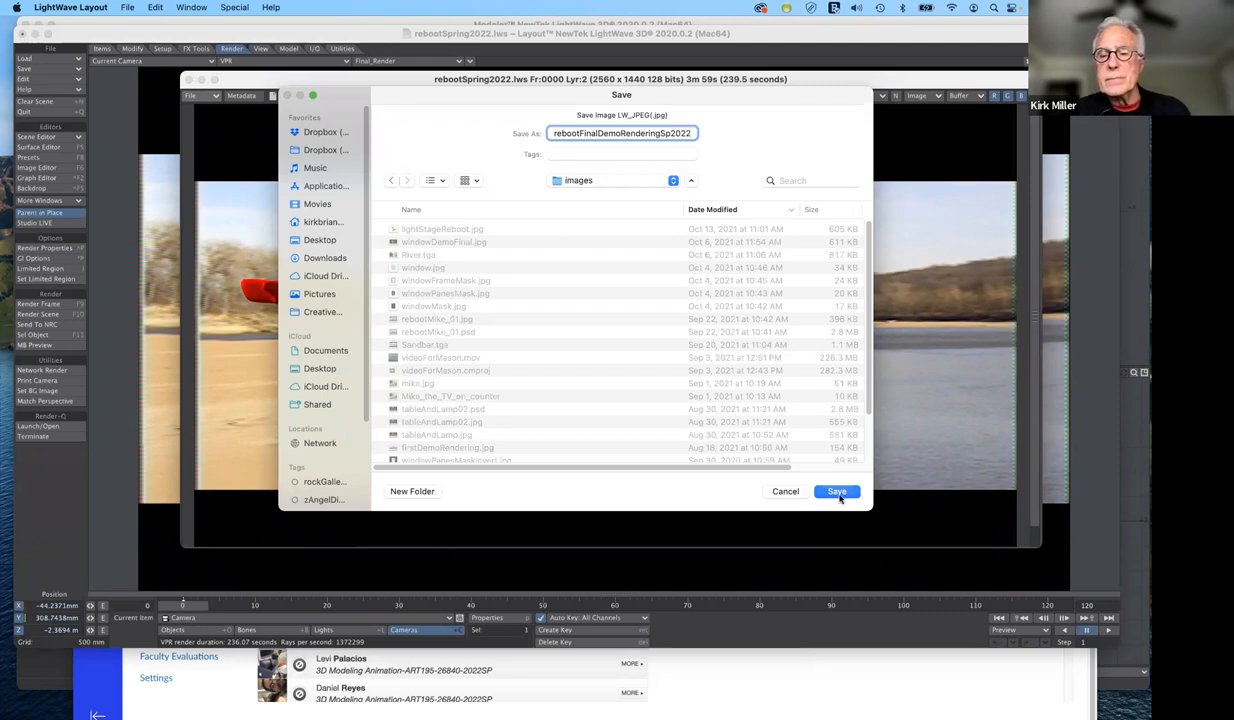
click(836, 491)
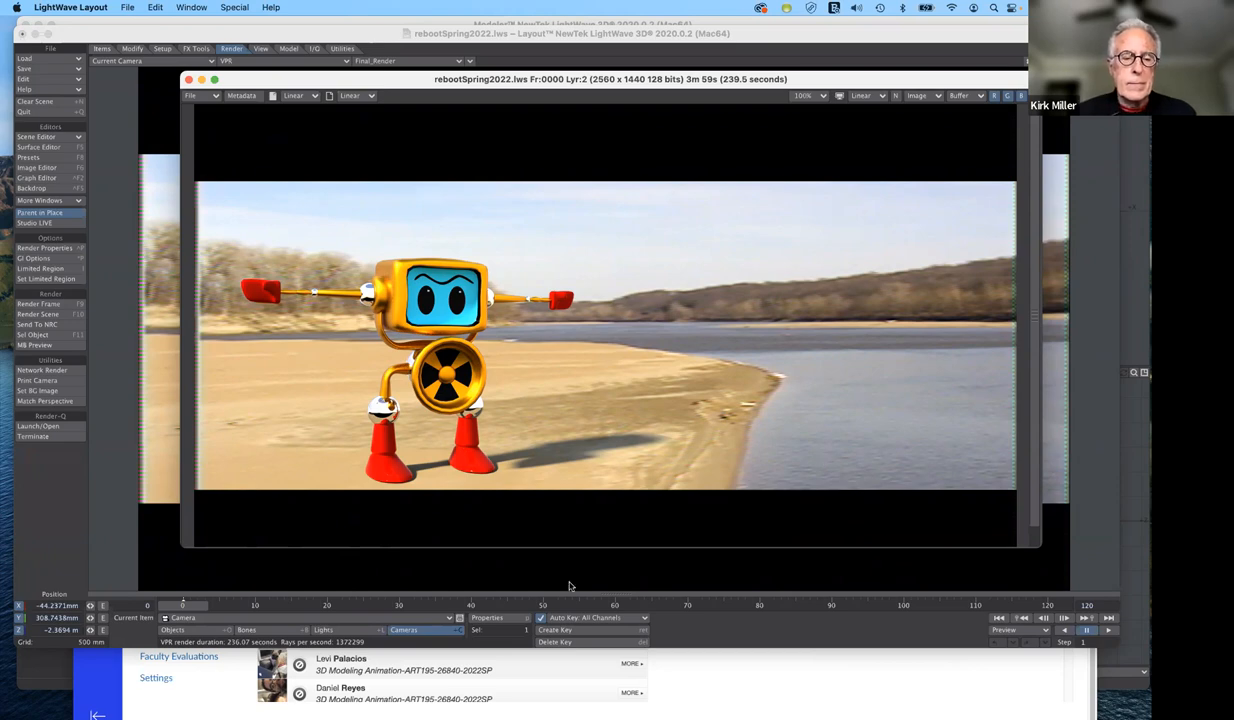
mouse_move(437, 567)
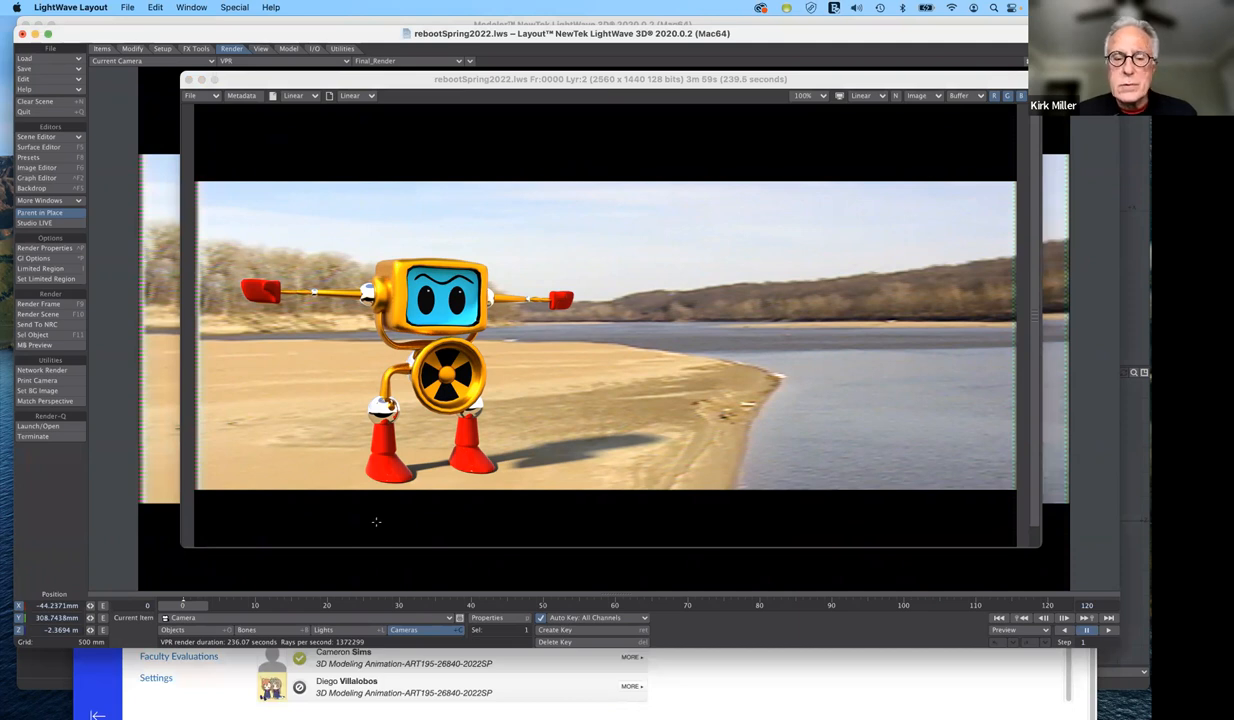
mouse_move(475, 655)
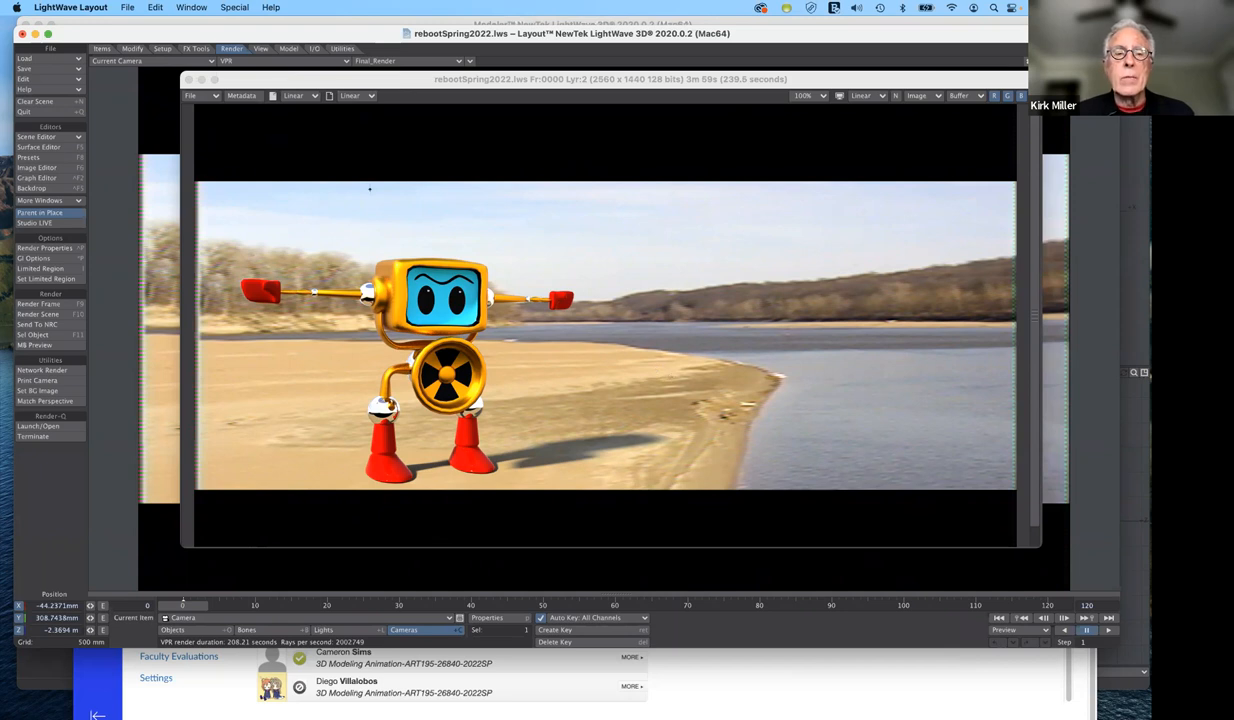
mouse_move(541, 311)
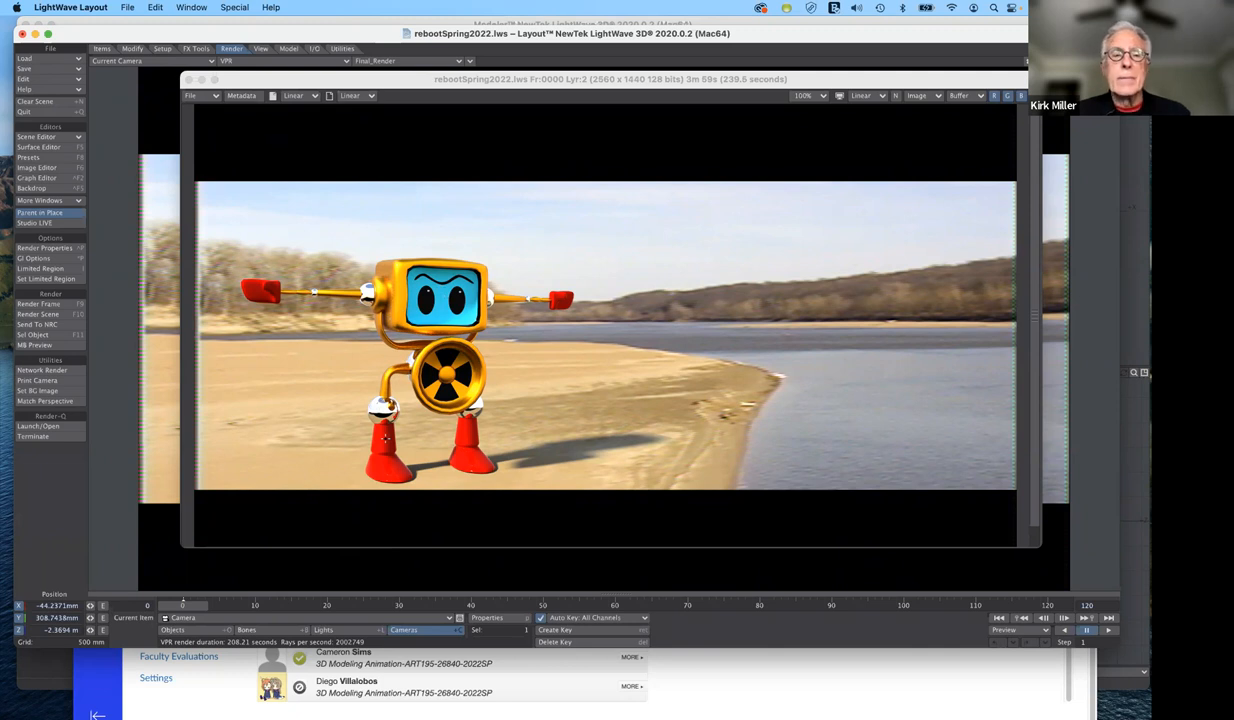
mouse_move(386, 443)
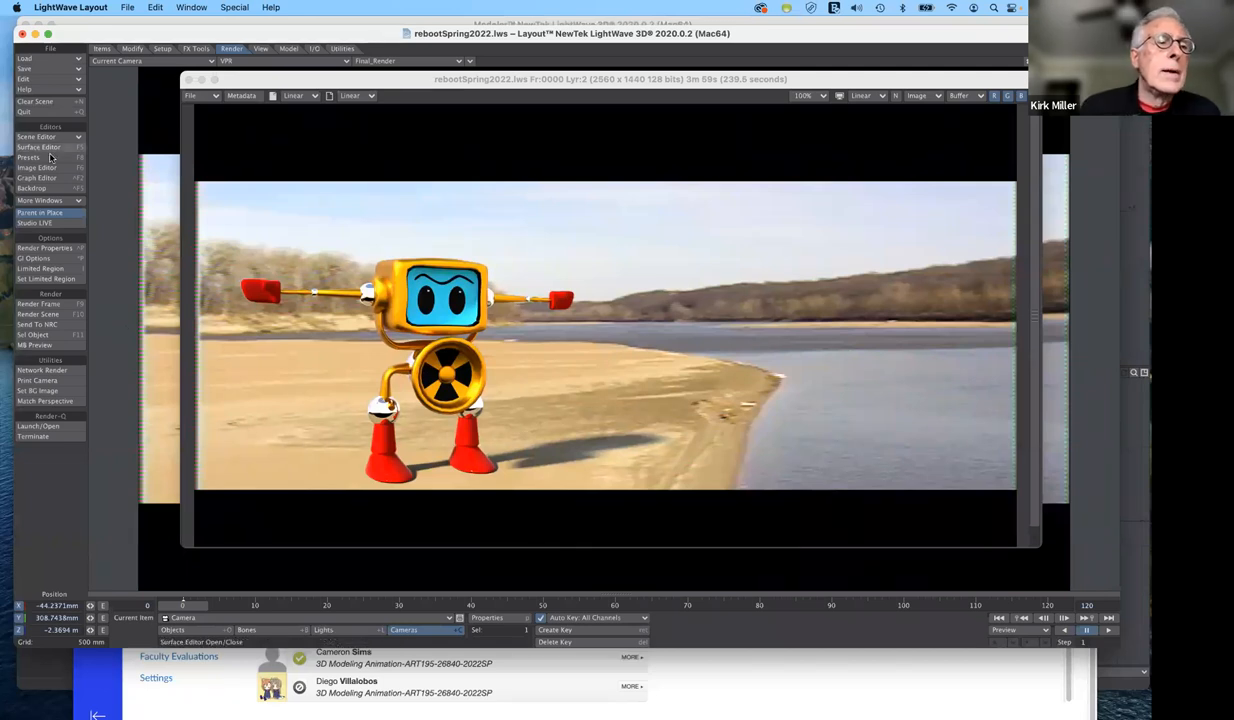
Step: Open the Surface Editor on the chrome surface and show its shading model settings
click(39, 147)
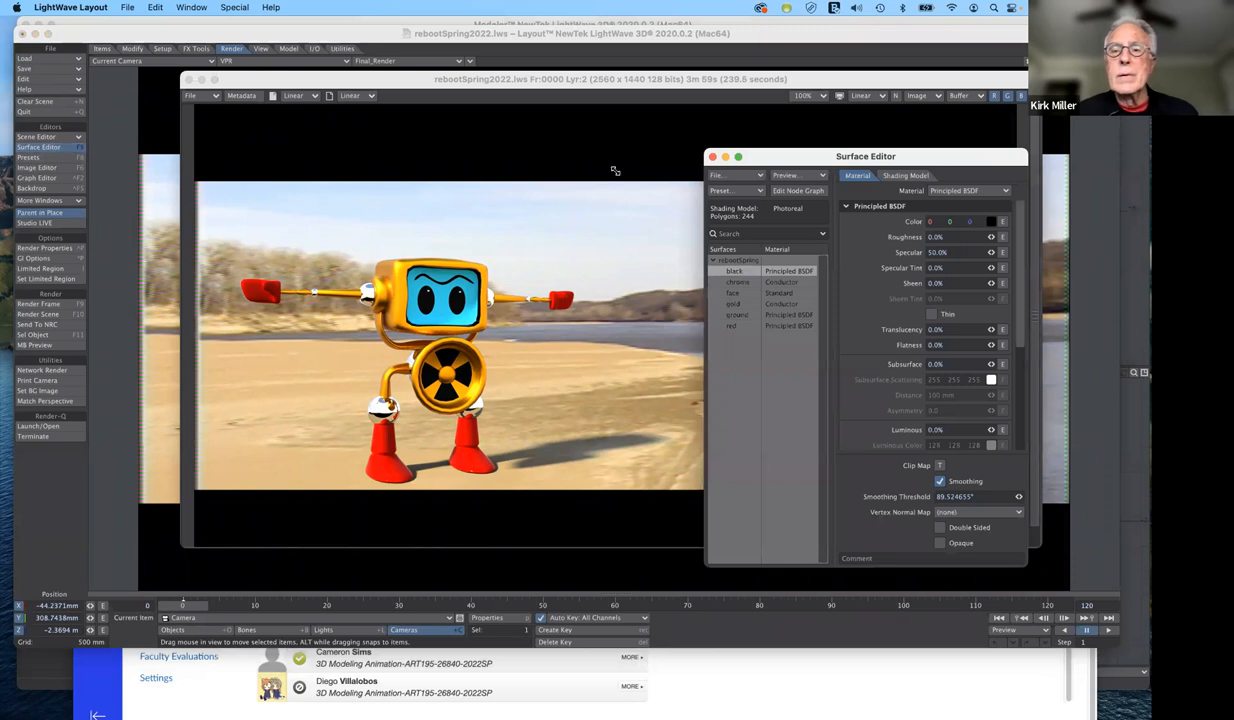
mouse_move(793, 165)
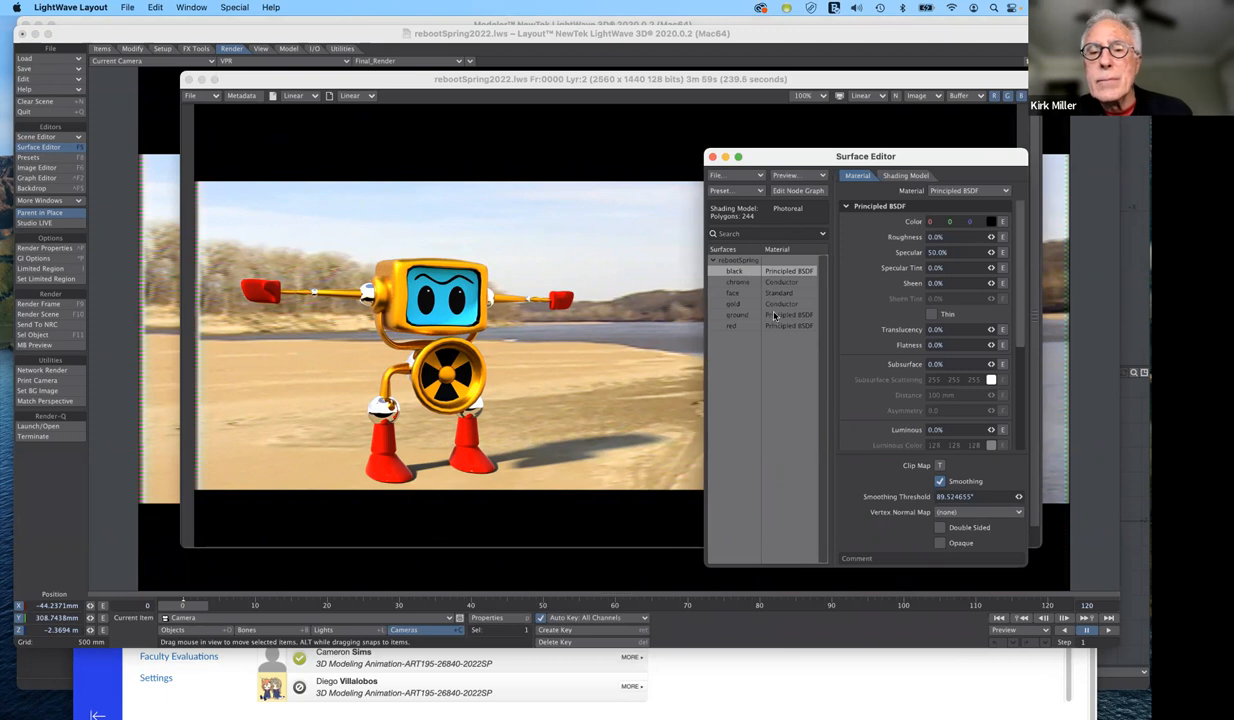
mouse_move(770, 310)
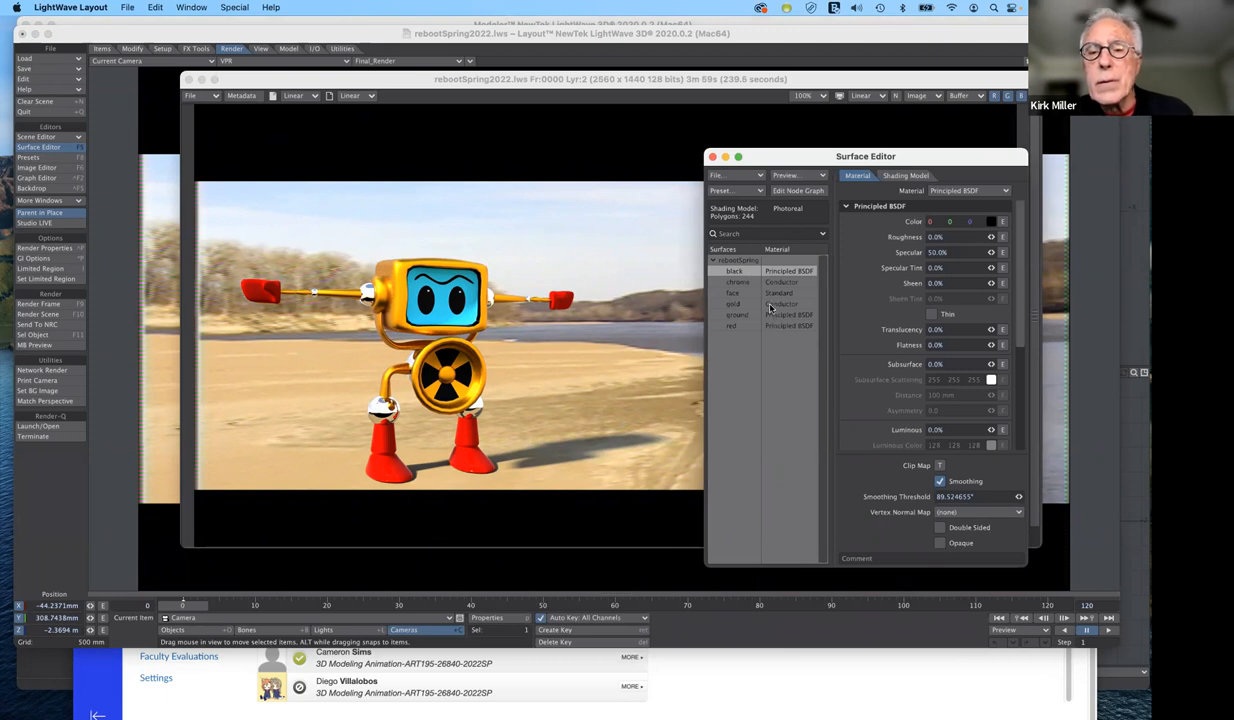
click(738, 281)
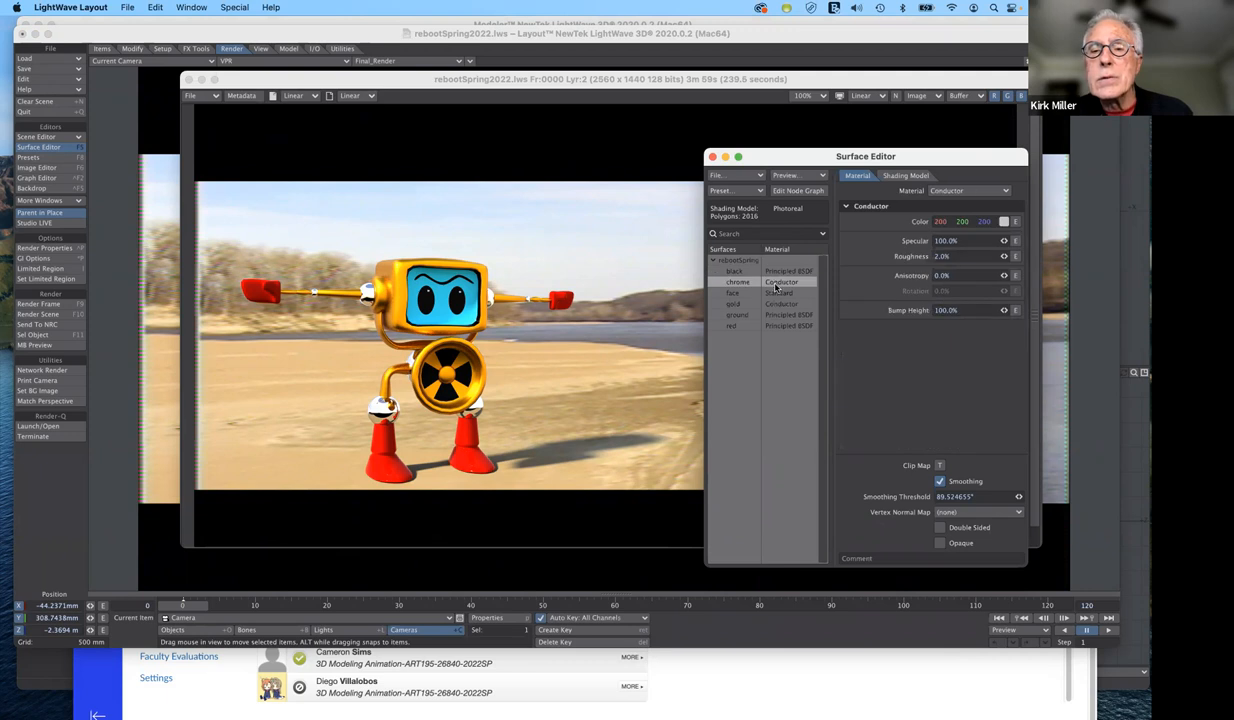
drag(865, 156, 790, 124)
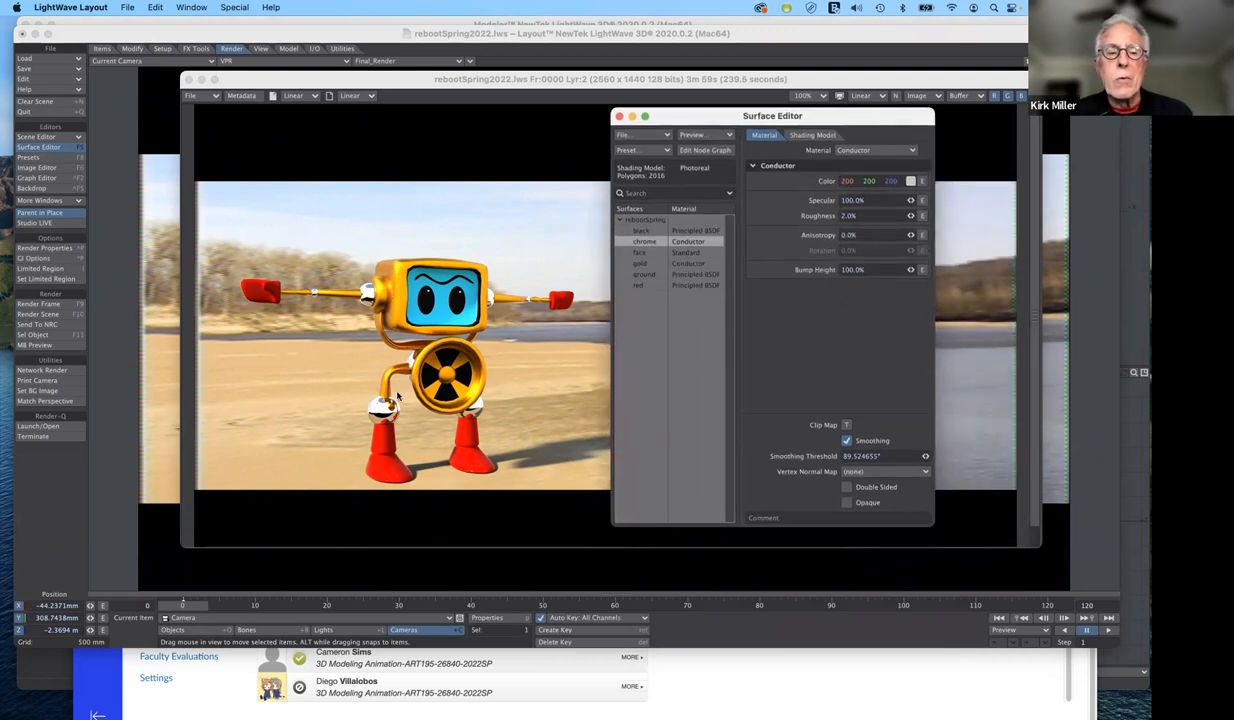
mouse_move(296, 368)
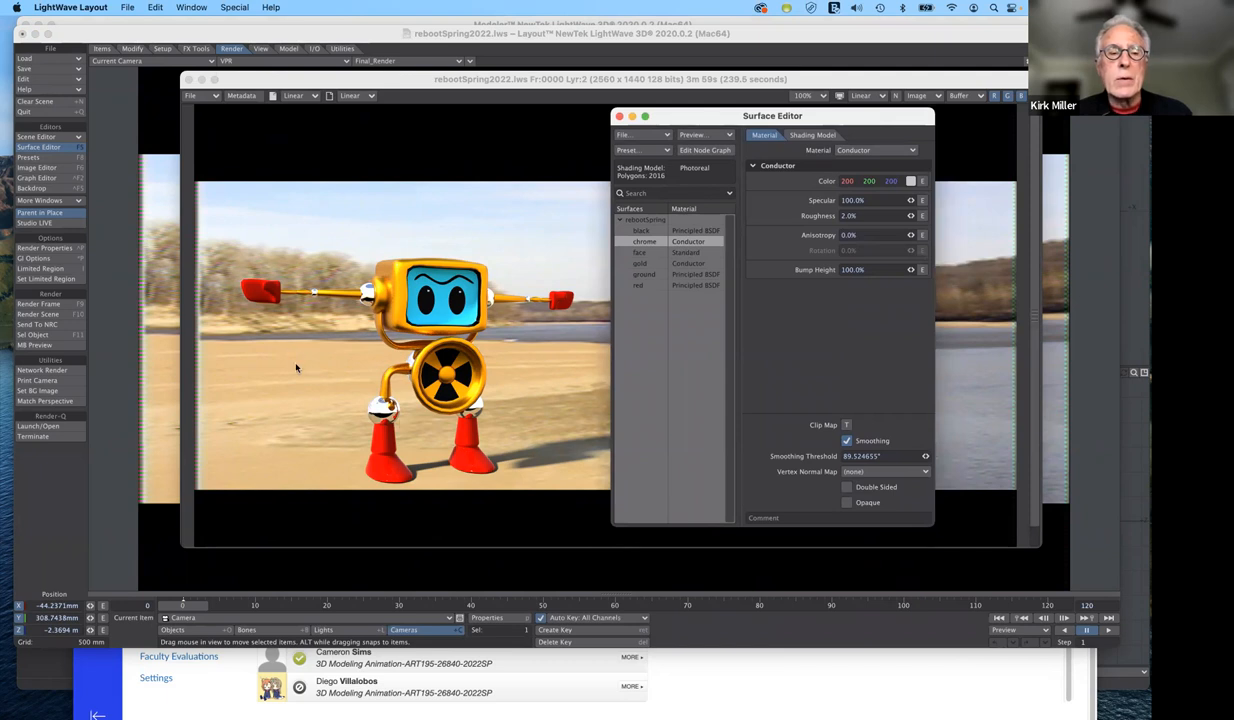
mouse_move(465, 434)
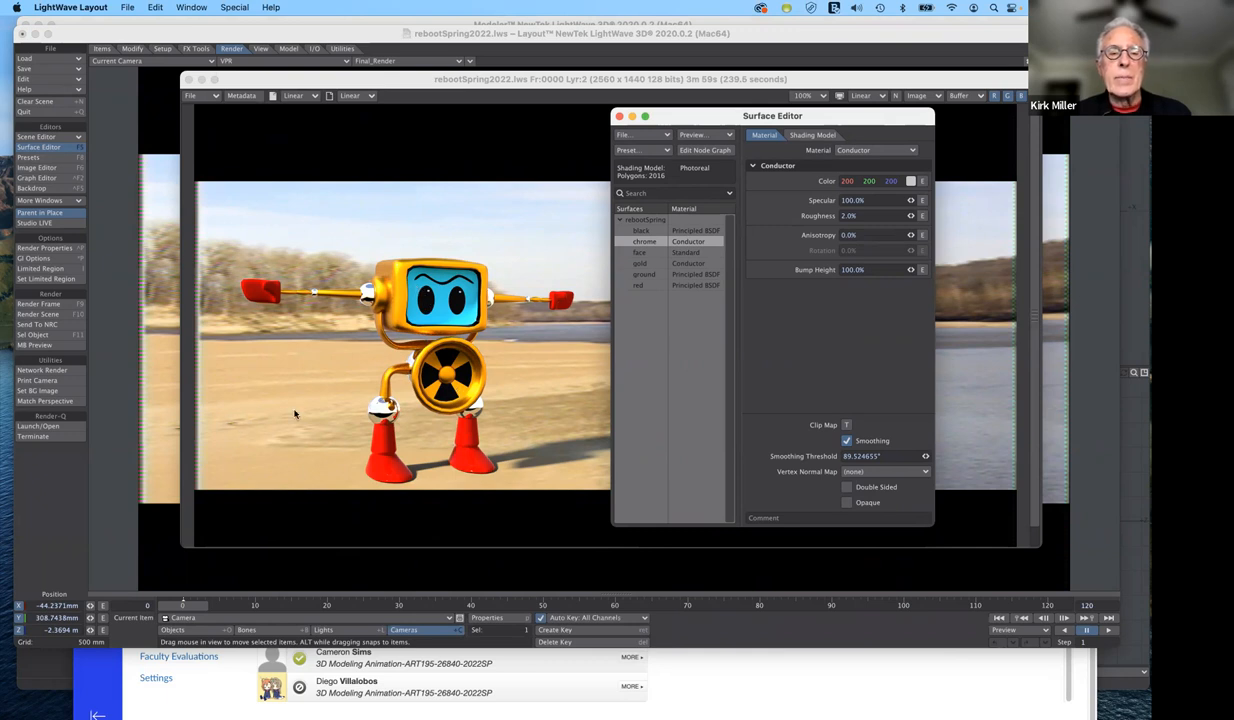
mouse_move(819, 157)
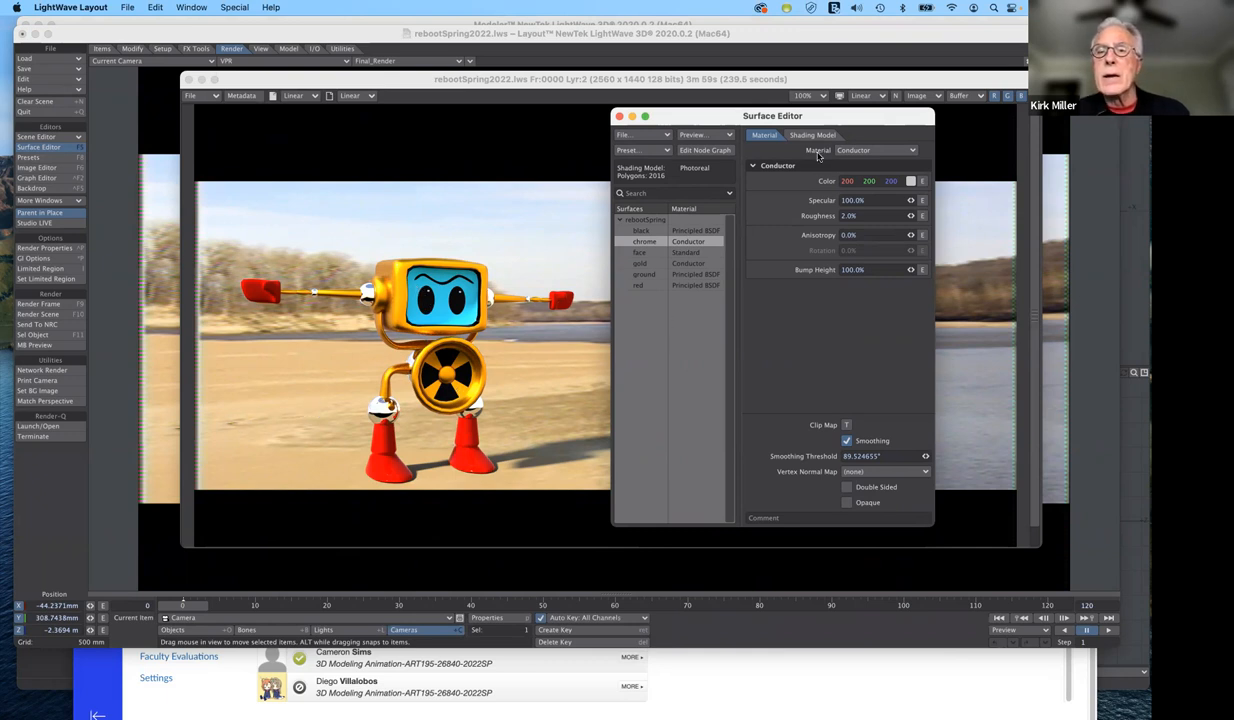
click(812, 135)
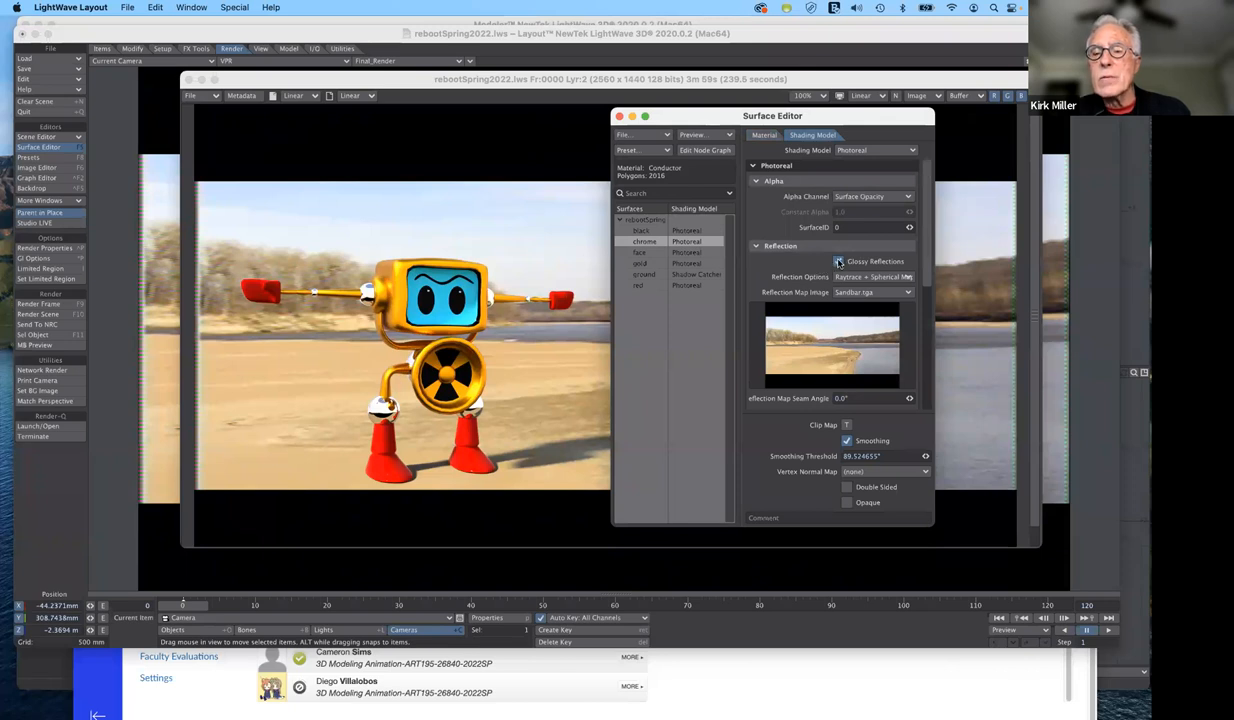
Step: Enable glossy reflections on chrome and open the Raytrace + Spherical Map reflection options
click(838, 261)
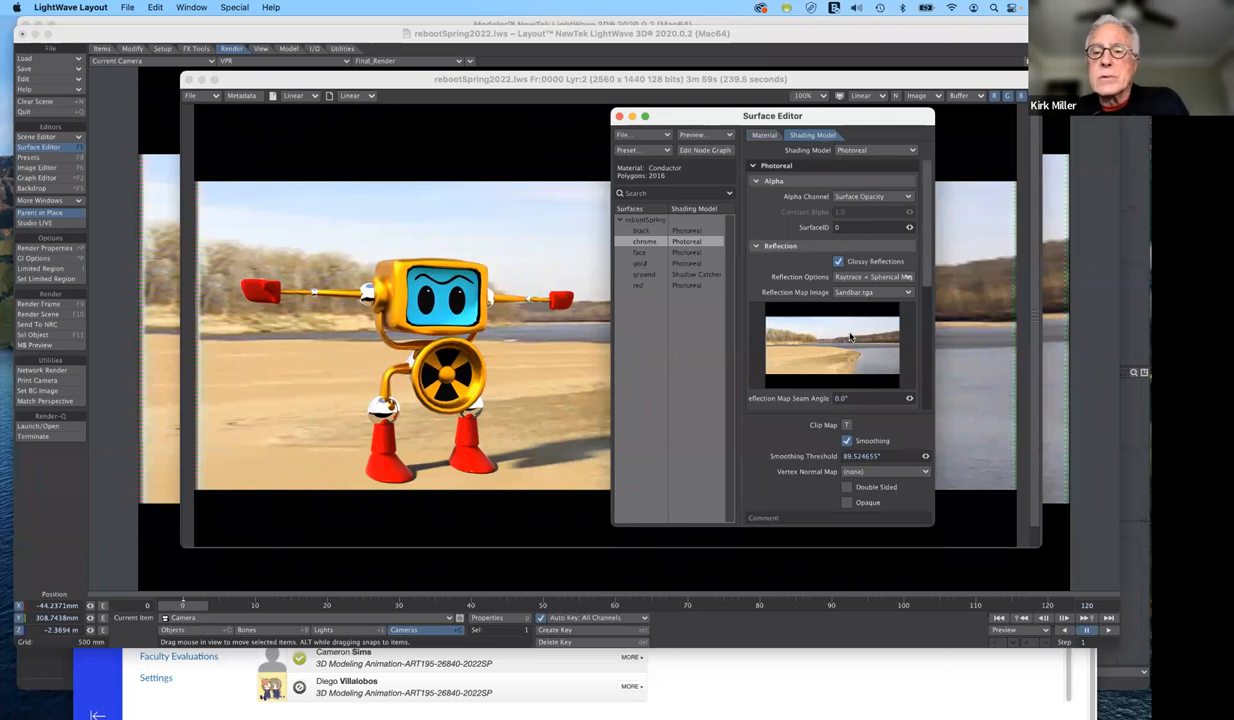
mouse_move(847, 323)
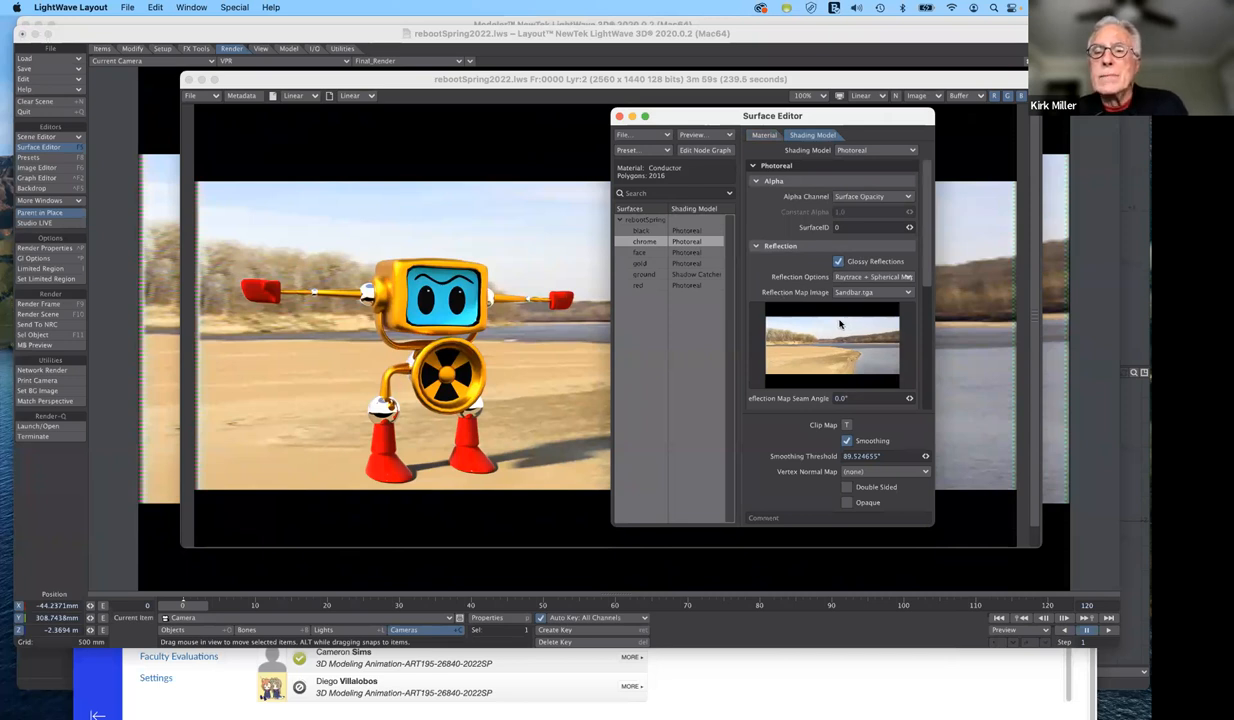
mouse_move(775, 280)
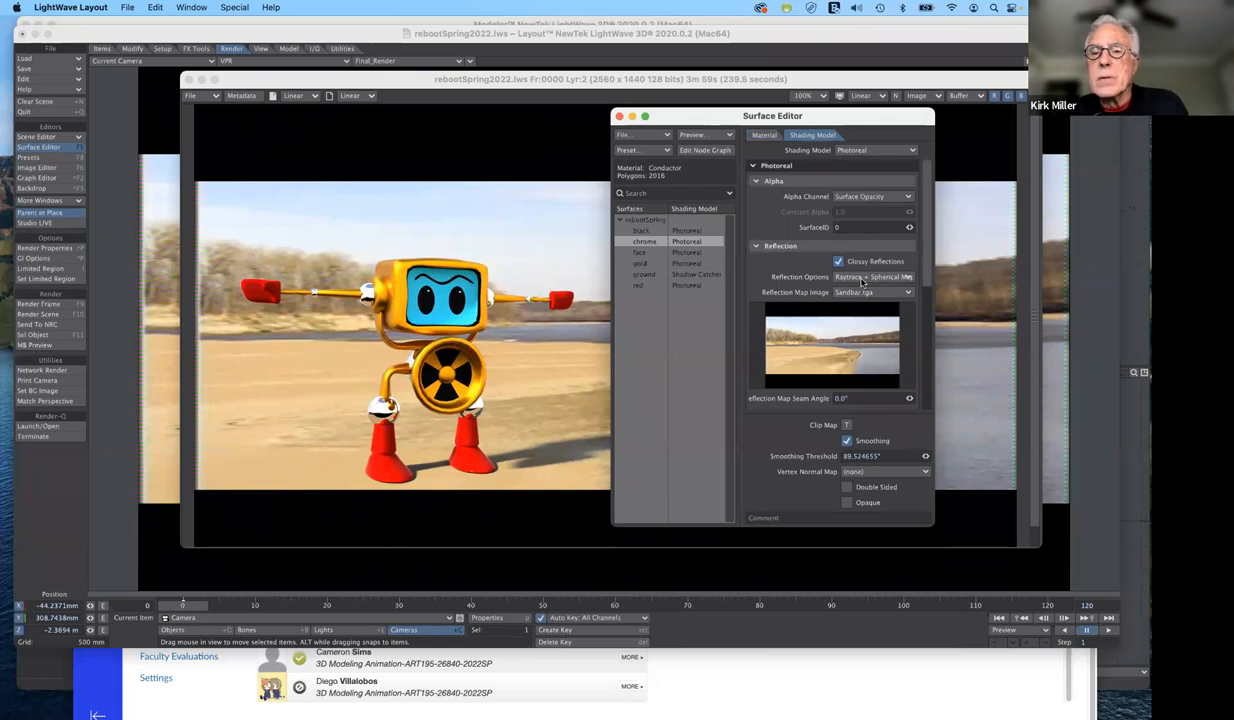
click(872, 277)
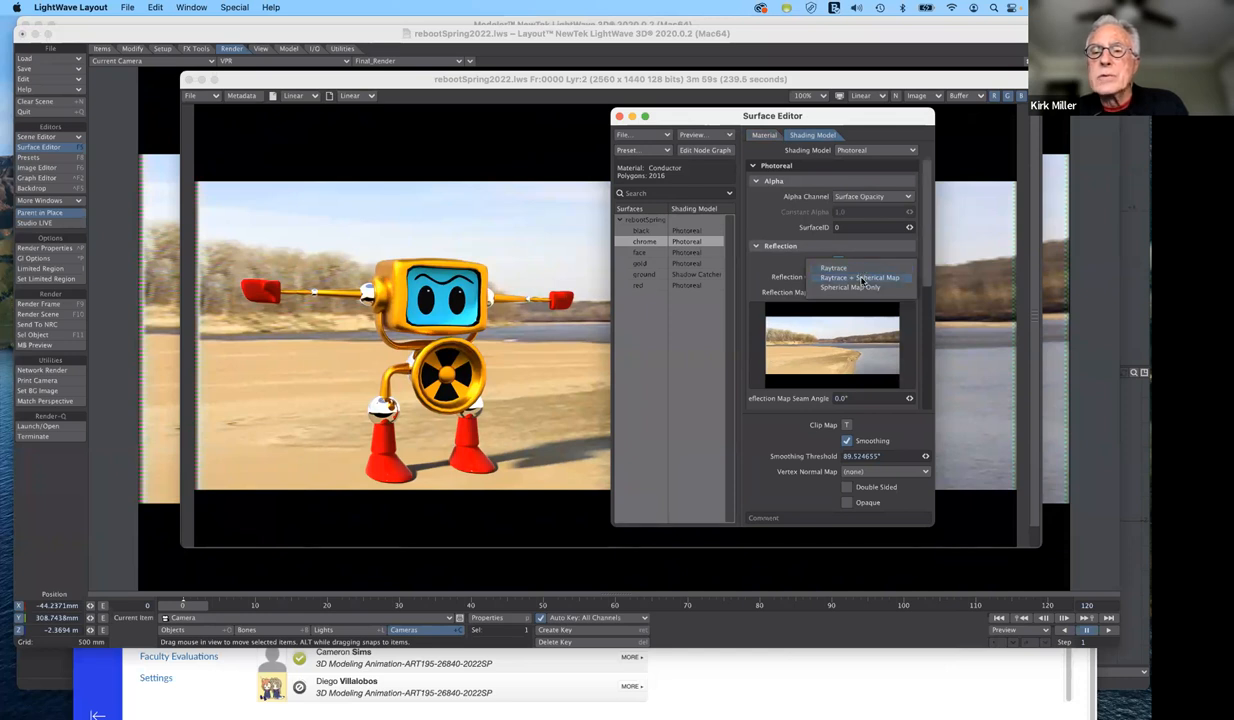
mouse_move(832, 280)
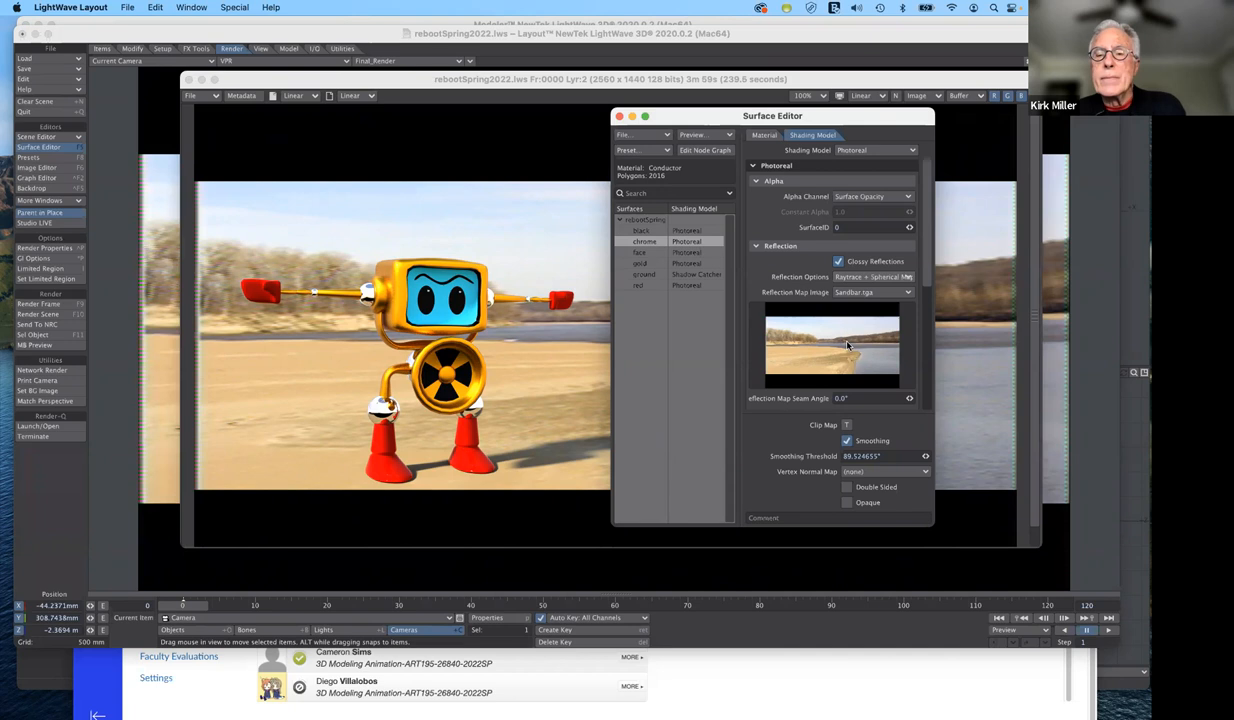
mouse_move(832, 346)
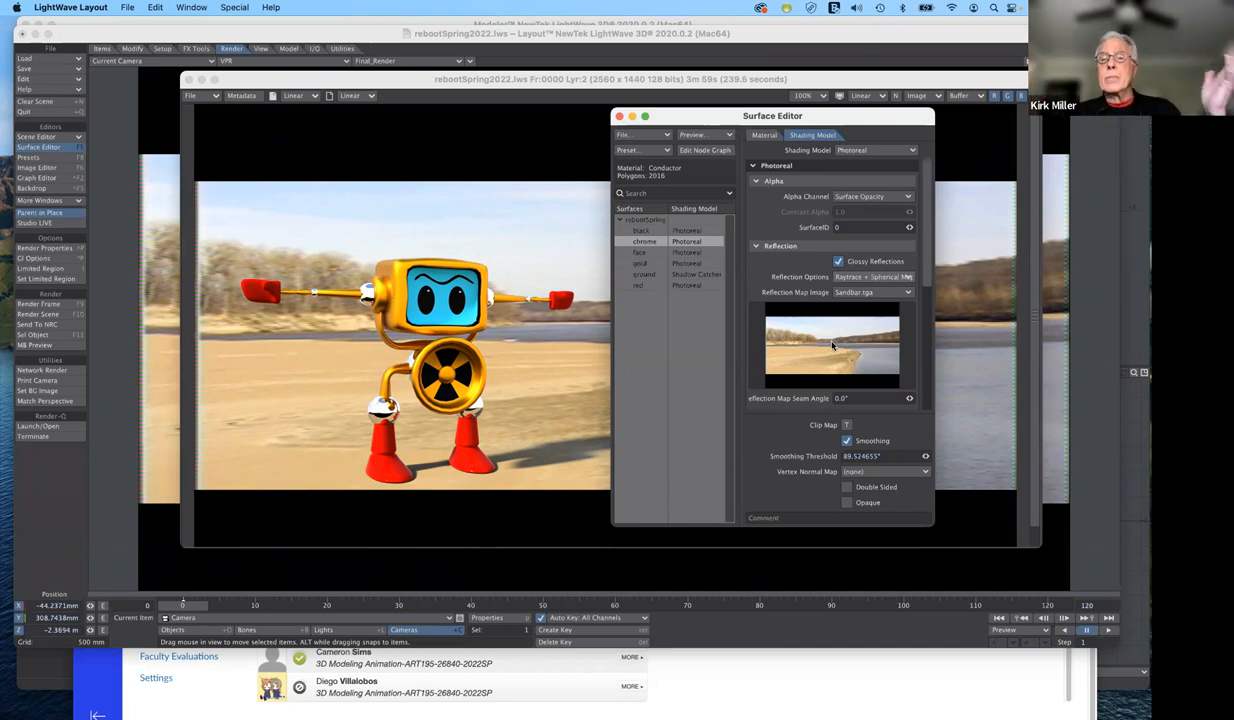
mouse_move(825, 345)
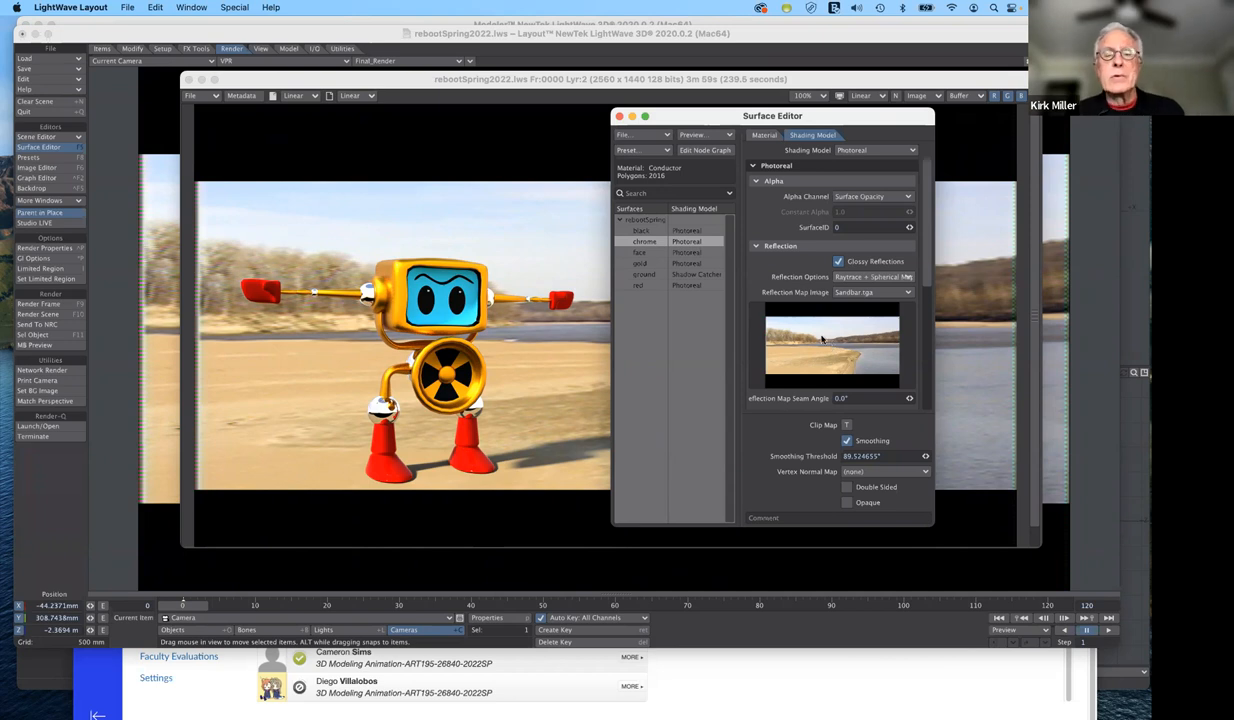
mouse_move(826, 347)
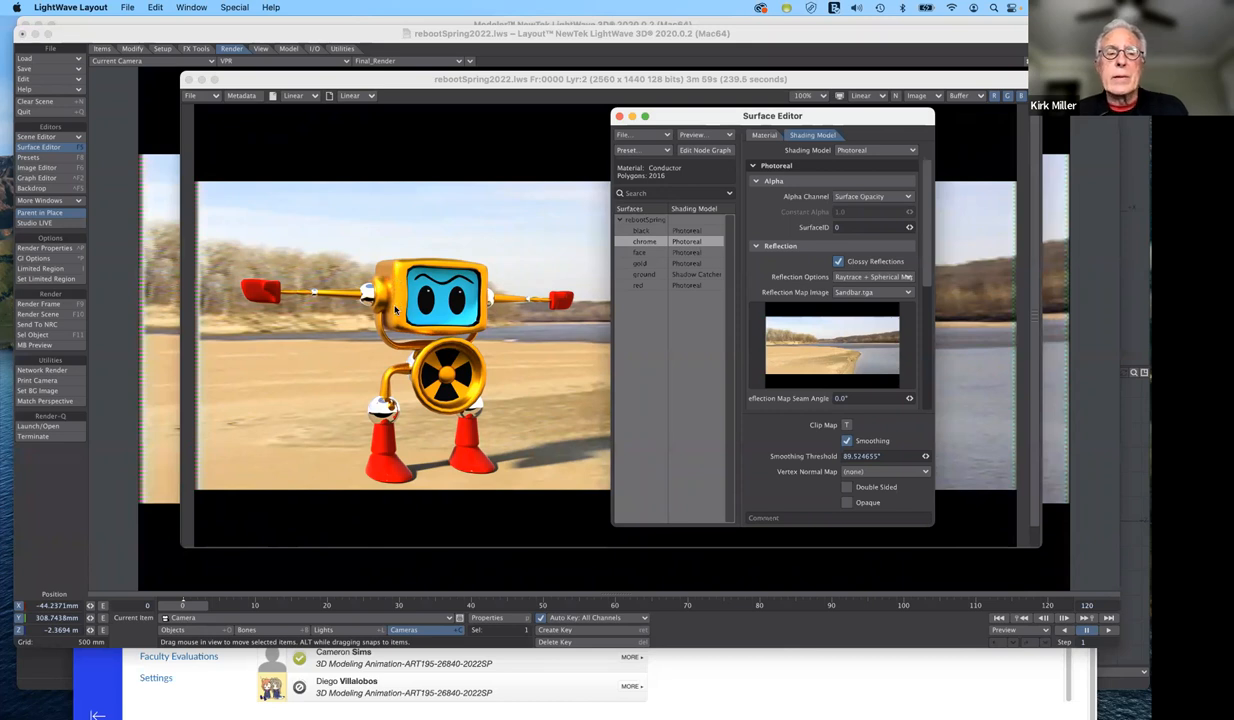
mouse_move(555, 465)
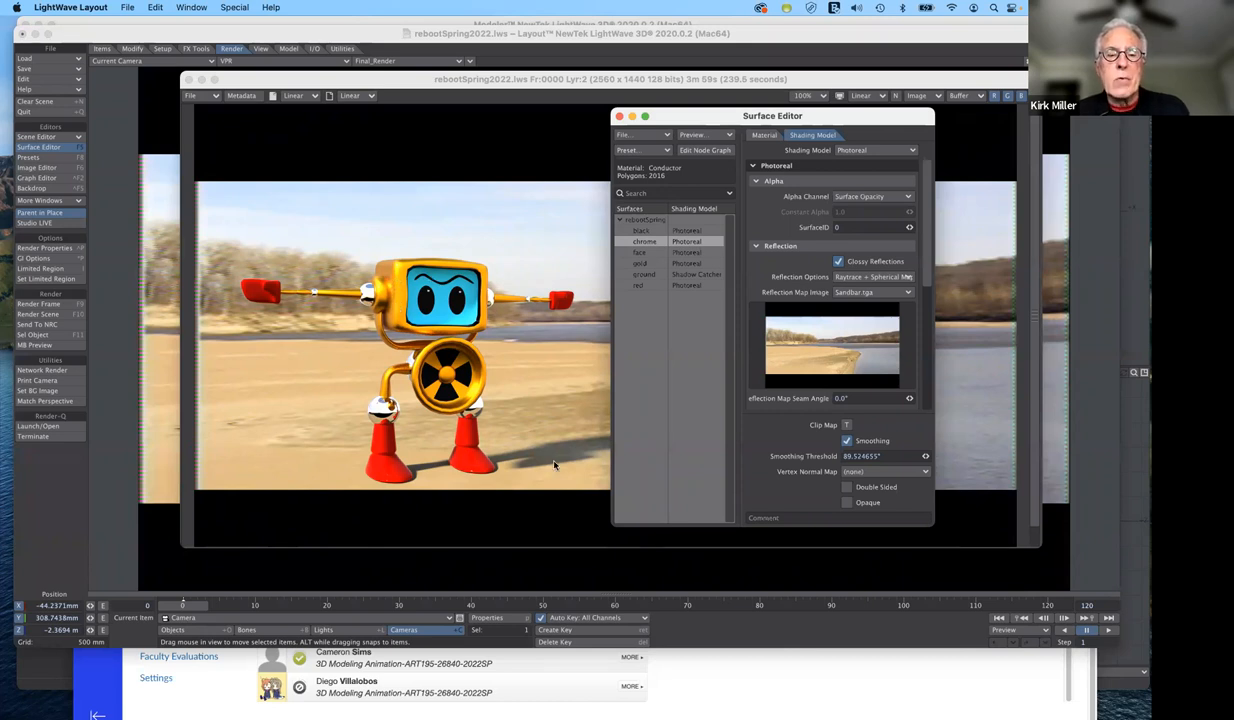
mouse_move(385, 453)
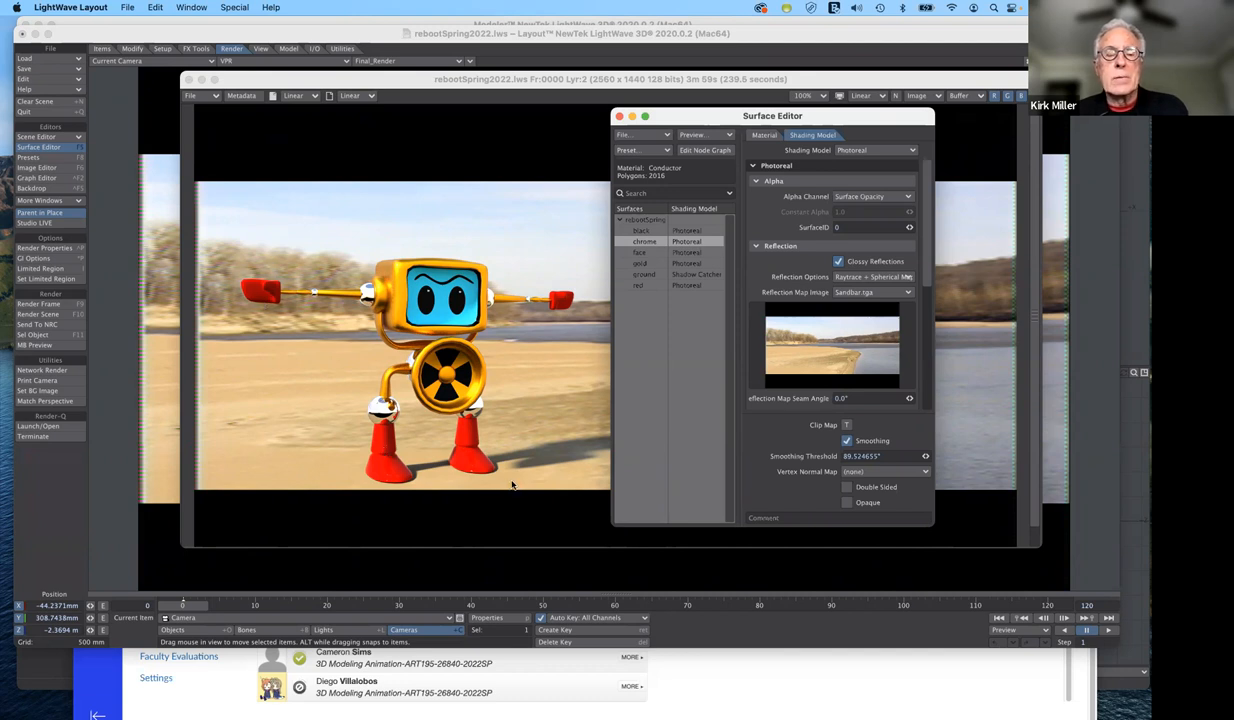
mouse_move(803, 150)
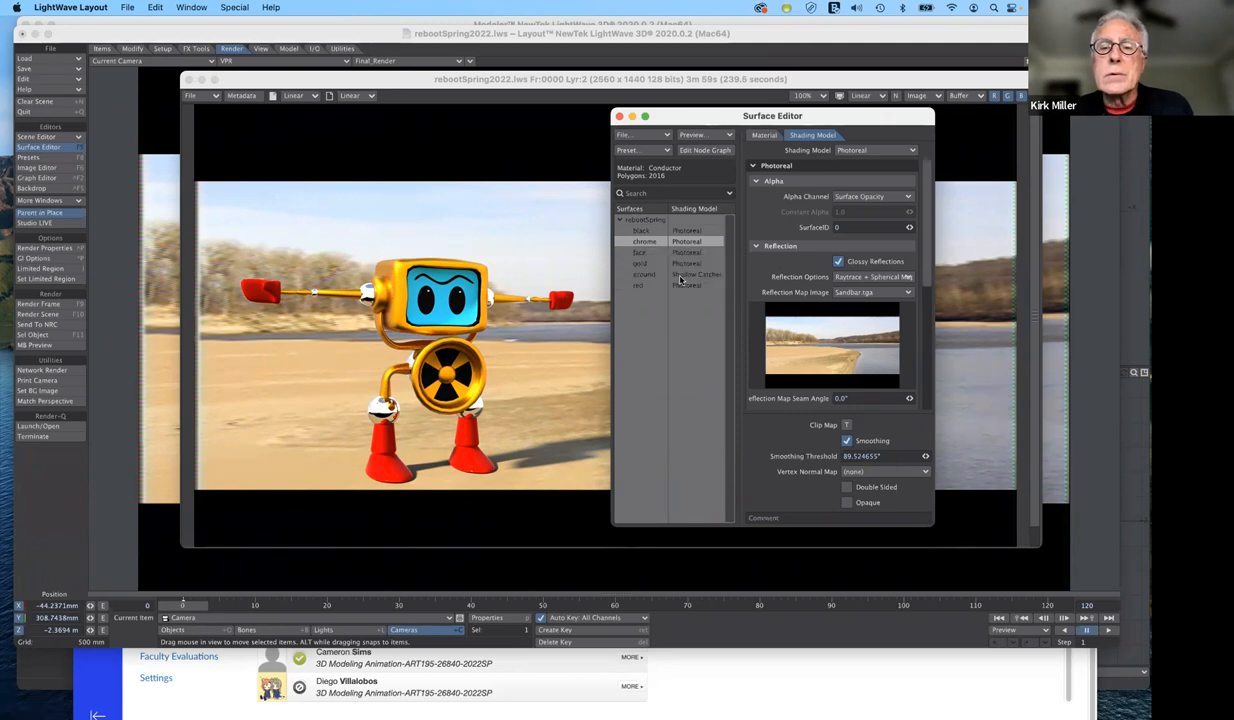
Step: Select the ground surface, keep its Shadow Catcher shading, and close the Surface Editor
click(644, 274)
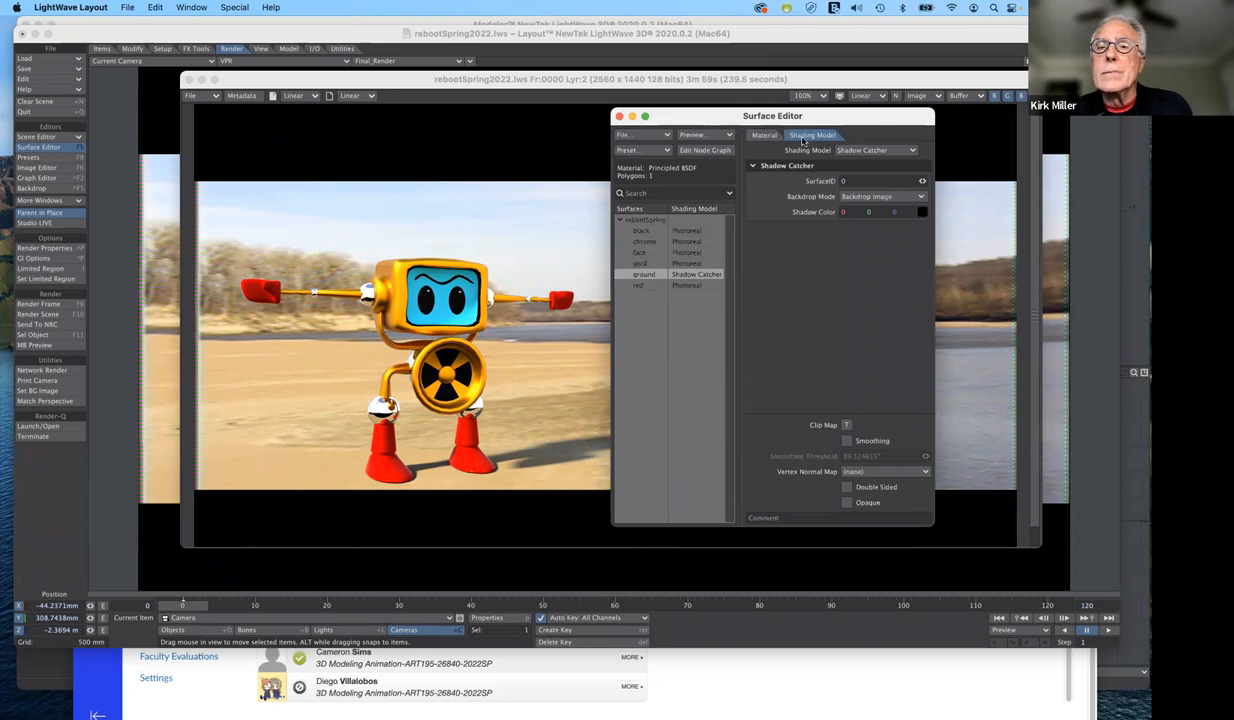
mouse_move(807, 211)
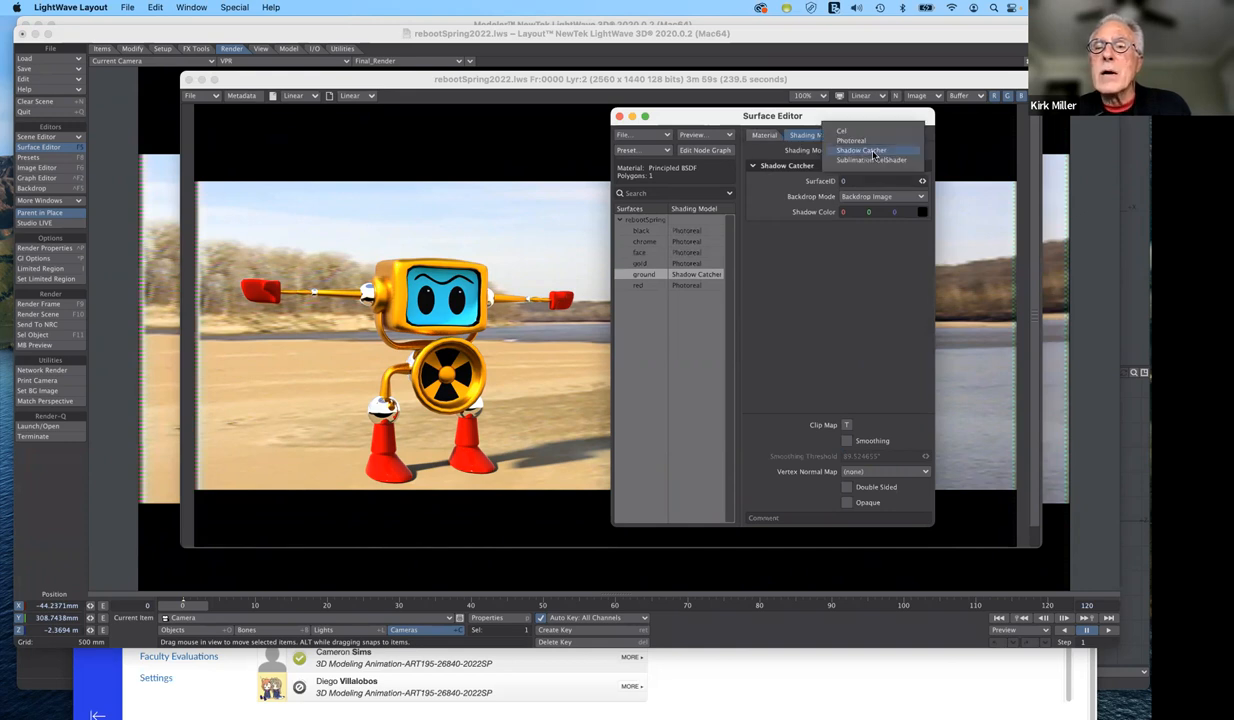
click(862, 150)
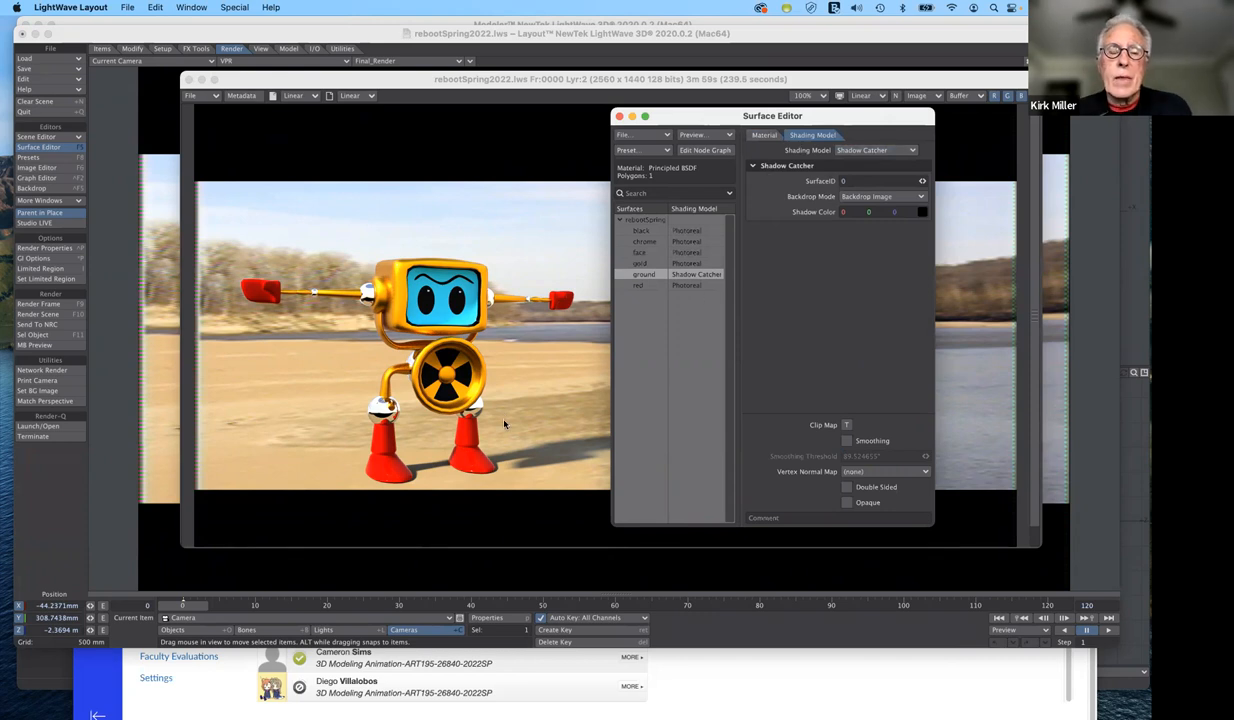
mouse_move(535, 427)
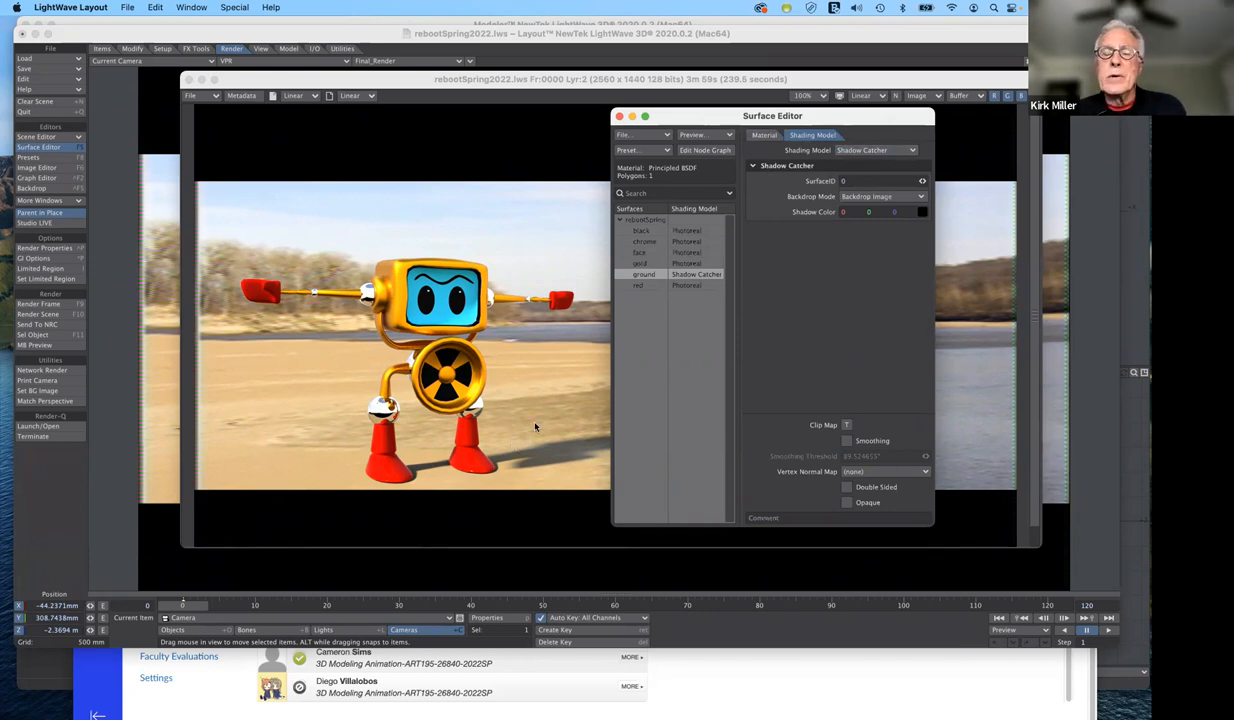
mouse_move(745, 67)
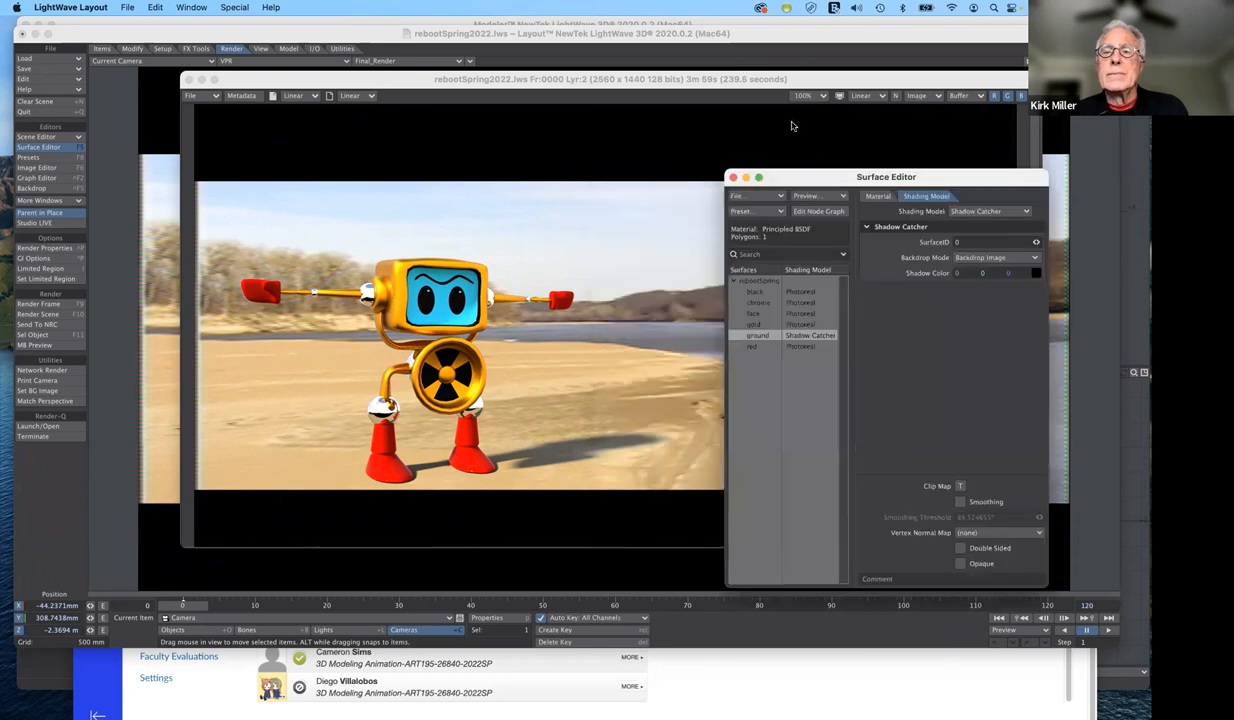
drag(886, 177, 855, 125)
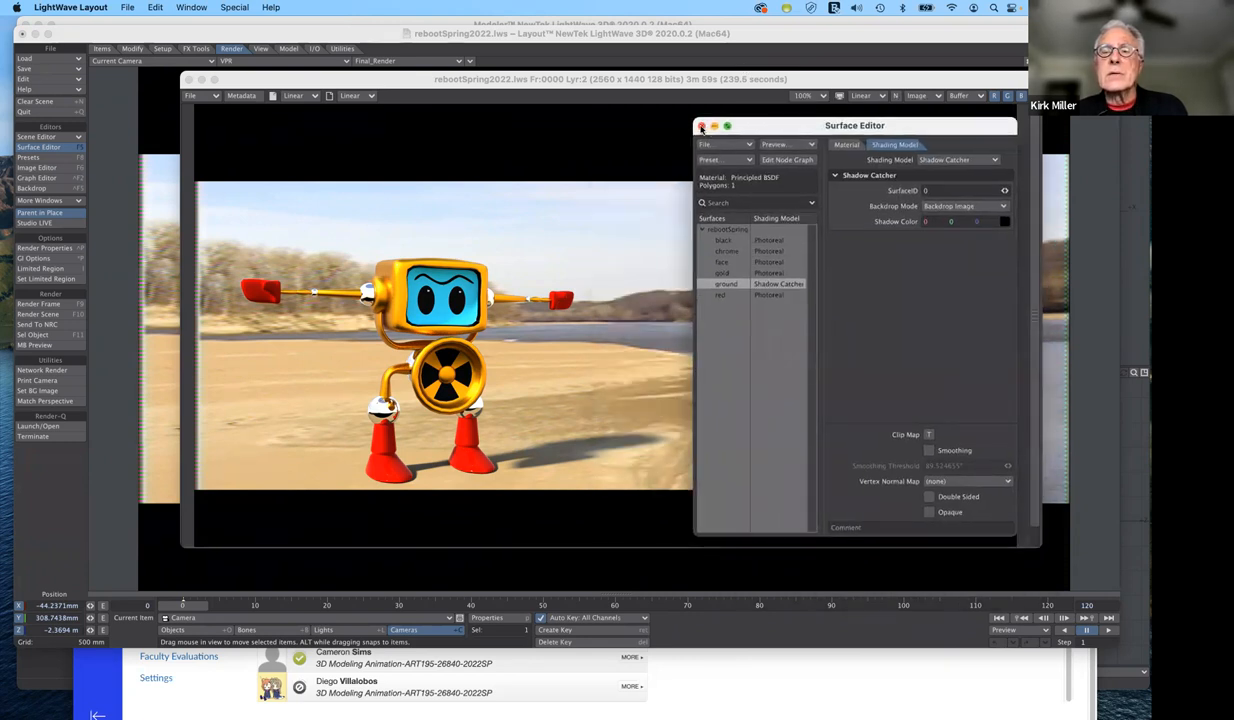
click(702, 125)
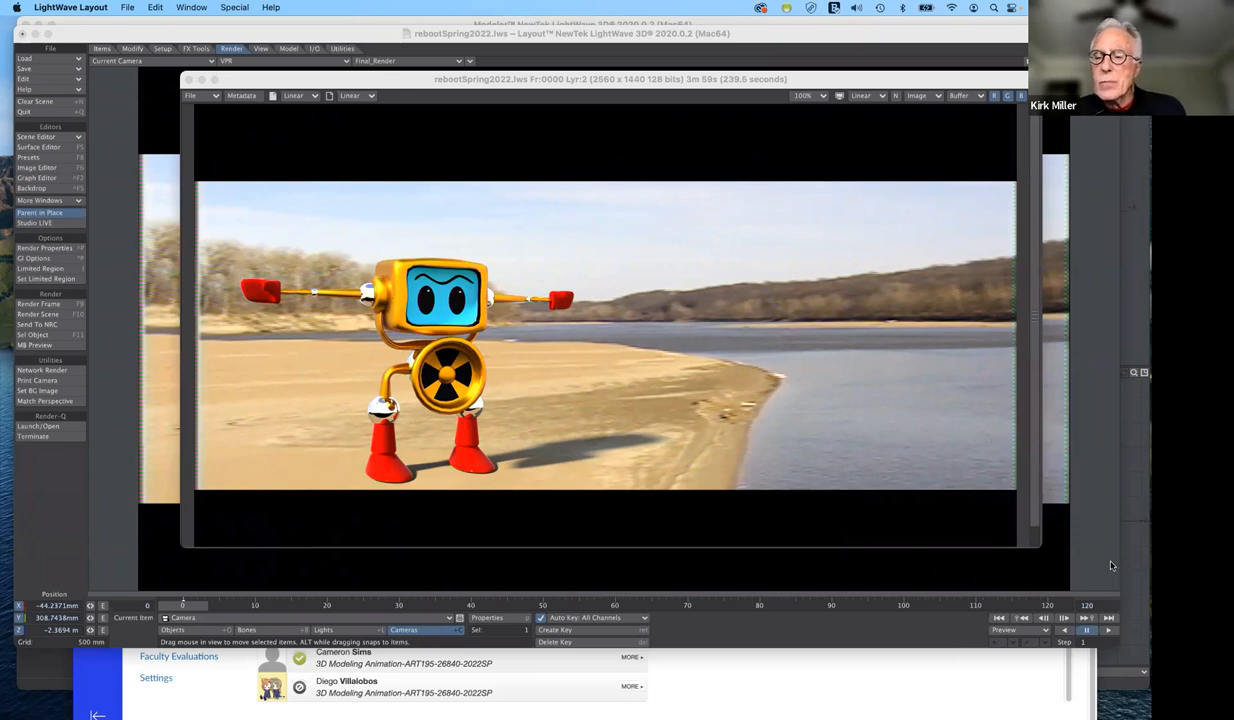
mouse_move(988, 491)
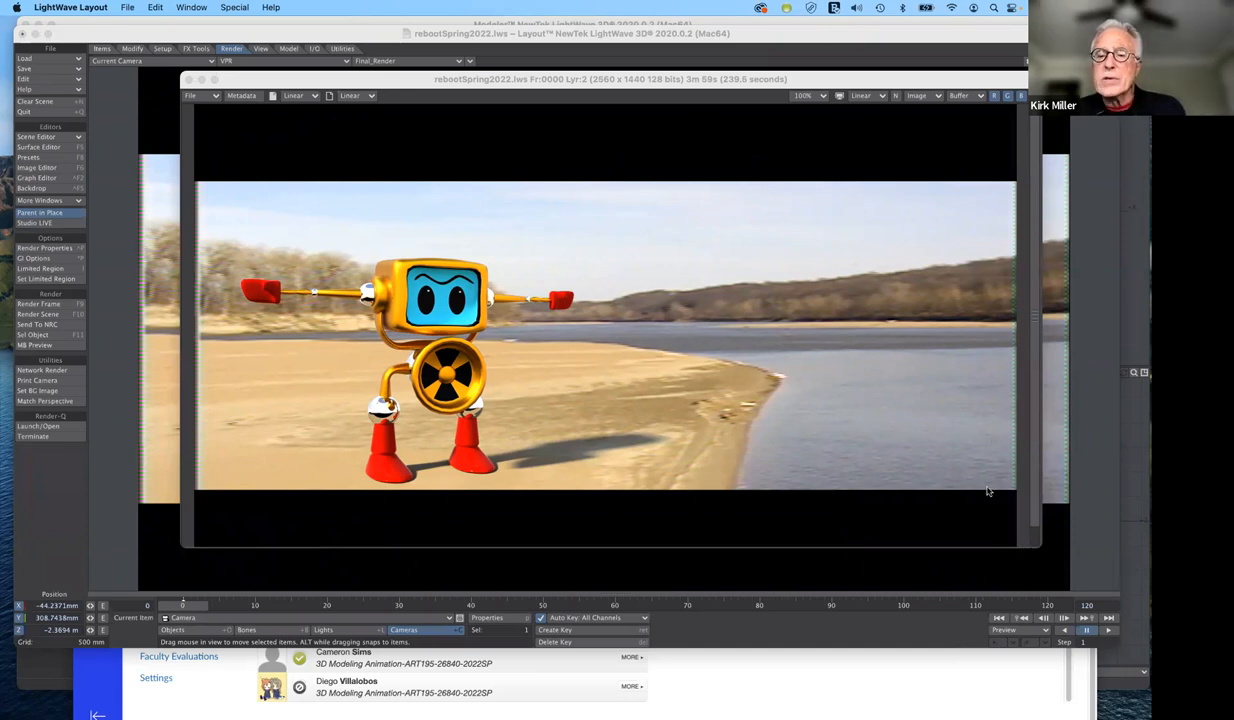
mouse_move(991, 454)
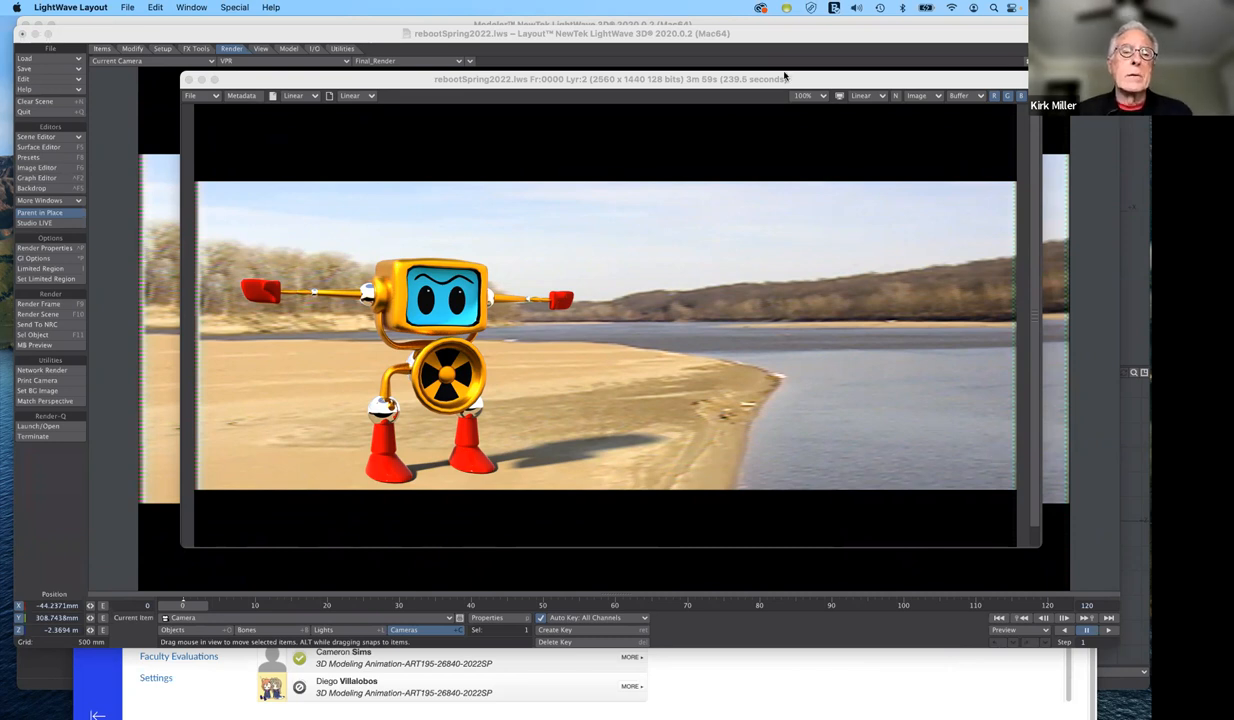
mouse_move(650, 79)
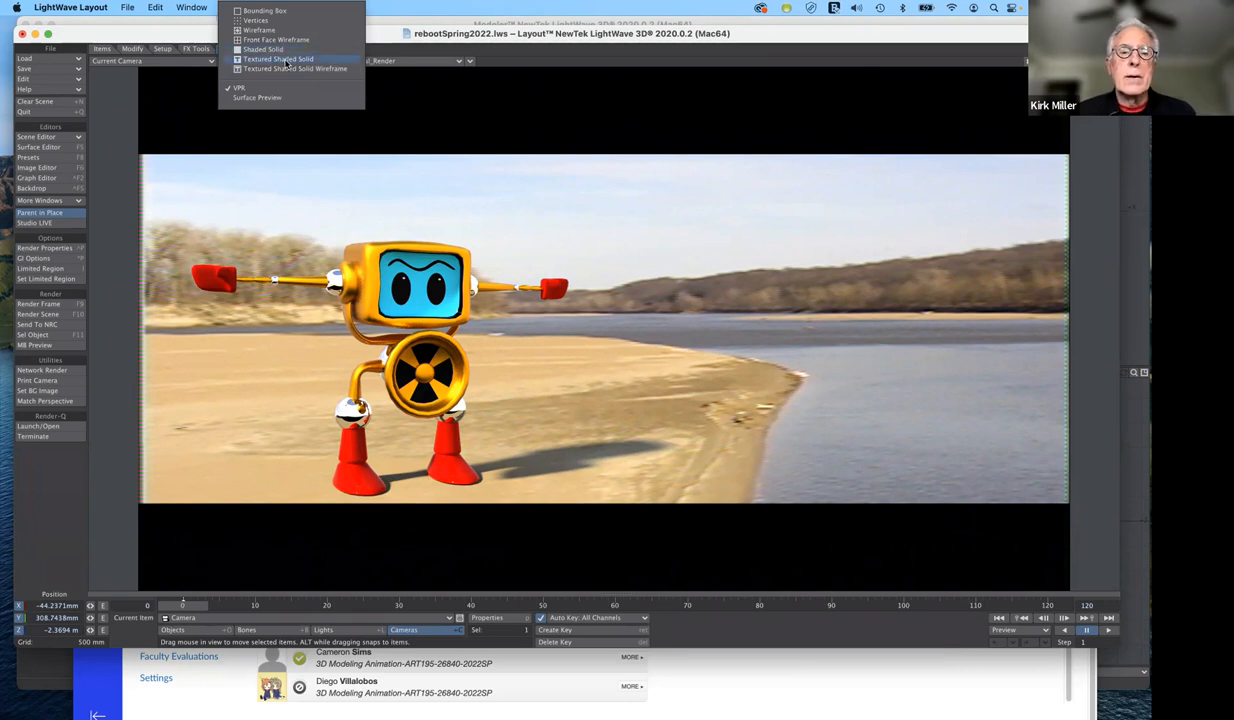
Step: Switch the viewport display from VPR to Textured Shaded Solid to reveal the green ground and grid
click(263, 49)
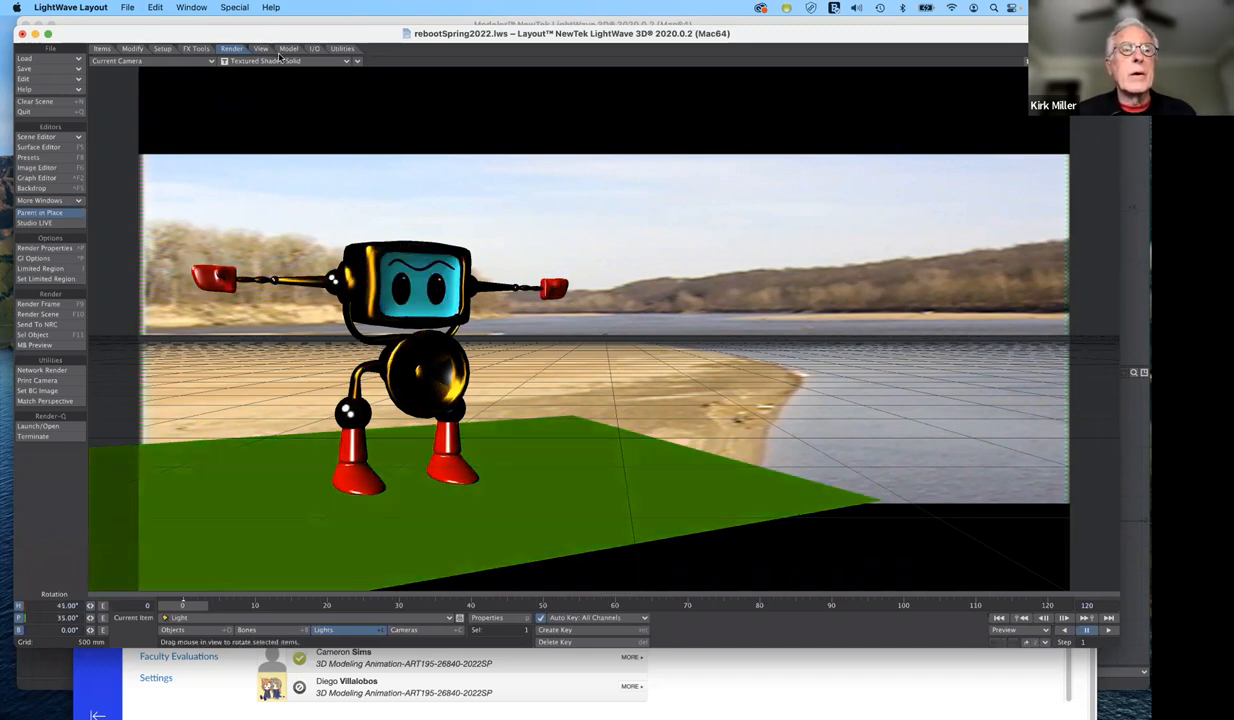
Step: Switch the viewport display mode back to live VPR rendering
click(290, 61)
text(30)
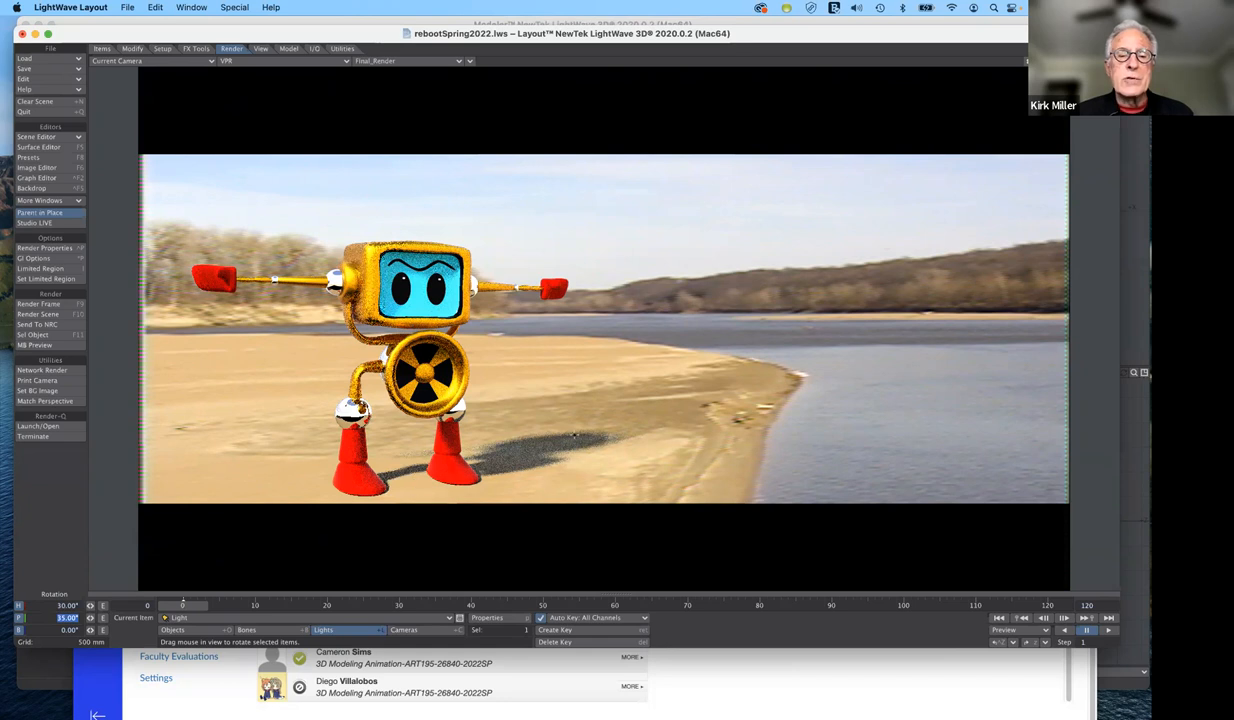
mouse_move(498, 453)
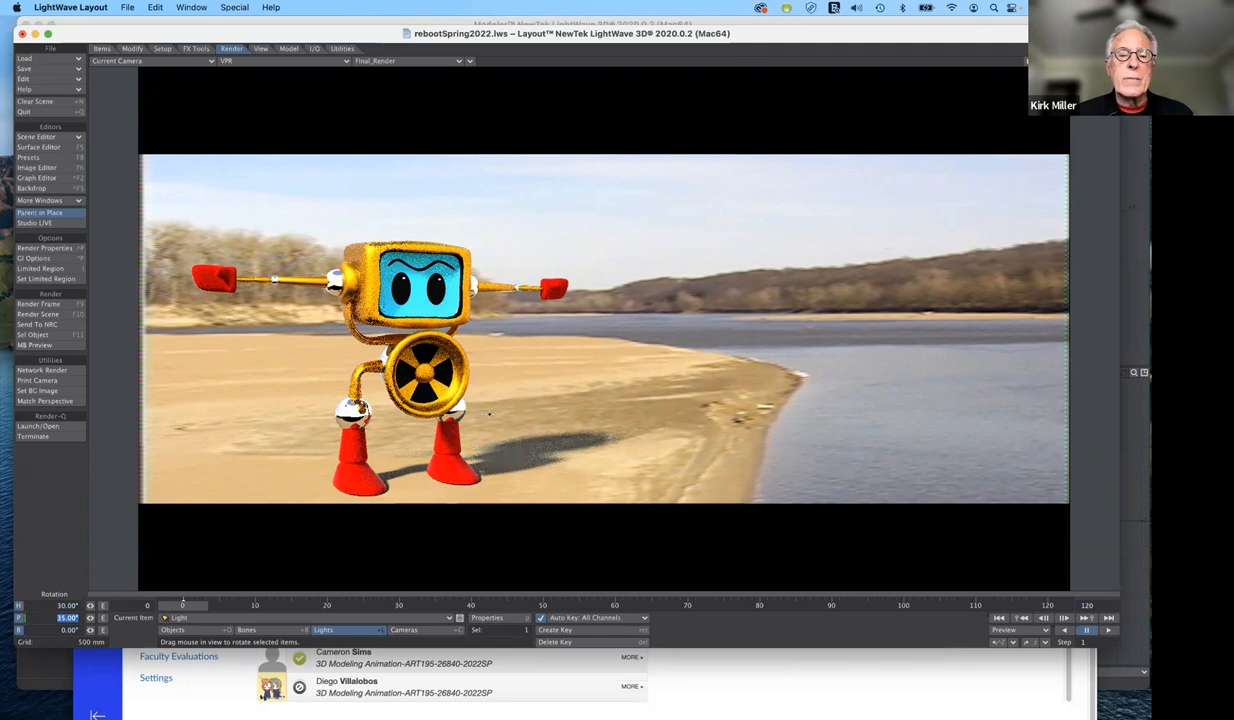
mouse_move(510, 477)
text(60)
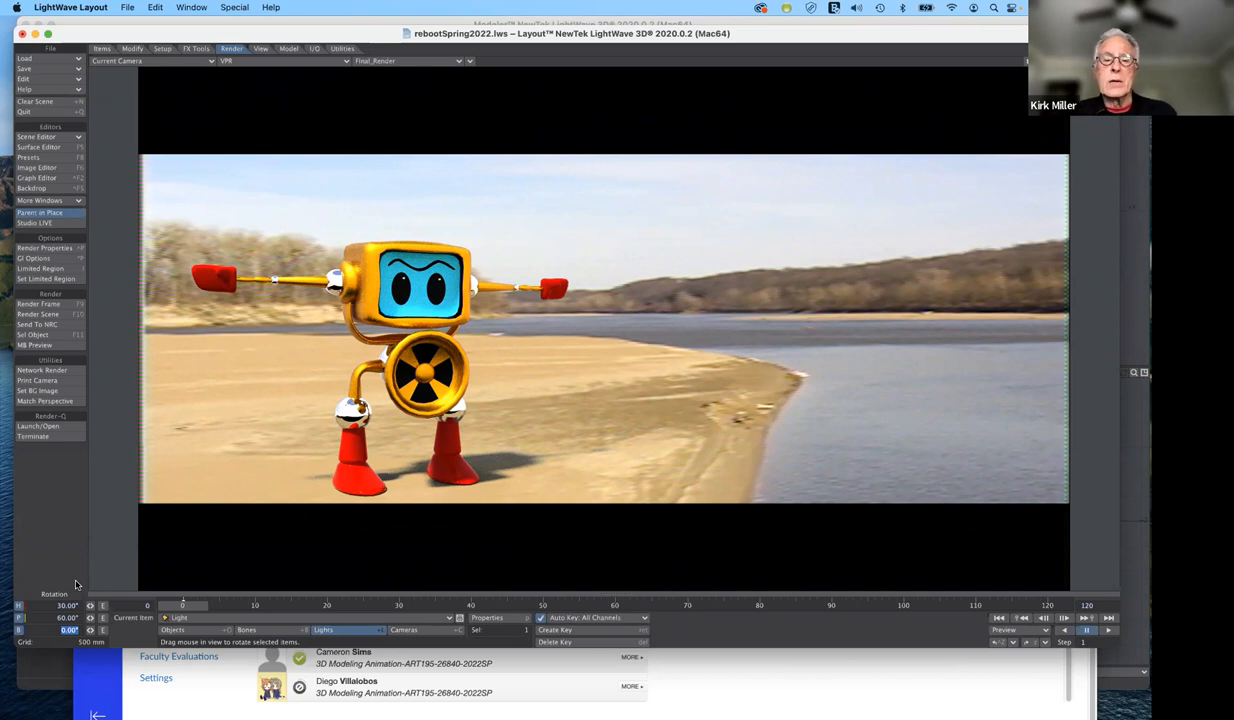
mouse_move(447, 544)
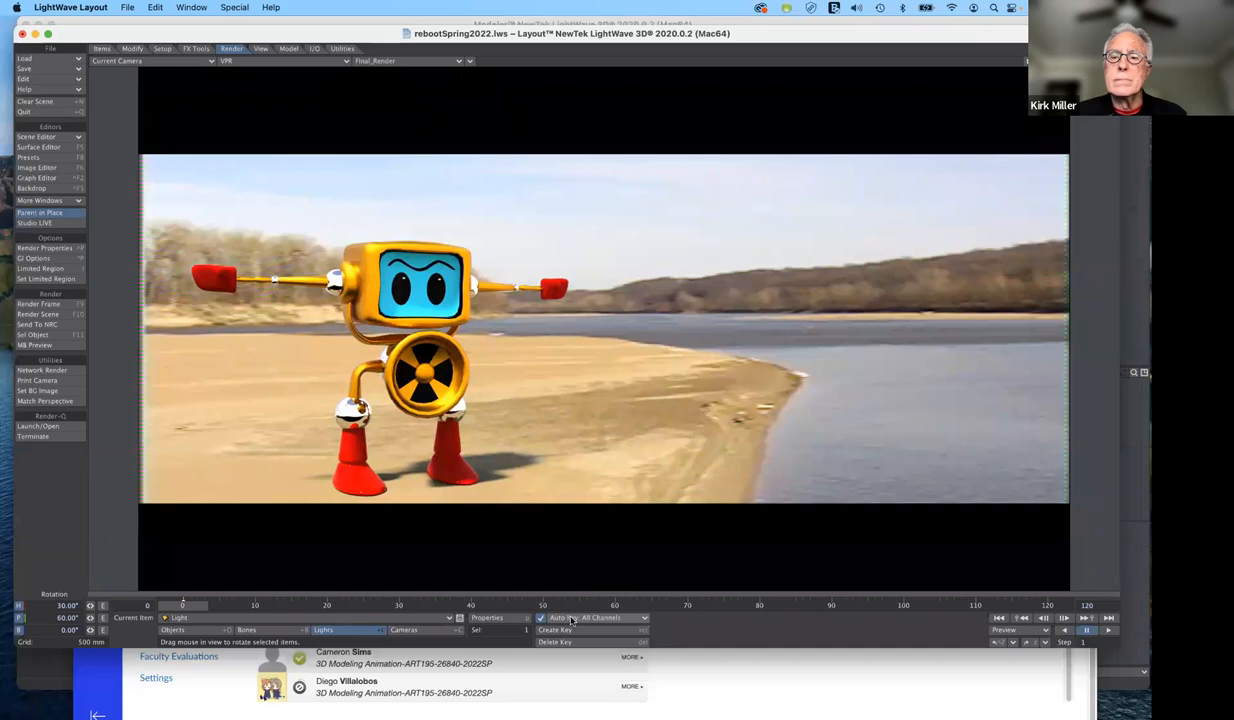
mouse_move(571, 622)
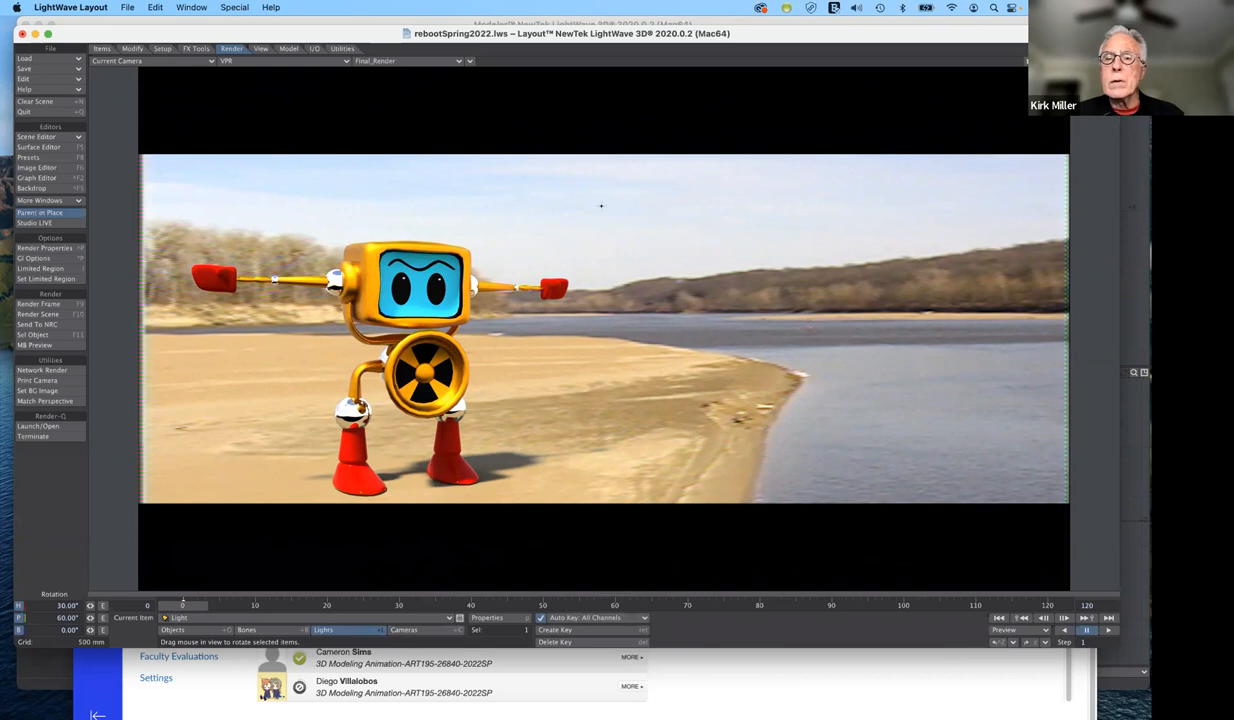
mouse_move(798, 166)
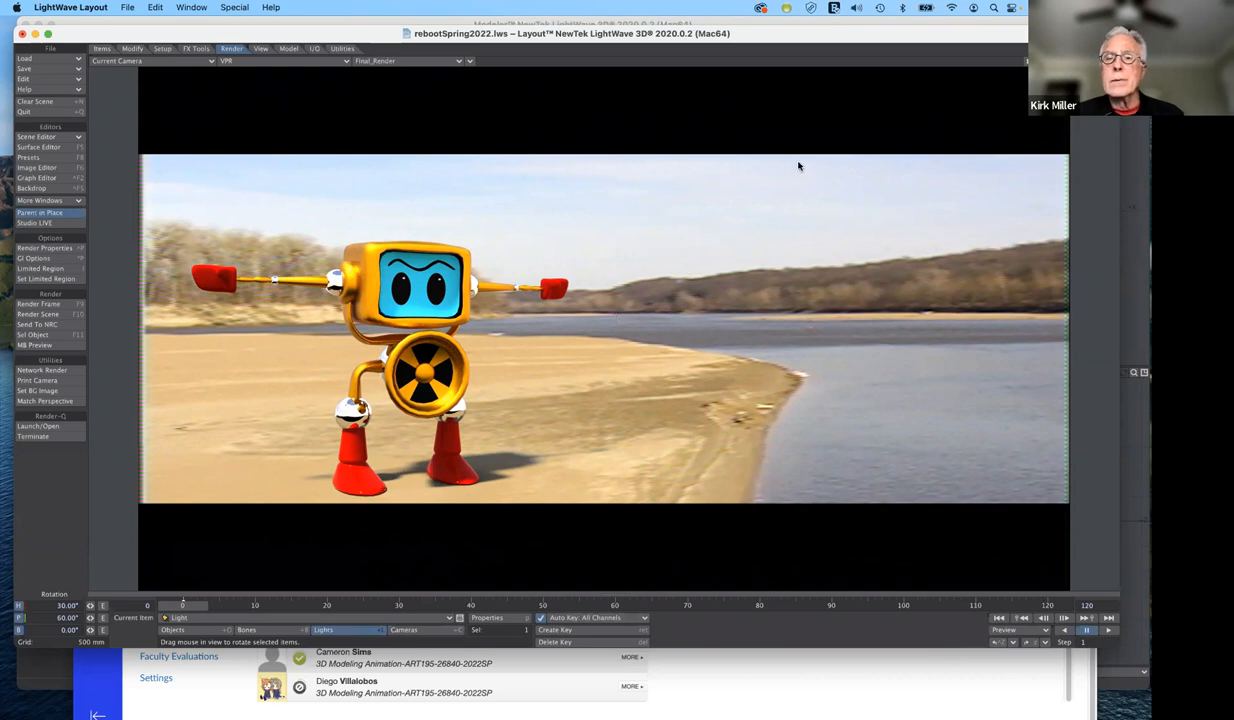
mouse_move(649, 511)
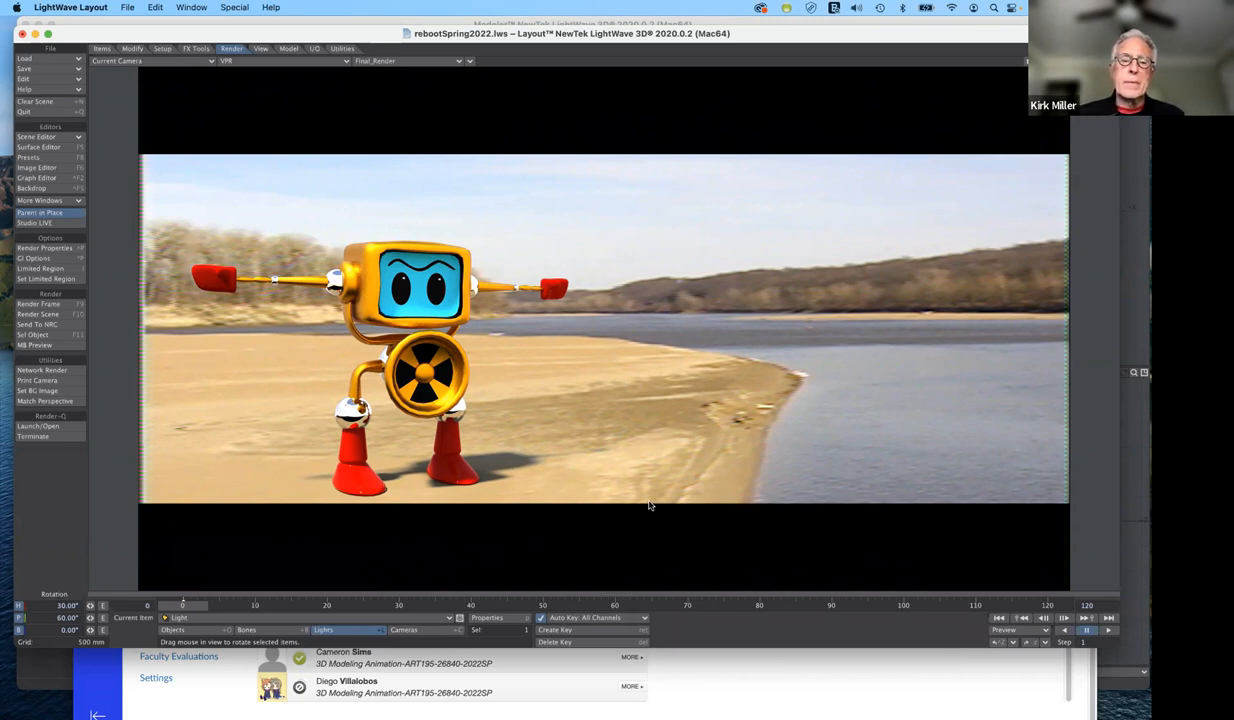
mouse_move(632, 538)
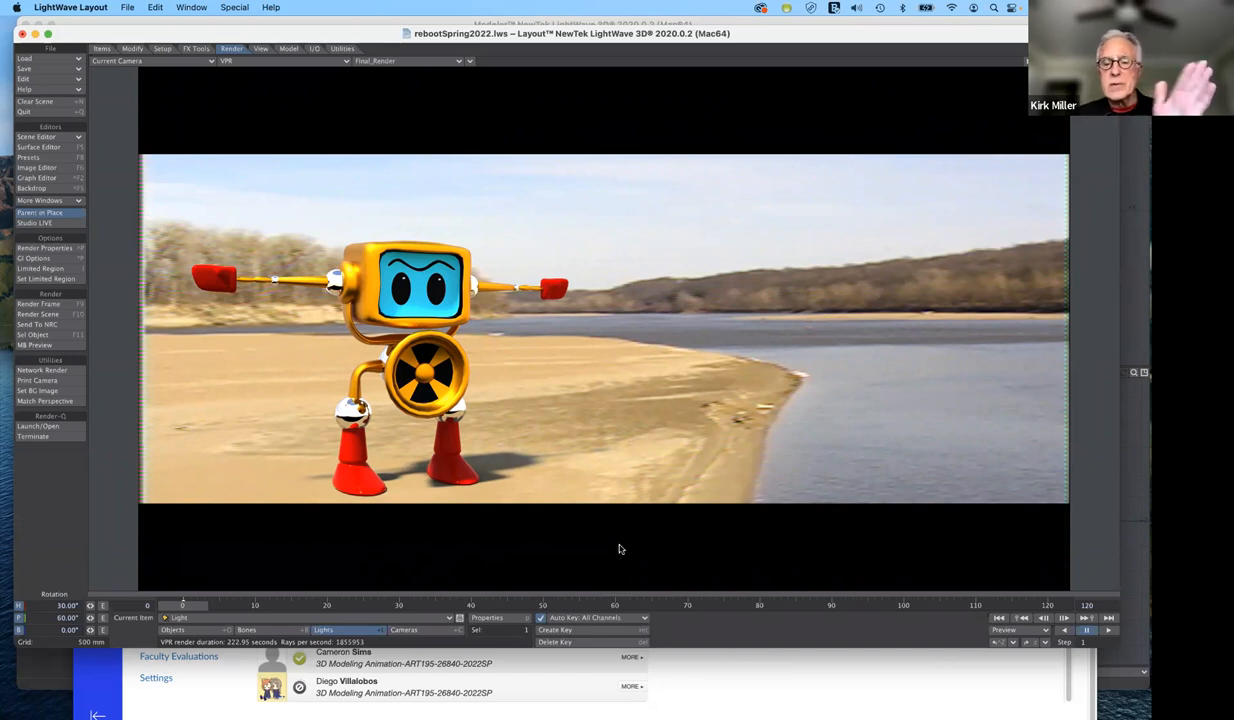
mouse_move(904, 630)
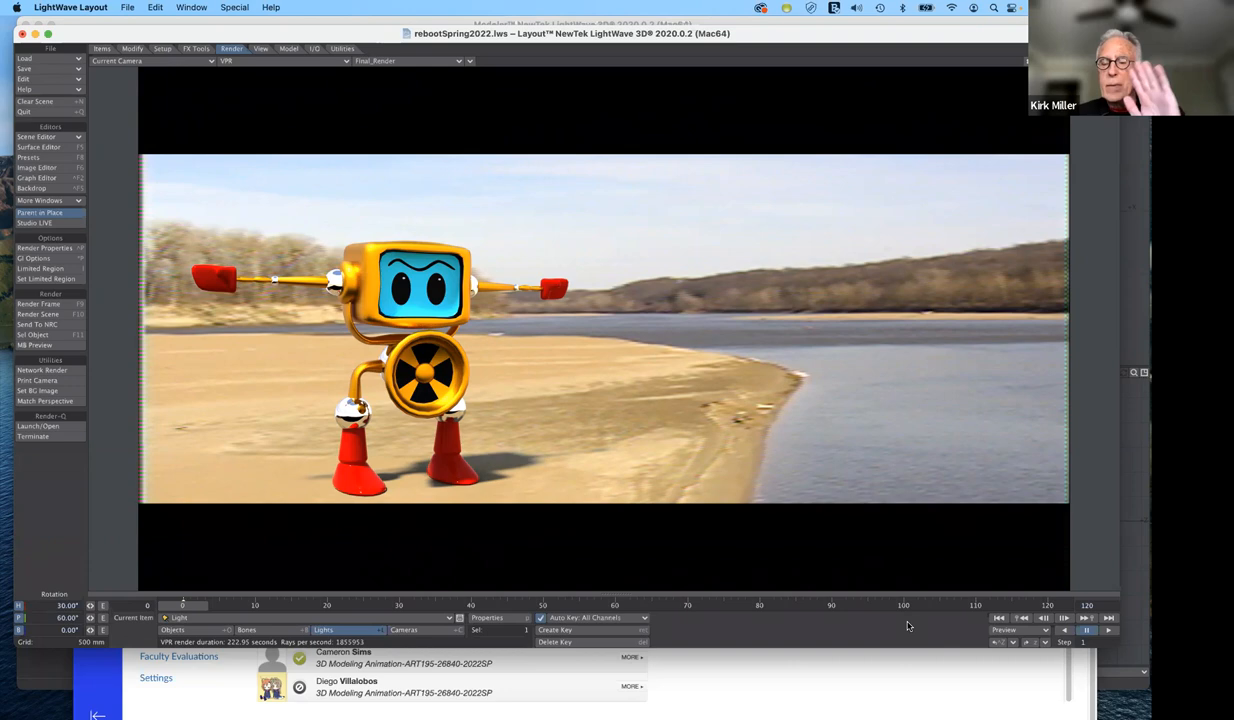
mouse_move(935, 451)
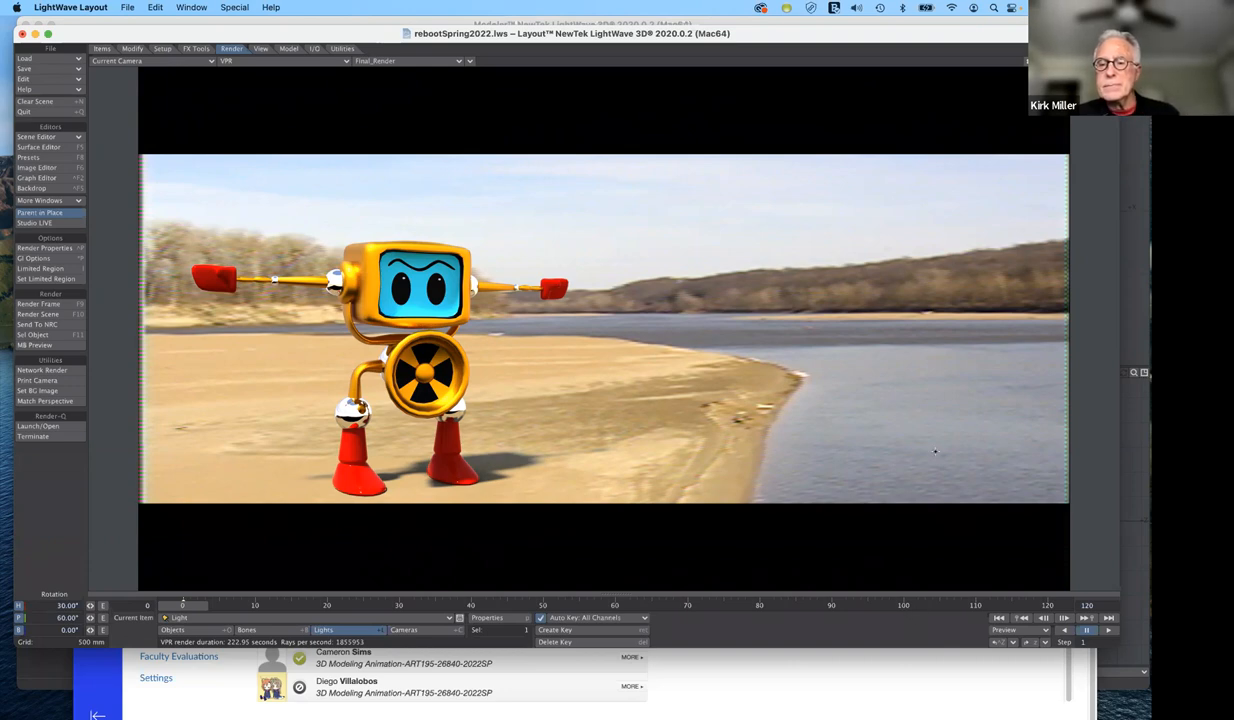